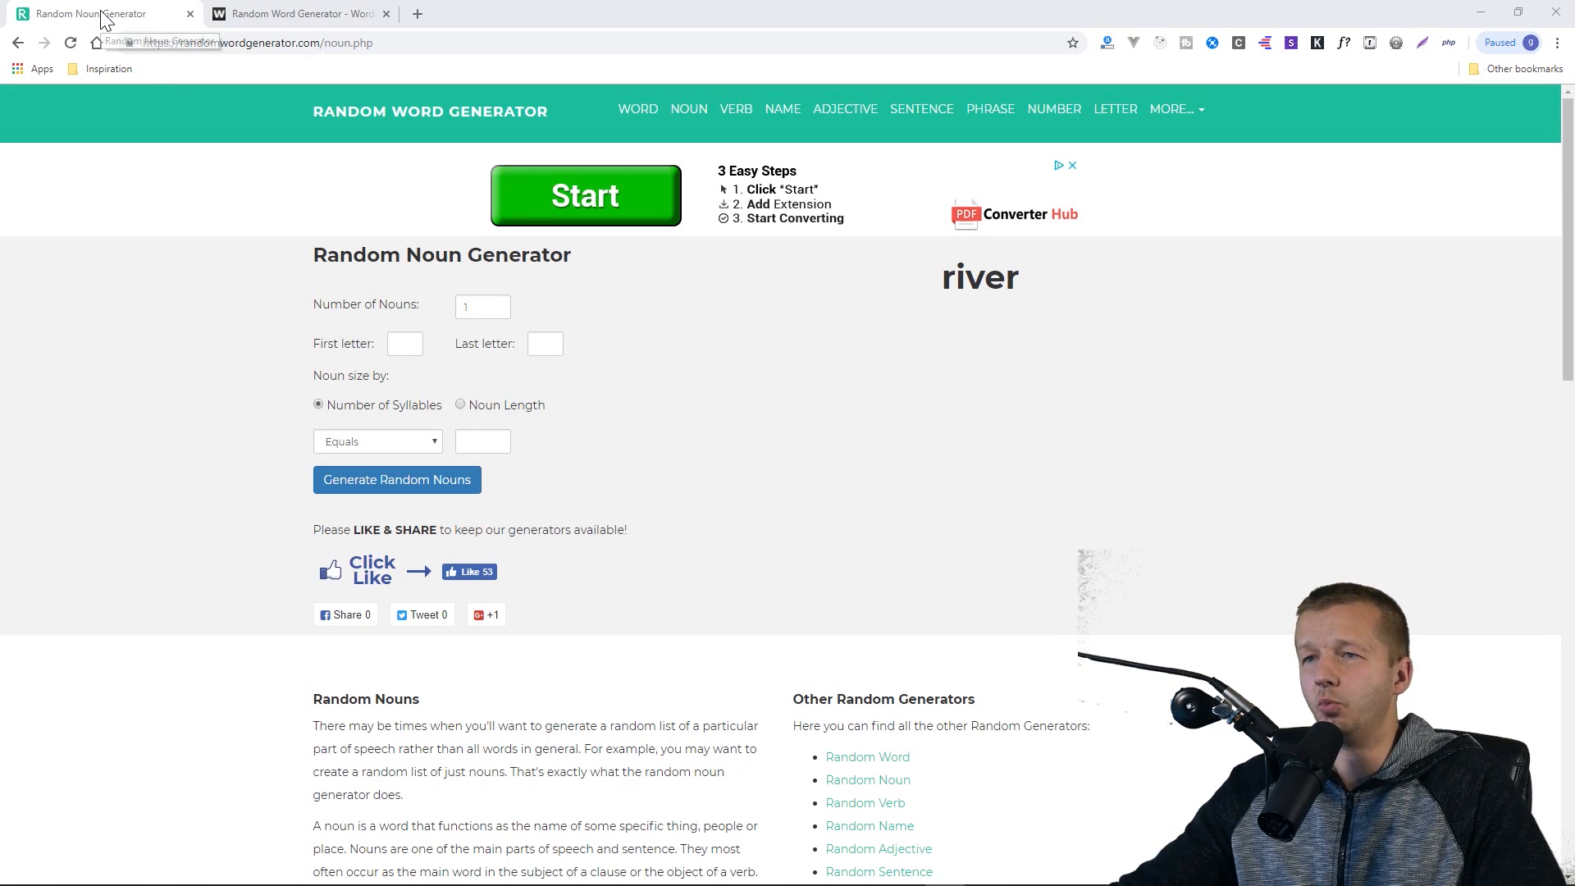
Generate several new random nouns in a row, ending on 'mud'.
left_click(295, 14)
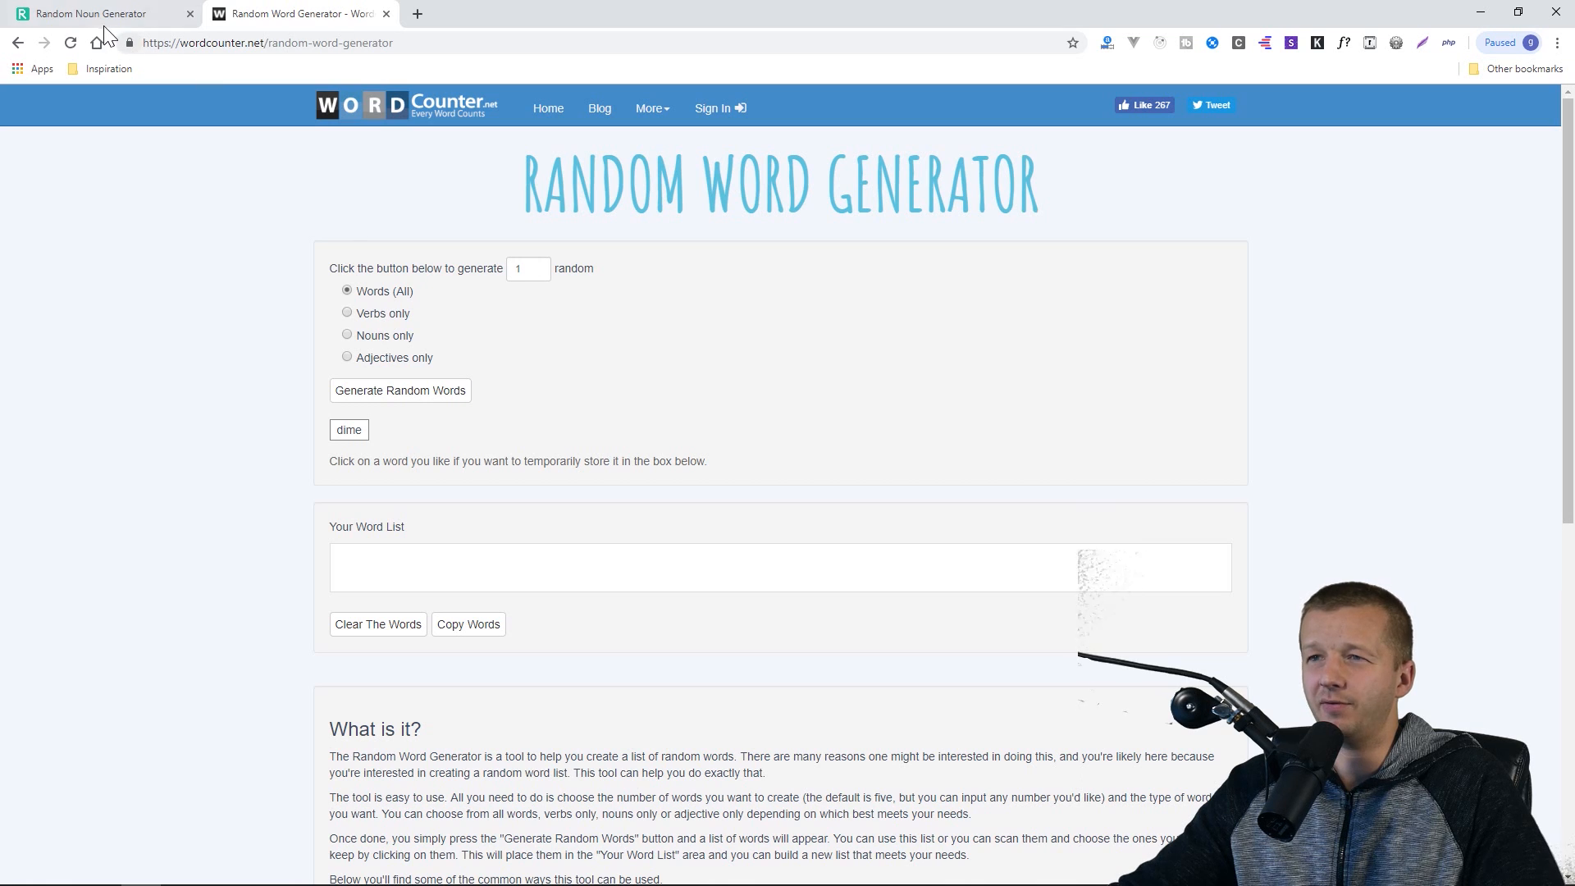
mouse_move(374, 374)
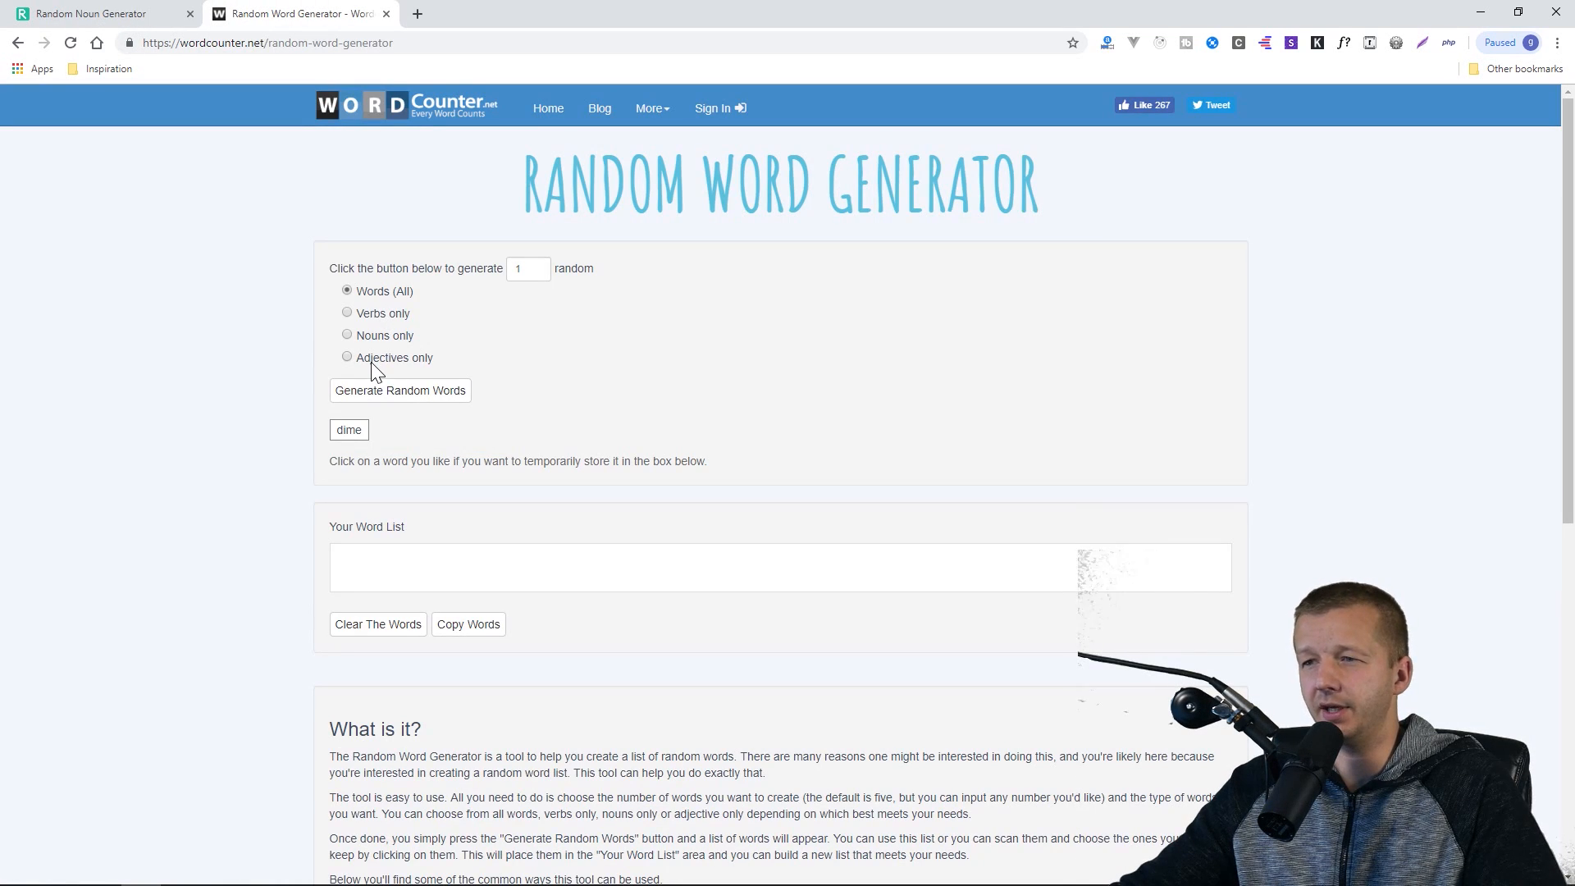
left_click(99, 14)
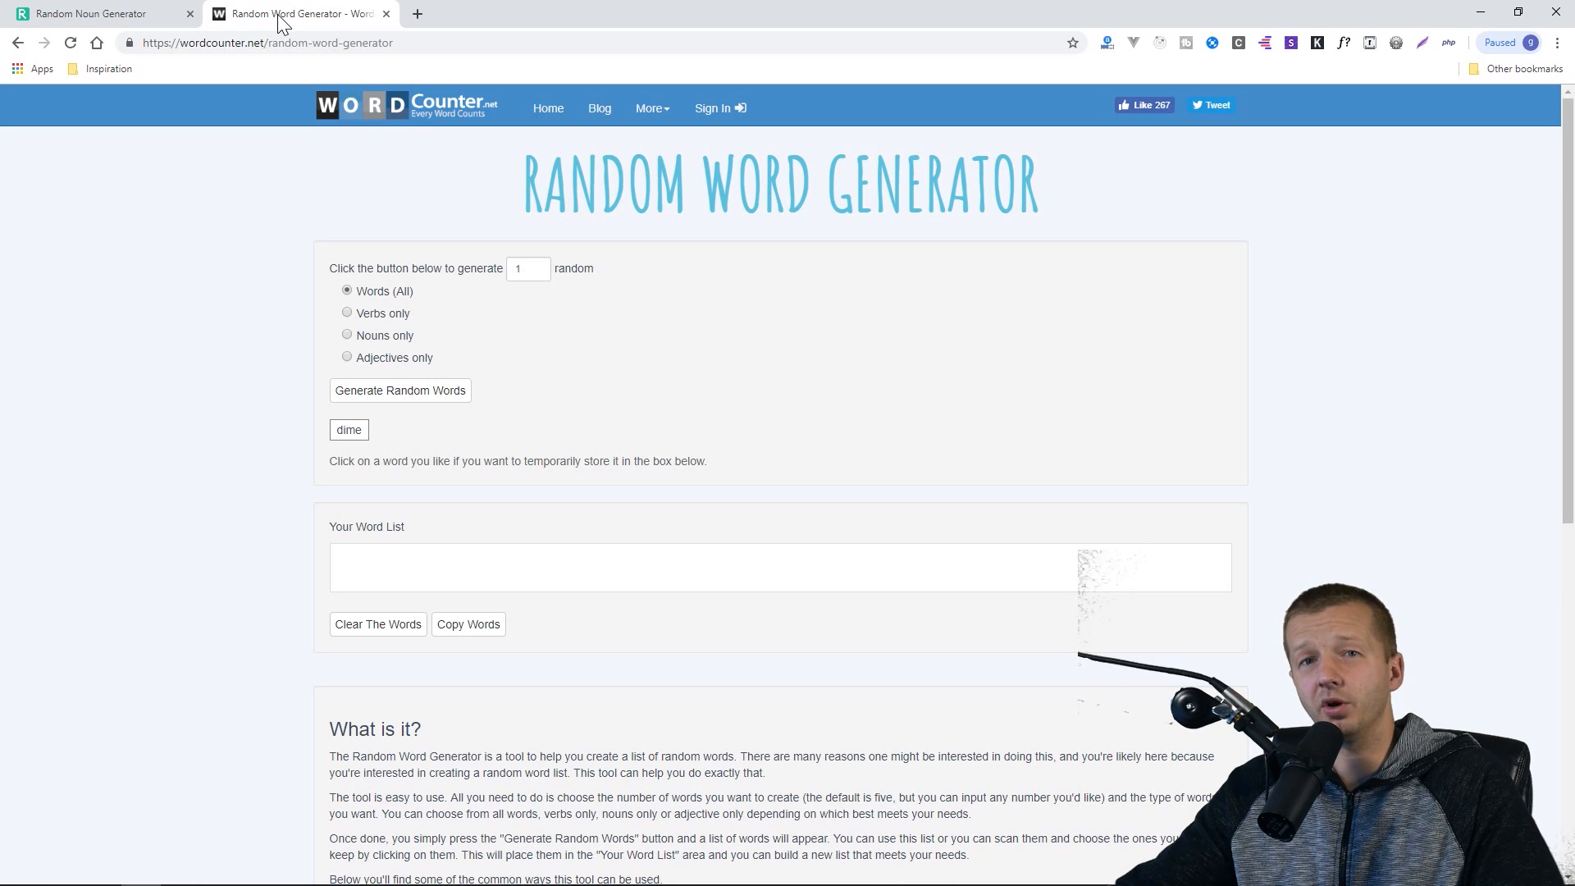
mouse_move(548, 295)
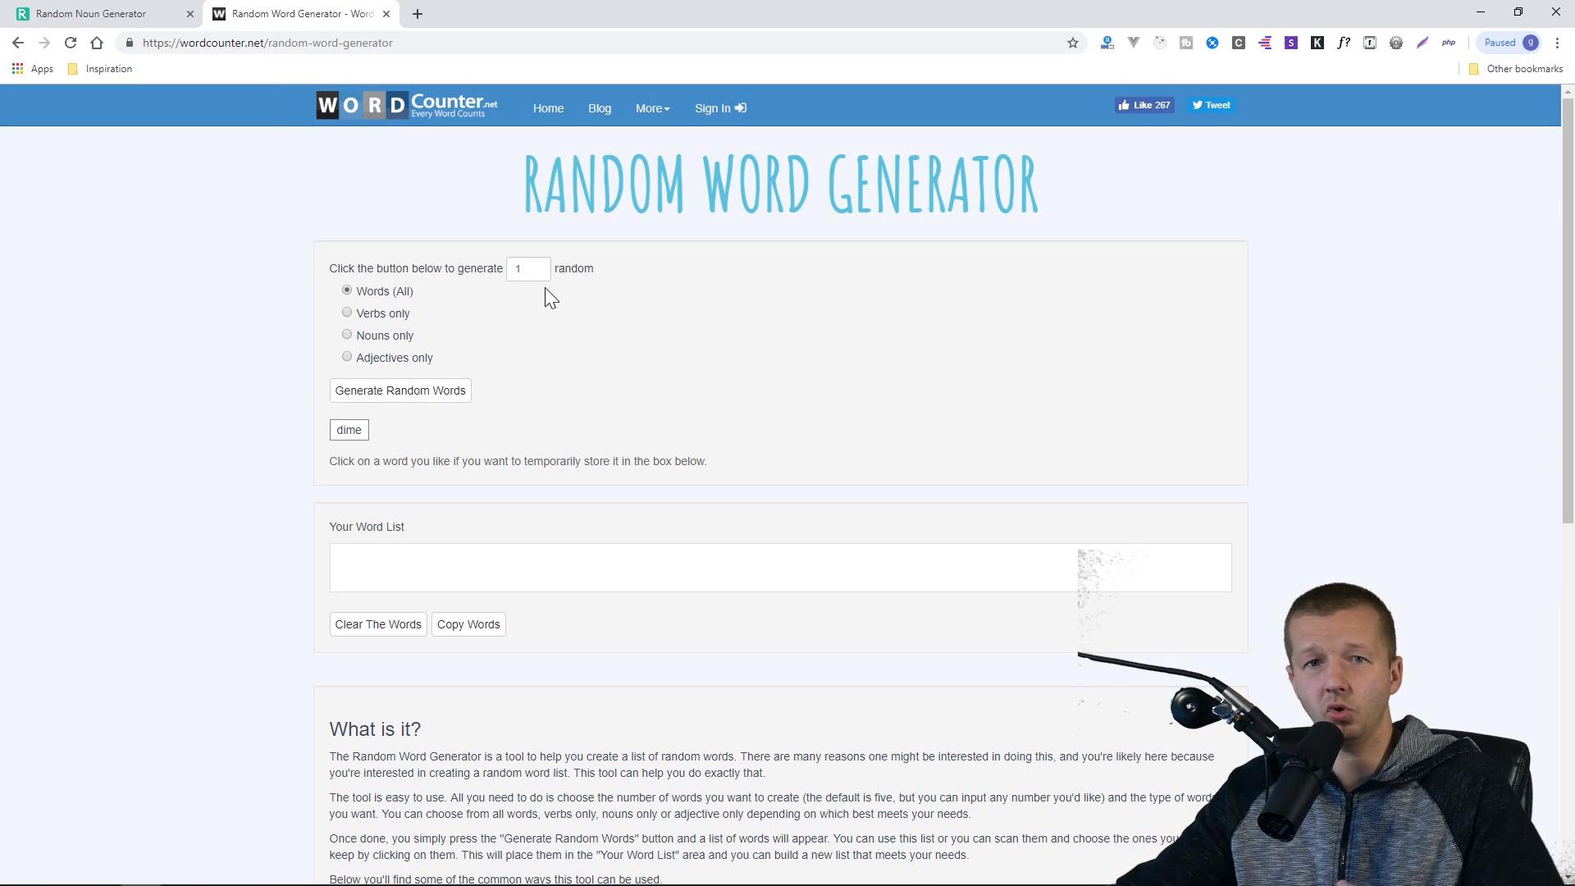
mouse_move(558, 312)
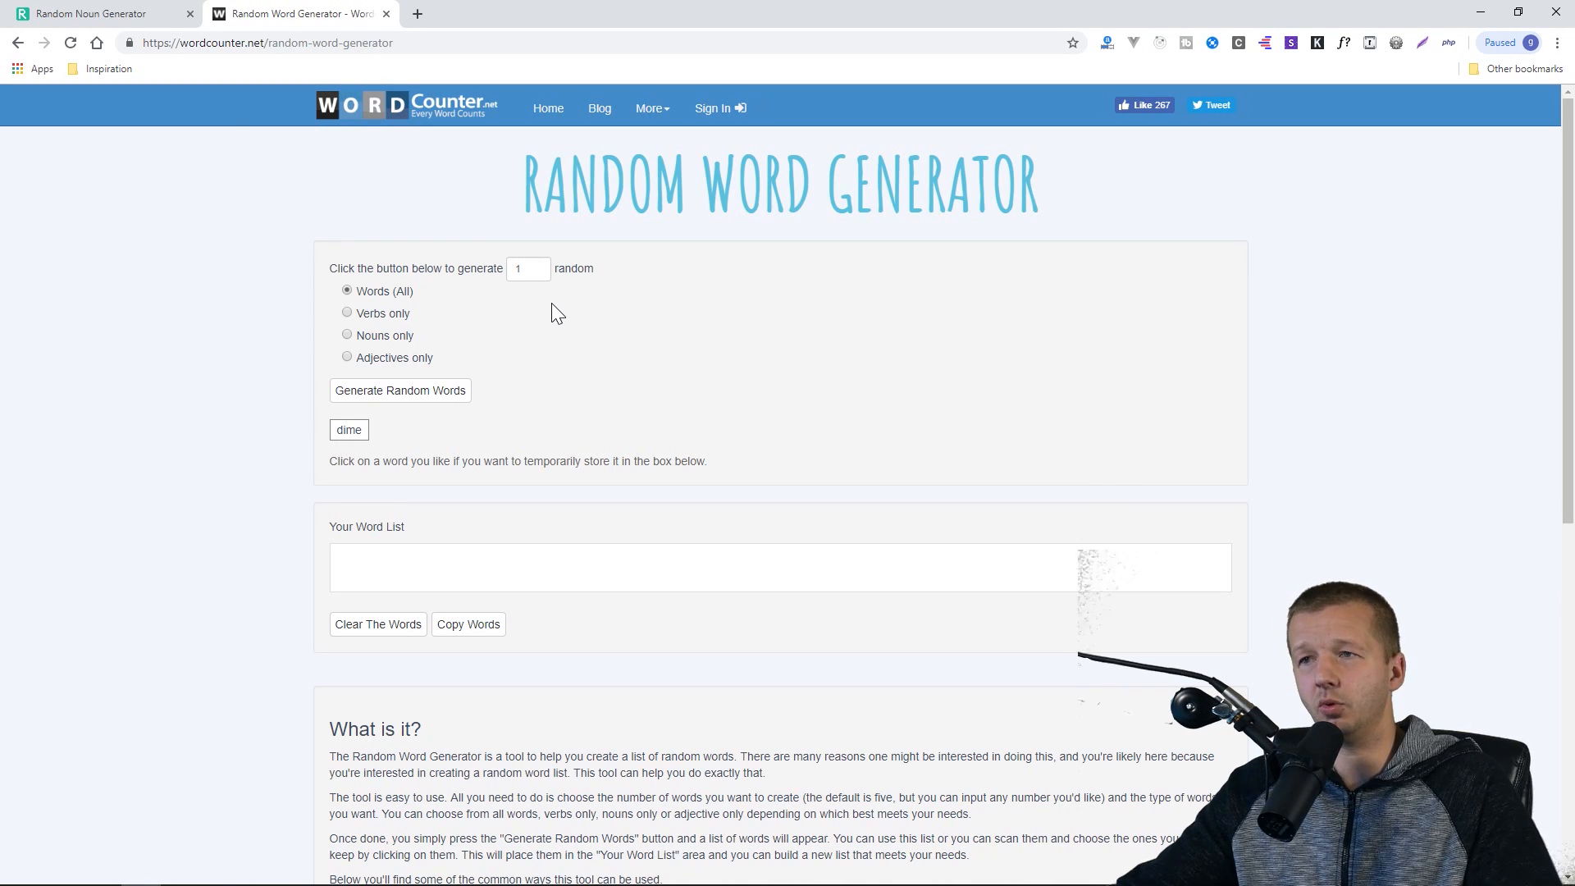
mouse_move(174, 138)
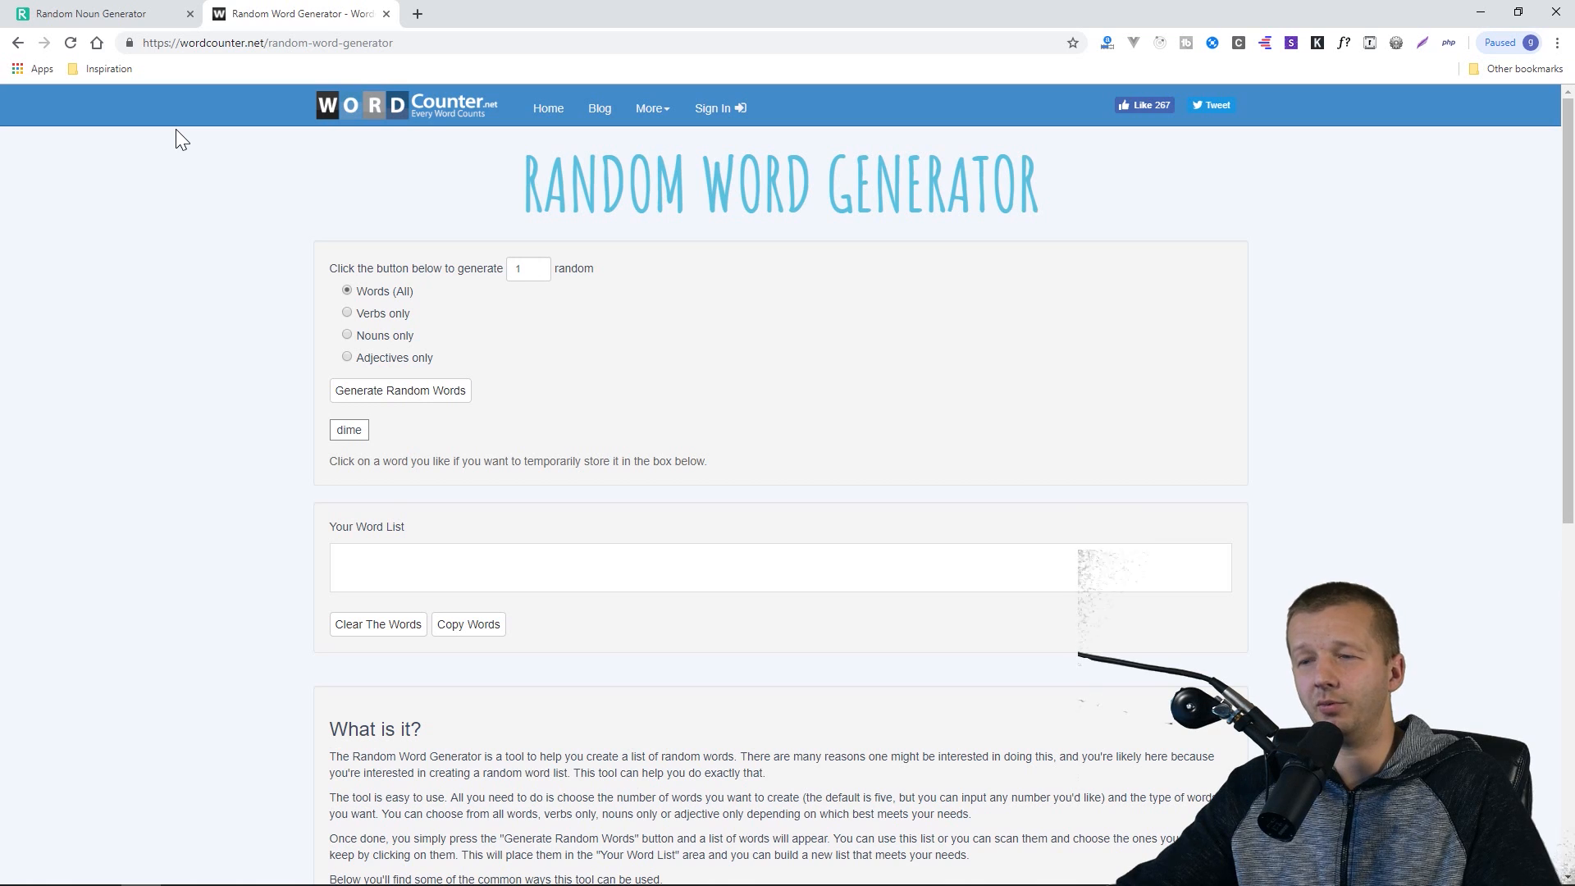
mouse_move(961, 255)
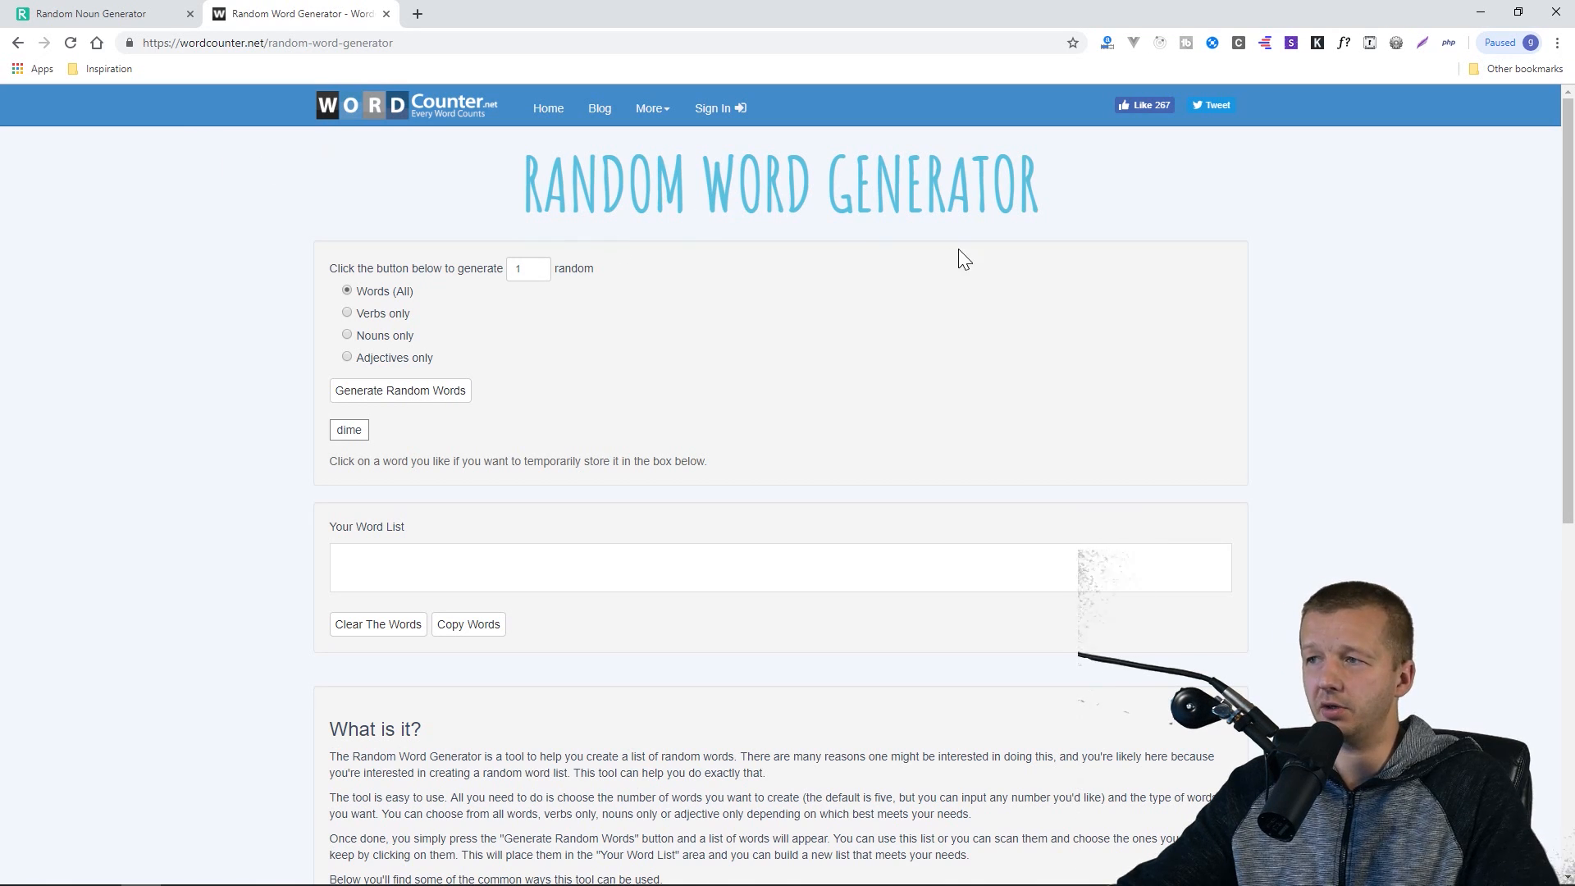
left_click(99, 13)
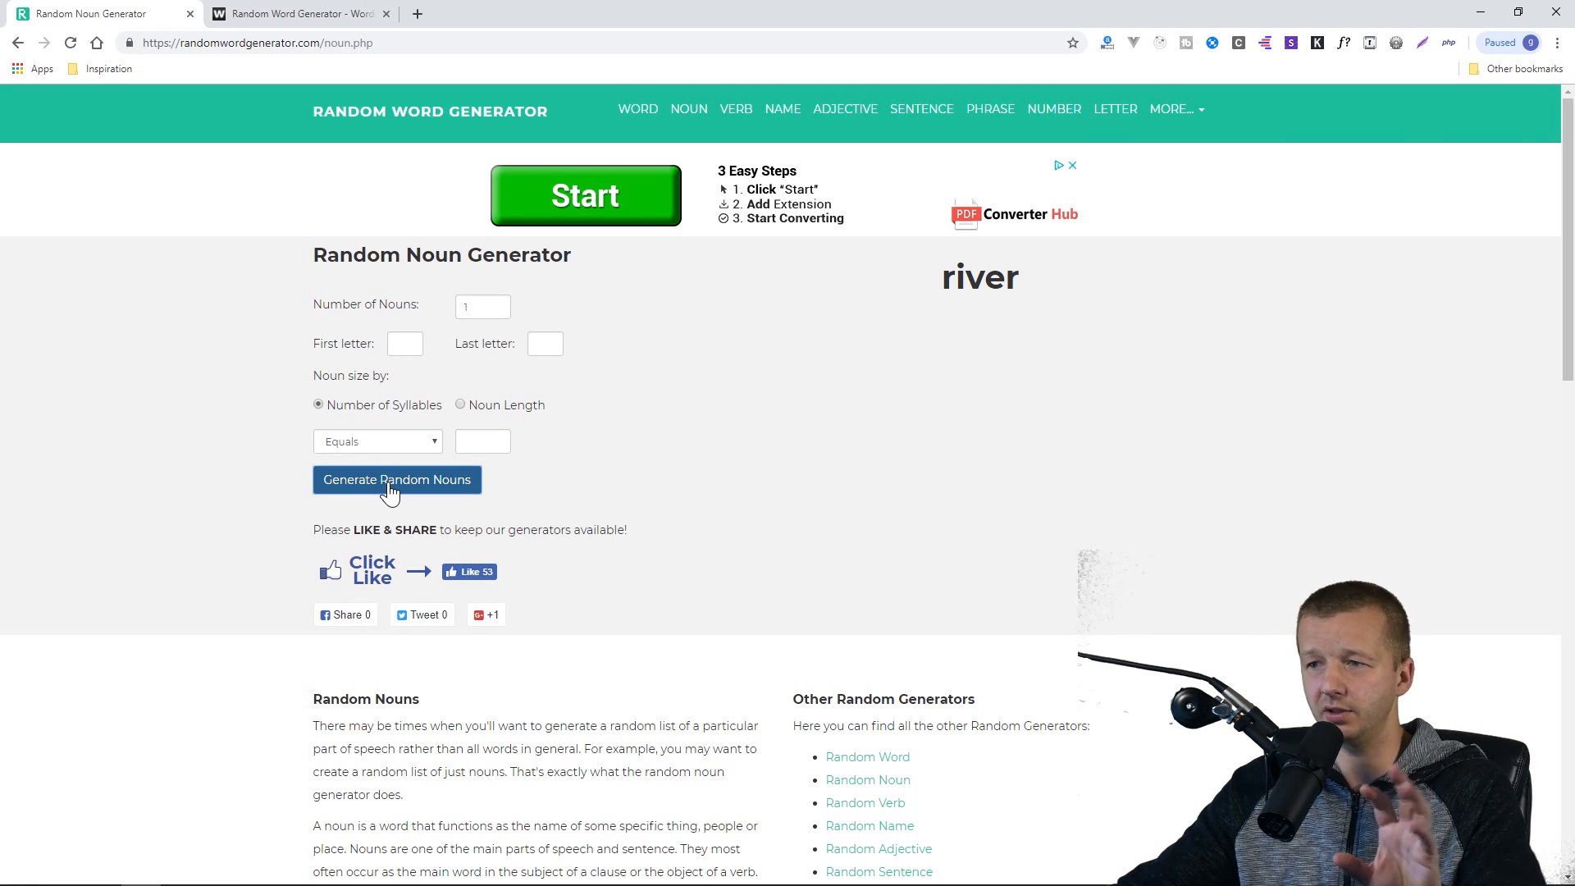
left_click(395, 479)
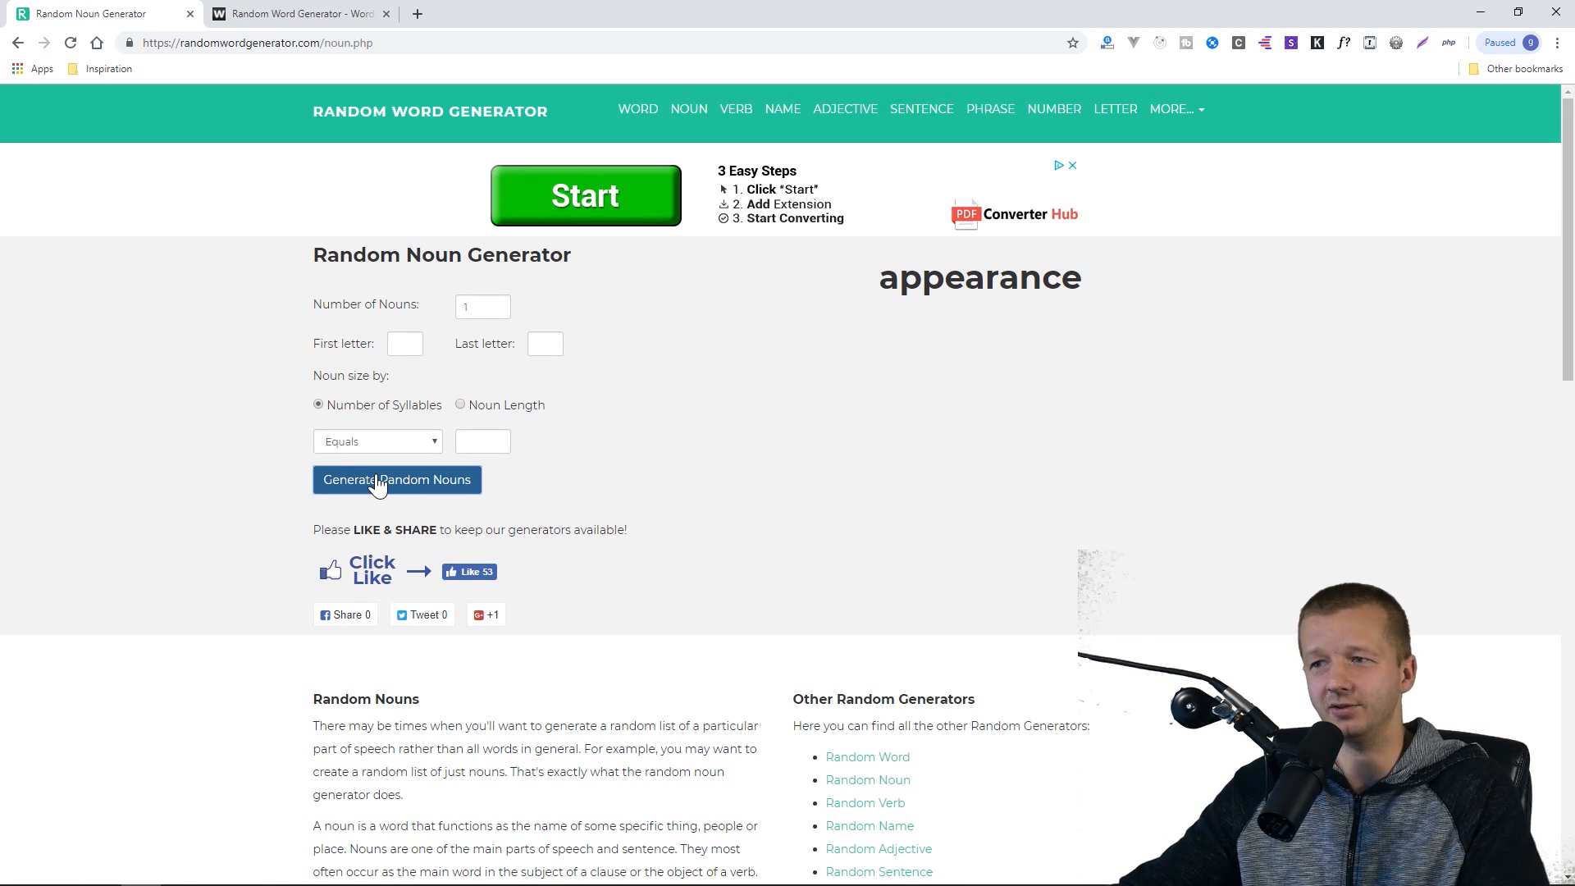
left_click(395, 479)
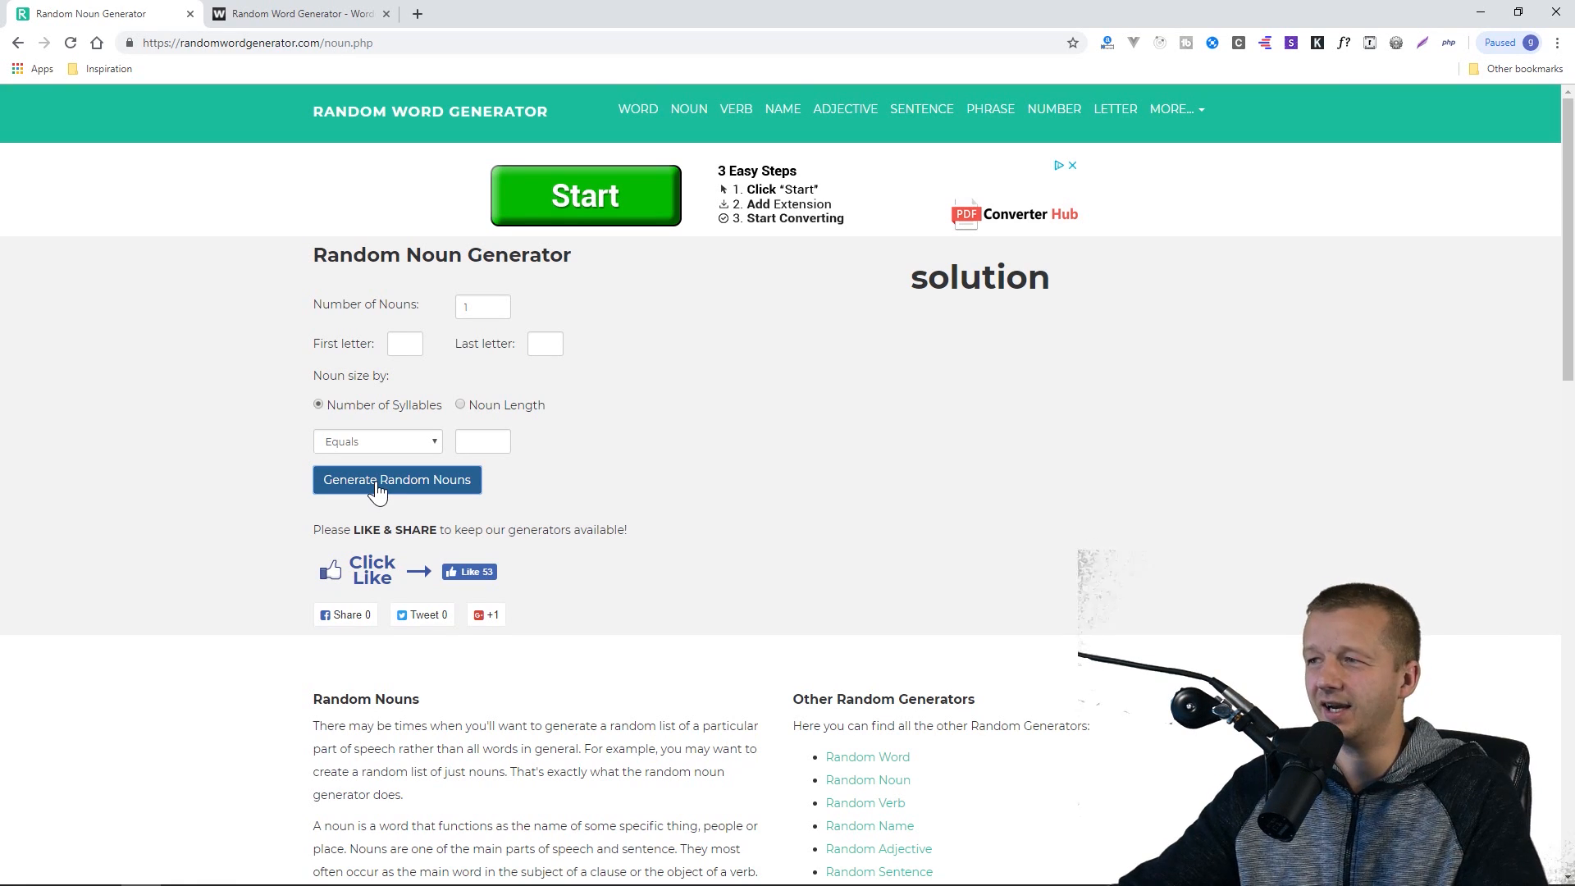
left_click(382, 489)
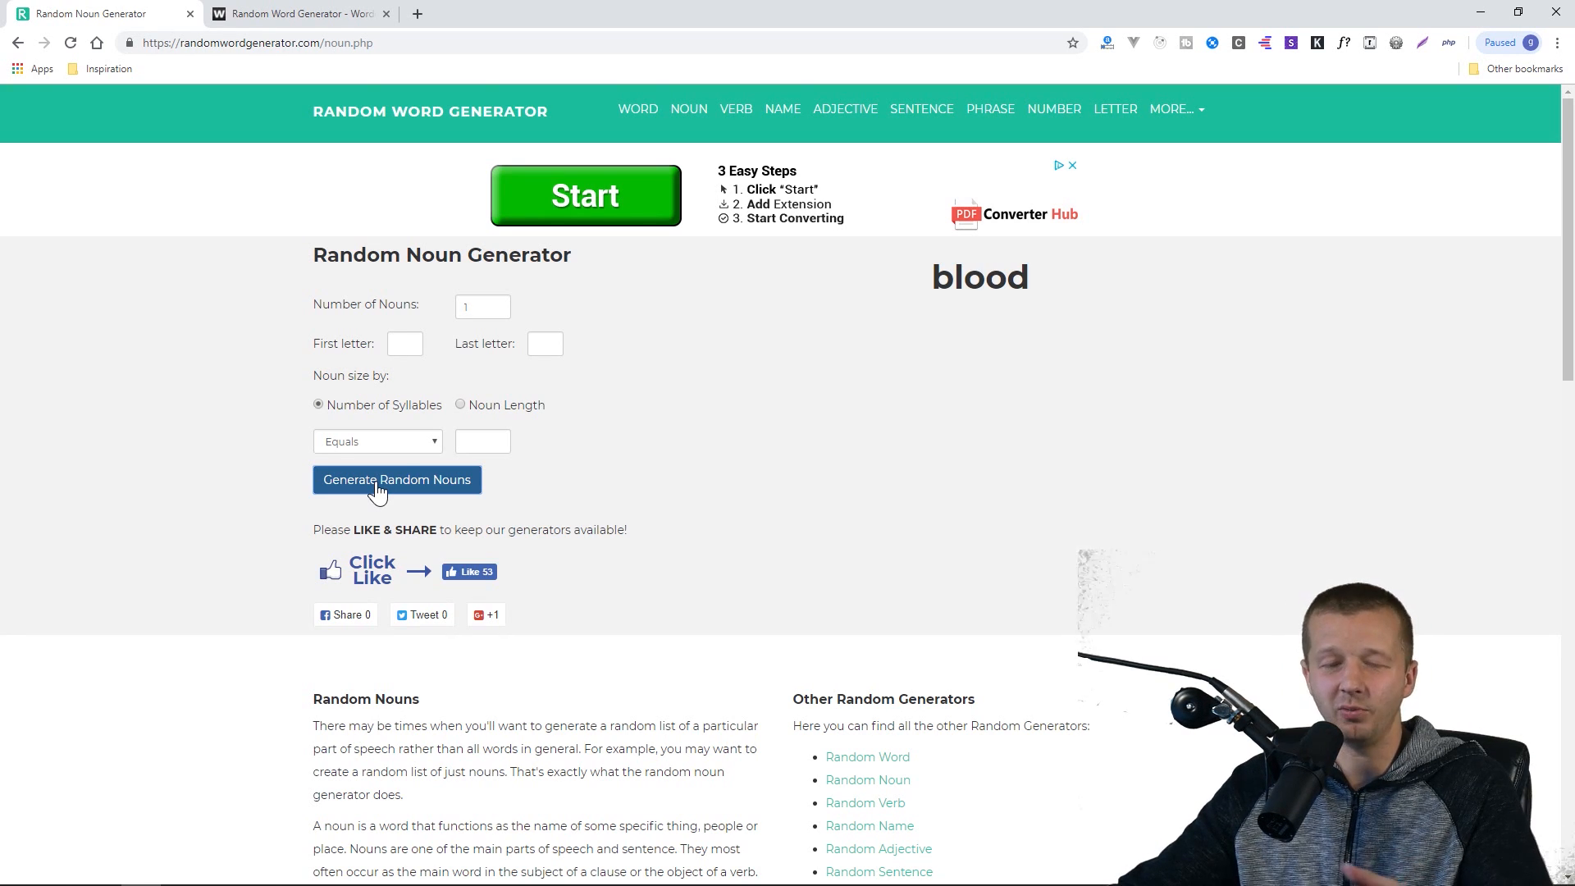
left_click(383, 485)
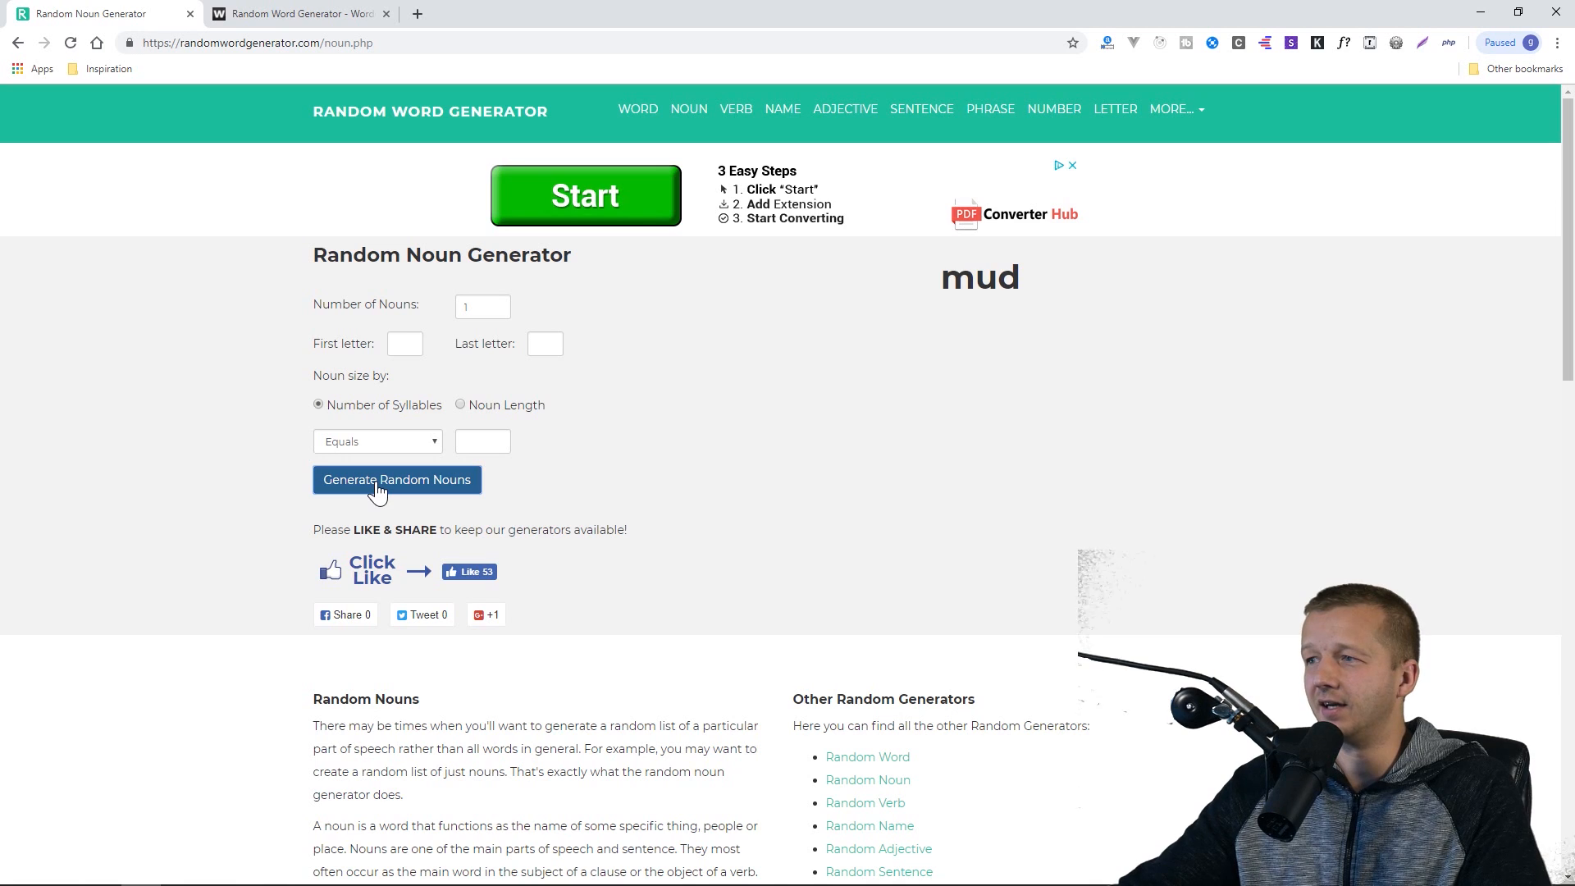
left_click(397, 479)
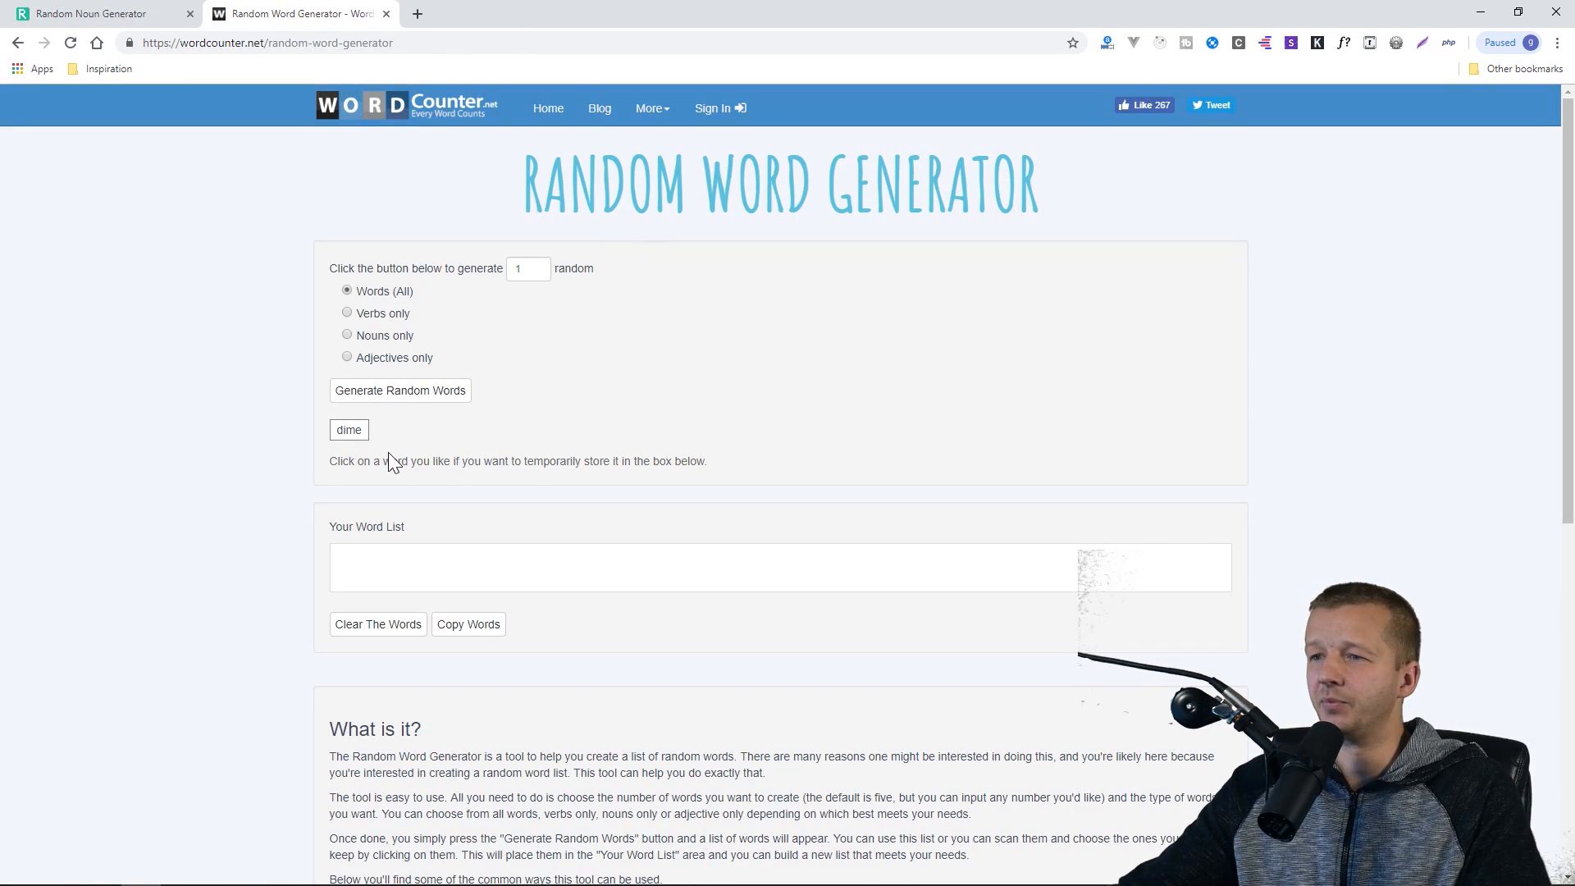
Generate the random word 'consort' and switch over to Illustrator.
left_click(398, 390)
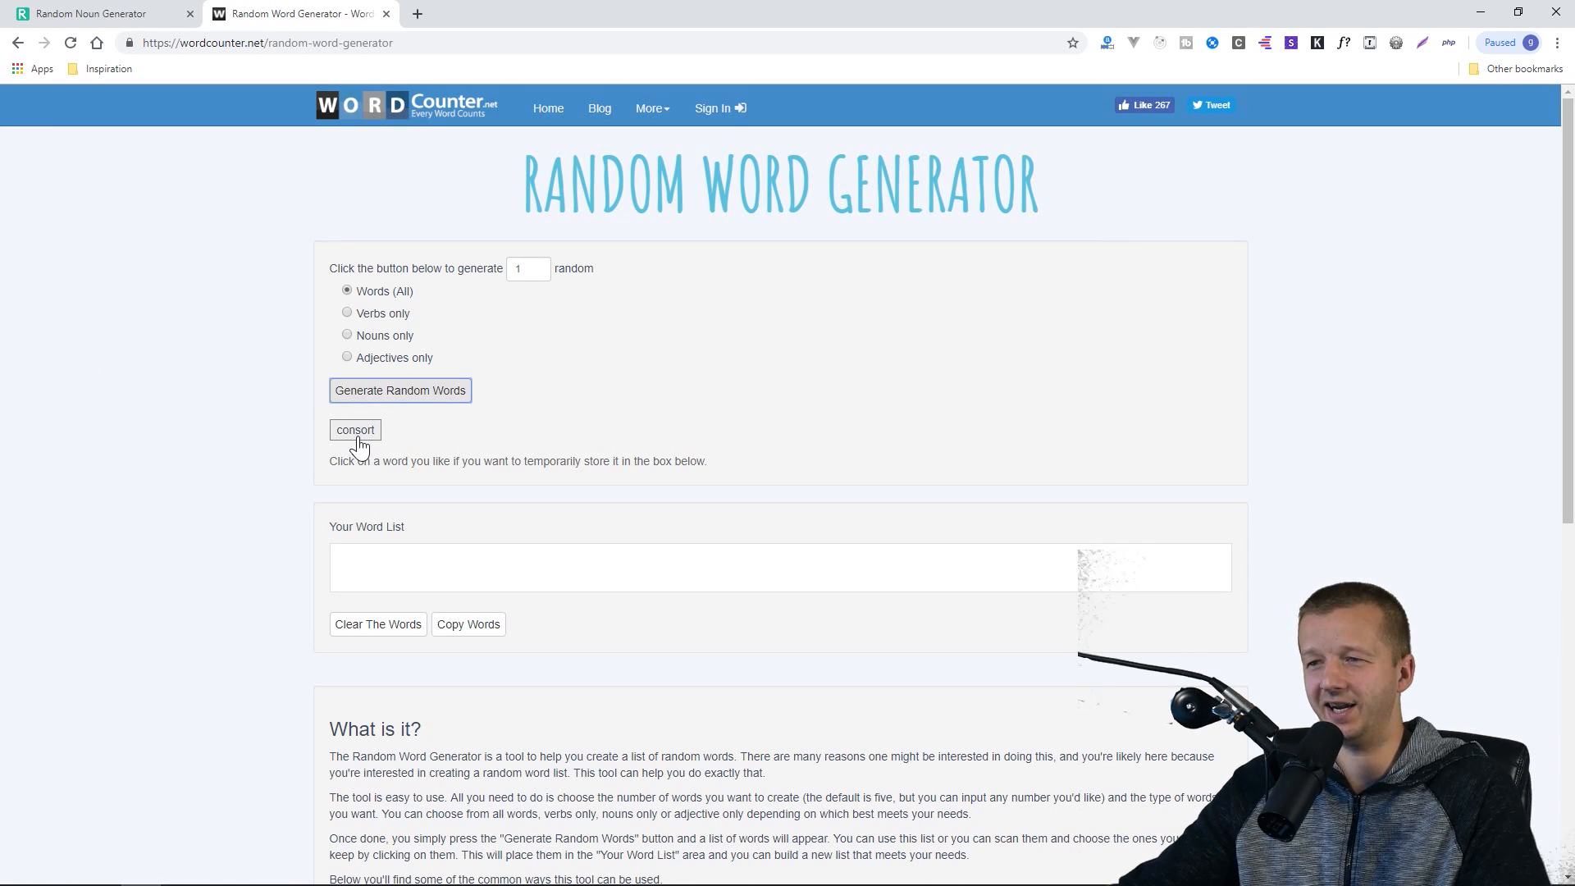
mouse_move(243, 430)
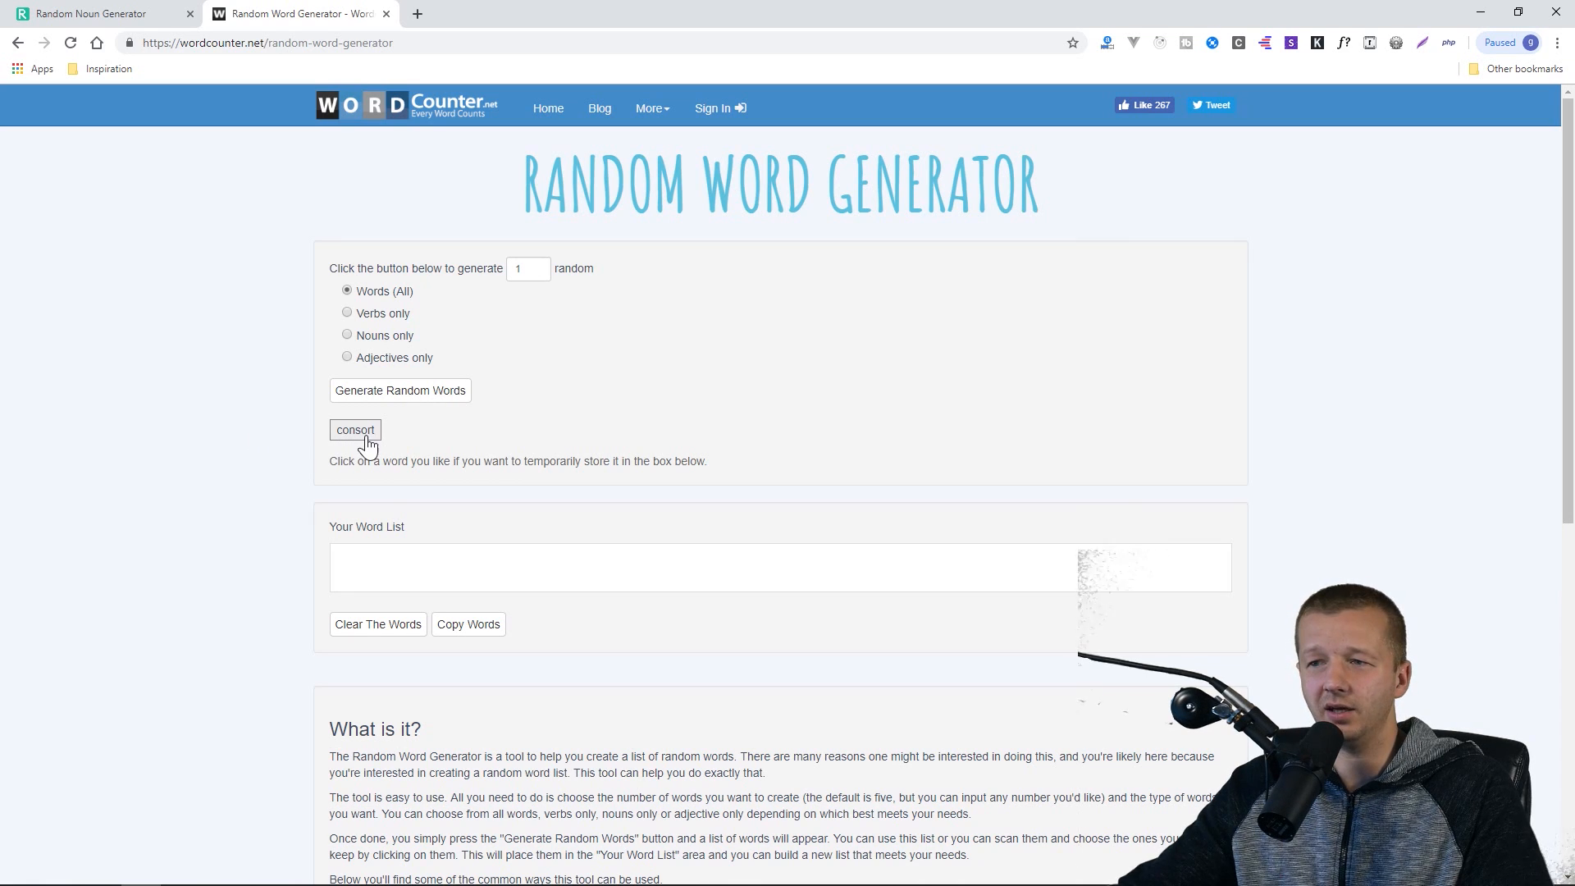
mouse_move(374, 438)
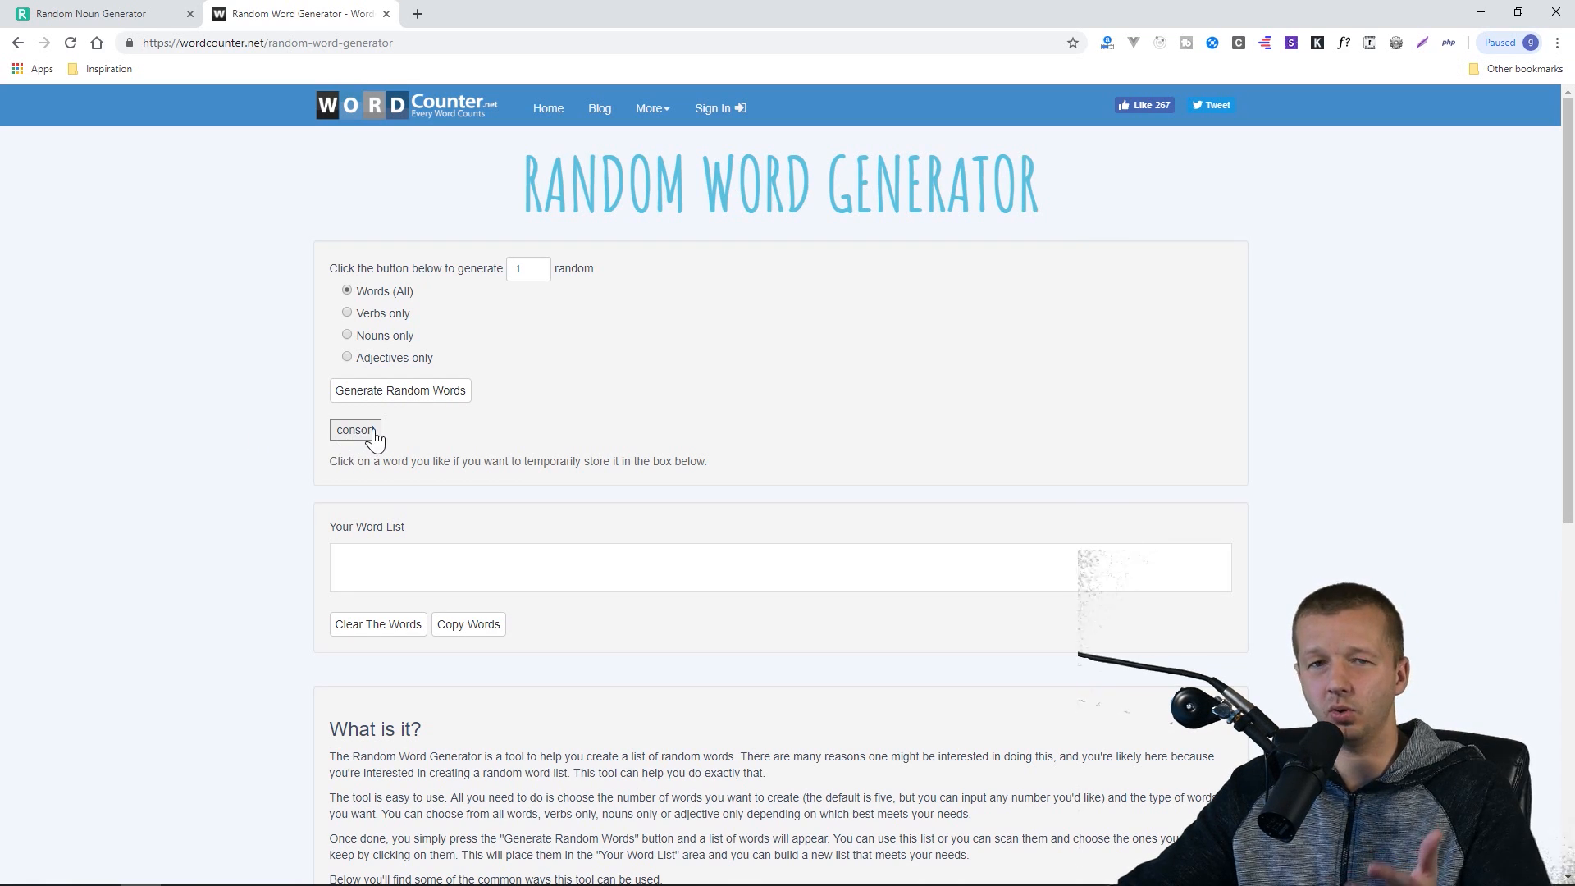
left_click(99, 13)
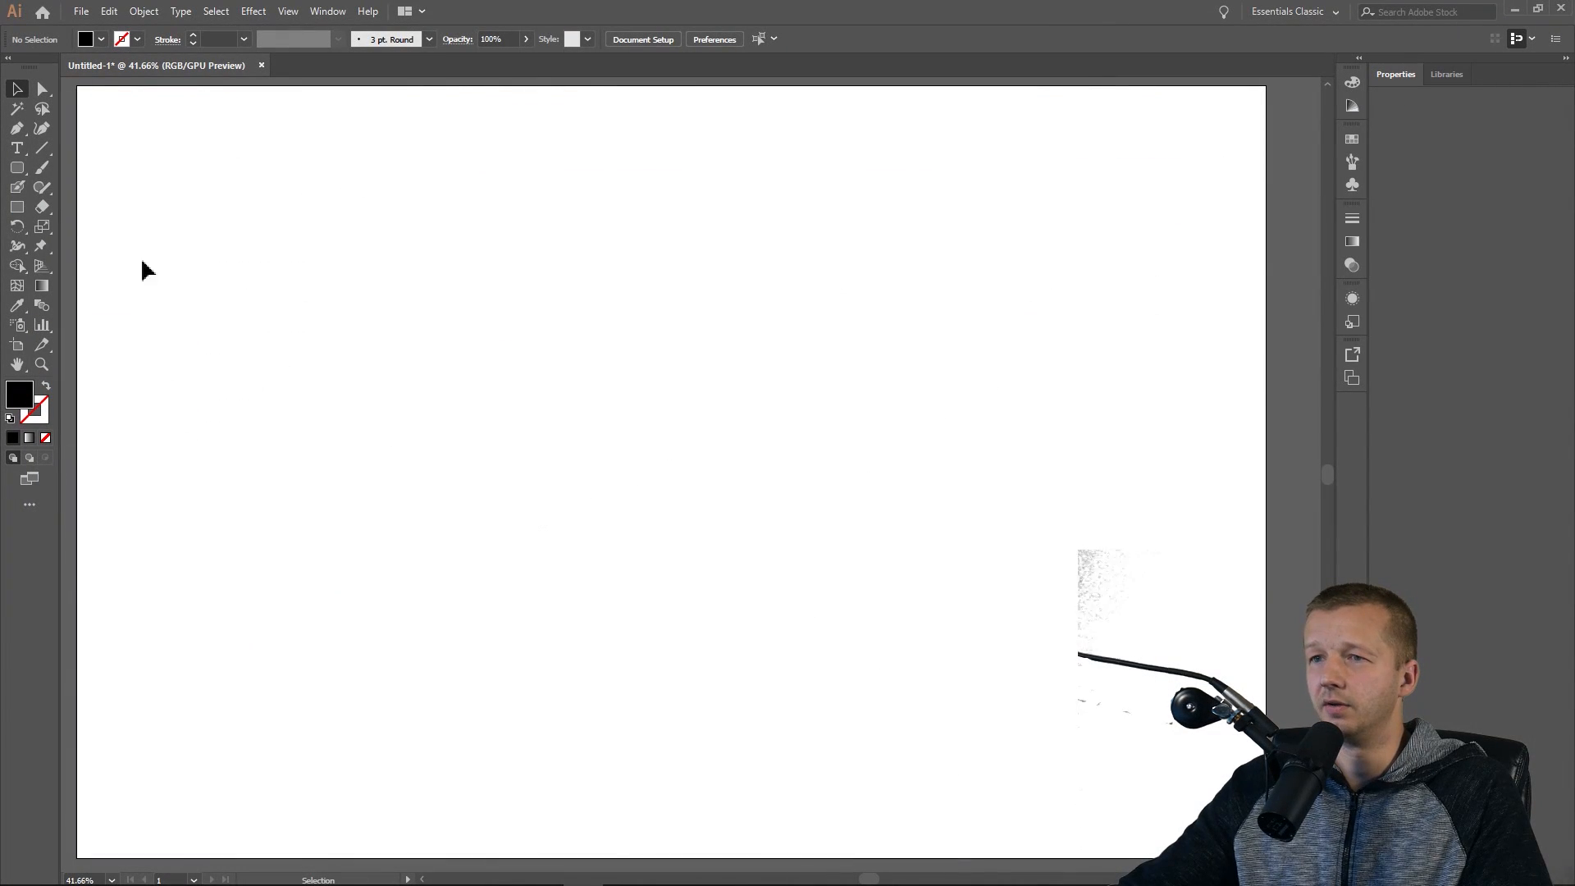
Add a text object reading consort, CONSORT and Consort, then scale it up.
left_click(17, 148)
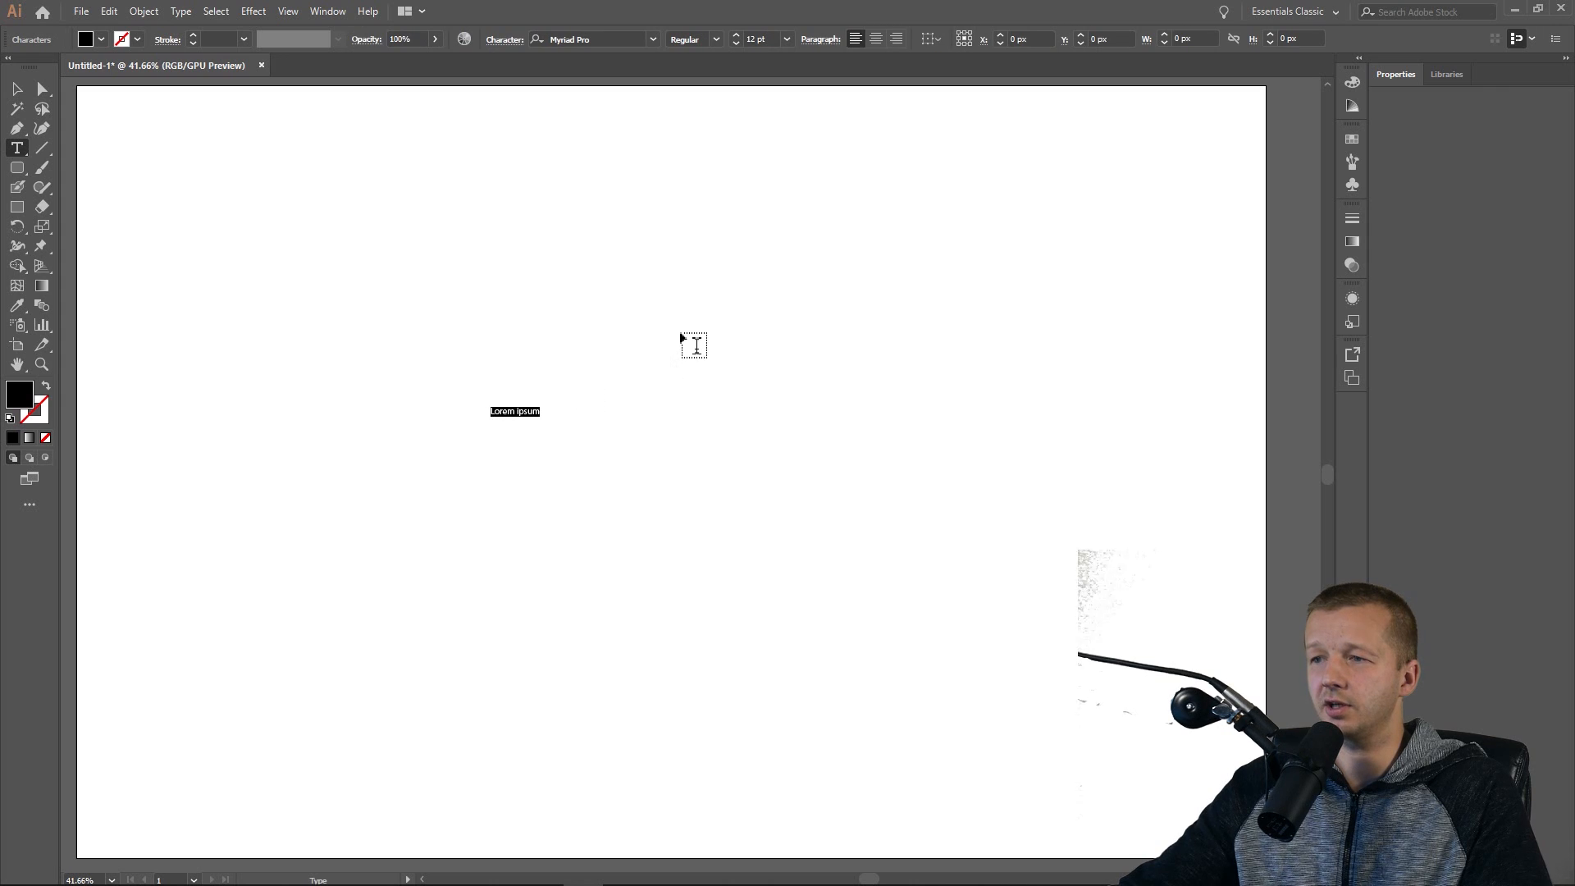
type("consrt")
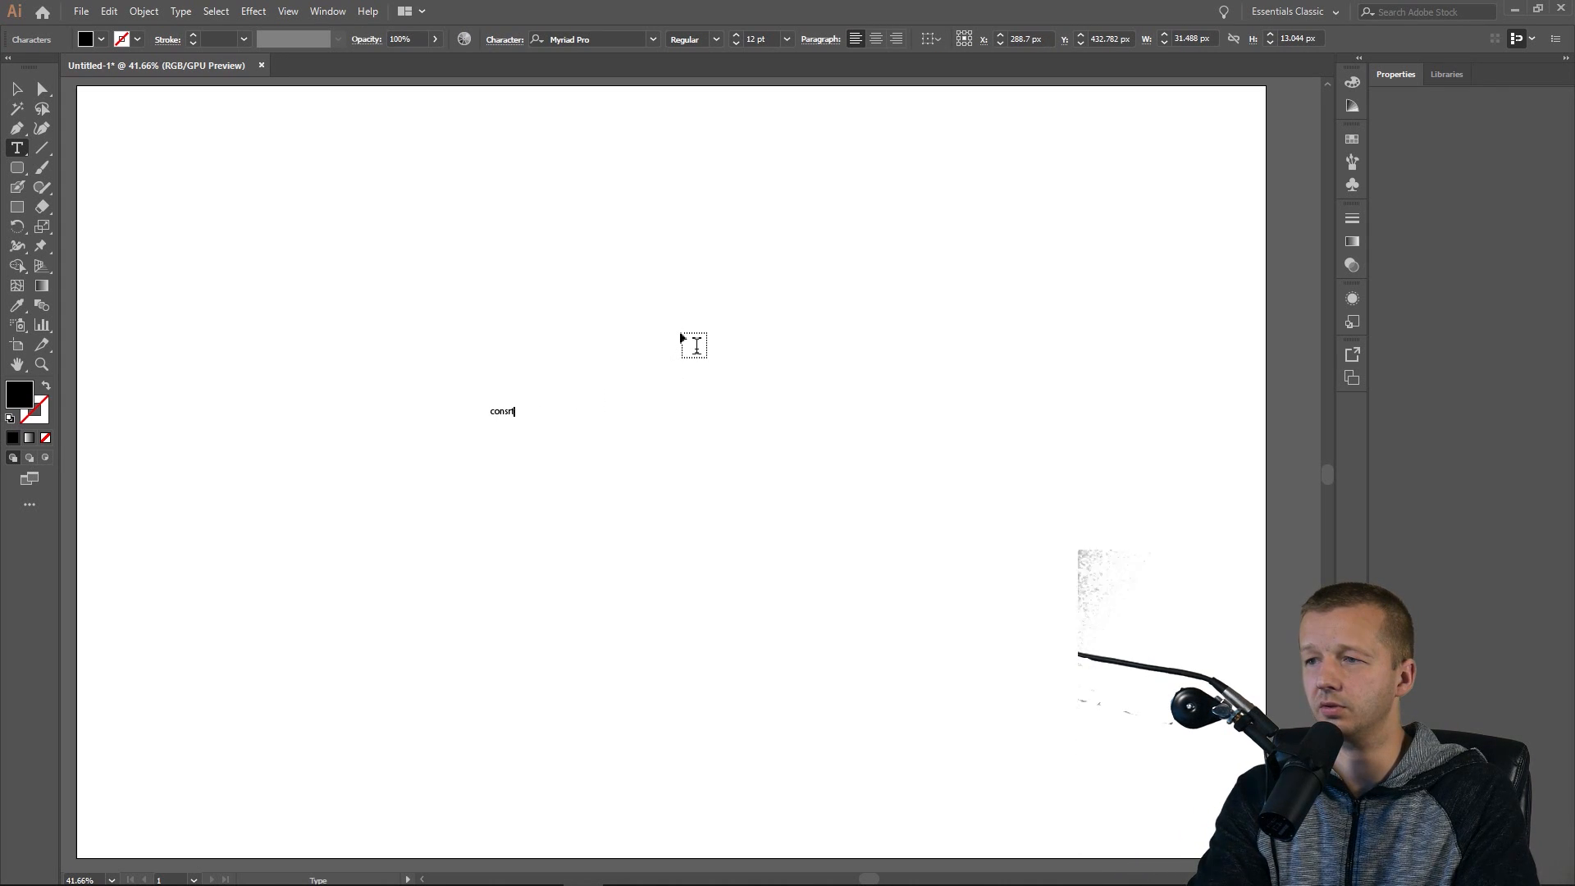
type("ort")
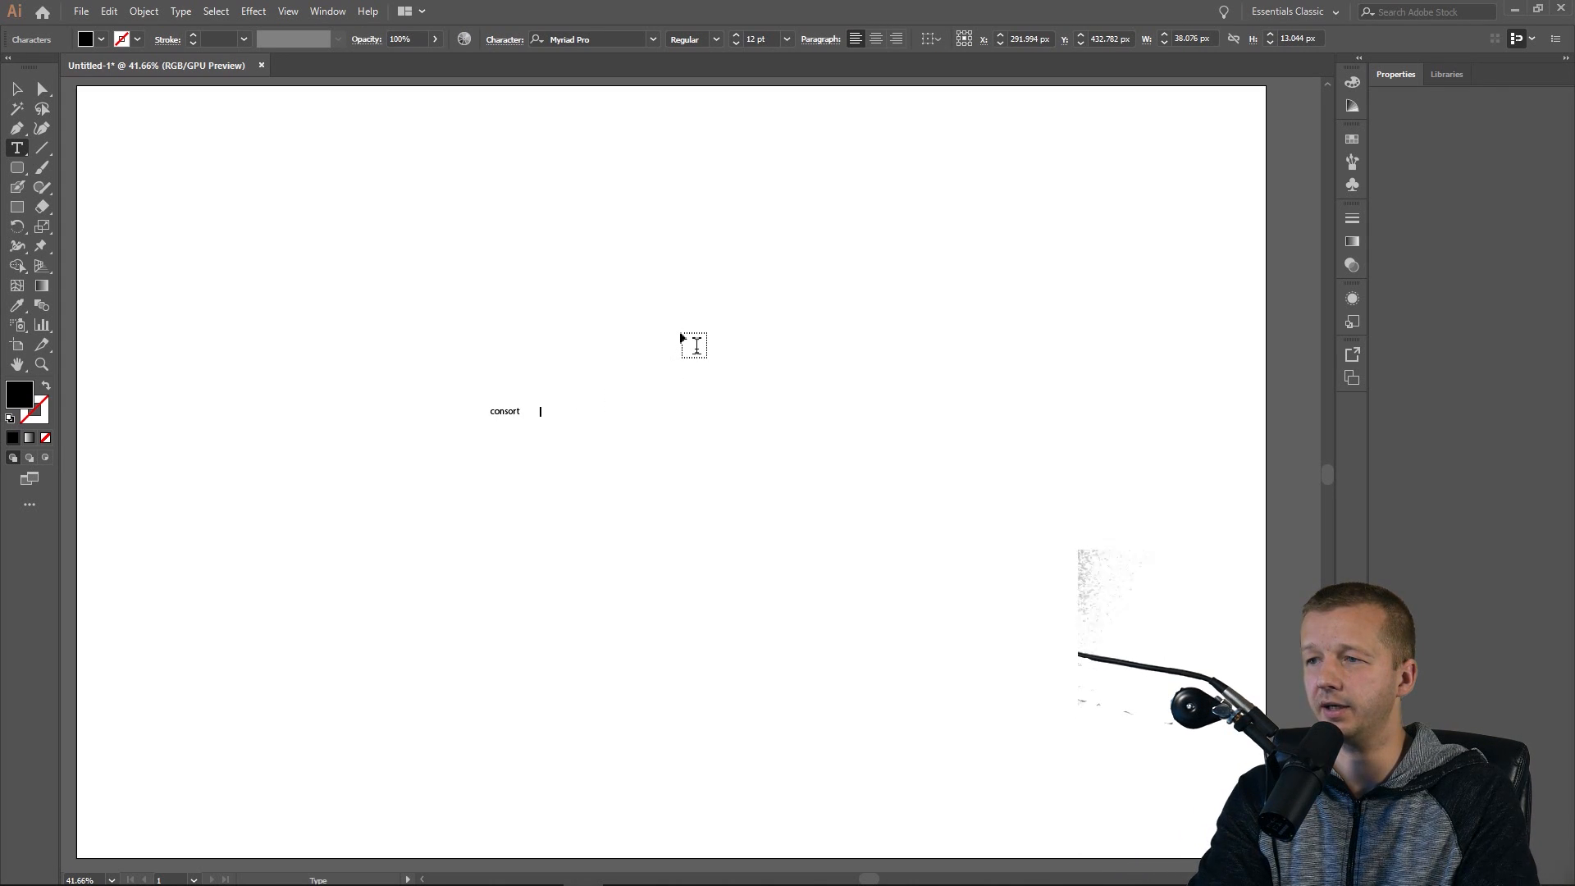
type("CONSORT")
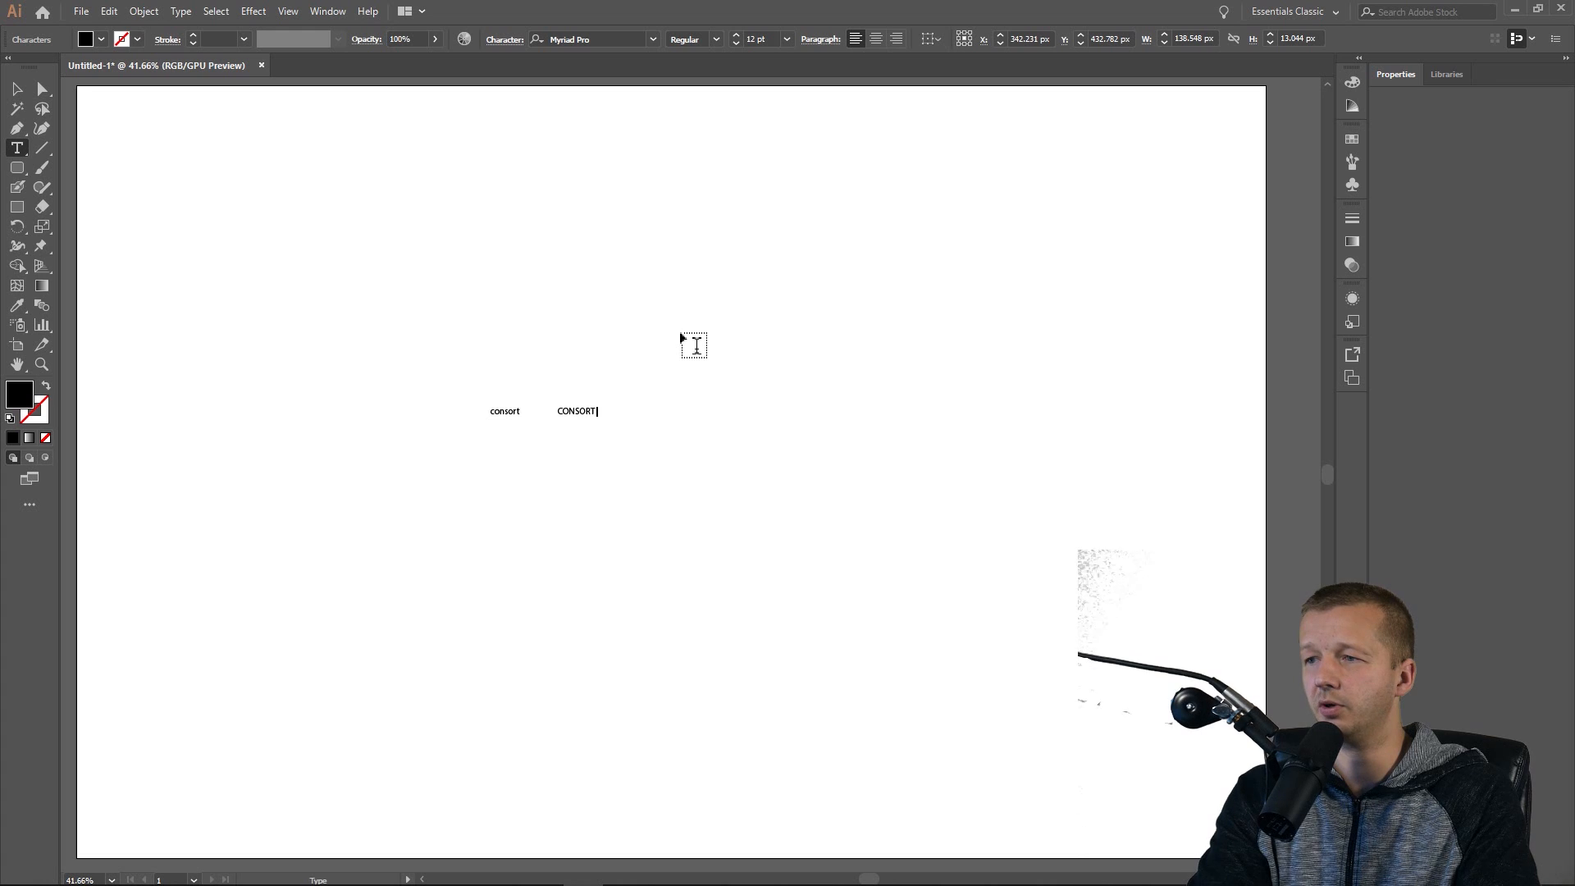
type("Con")
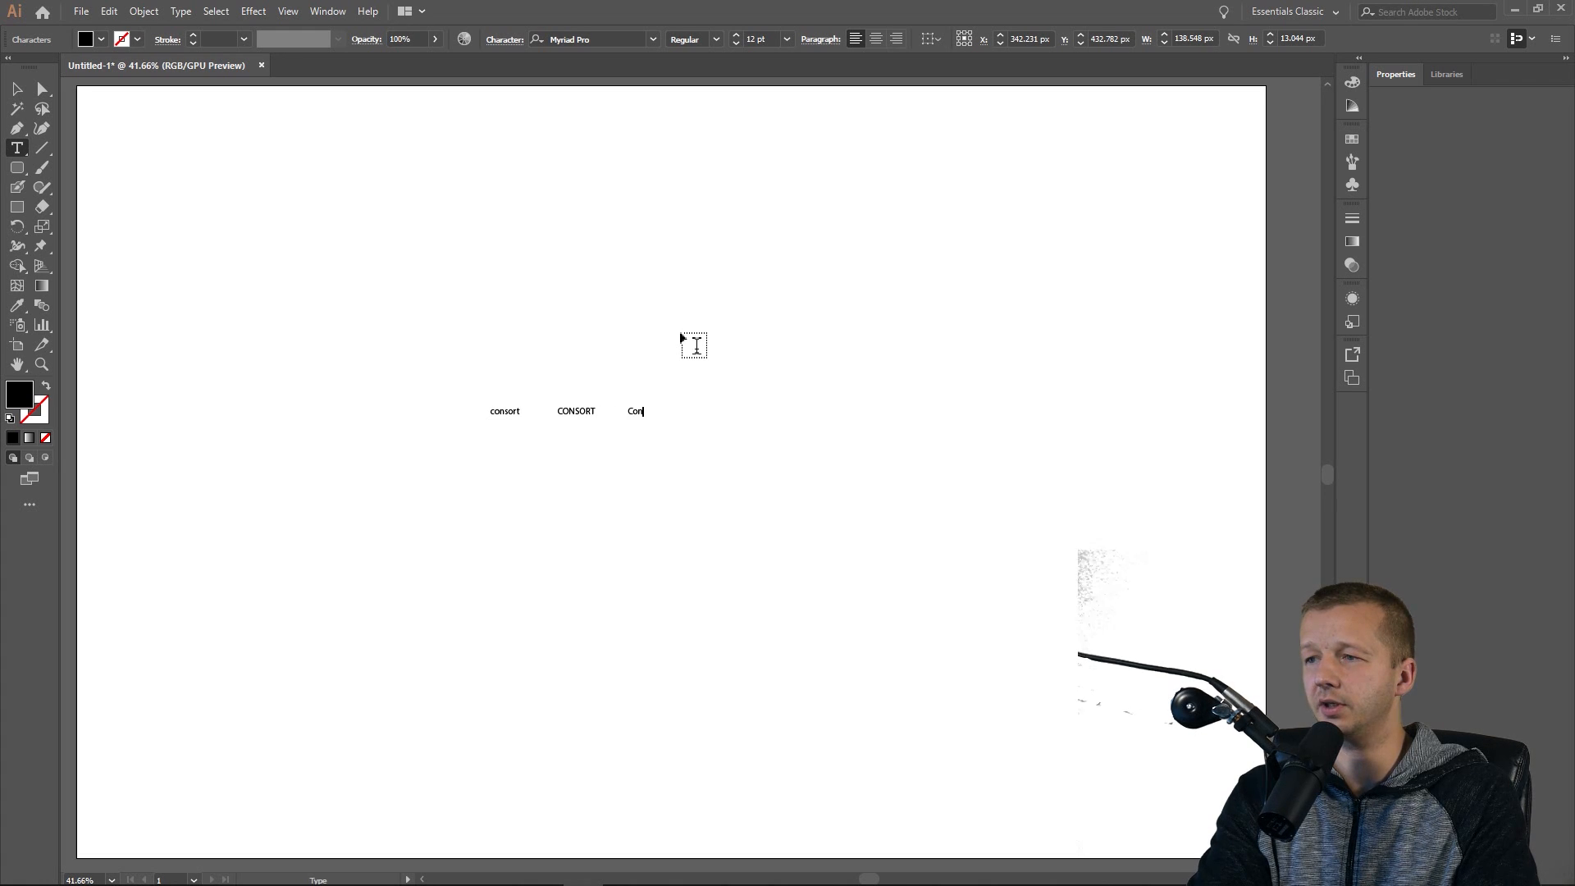
type("sort")
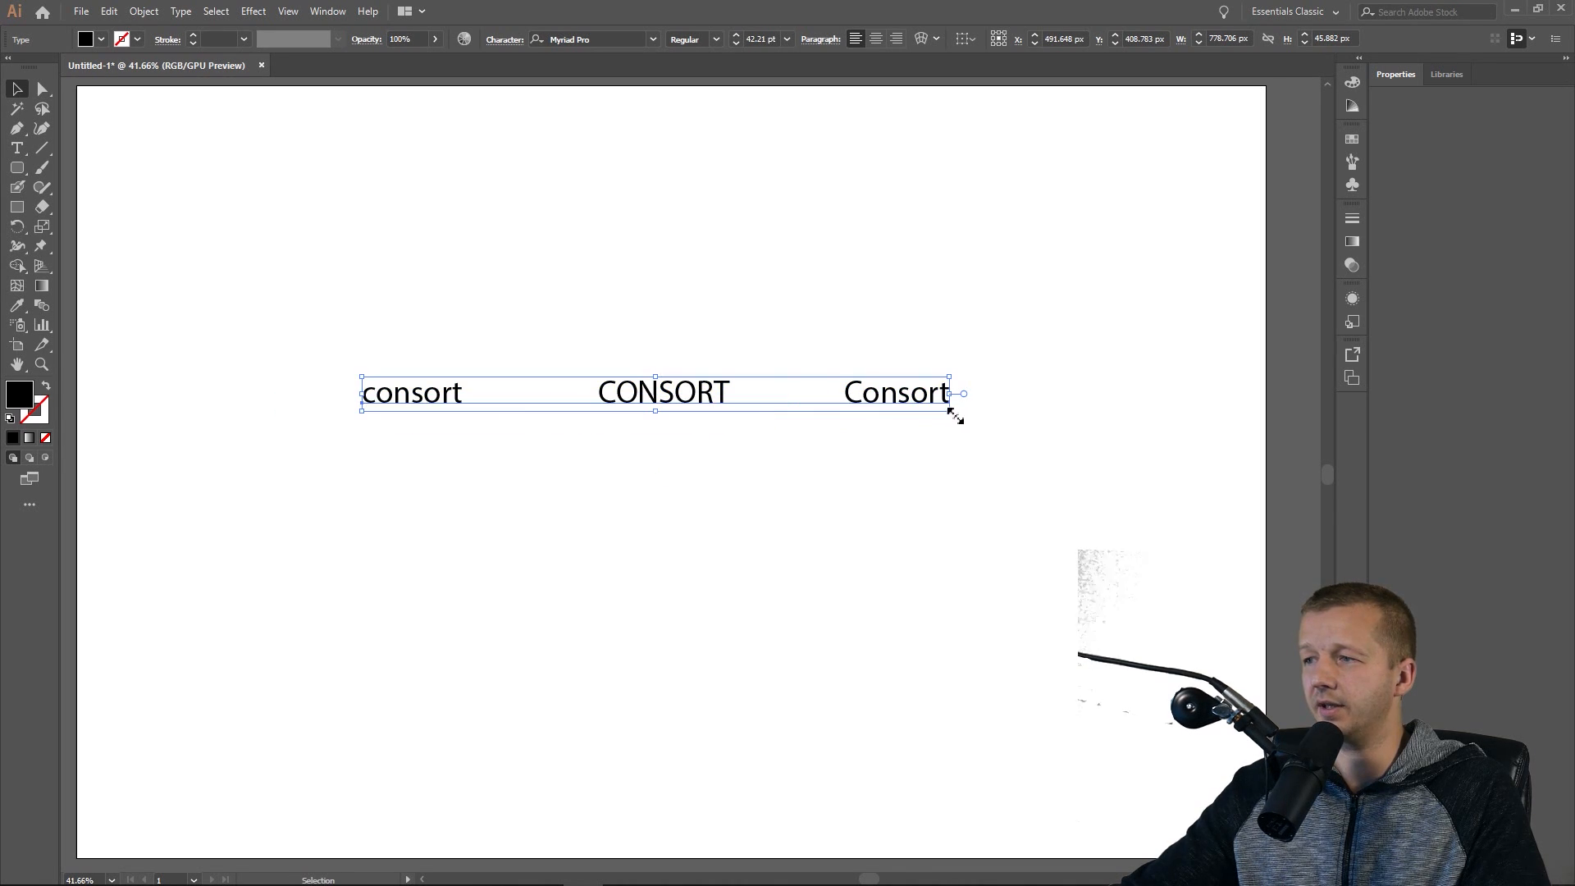
left_click_drag(952, 411, 1045, 420)
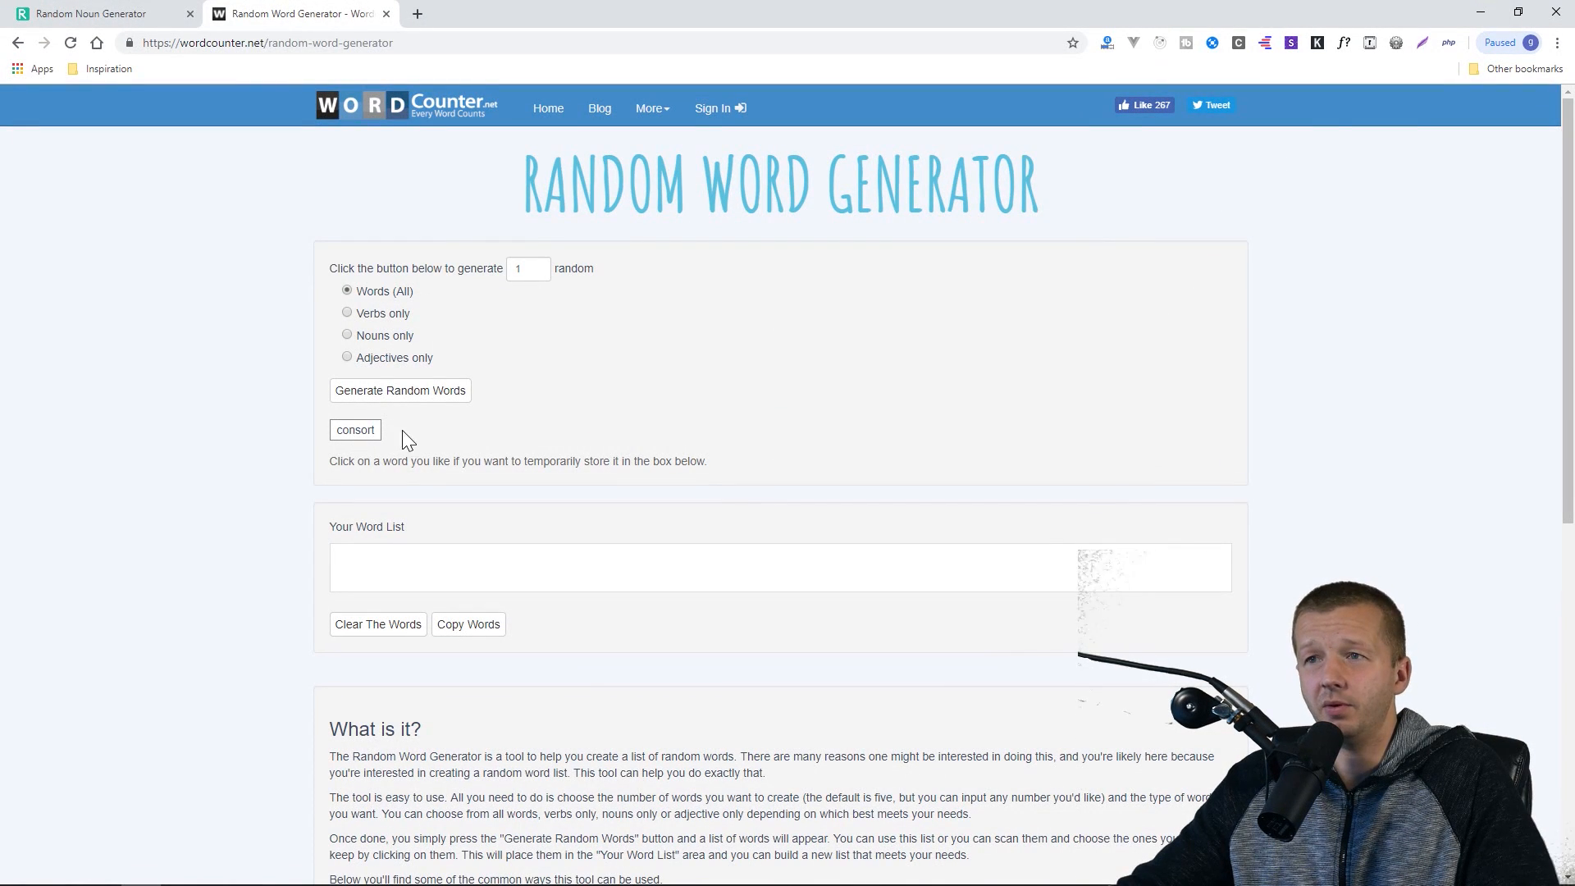
Check the noun generator tab, then return to the WordCounter page showing 'consort'.
left_click(90, 13)
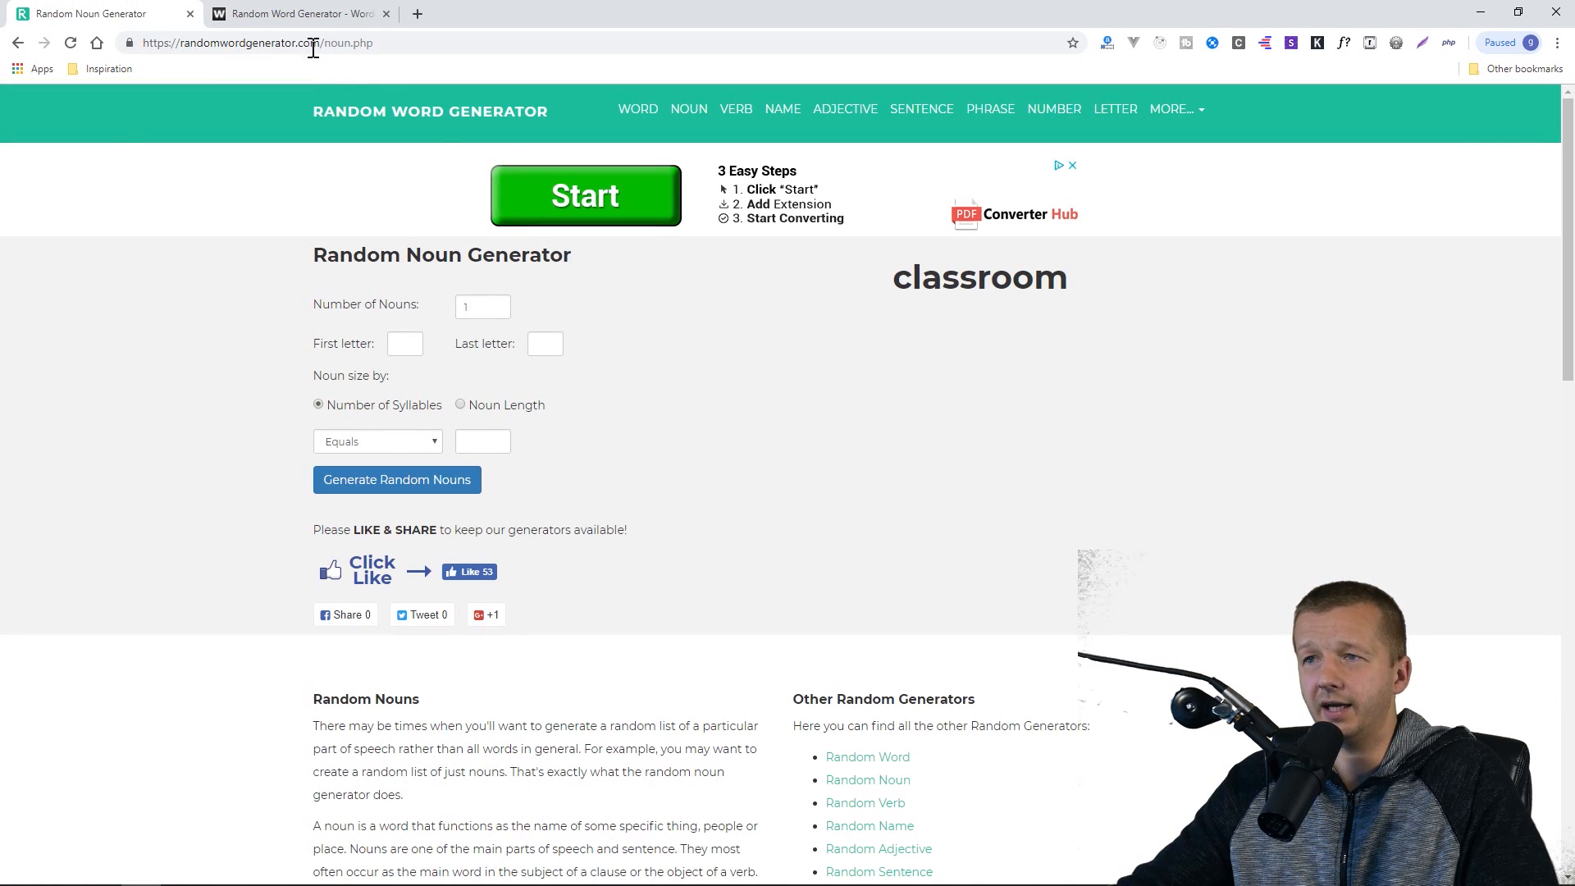
left_click(295, 13)
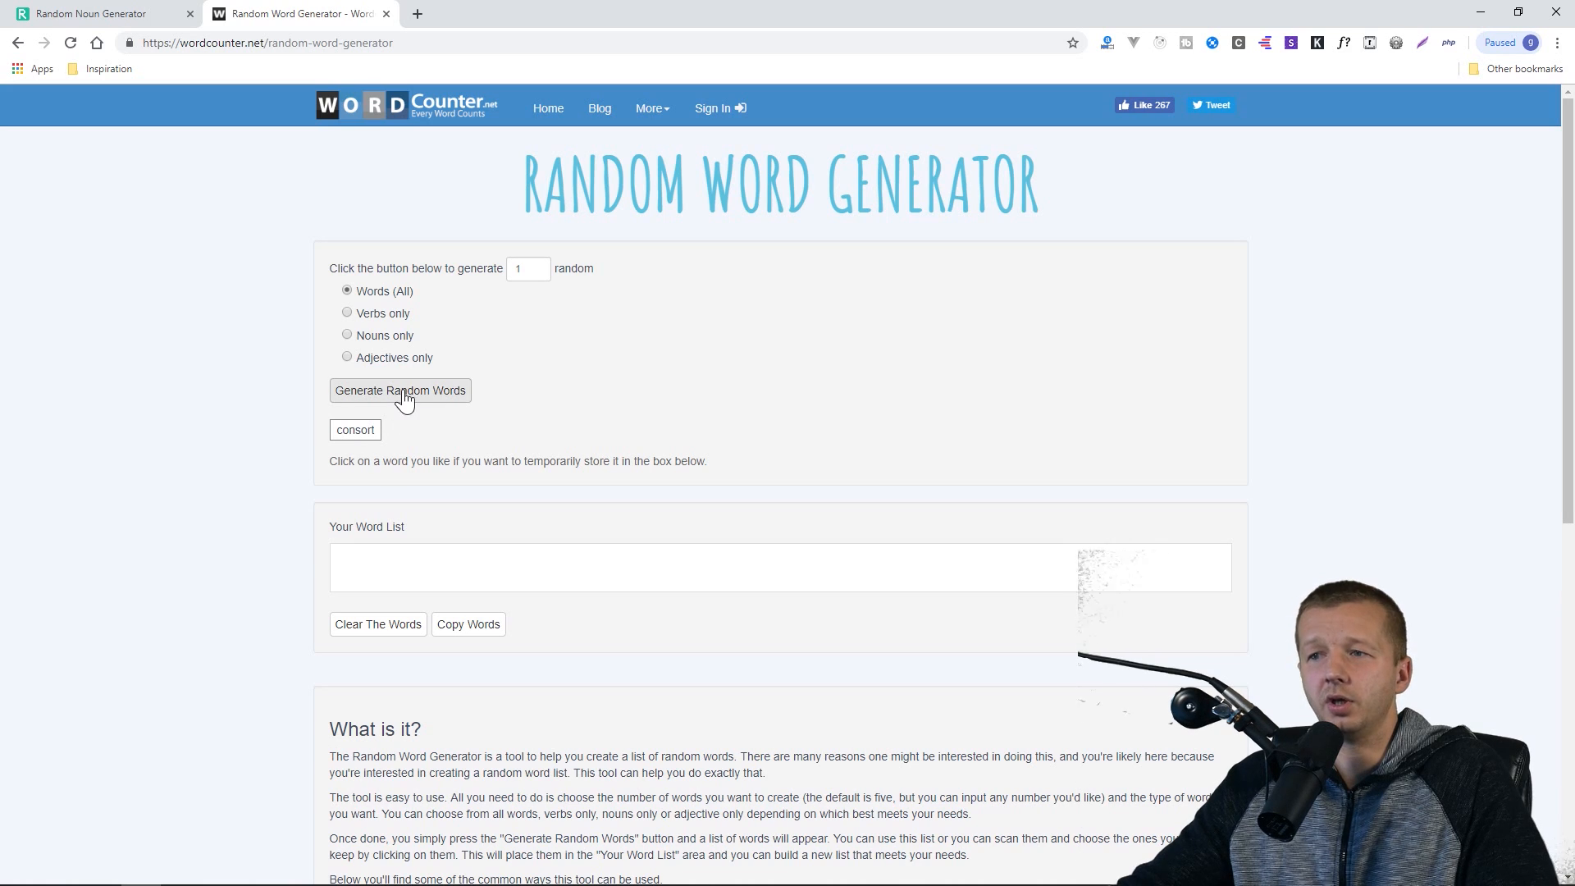
mouse_move(405, 347)
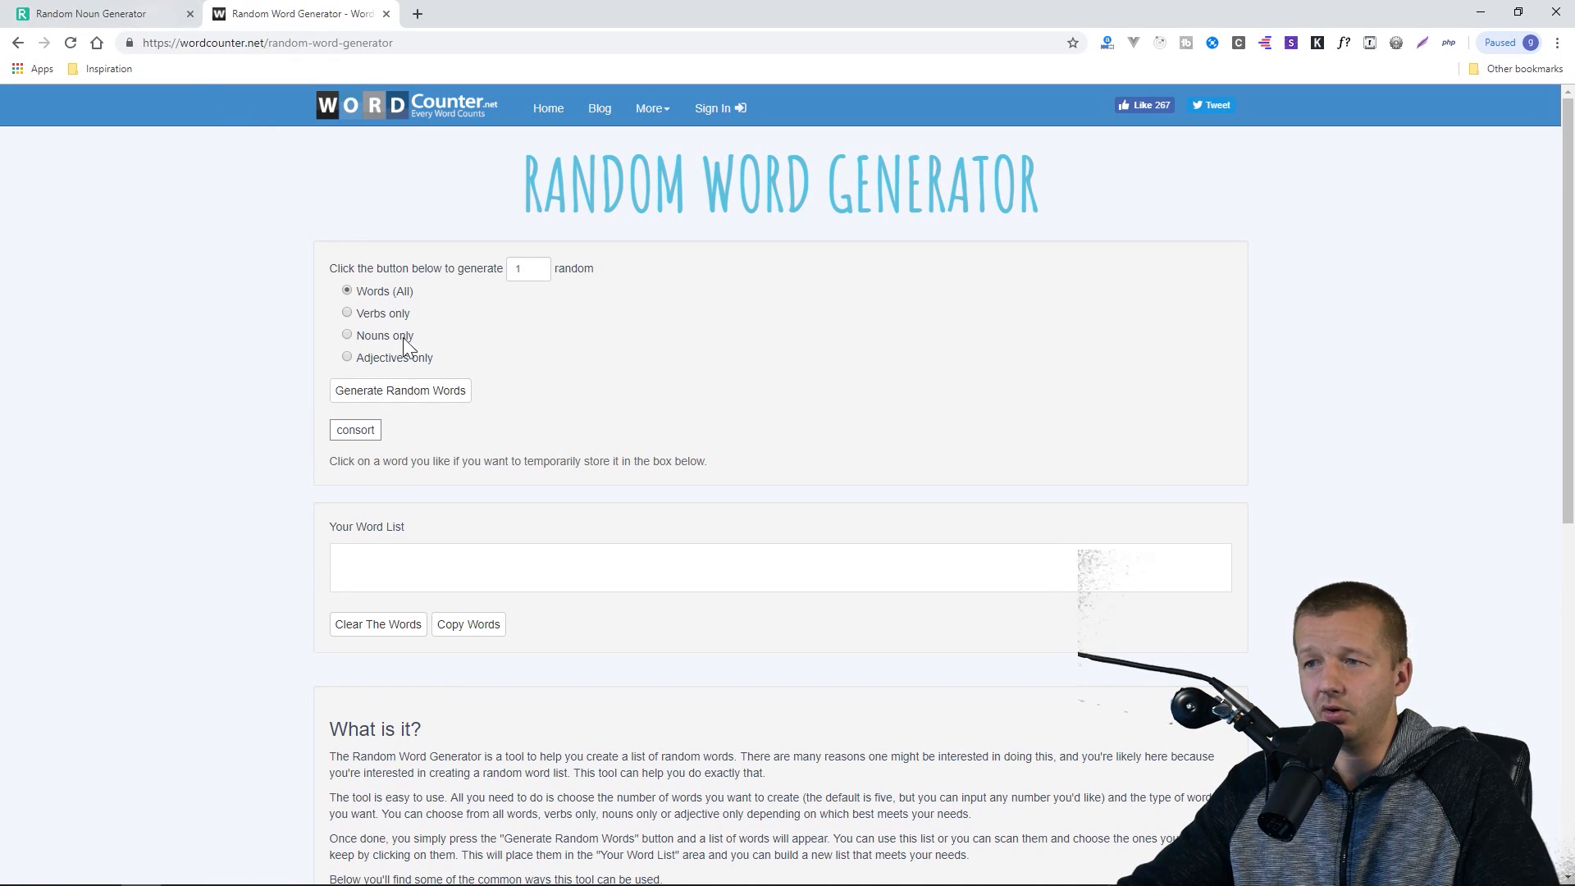
mouse_move(361, 444)
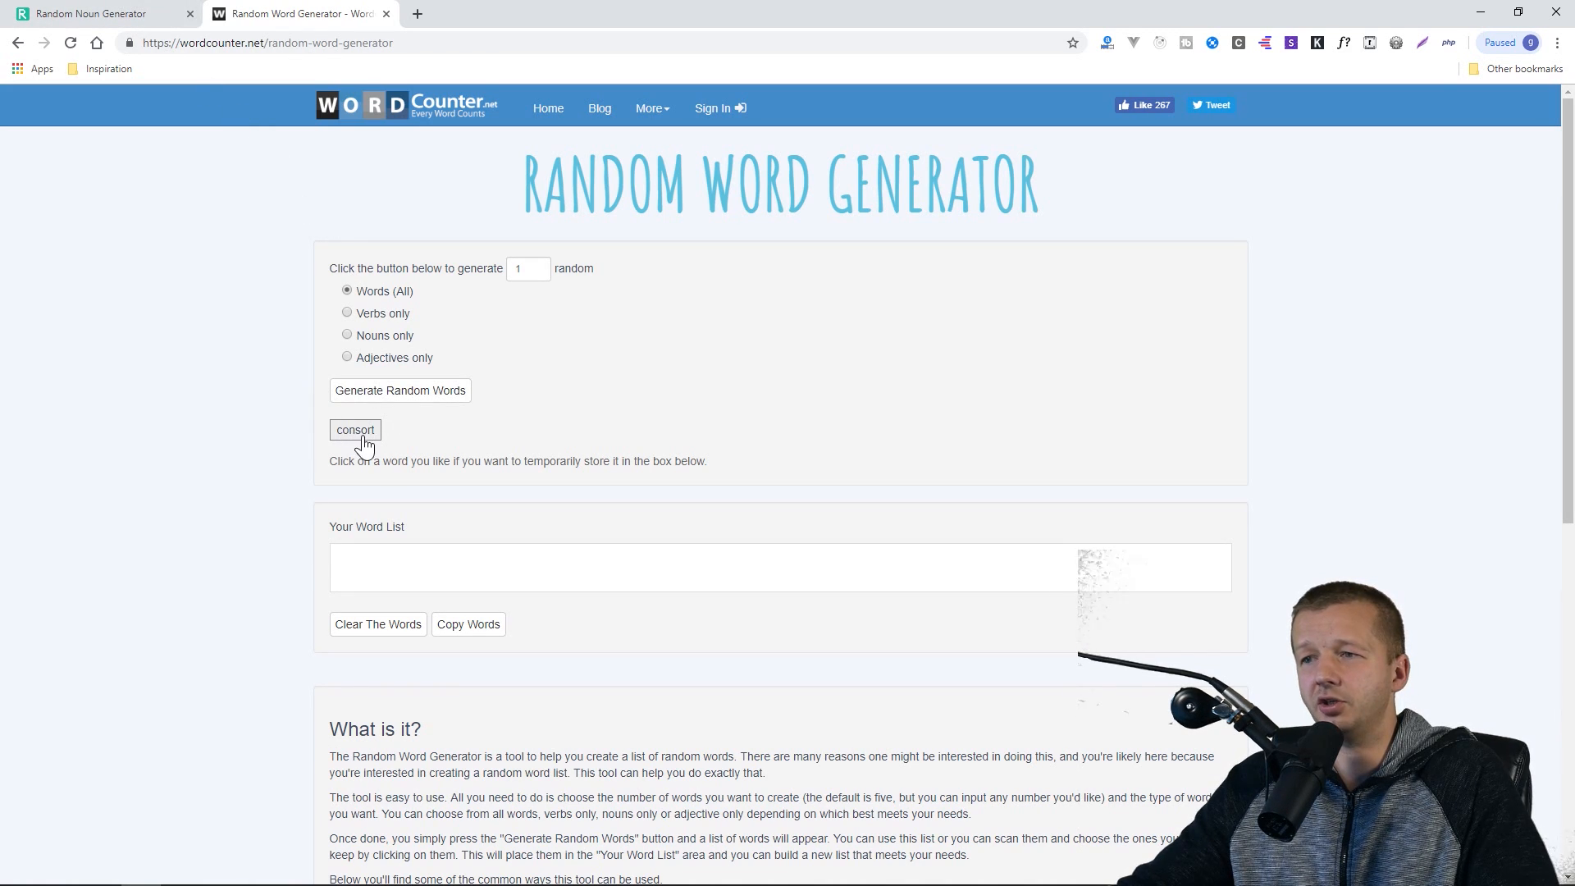
mouse_move(190, 85)
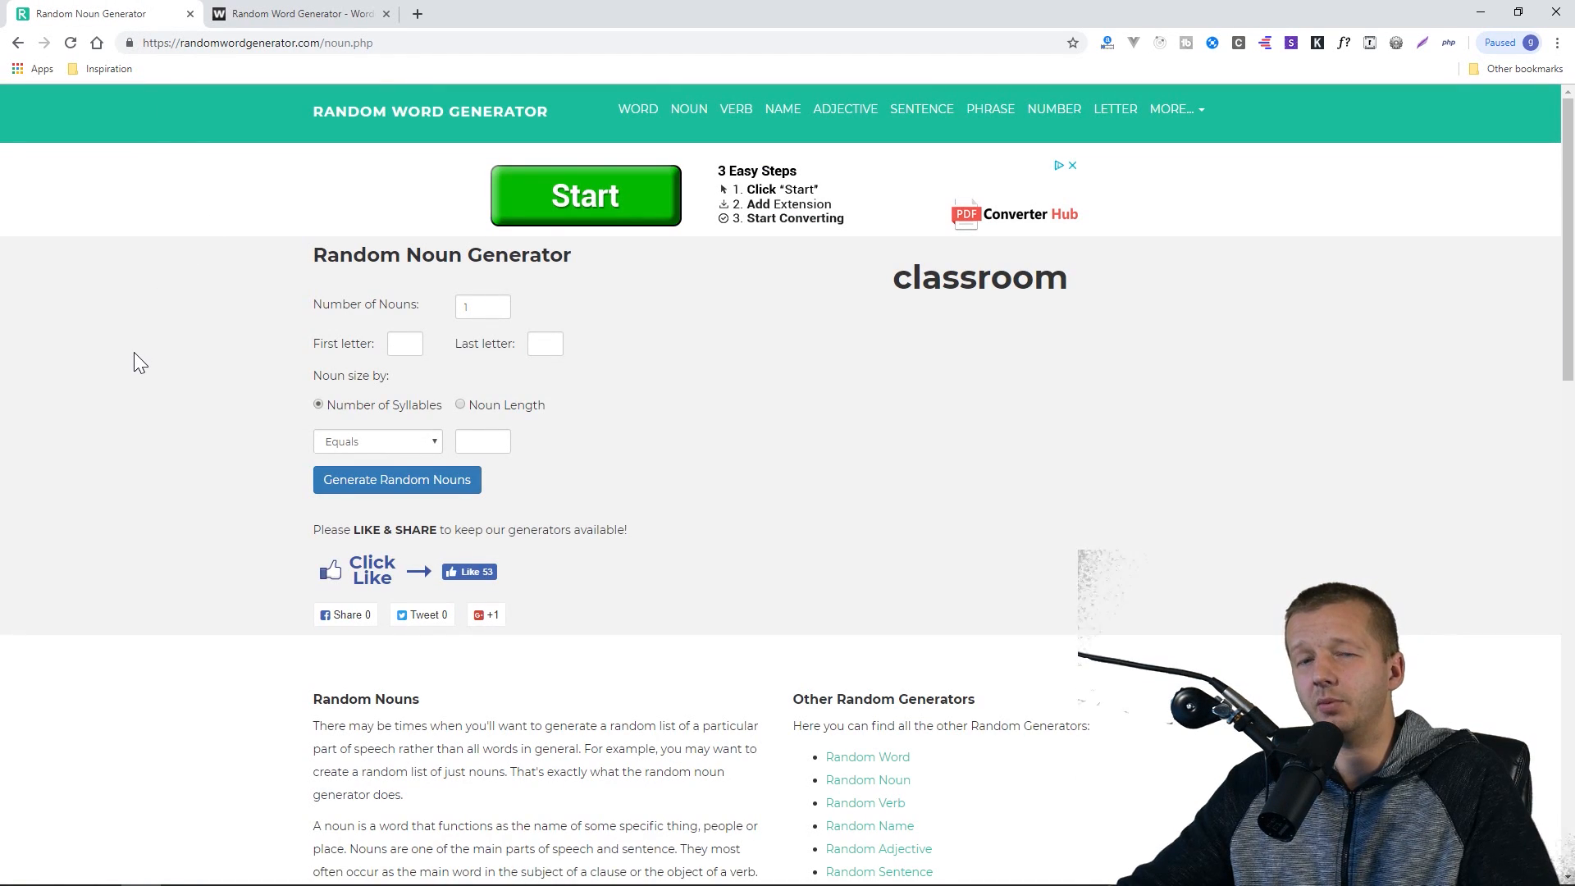
mouse_move(955, 287)
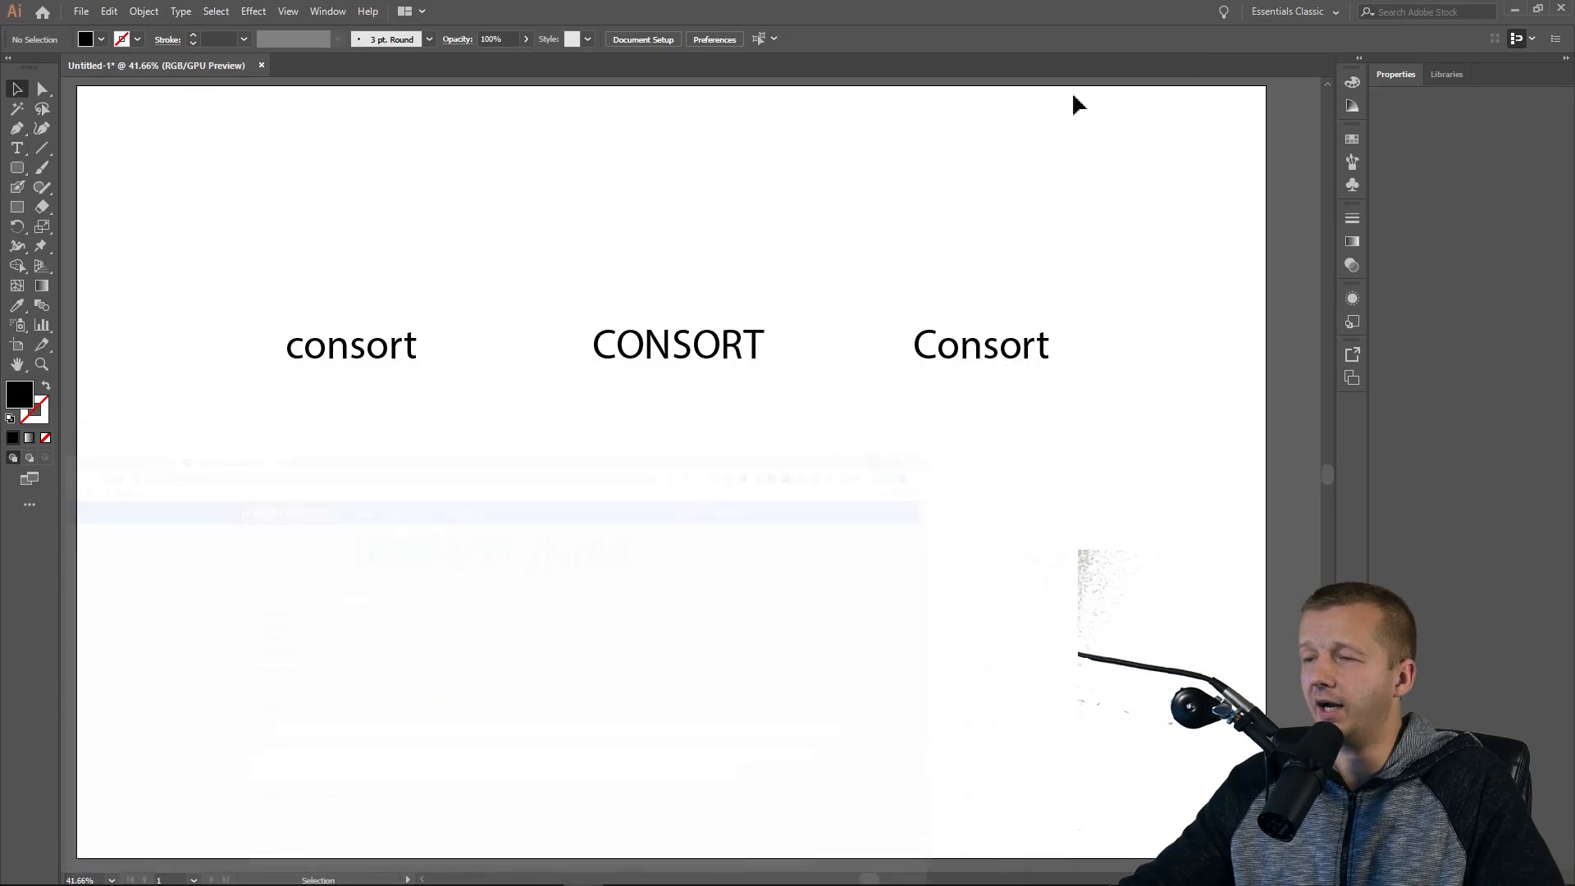
Move the consort word row lower and start a new text object beneath it.
left_click(643, 358)
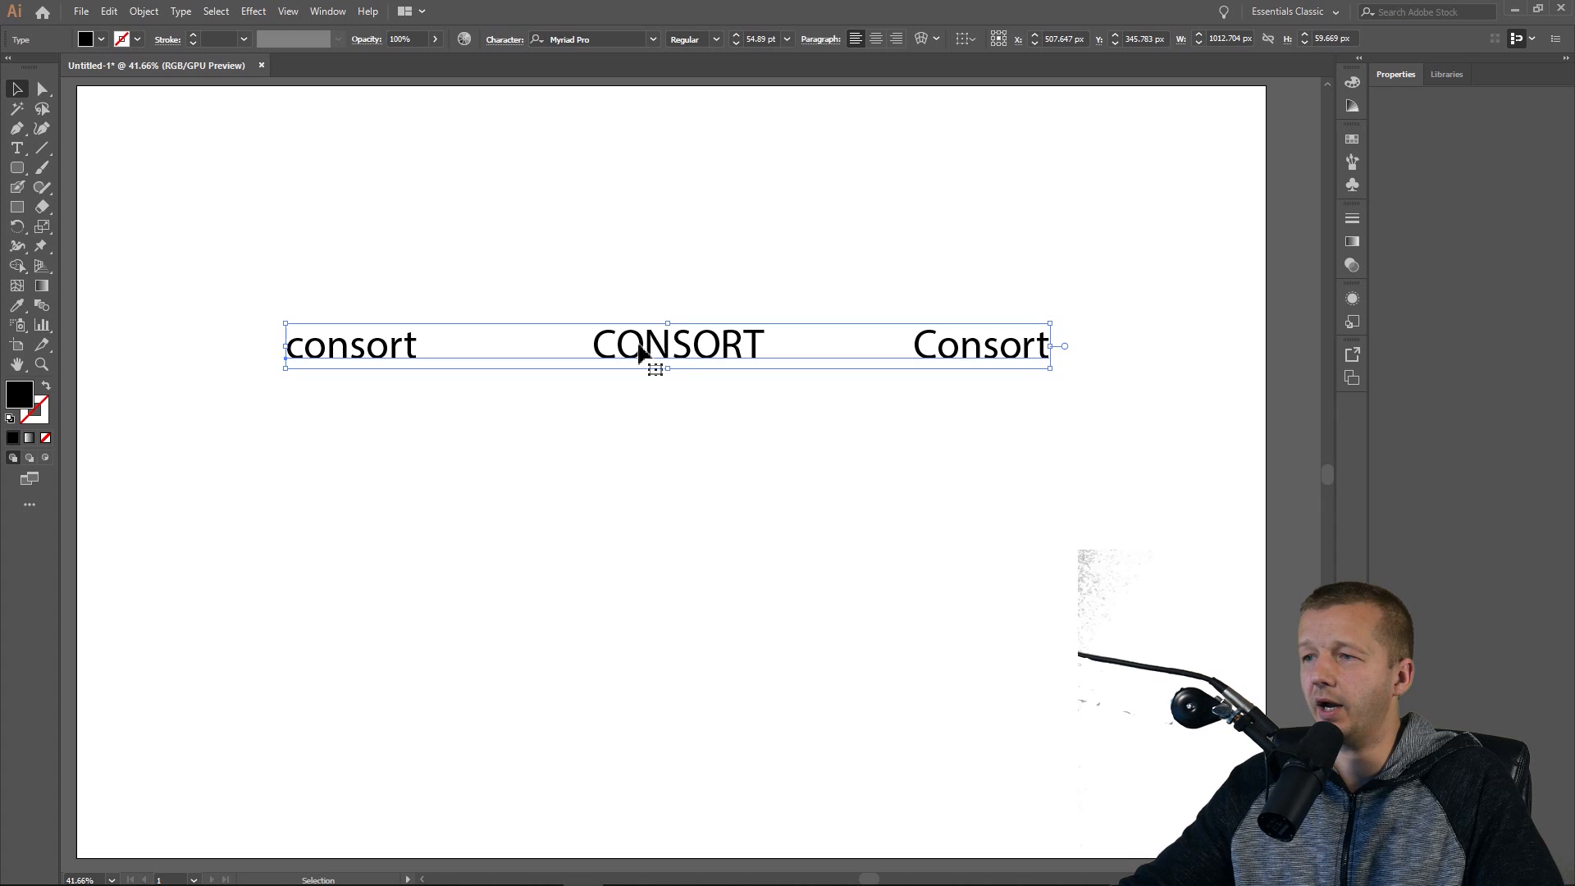
left_click_drag(668, 345, 667, 399)
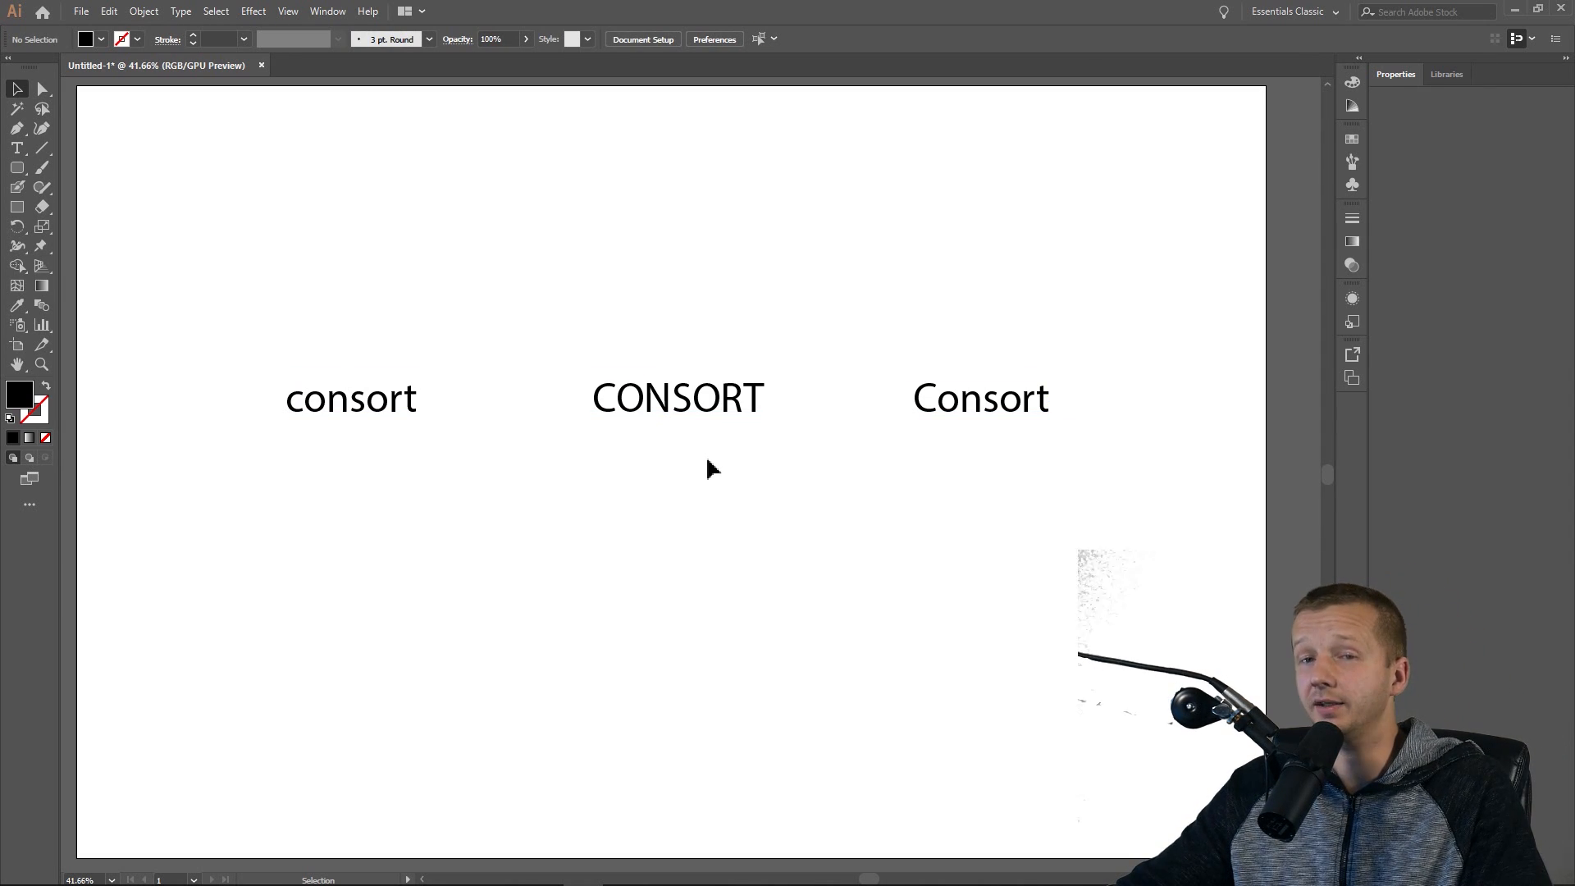
mouse_move(705, 437)
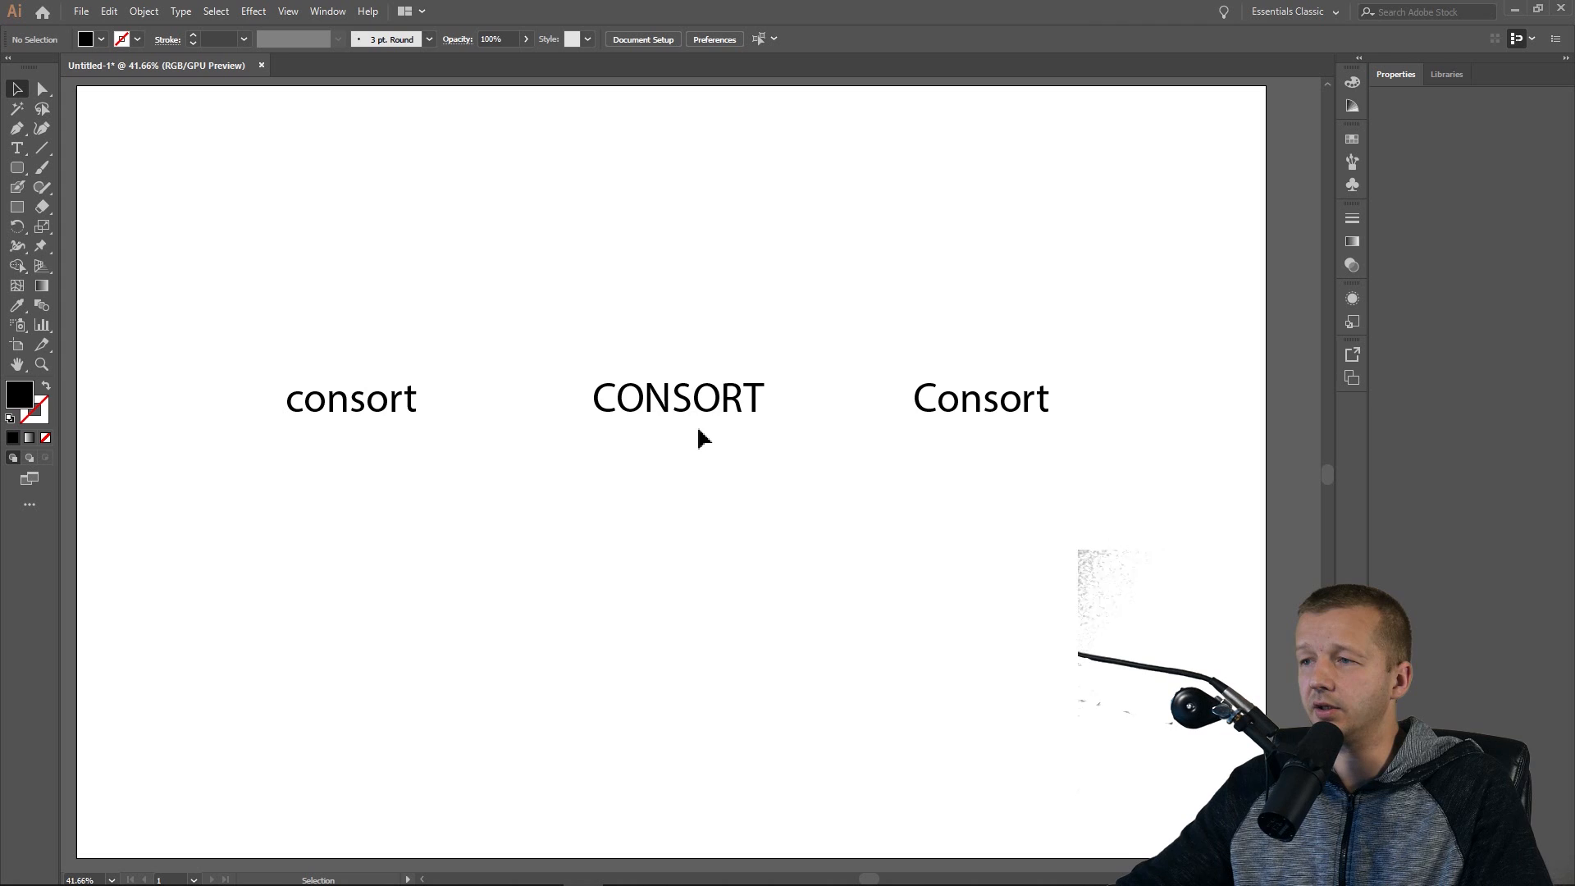
mouse_move(679, 497)
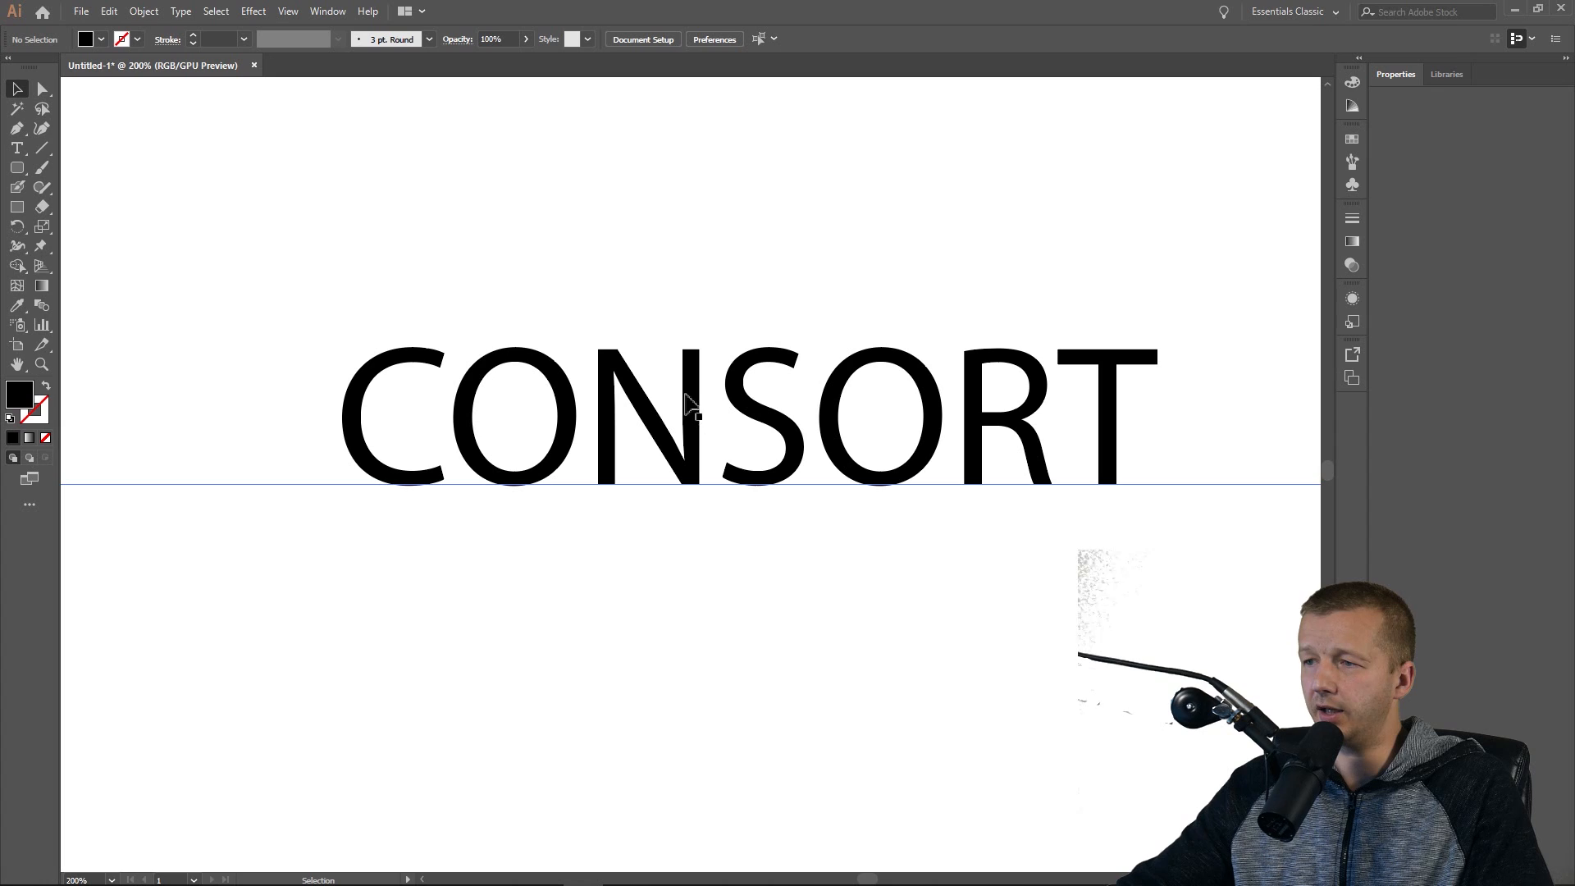
mouse_move(659, 417)
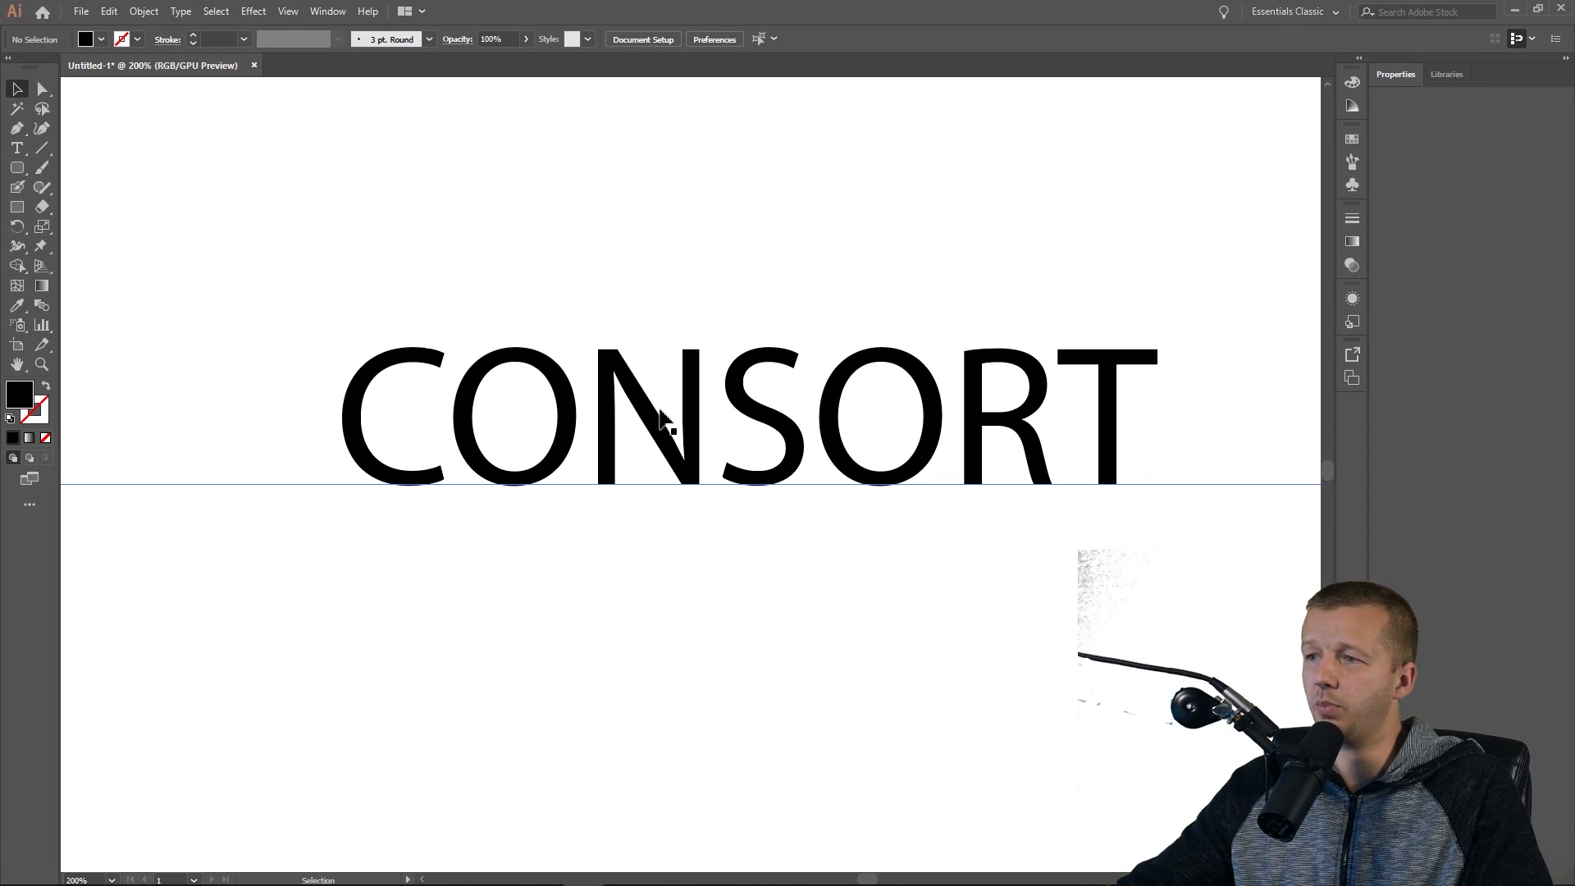
mouse_move(692, 443)
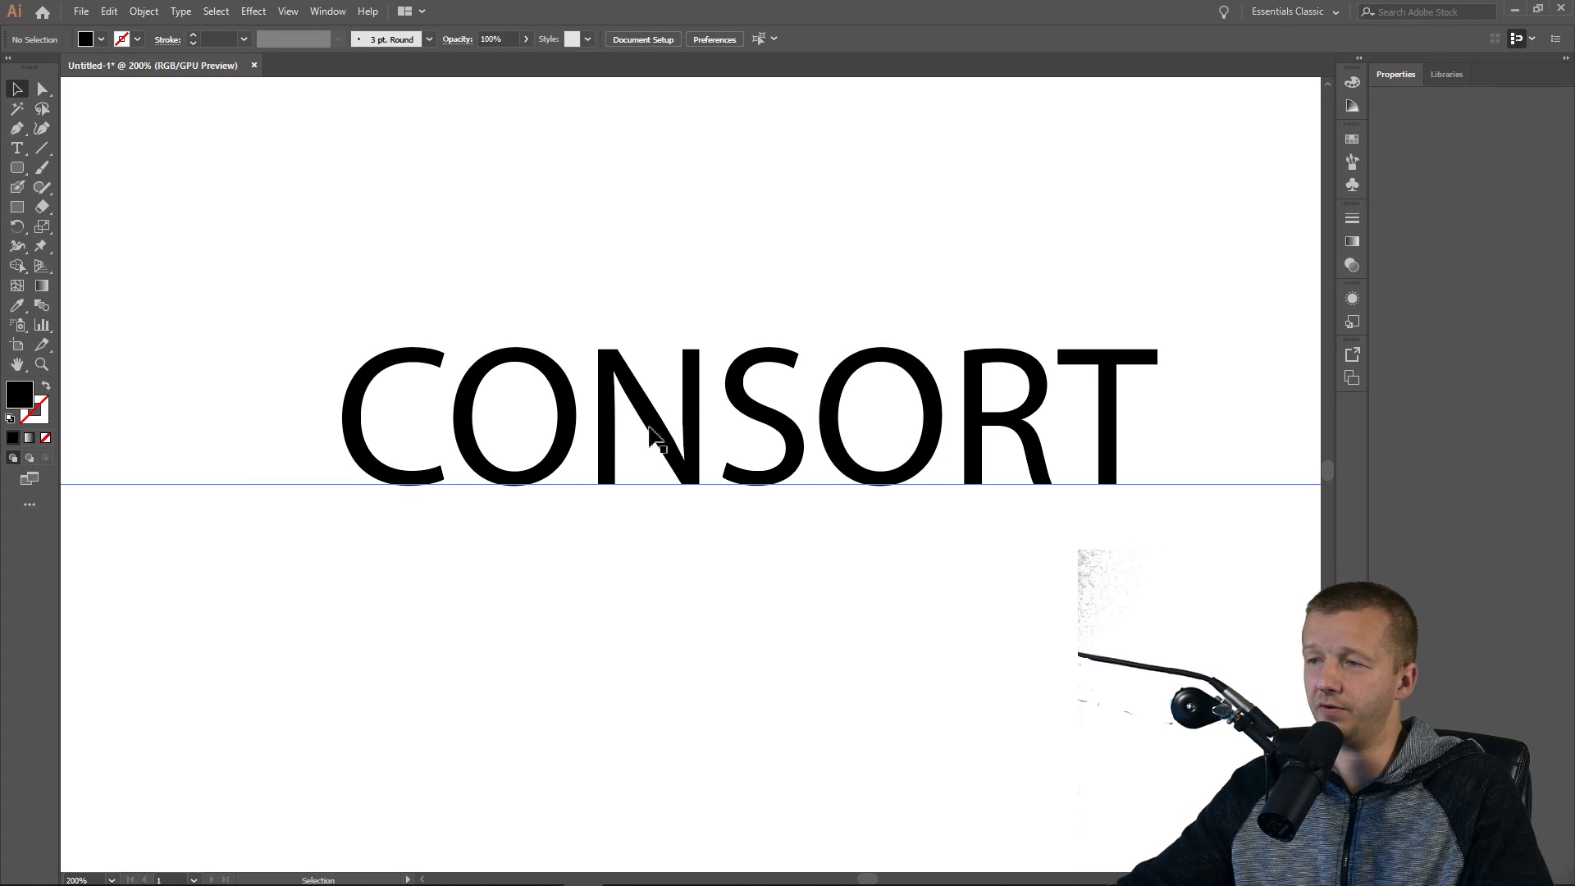
mouse_move(677, 446)
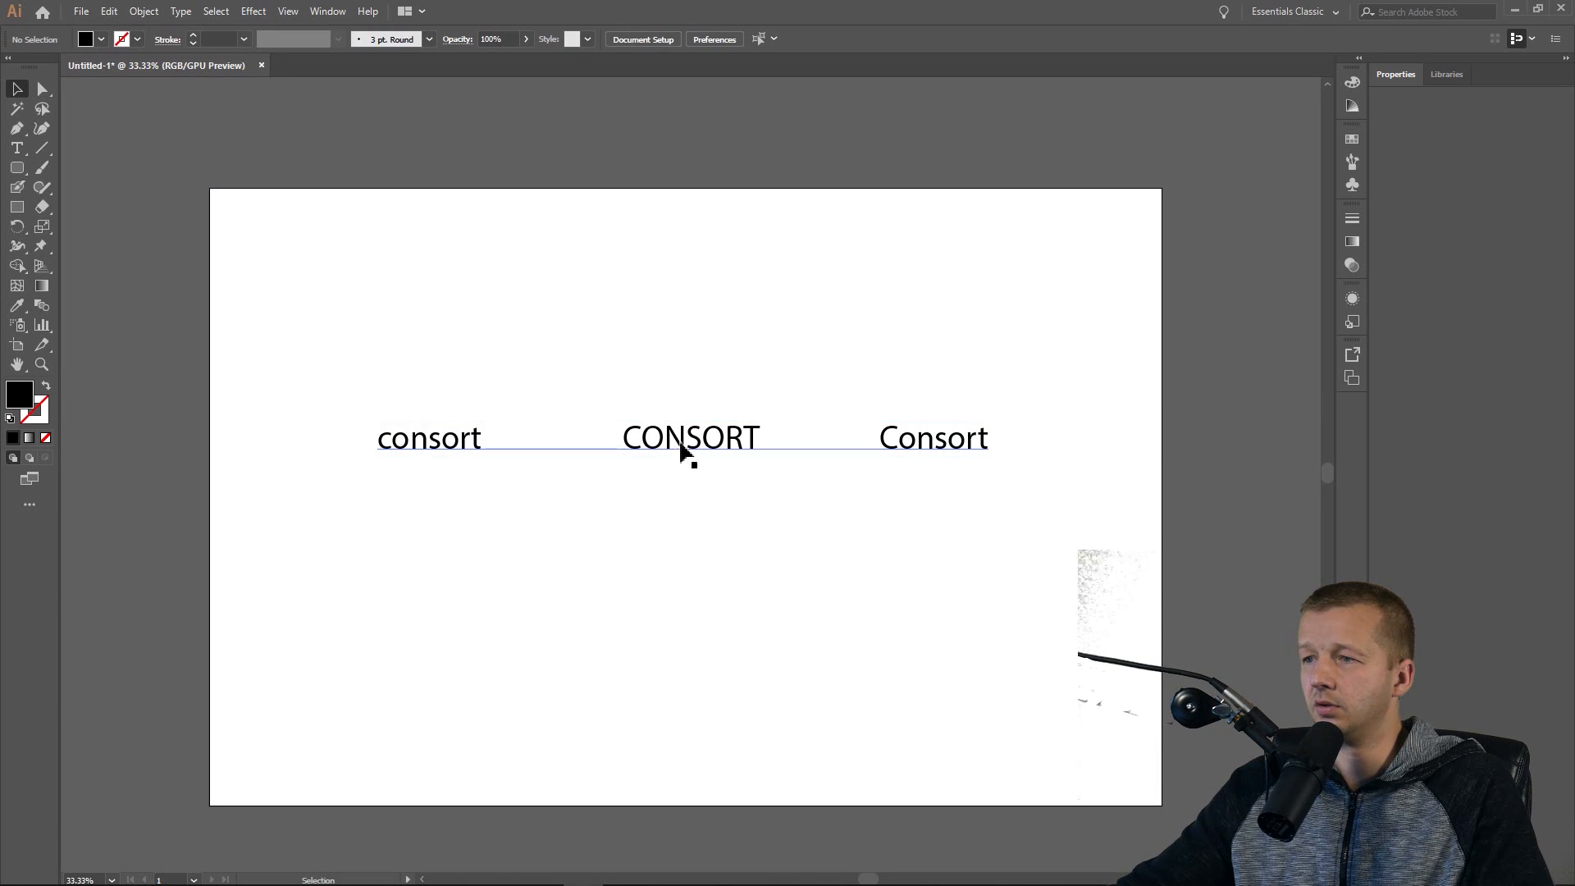
left_click_drag(689, 436, 679, 283)
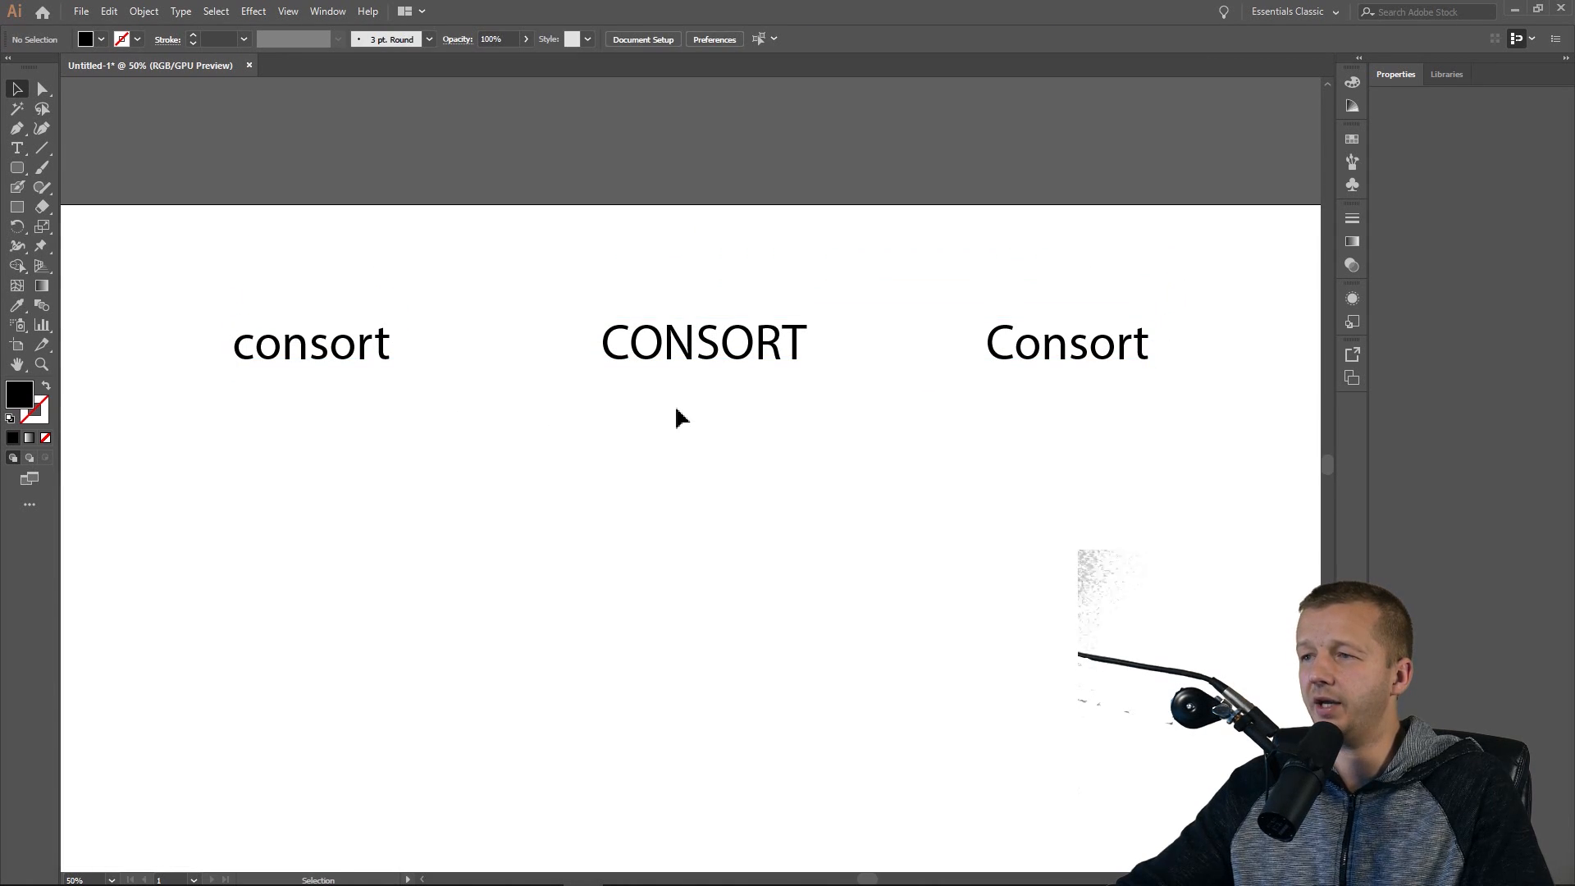
mouse_move(16, 148)
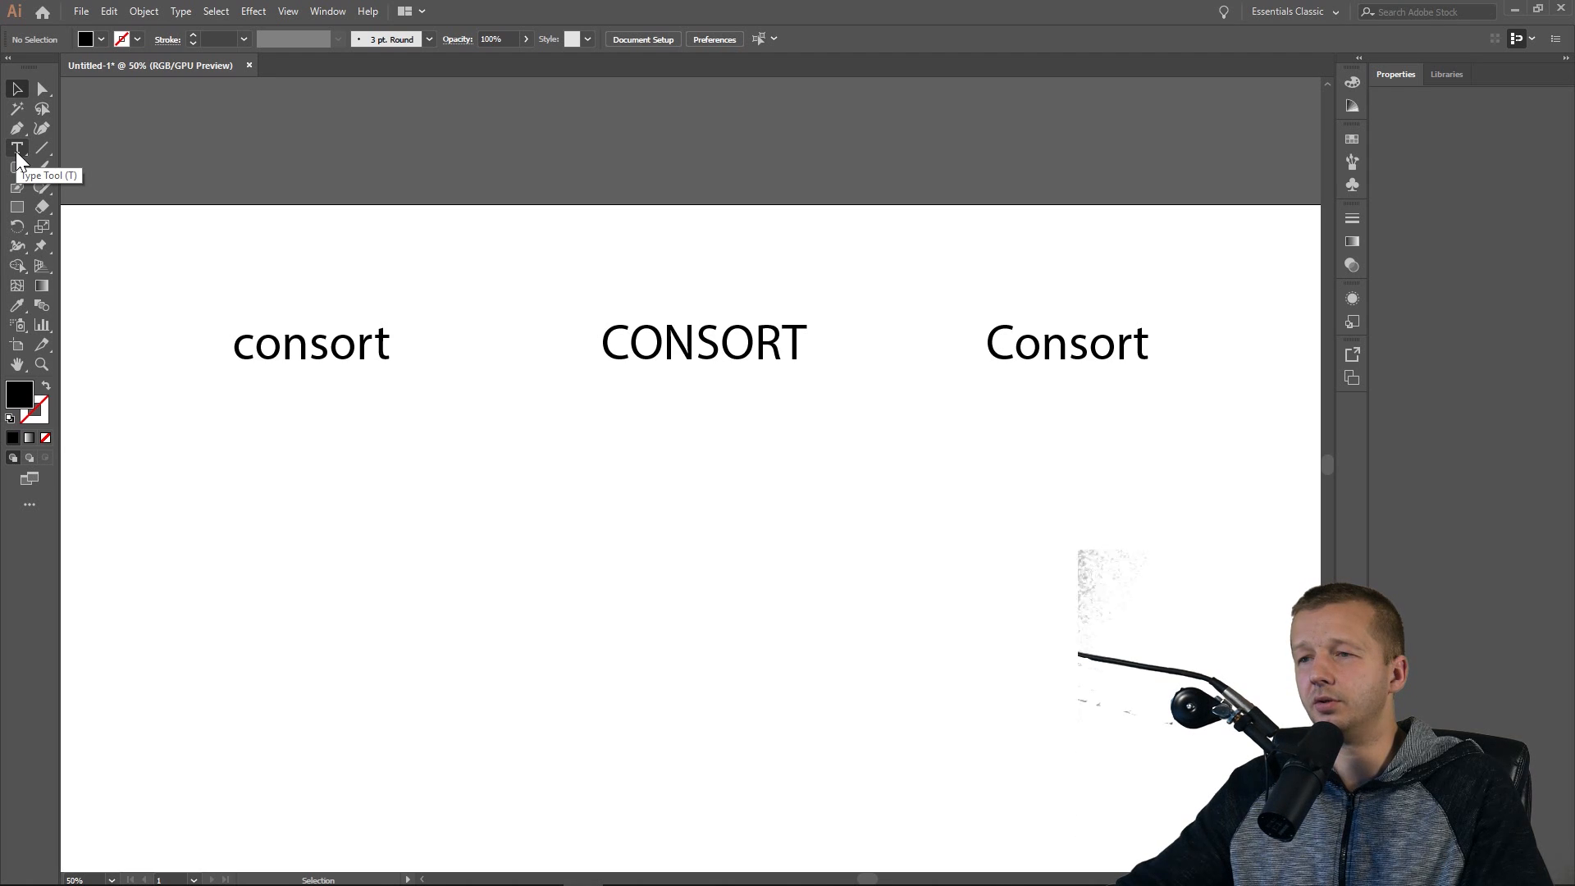
left_click(17, 147)
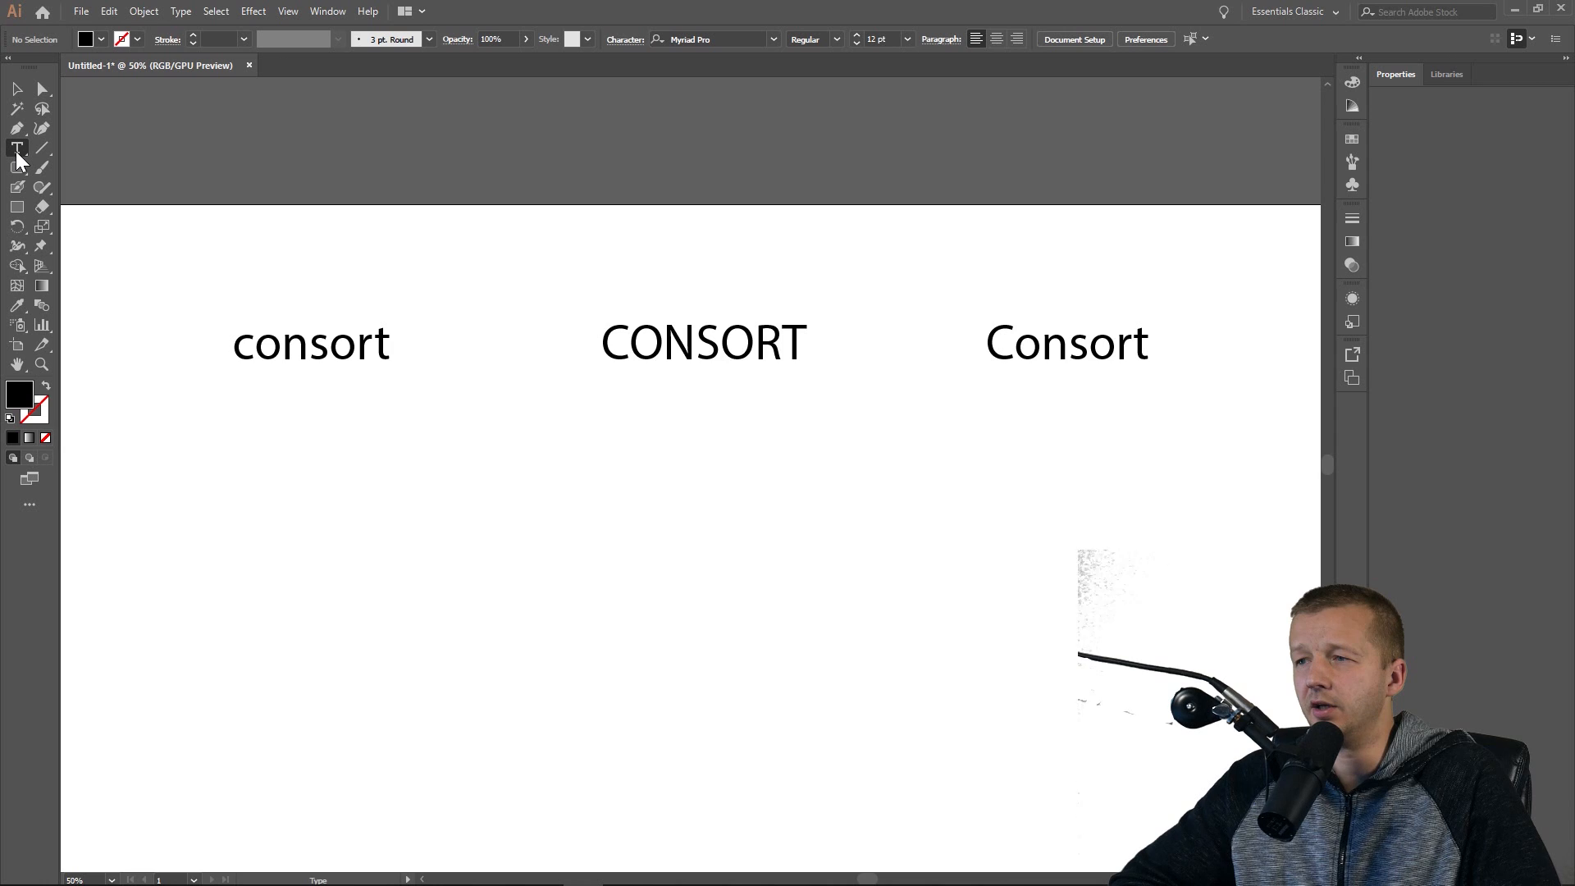
left_click(214, 517)
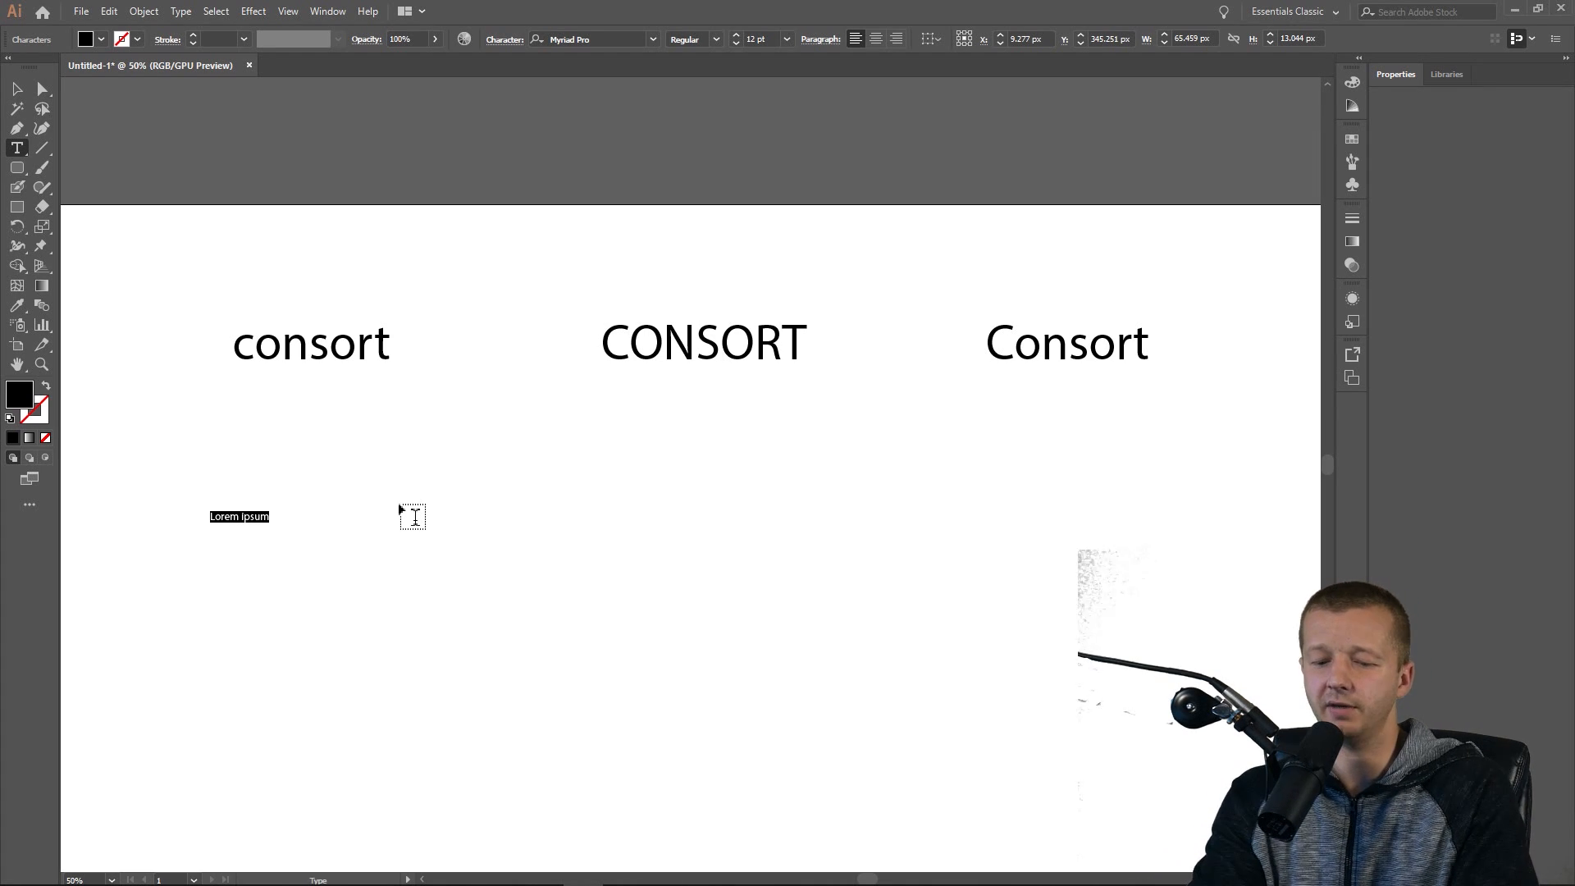
List the ideas pencil, paper, knowledge / brain, apple, graduation cap and light bulb.
type("PEN")
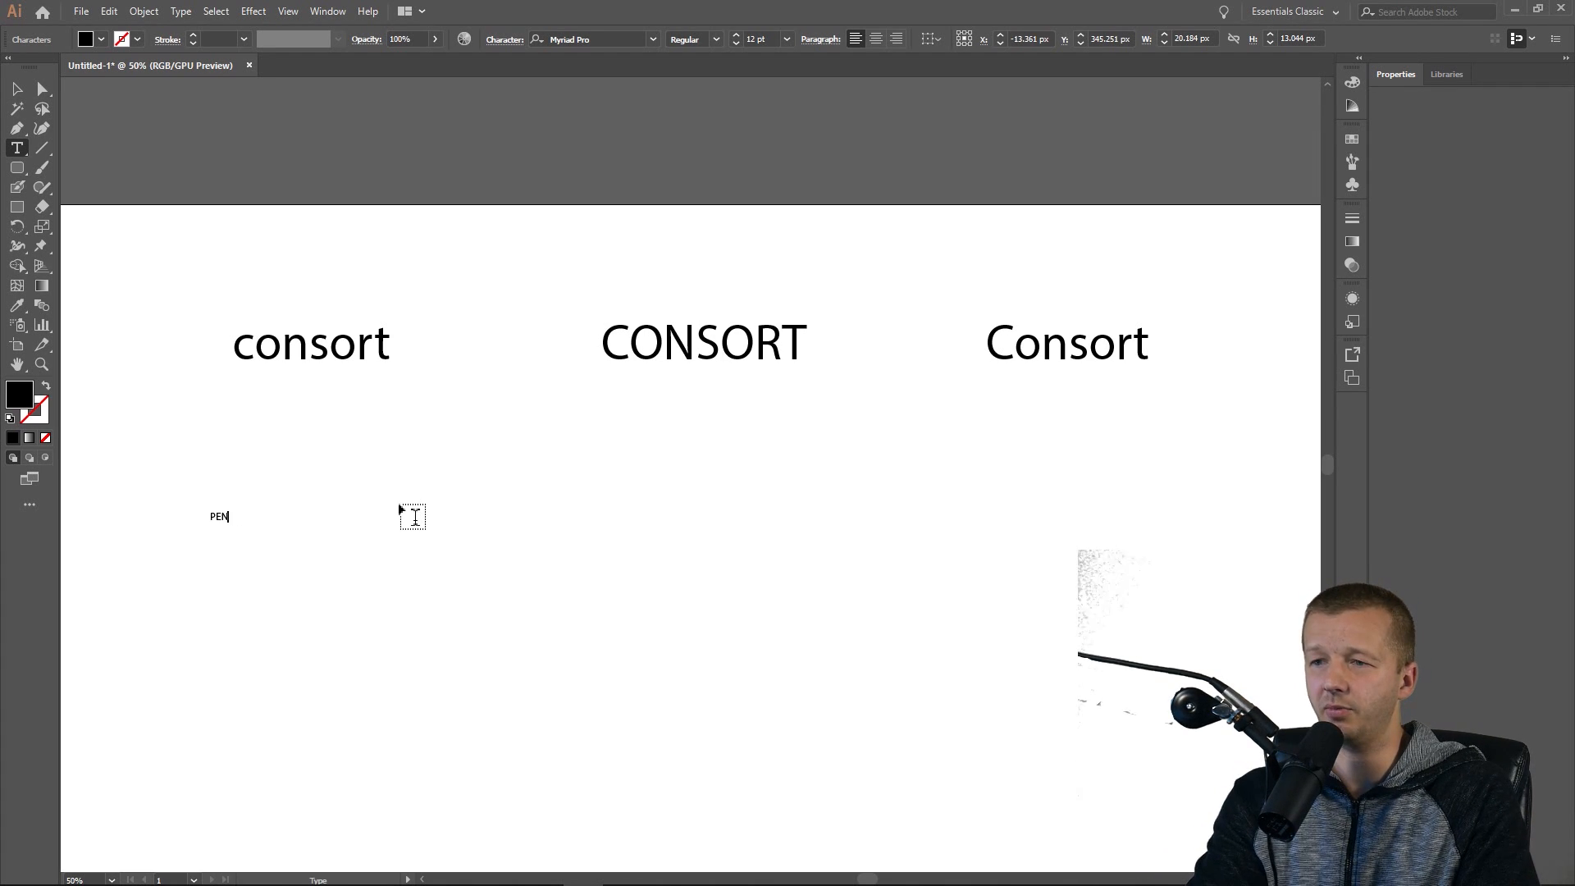
type("CIL")
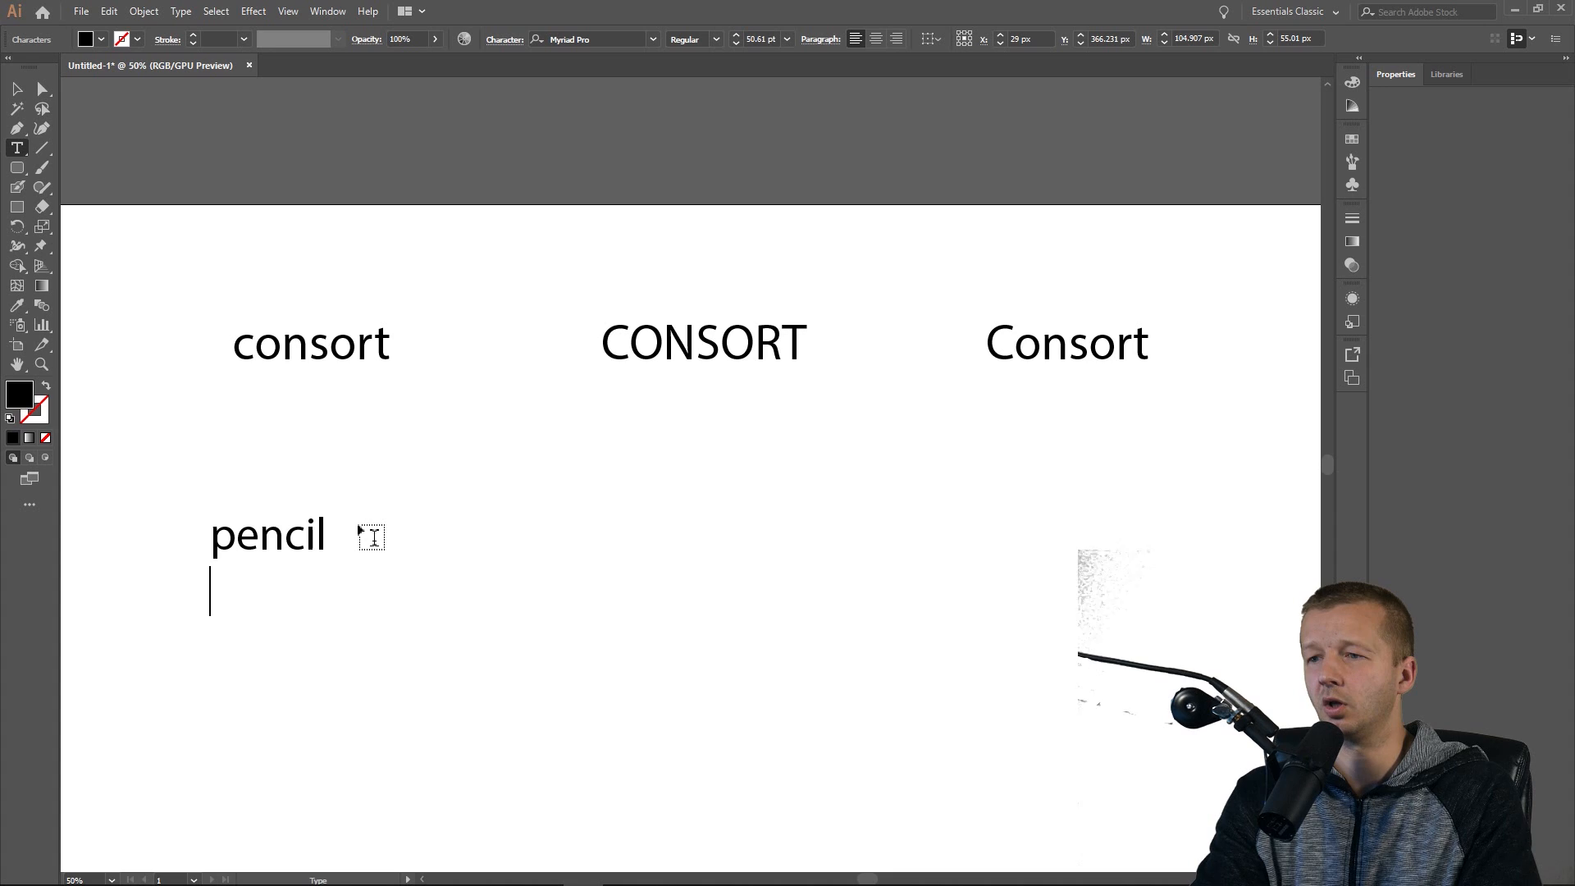
type("paper")
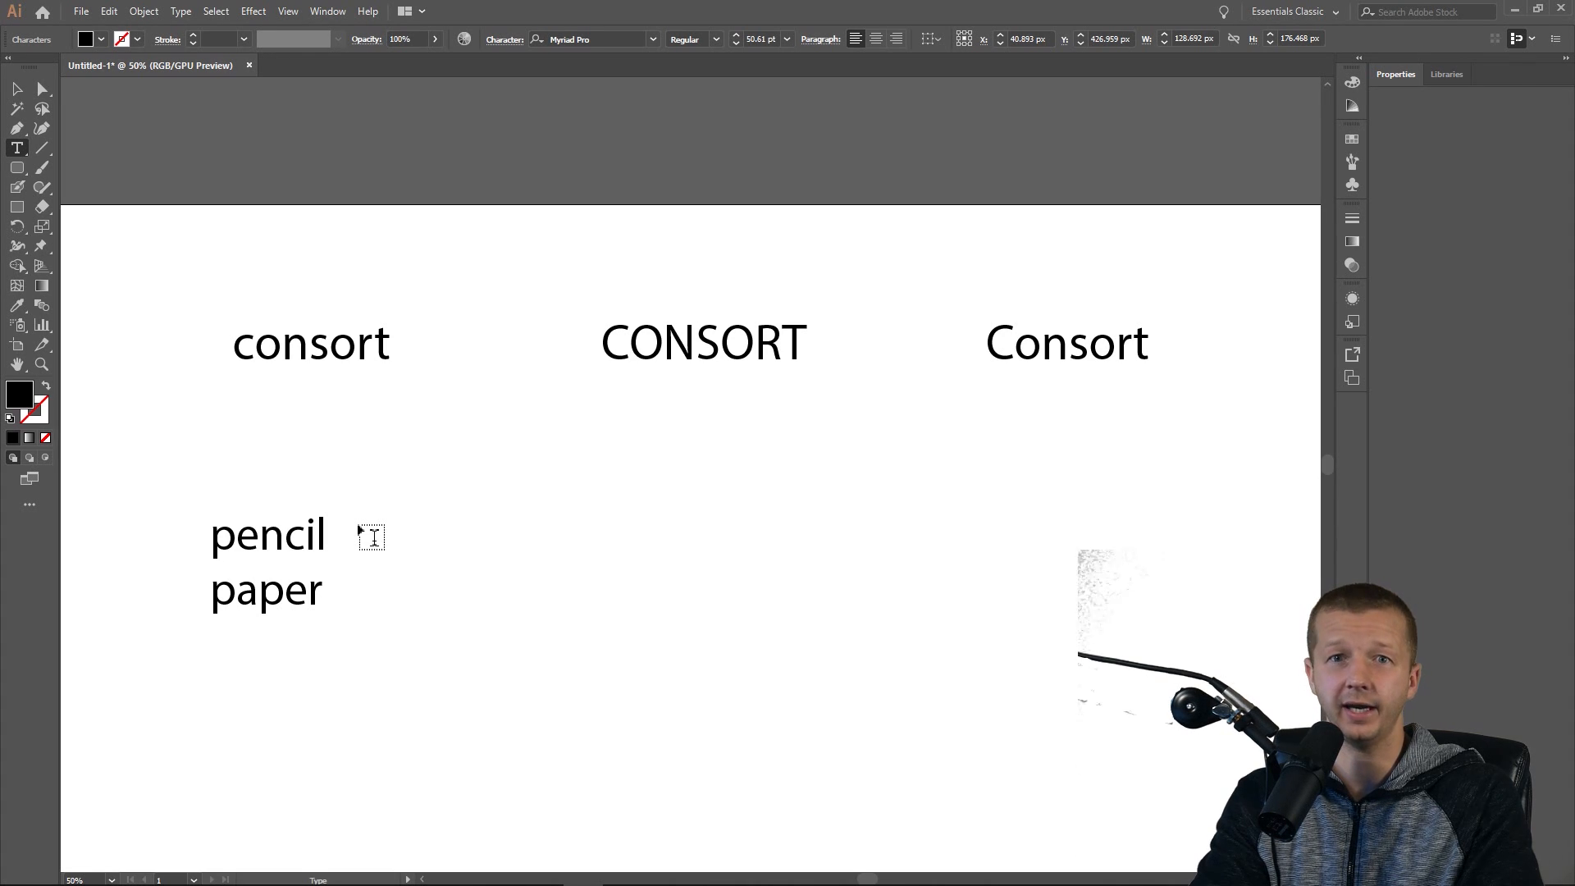
type("knowled")
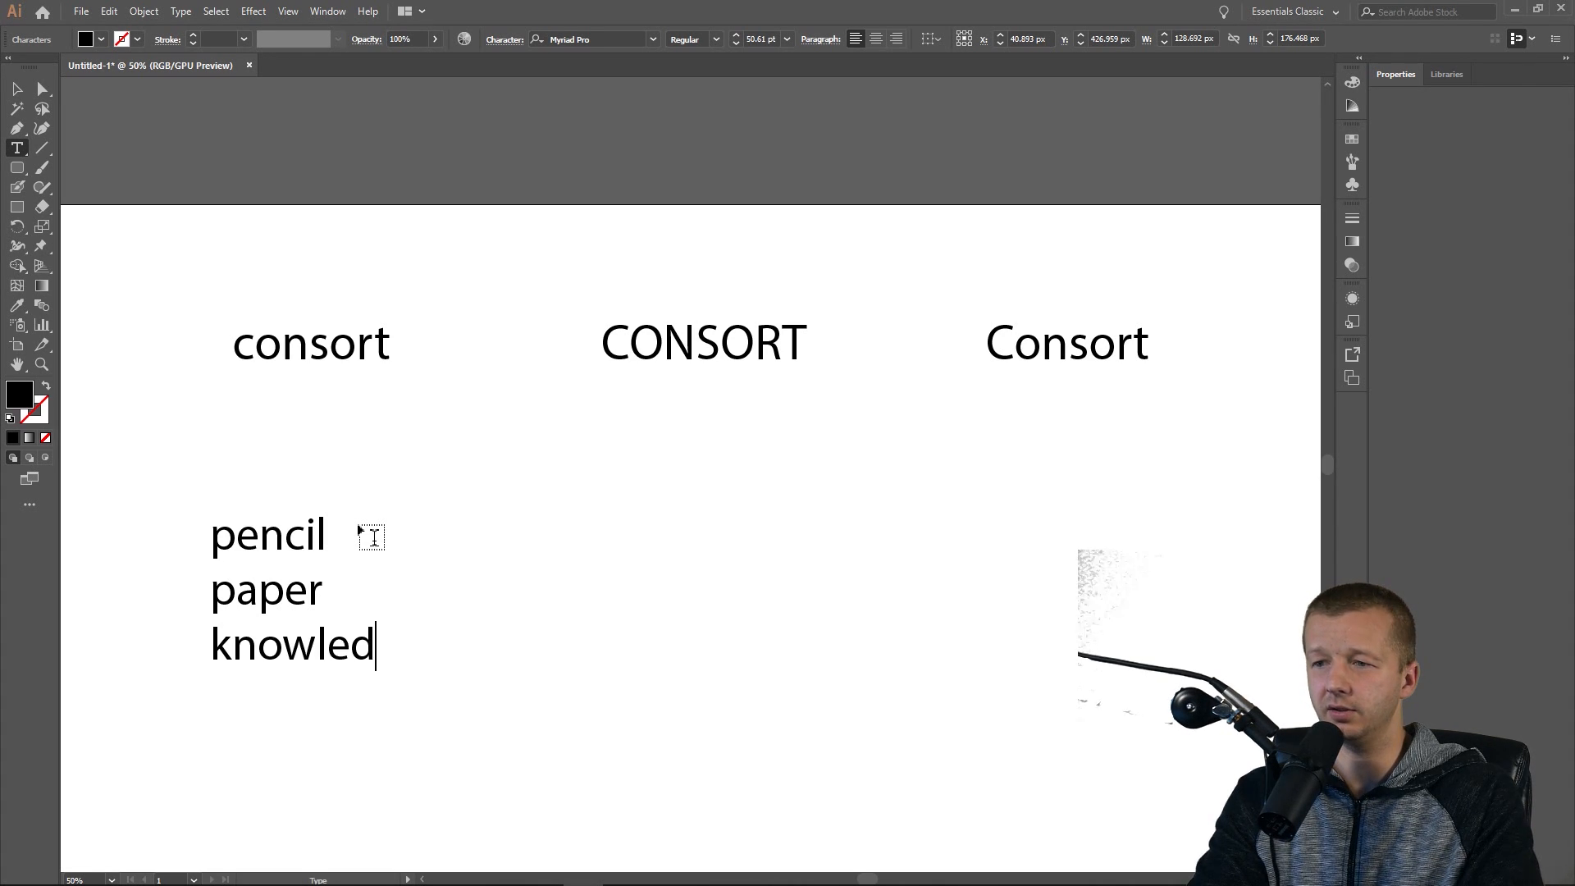
type("ge / brain")
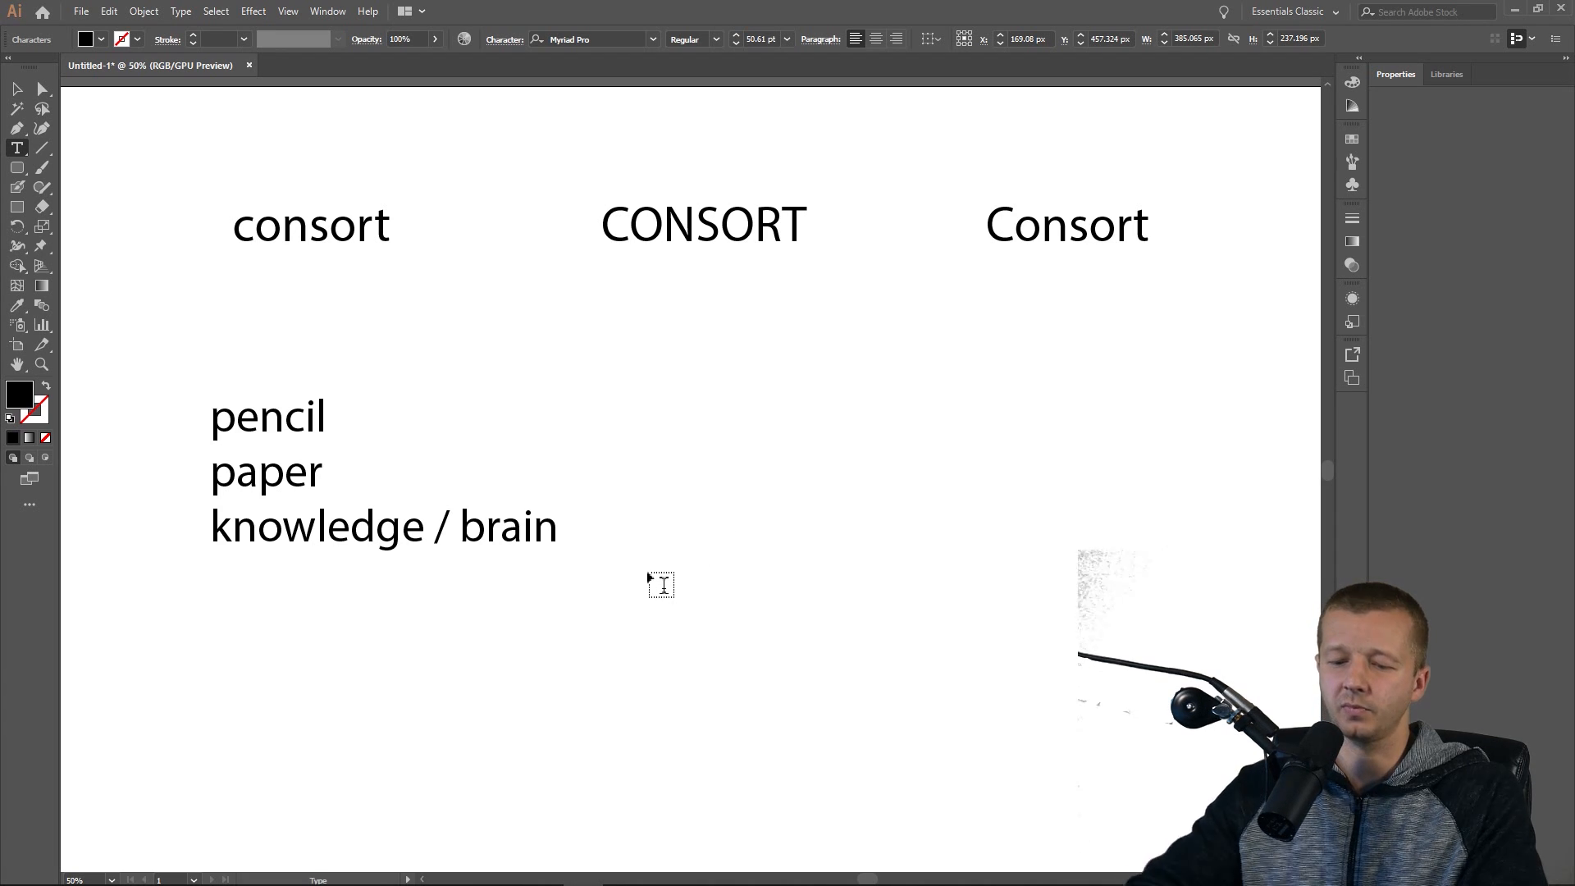
type("apple")
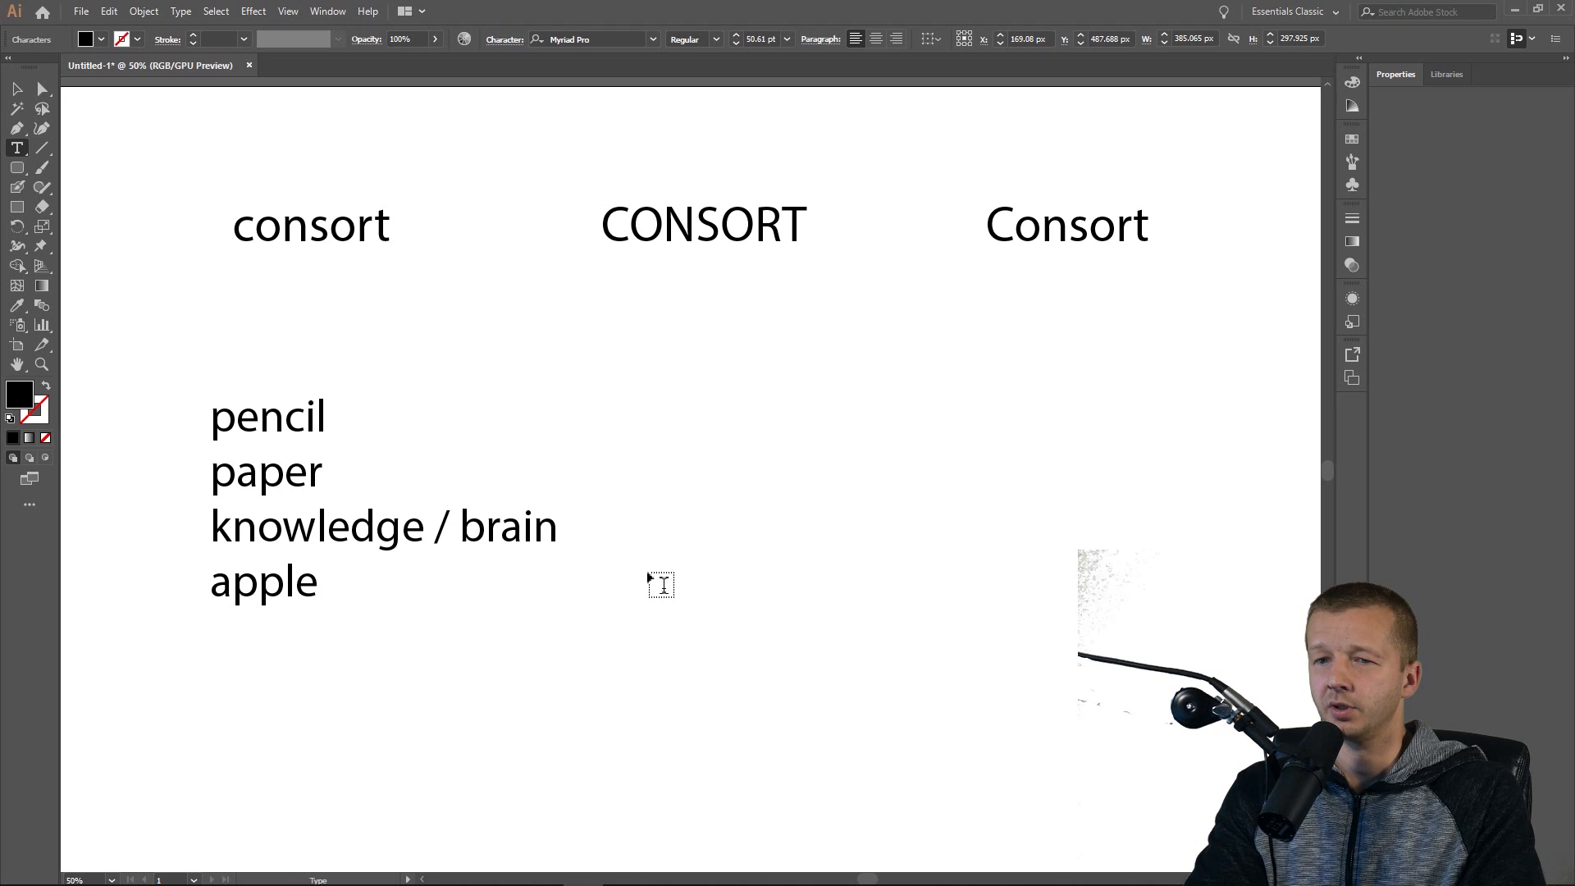
type("graduation ca")
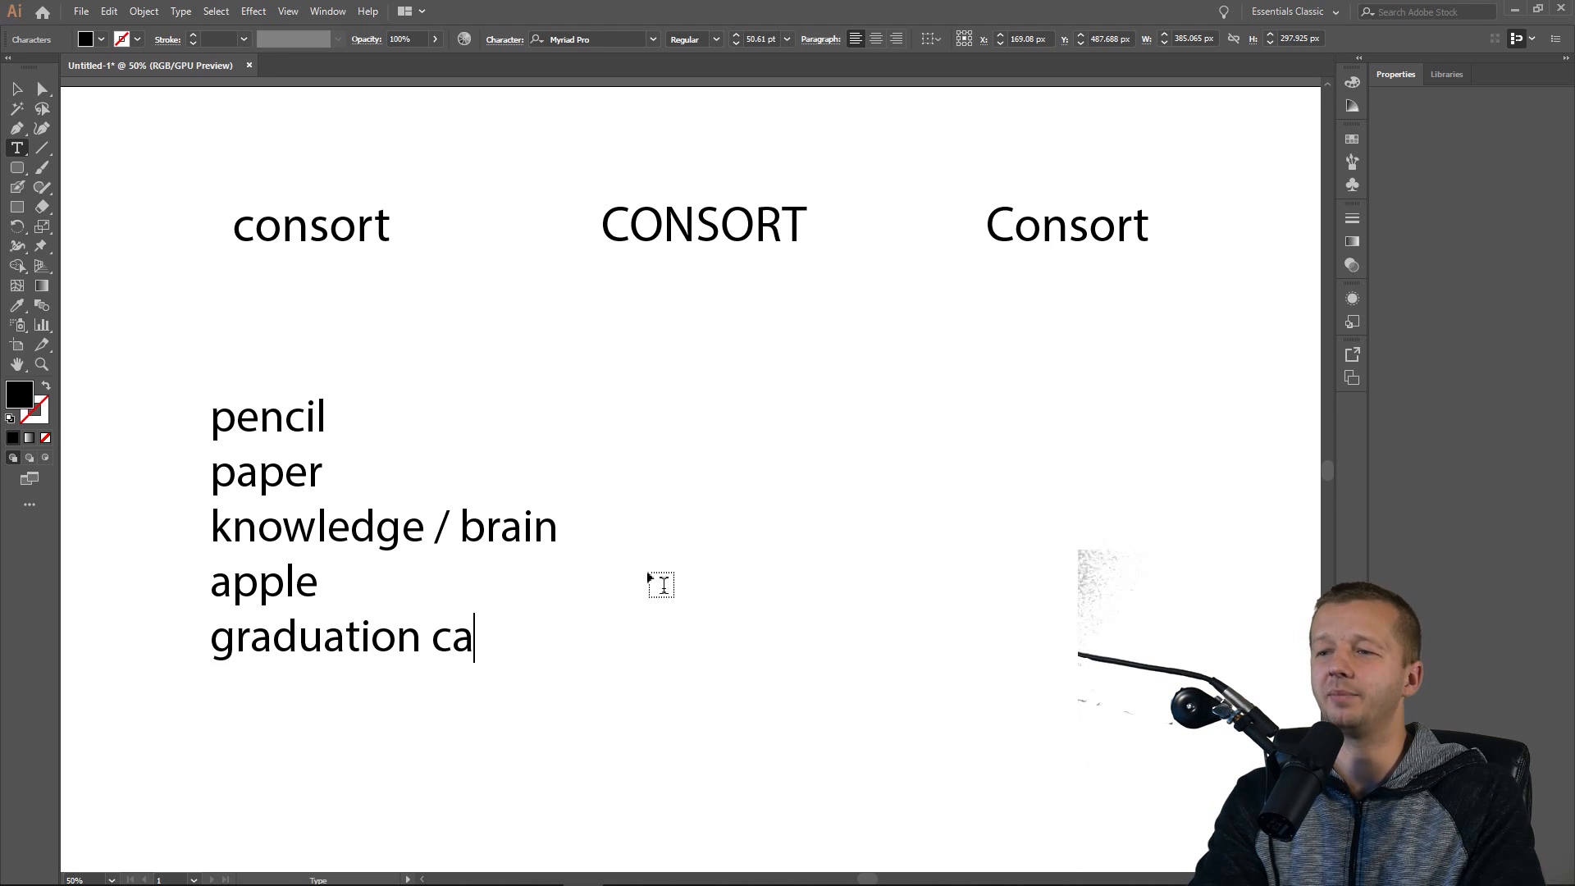
type("p")
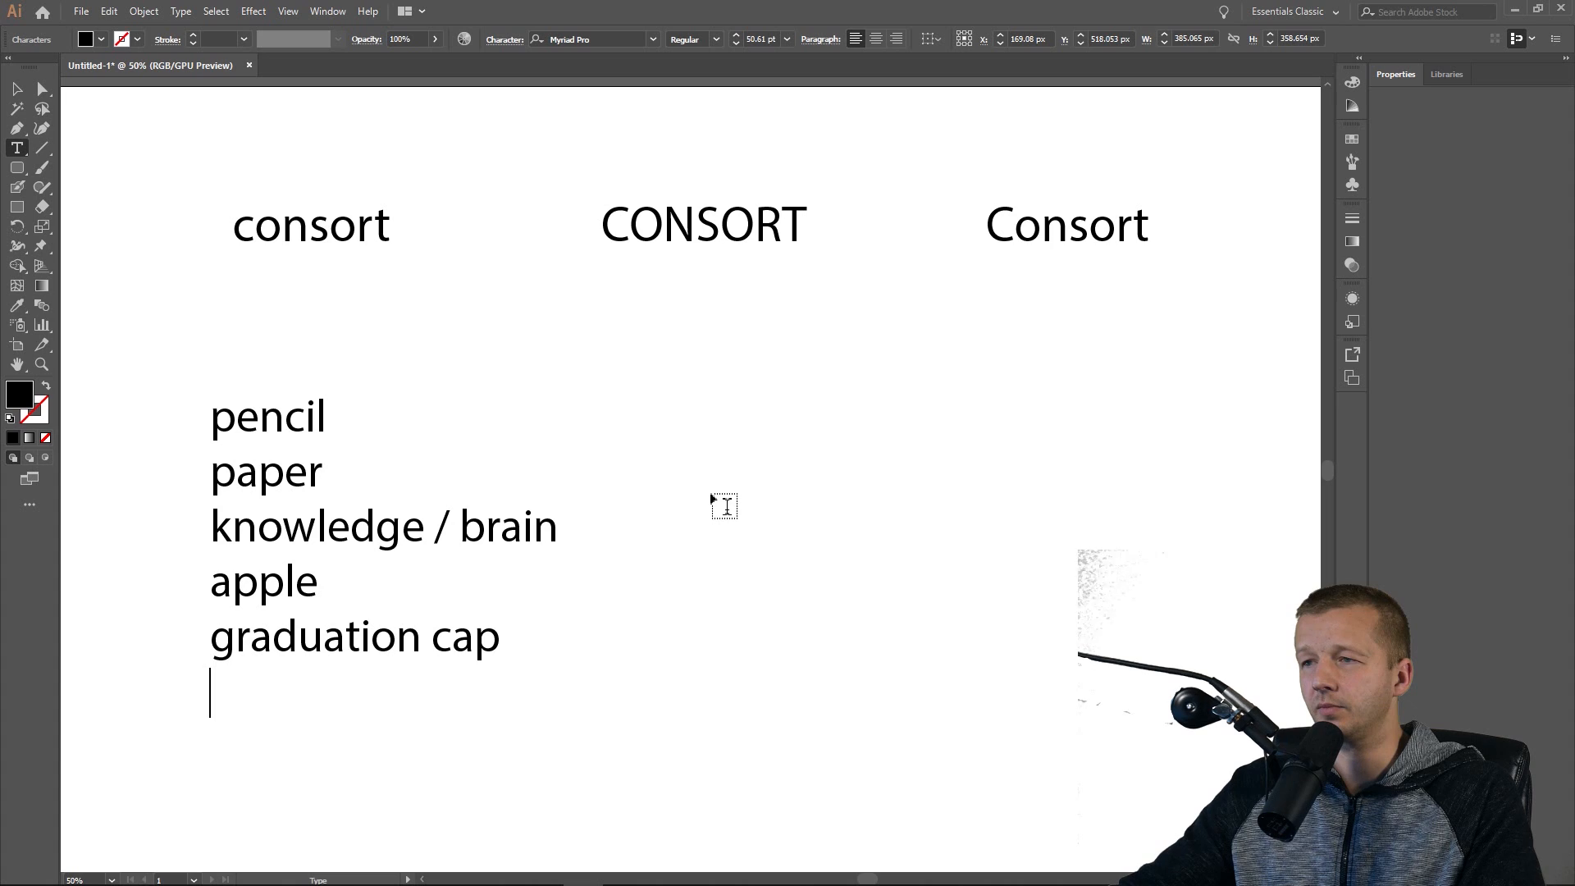
type("light bulb")
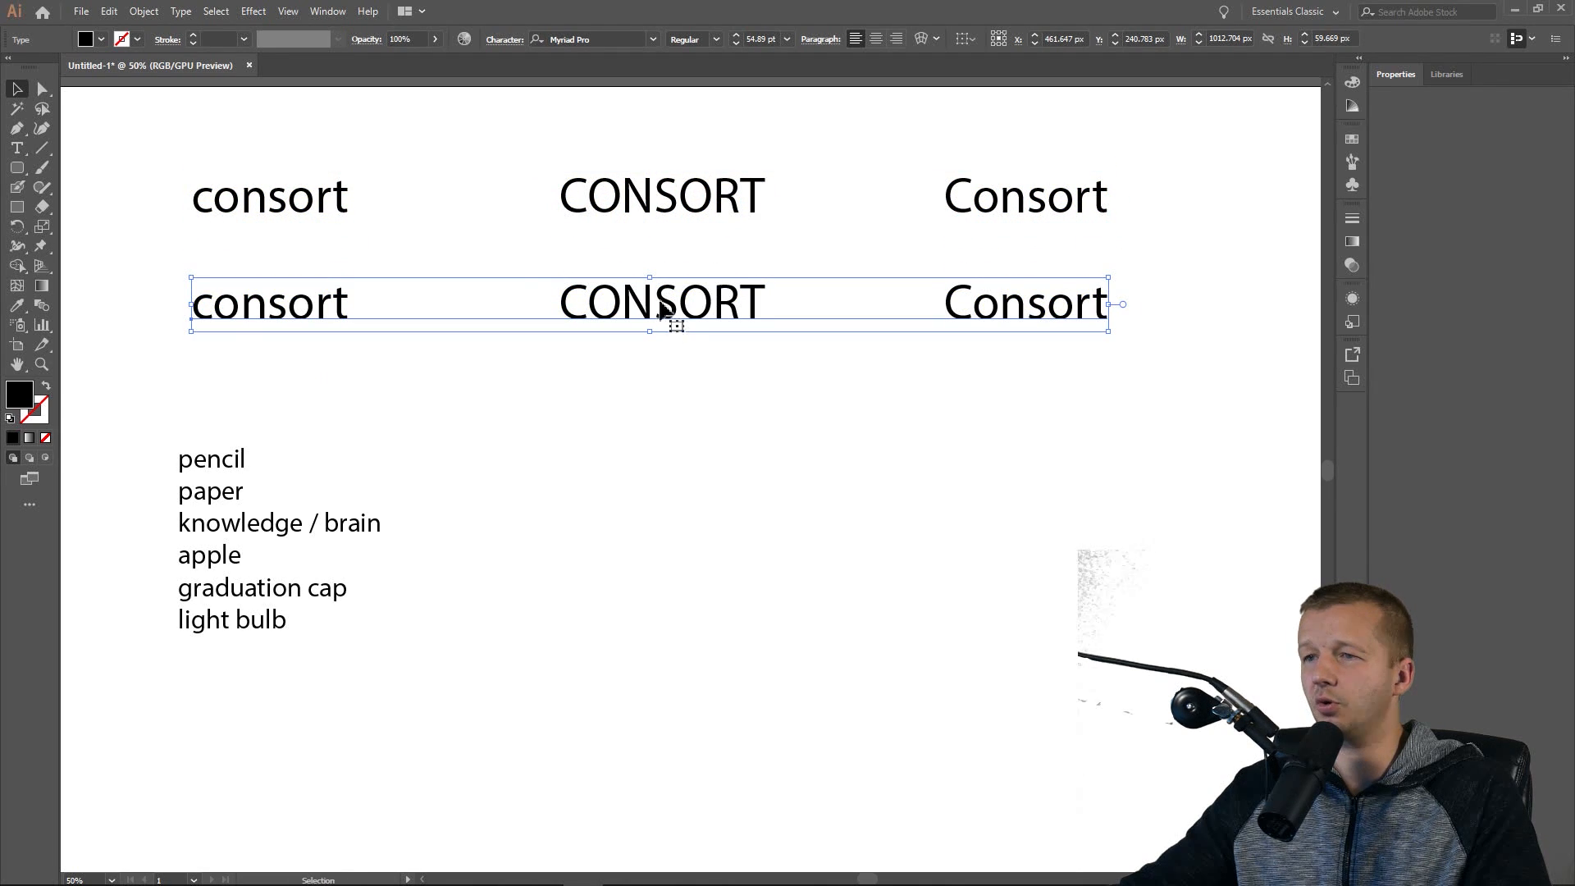
Set the duplicated consort row in Montserrat Black.
left_click(584, 40)
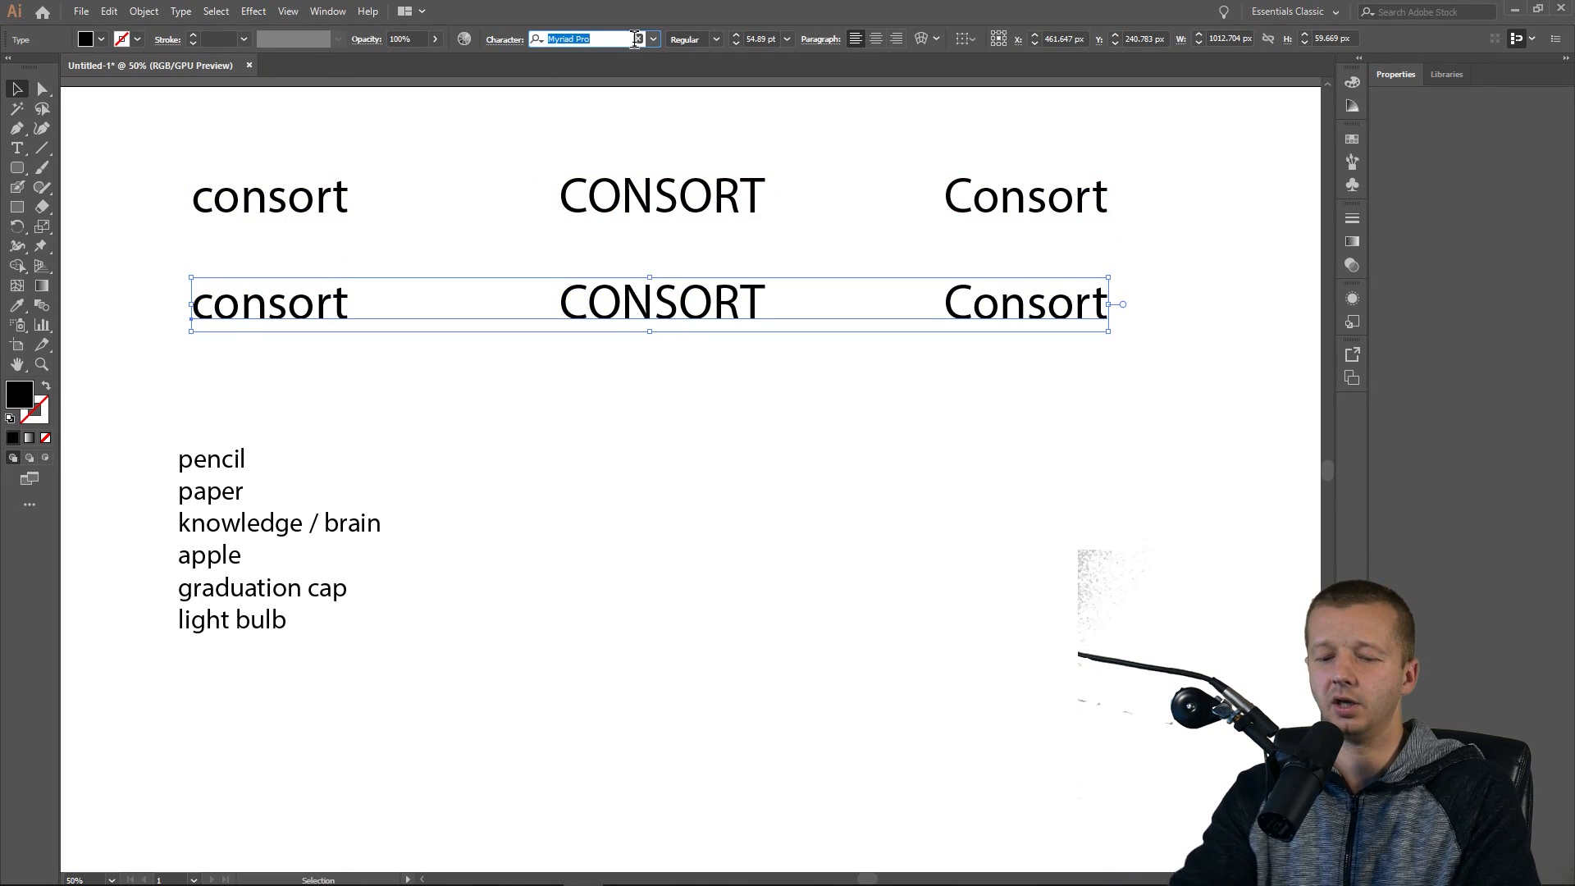
type("montserrat")
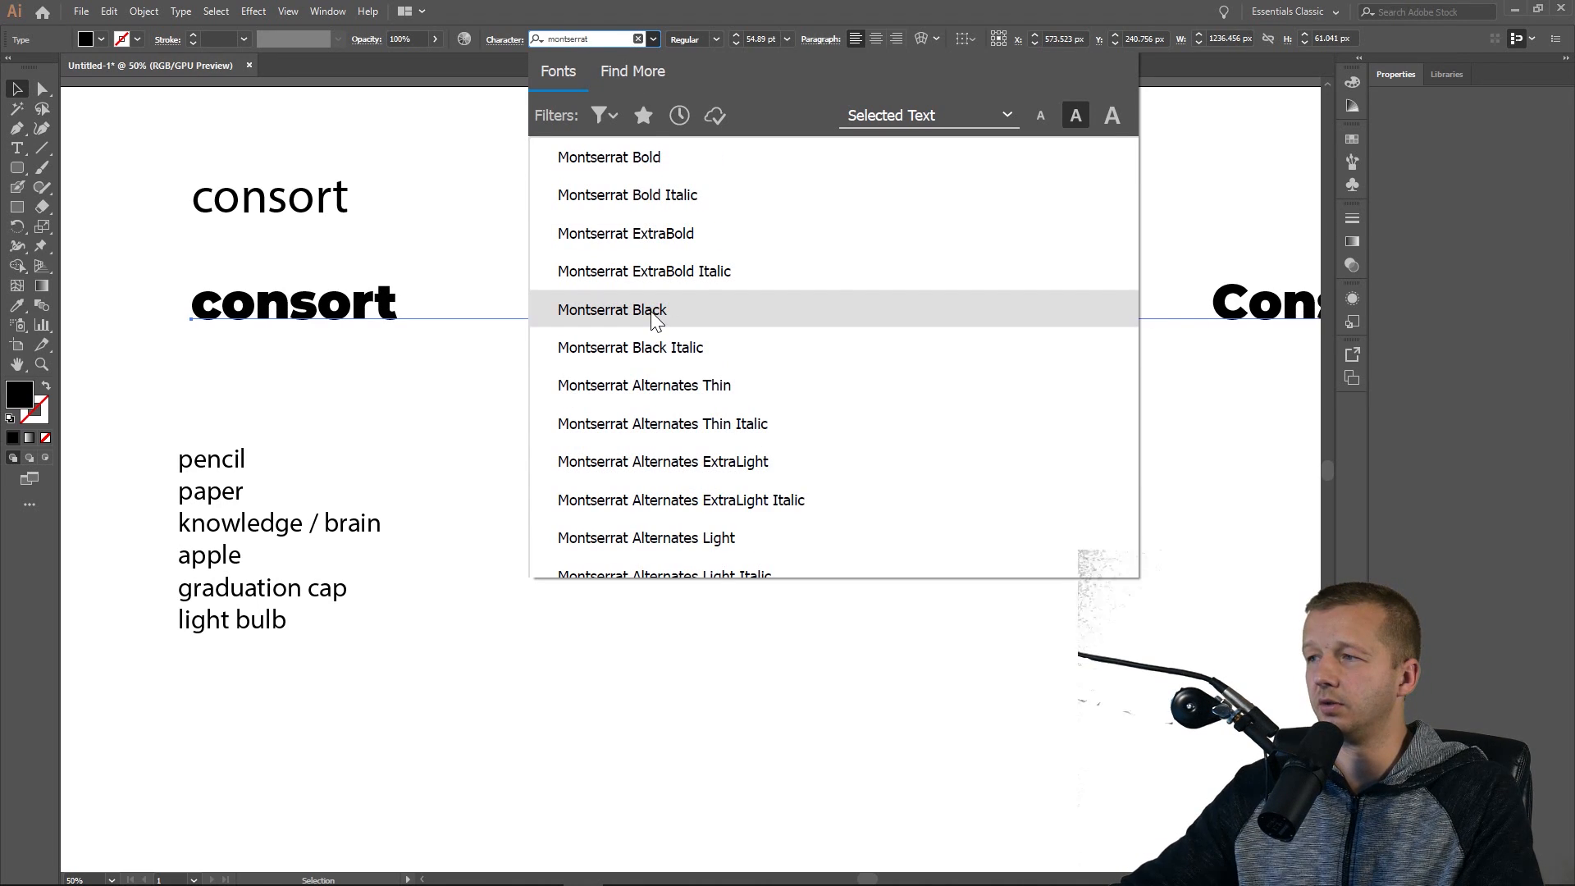
left_click(613, 310)
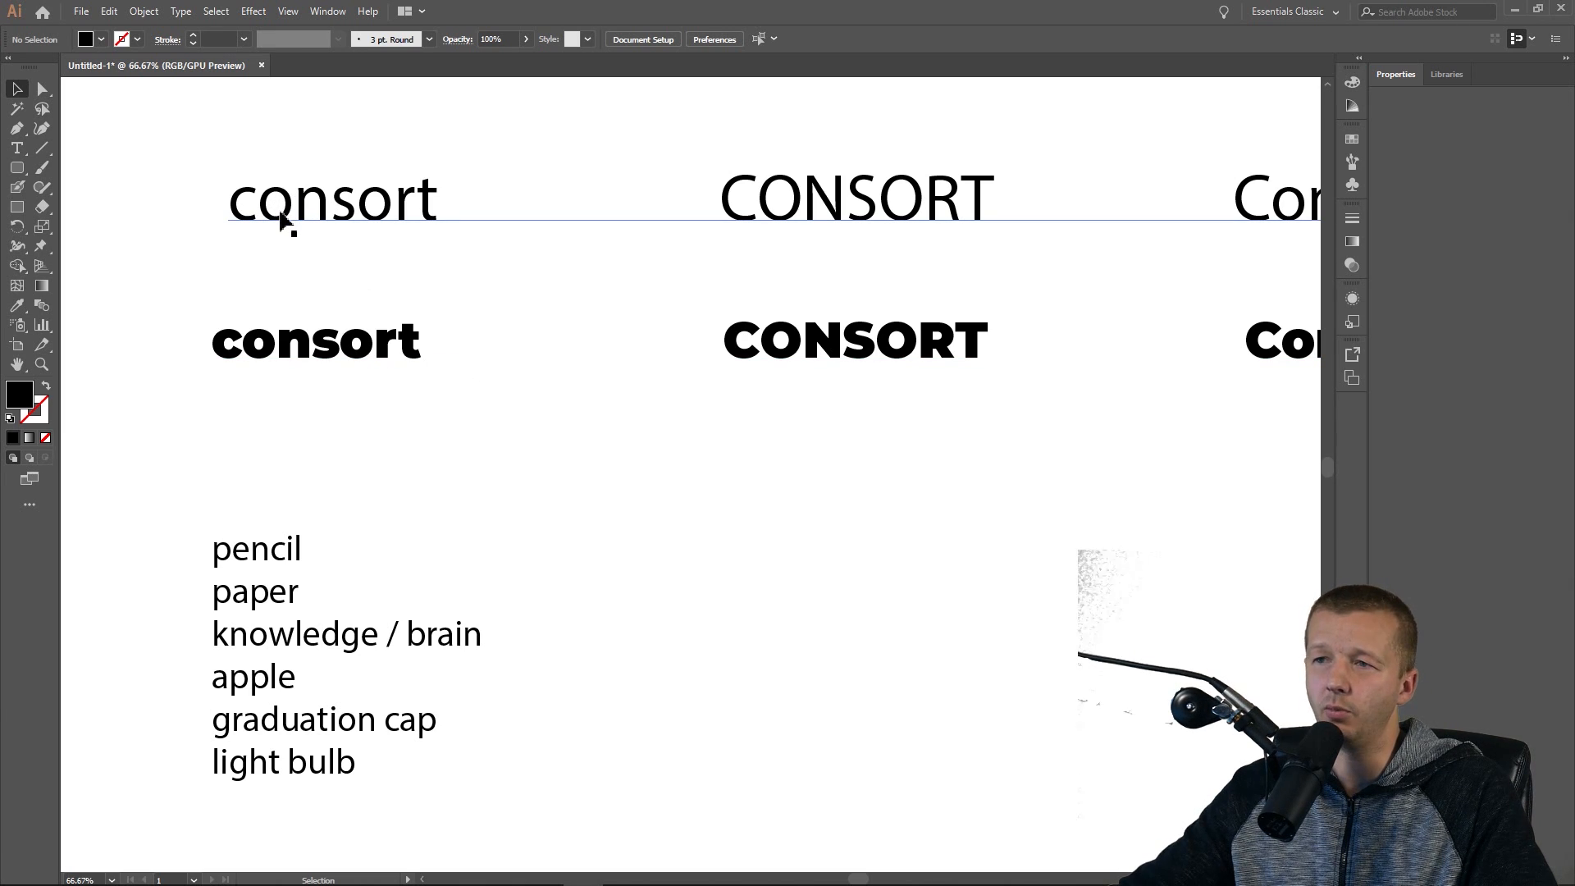
mouse_move(400, 222)
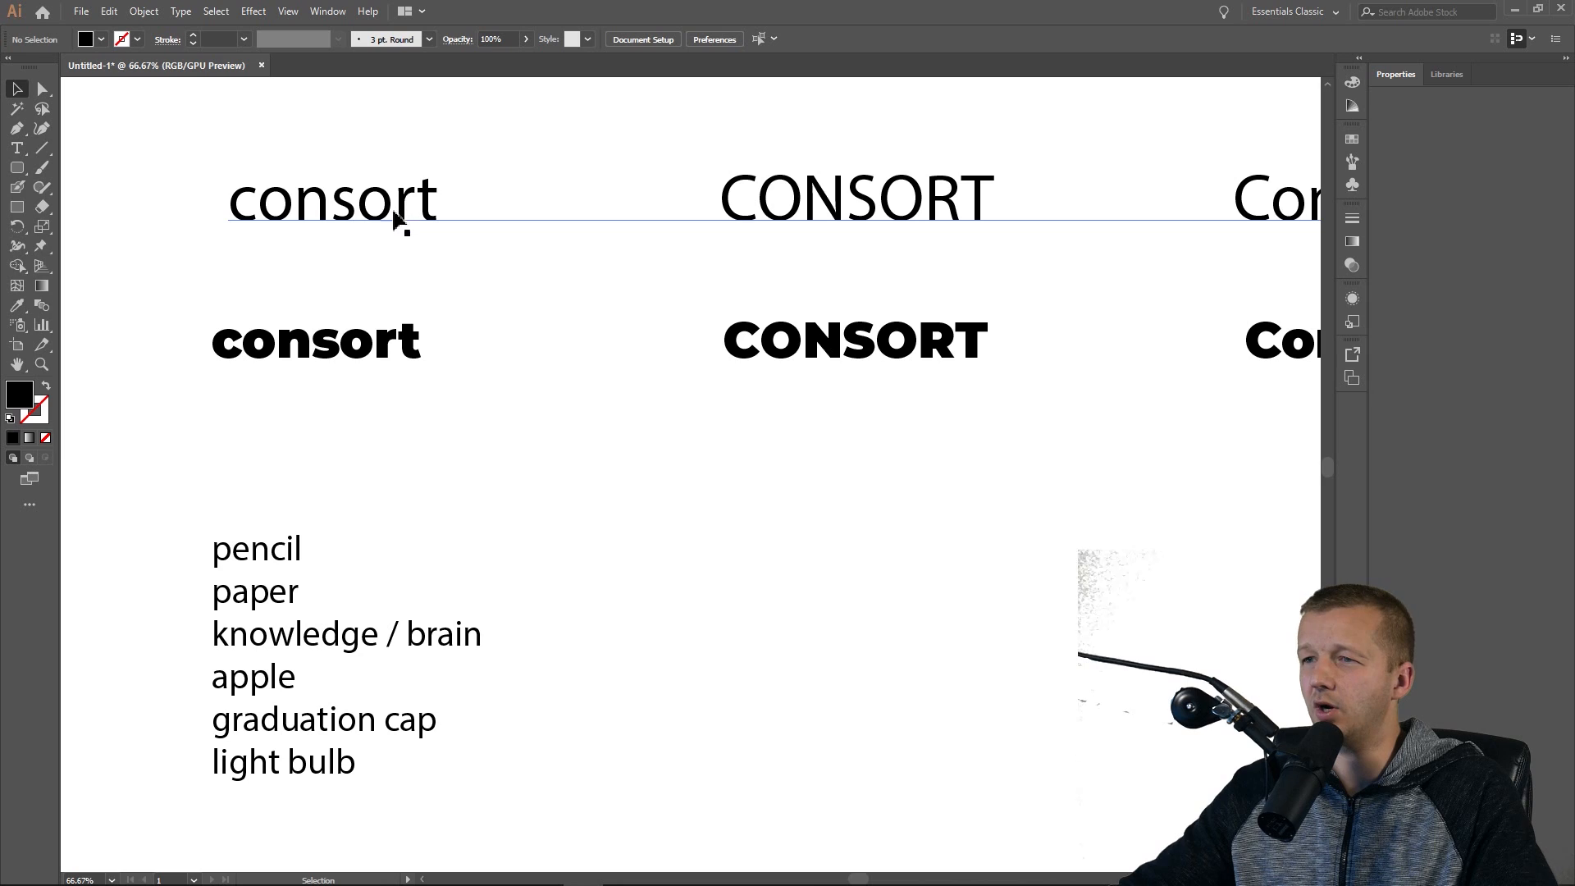
mouse_move(384, 220)
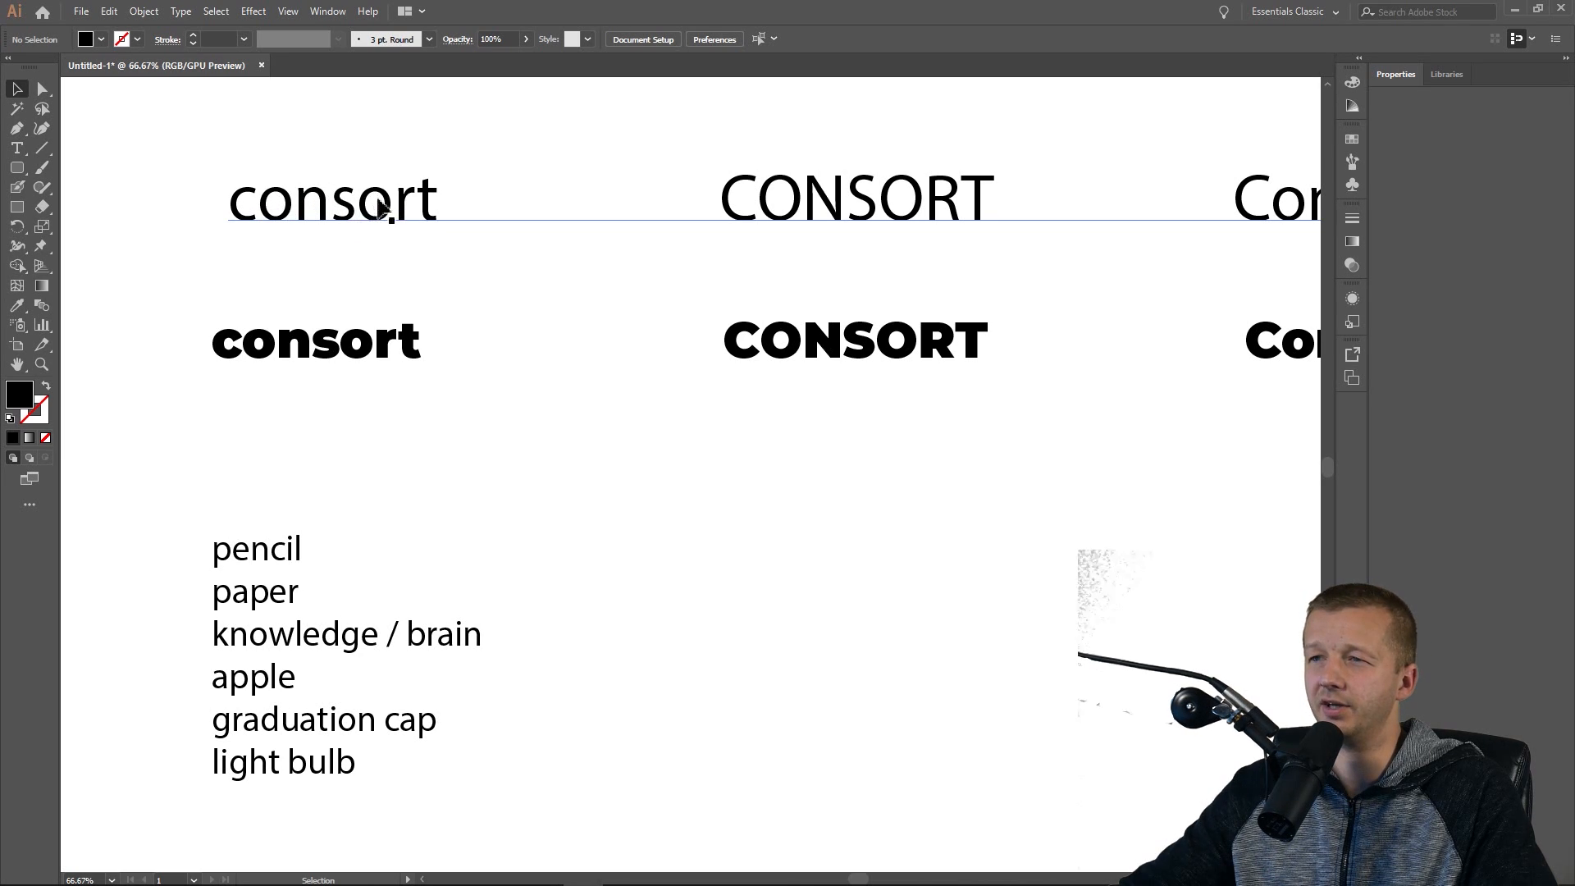
mouse_move(348, 230)
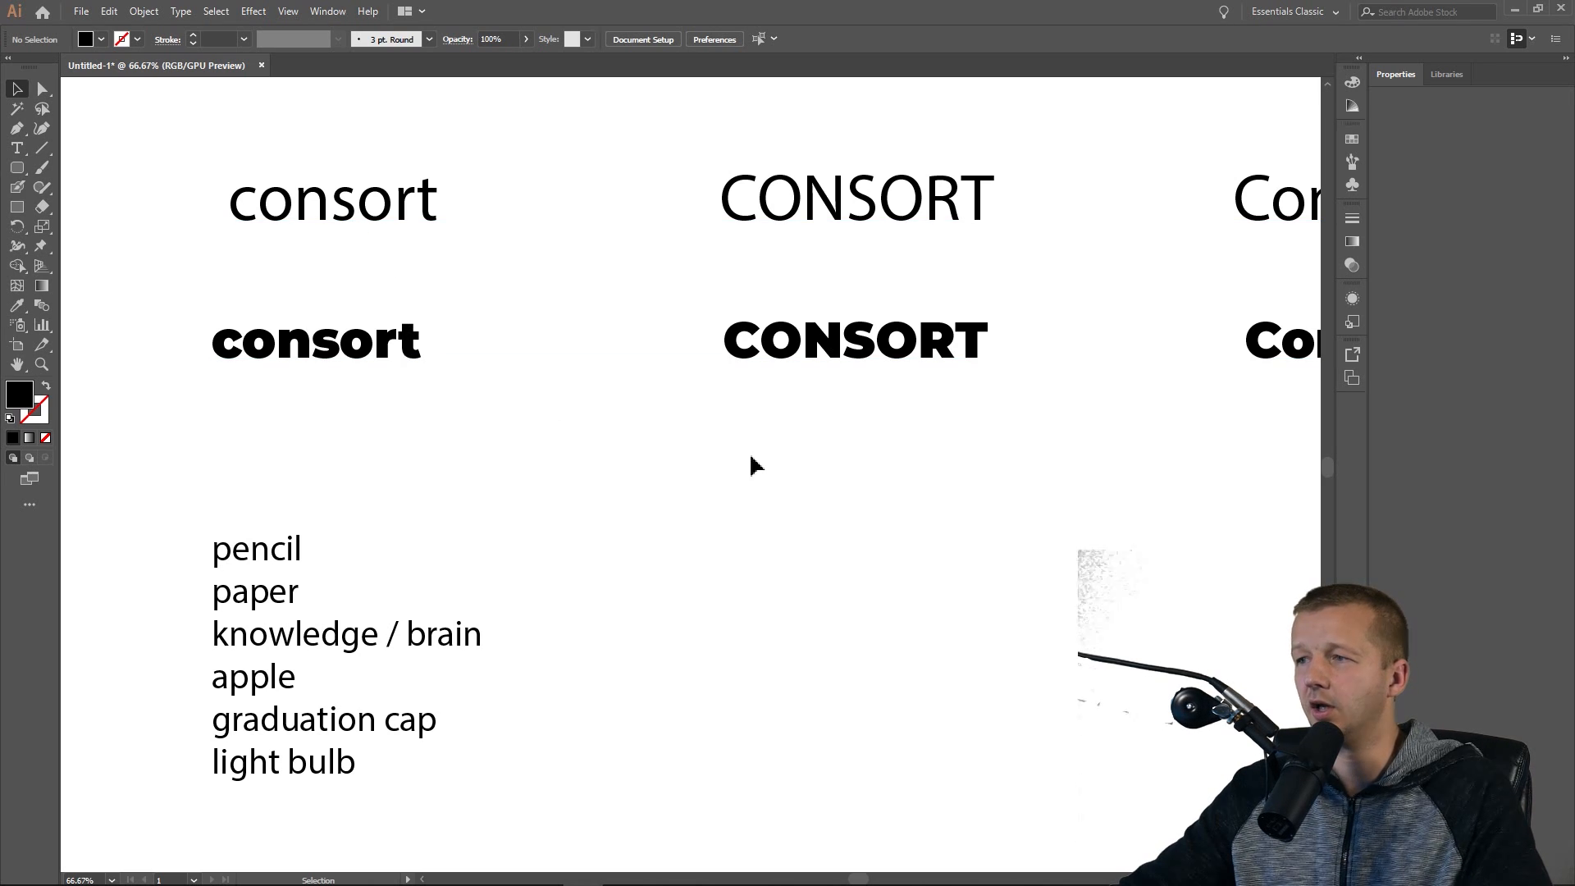
mouse_move(770, 453)
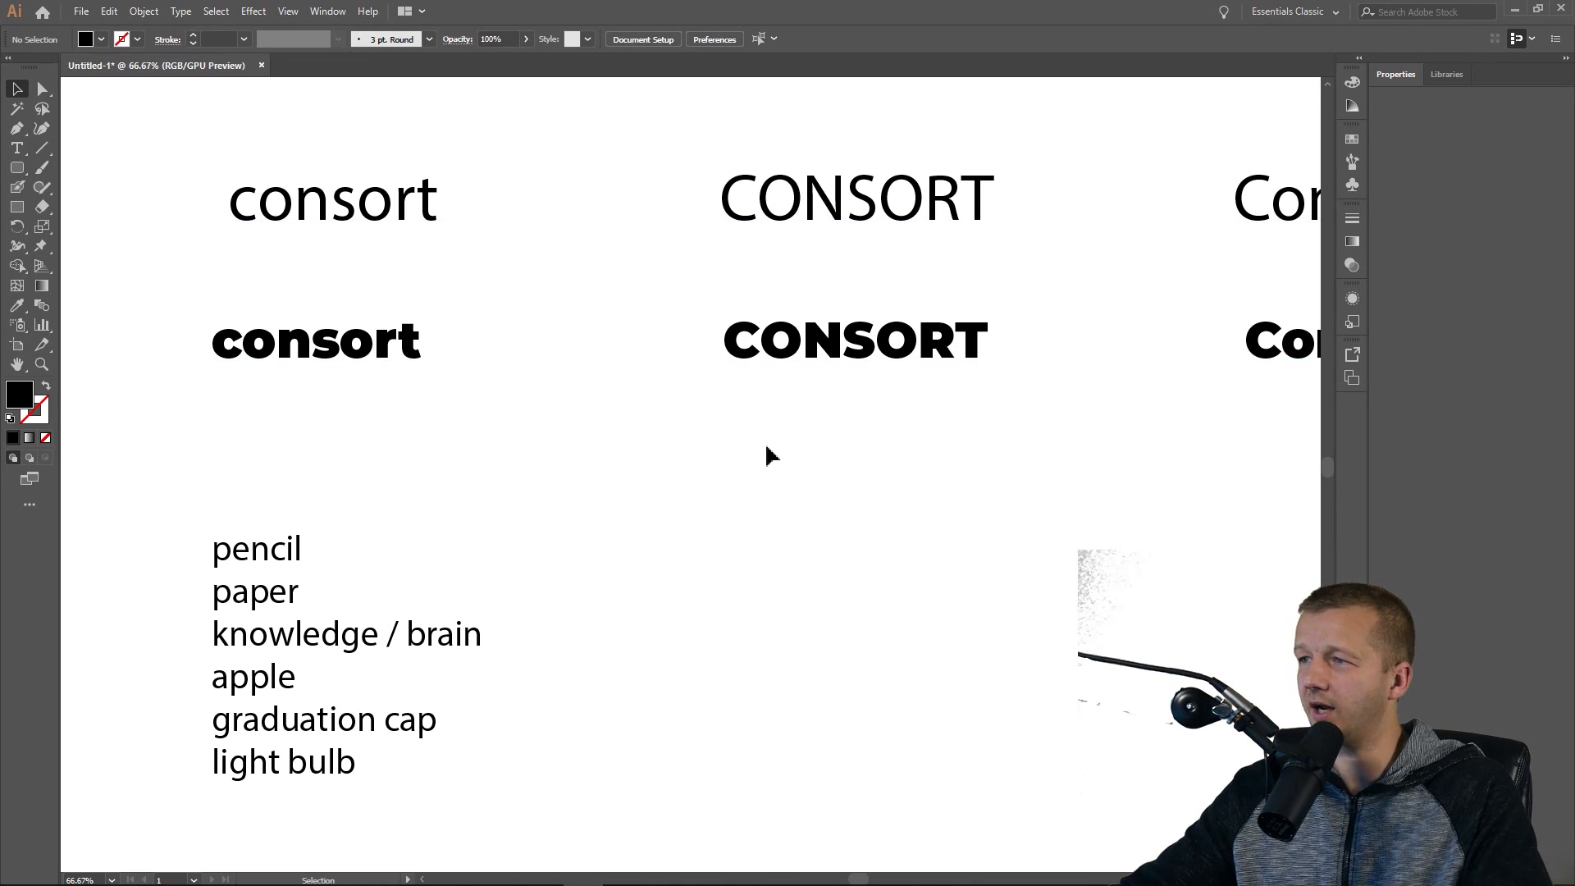
mouse_move(767, 482)
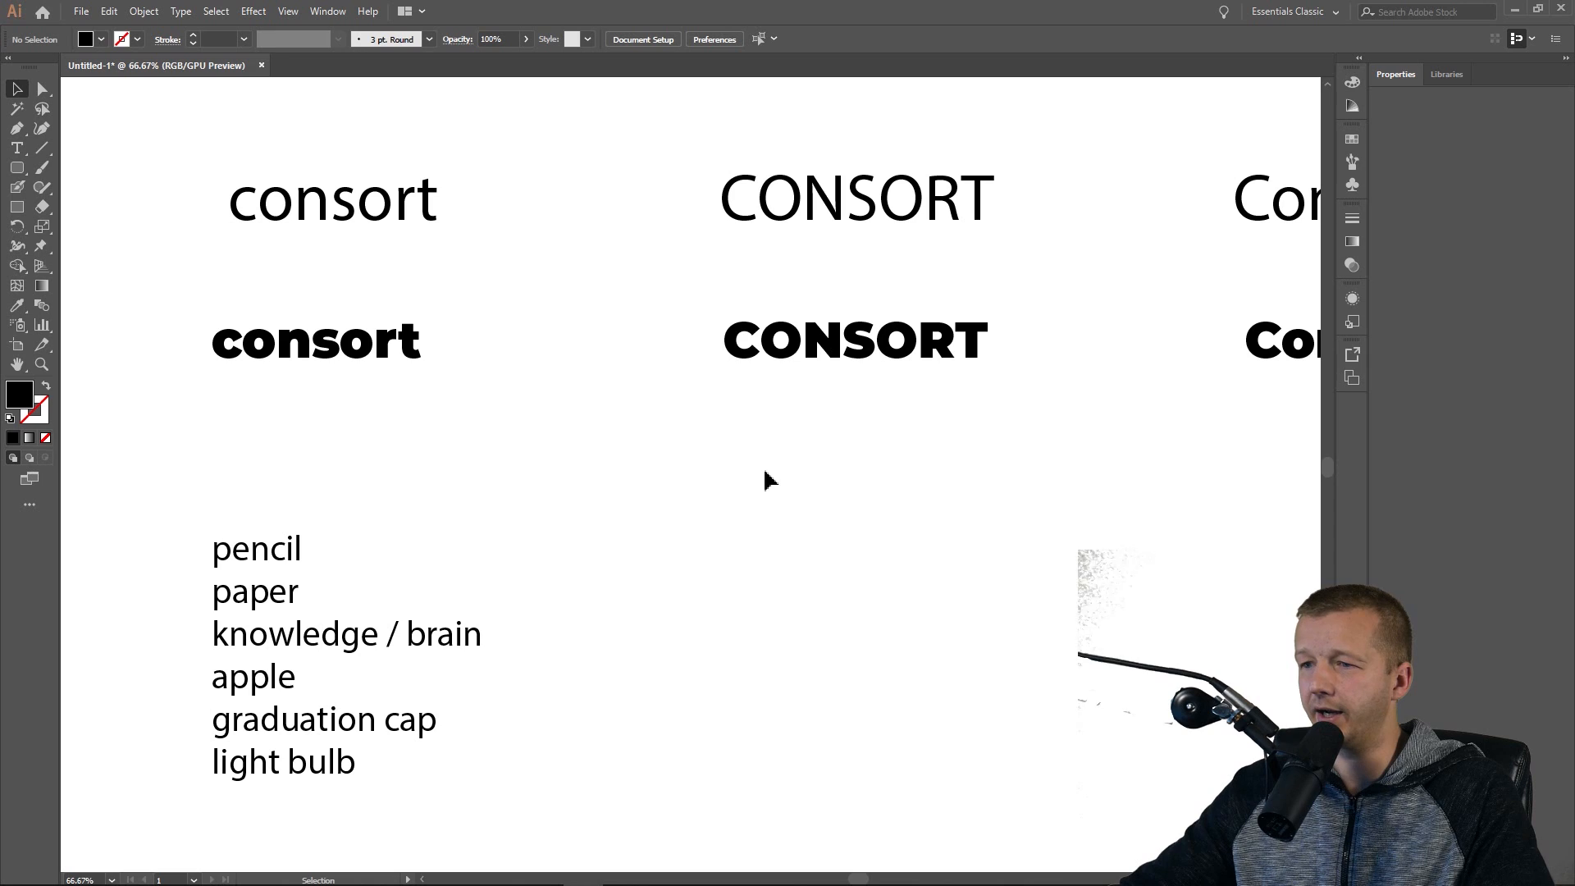
mouse_move(410, 263)
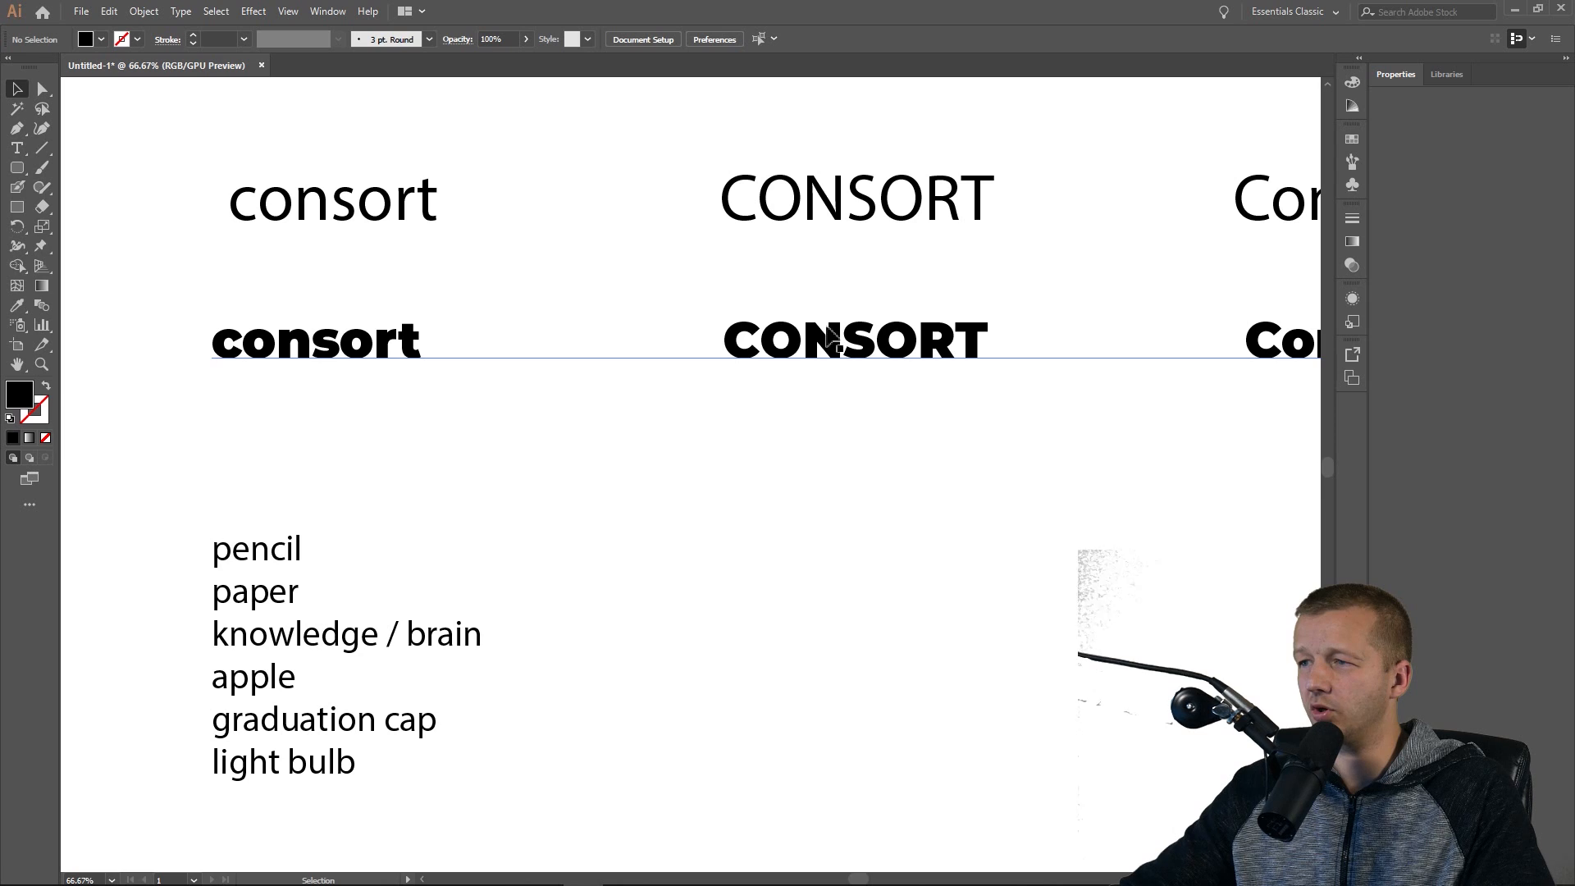
Reposition the Montserrat row and place an enlarged CONSORT copy below it.
left_click(834, 341)
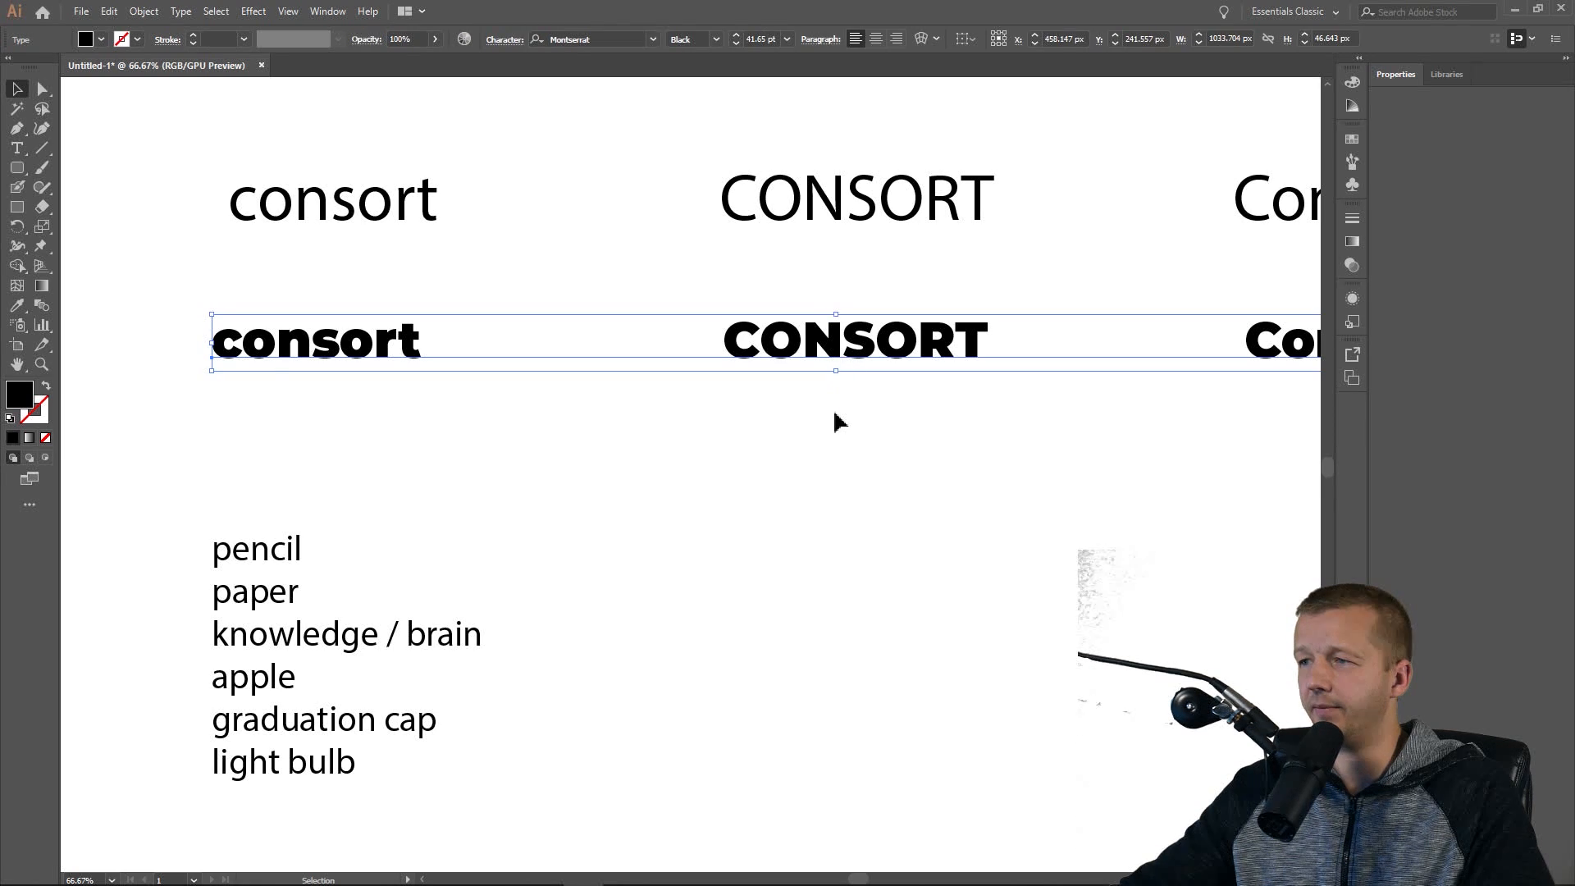
left_click(702, 413)
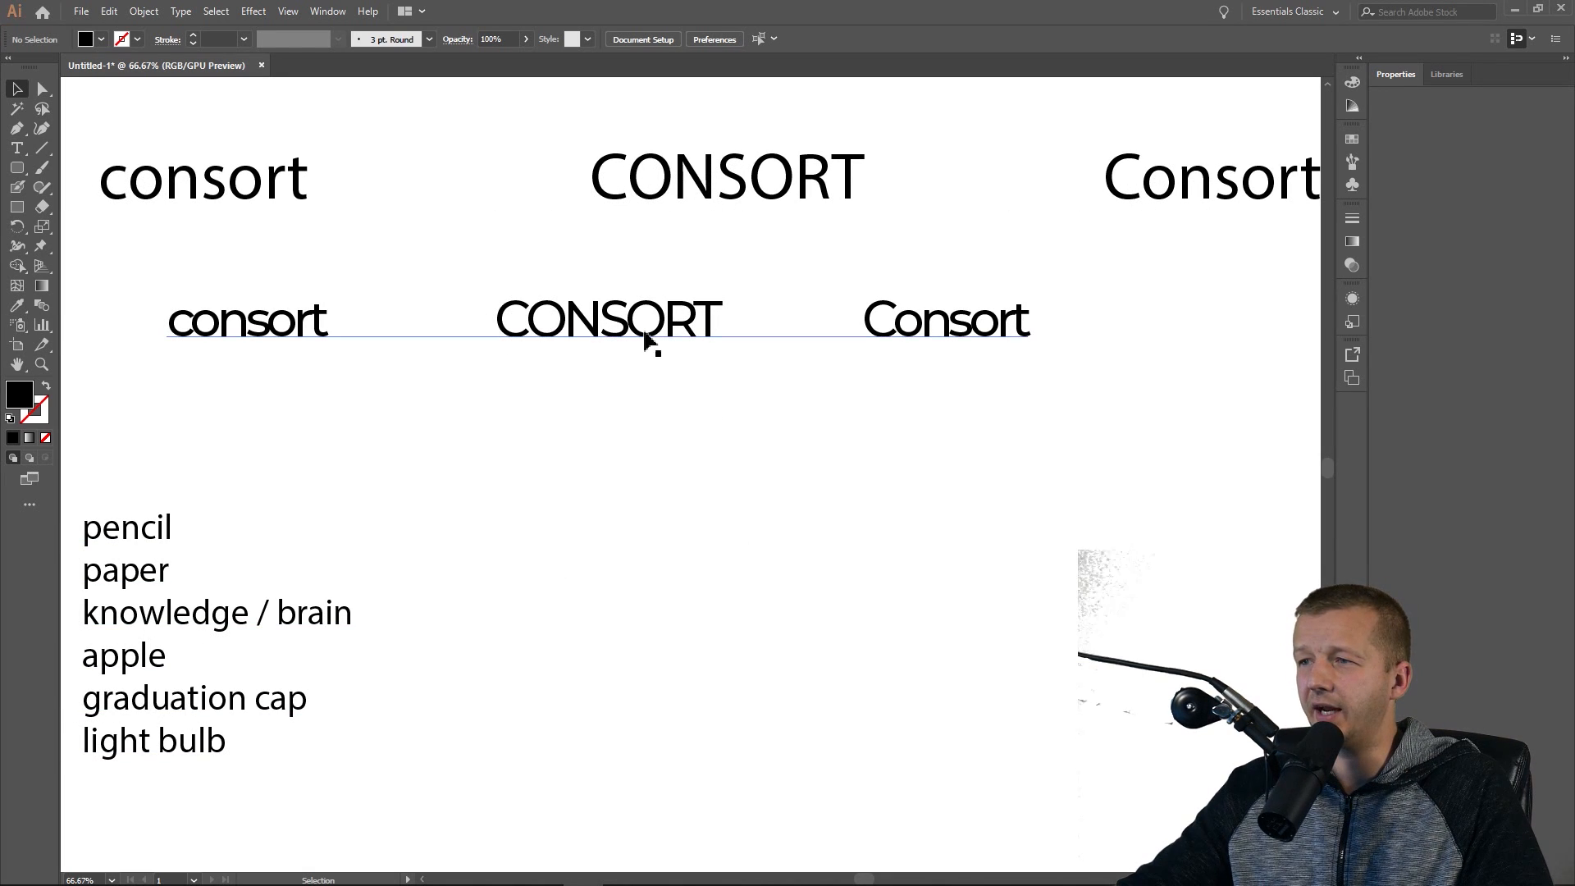
left_click(643, 331)
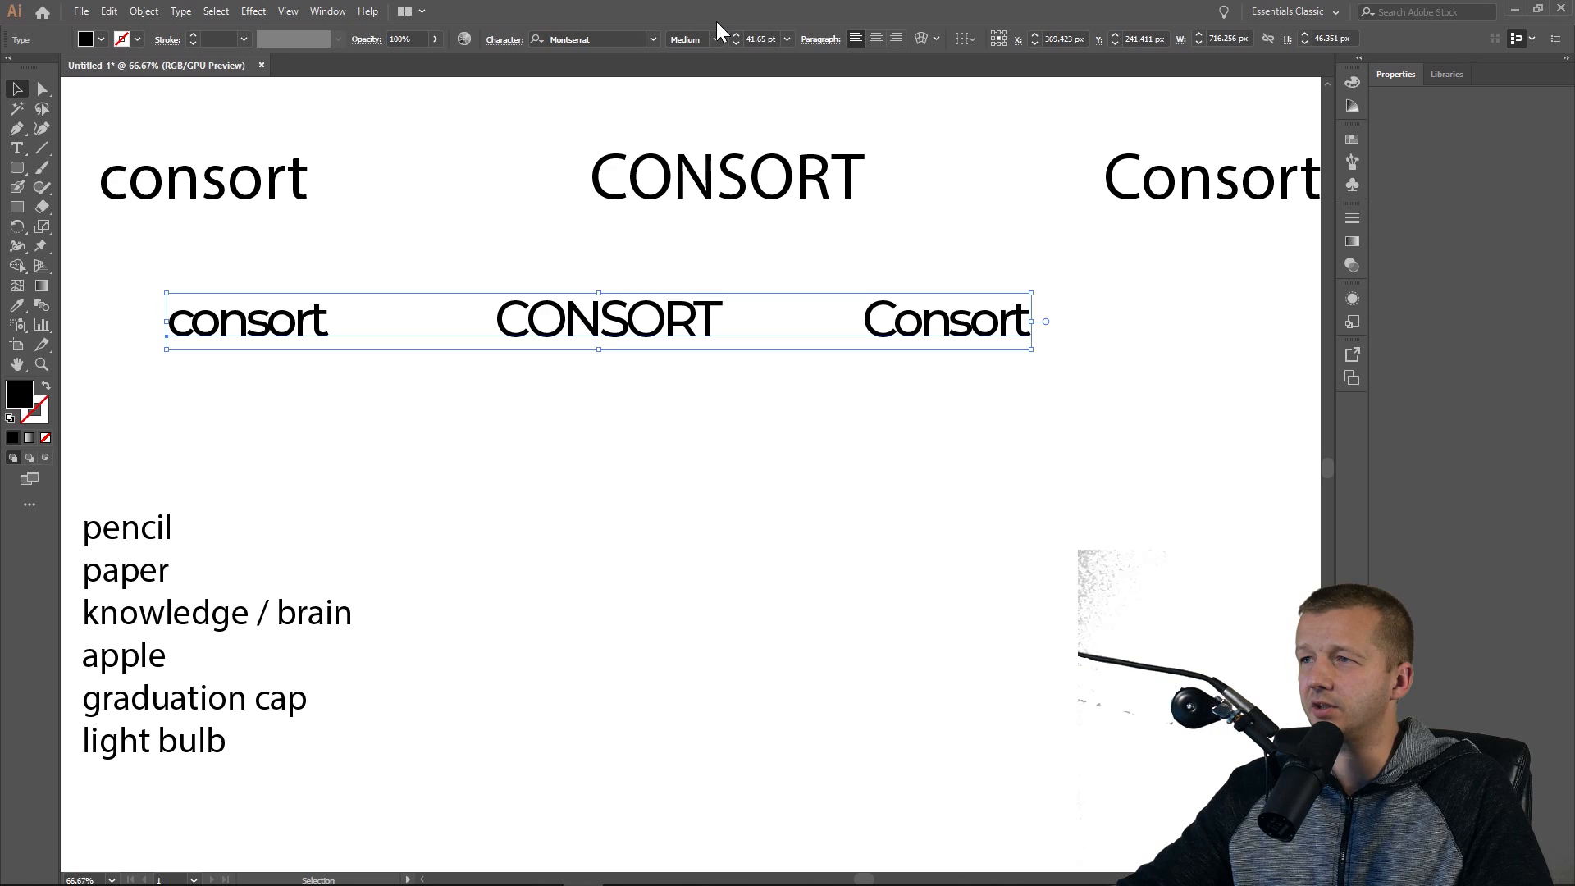
mouse_move(533, 49)
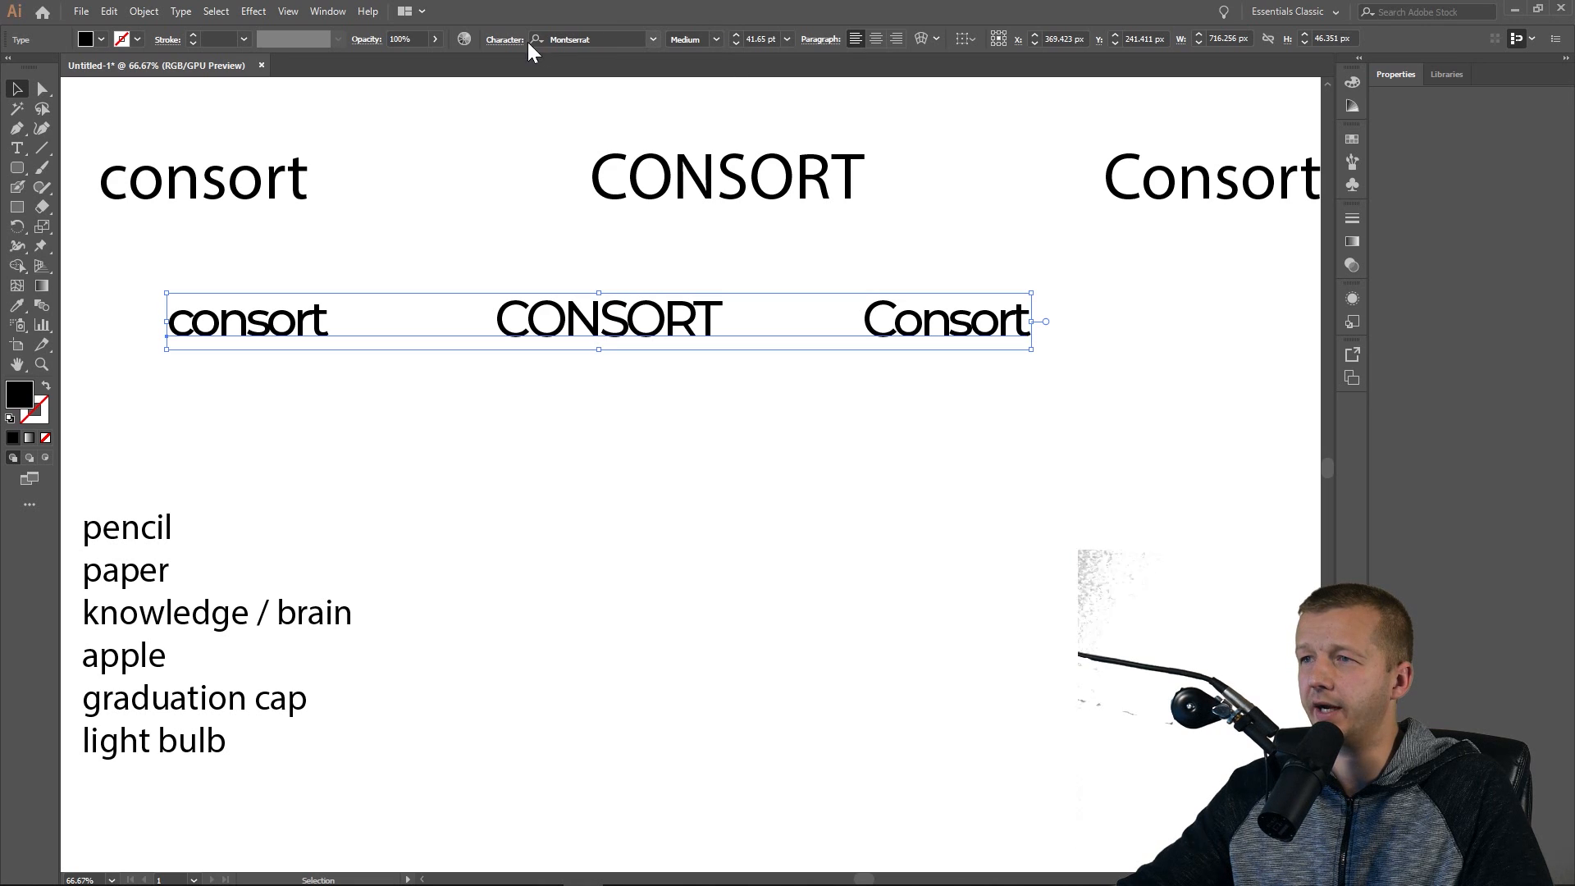
left_click(502, 39)
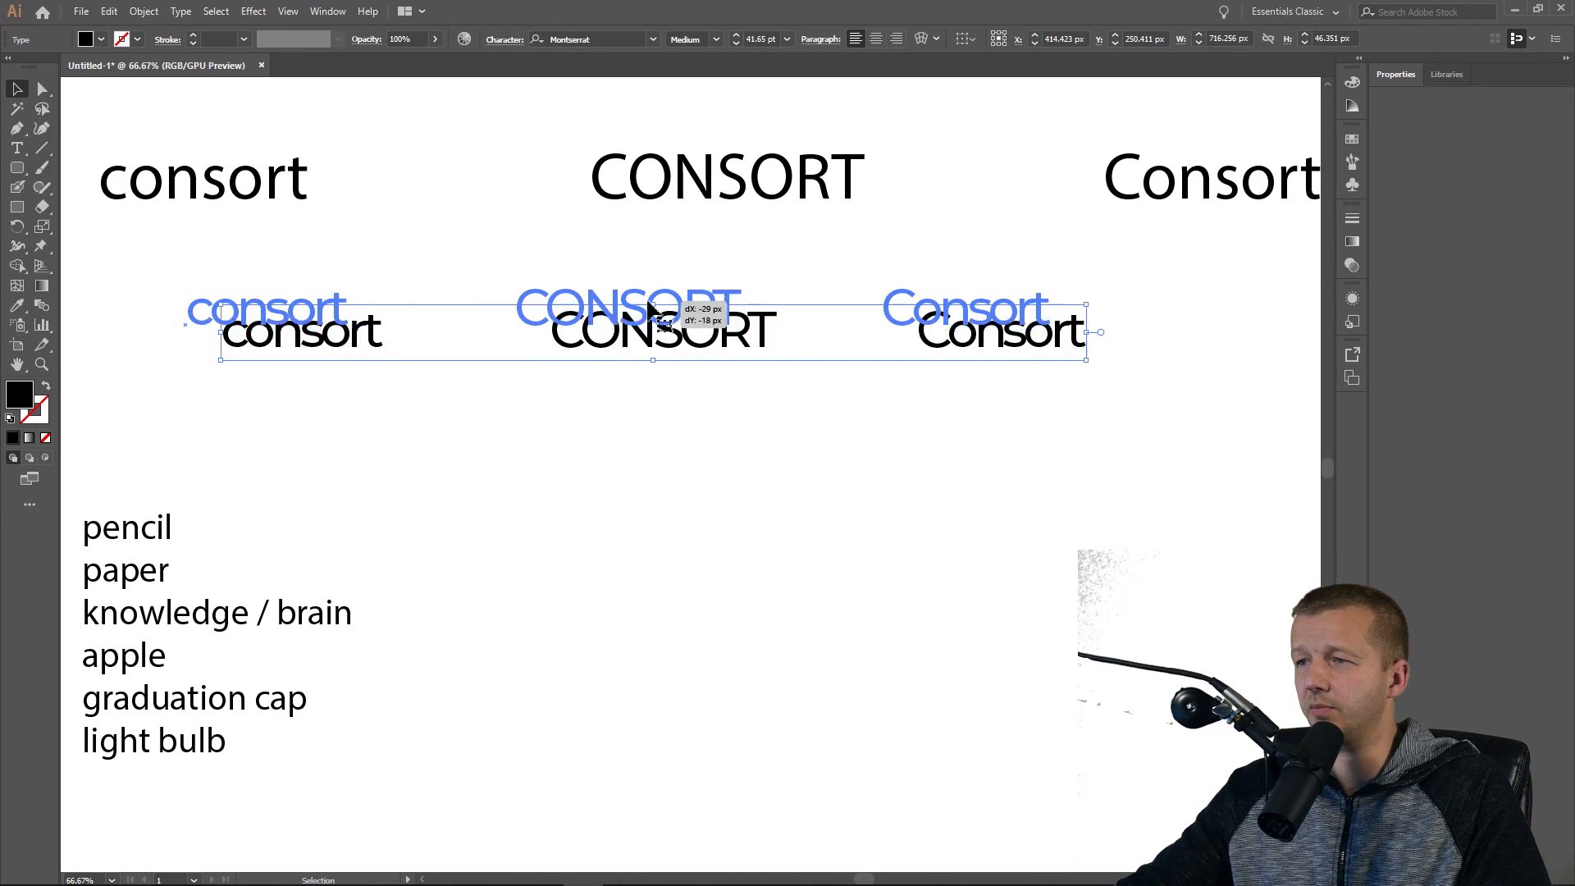
left_click_drag(652, 331, 623, 307)
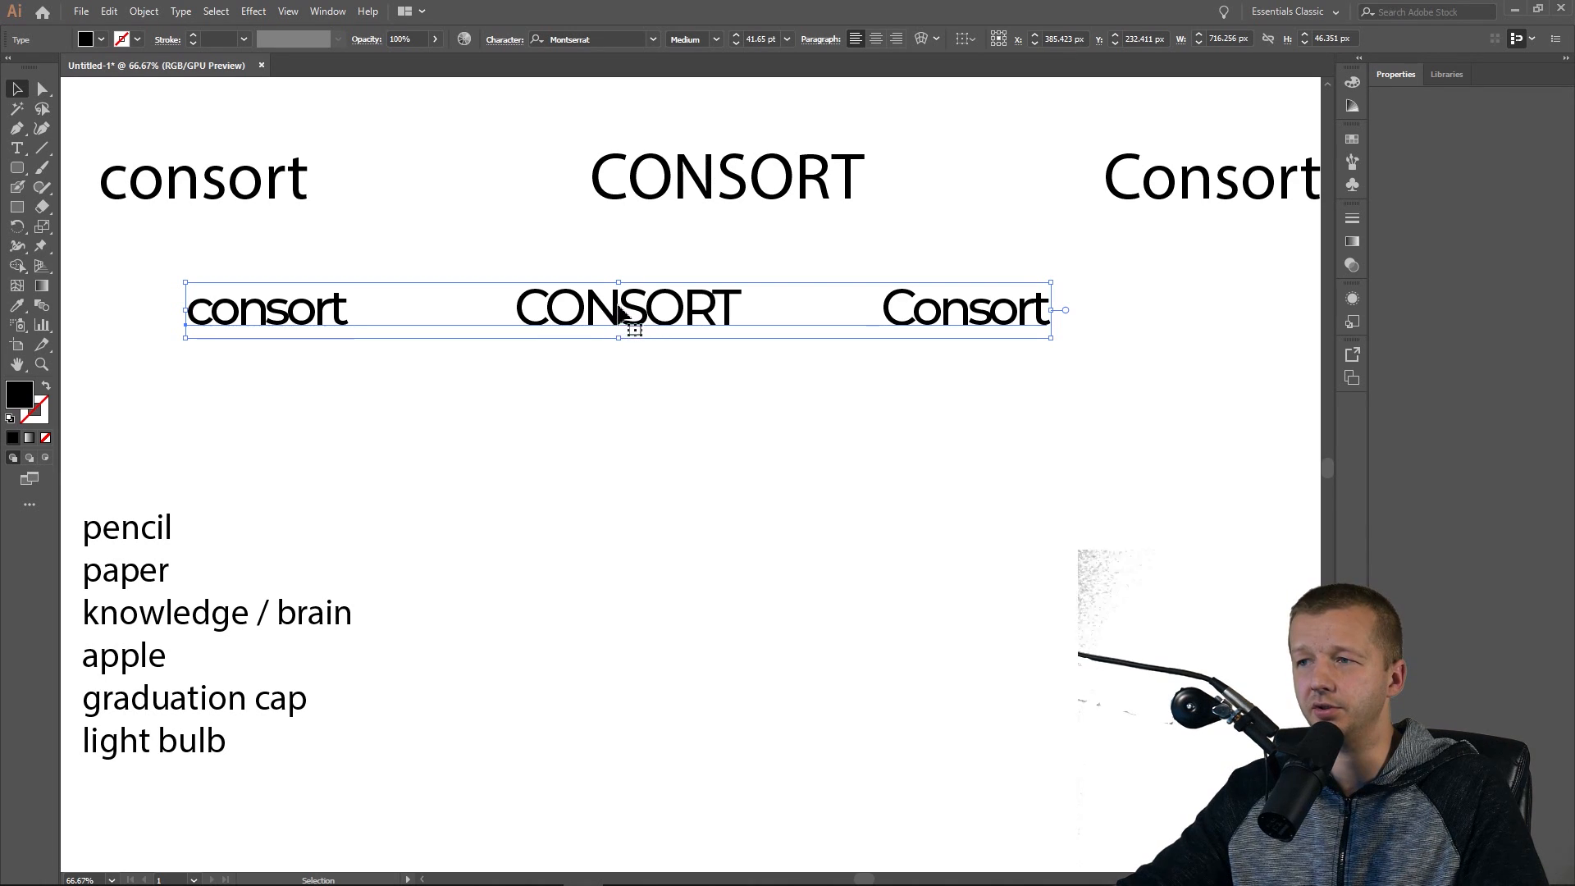
left_click_drag(631, 325, 743, 463)
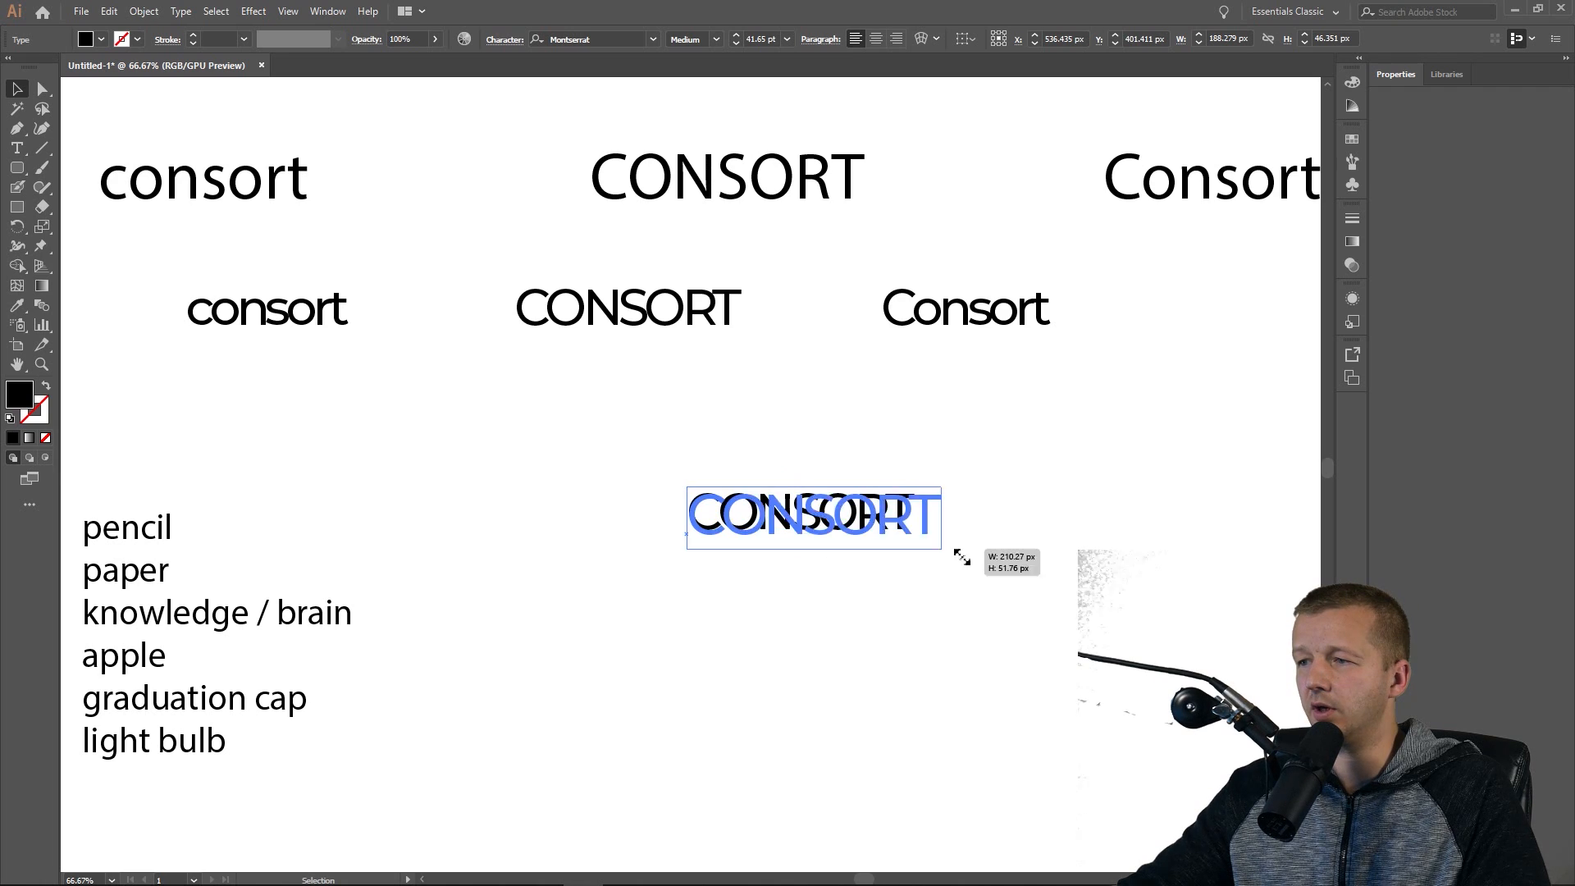
left_click_drag(959, 551, 948, 543)
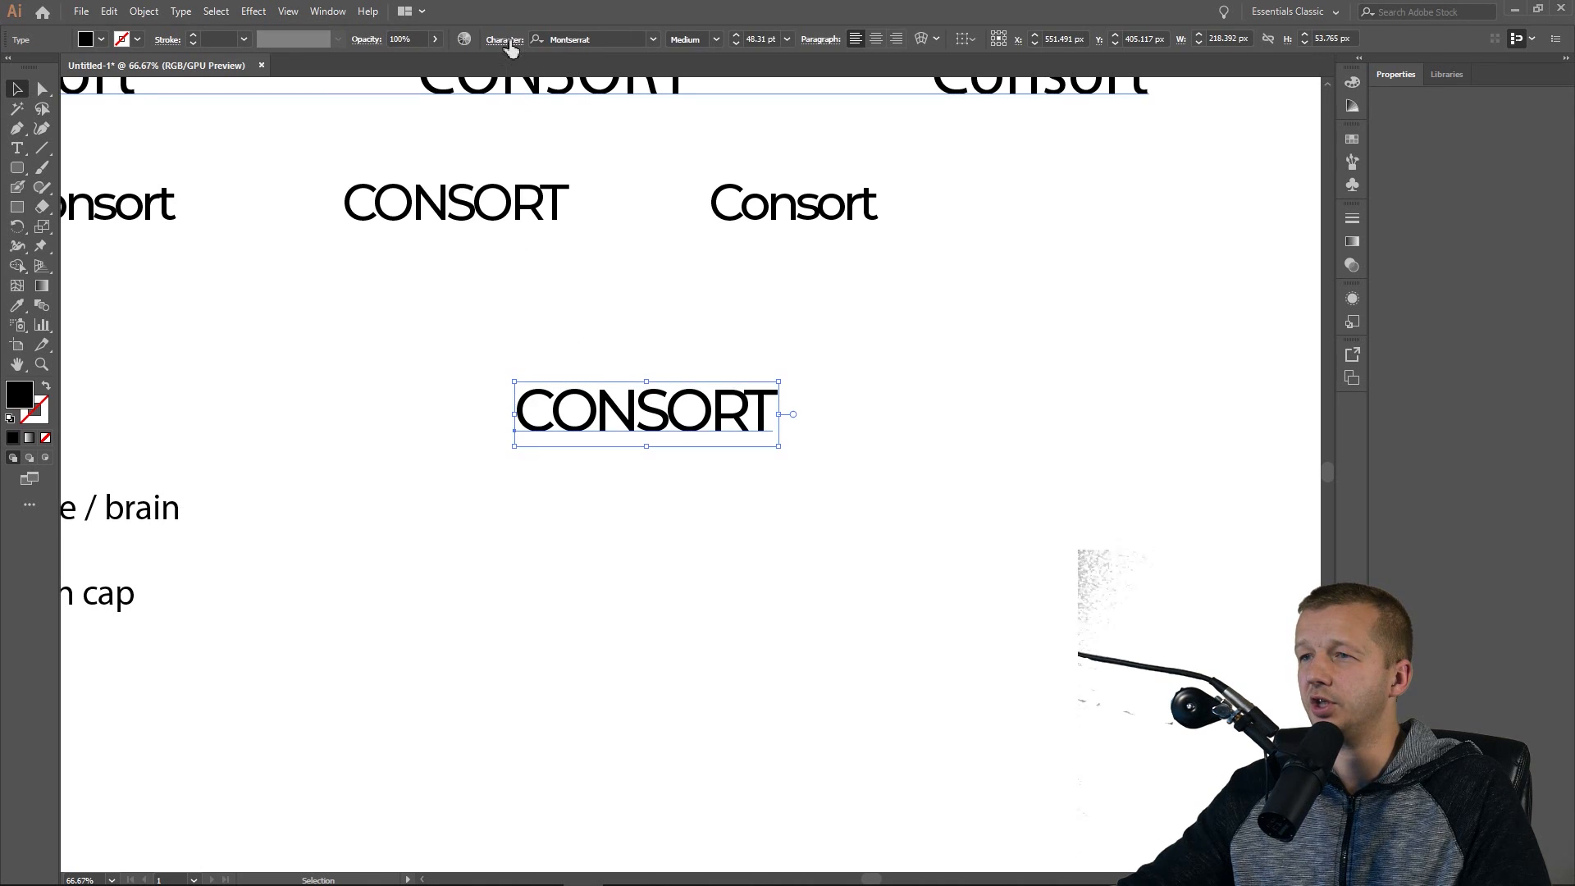
Change the enlarged CONSORT's kerning from Auto to Optical.
left_click(498, 39)
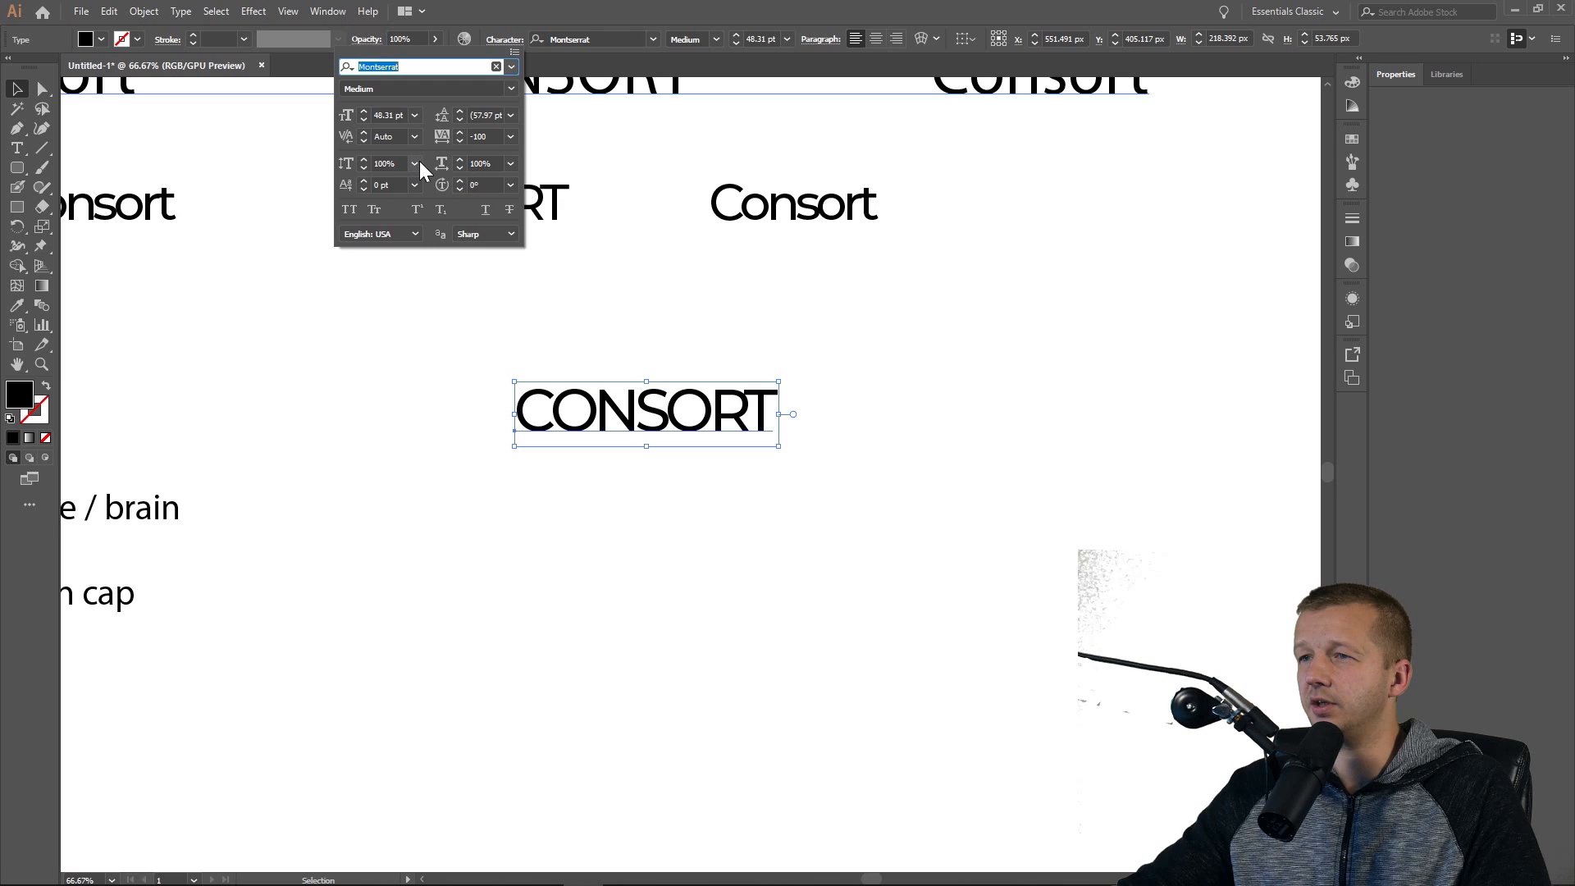
mouse_move(425, 151)
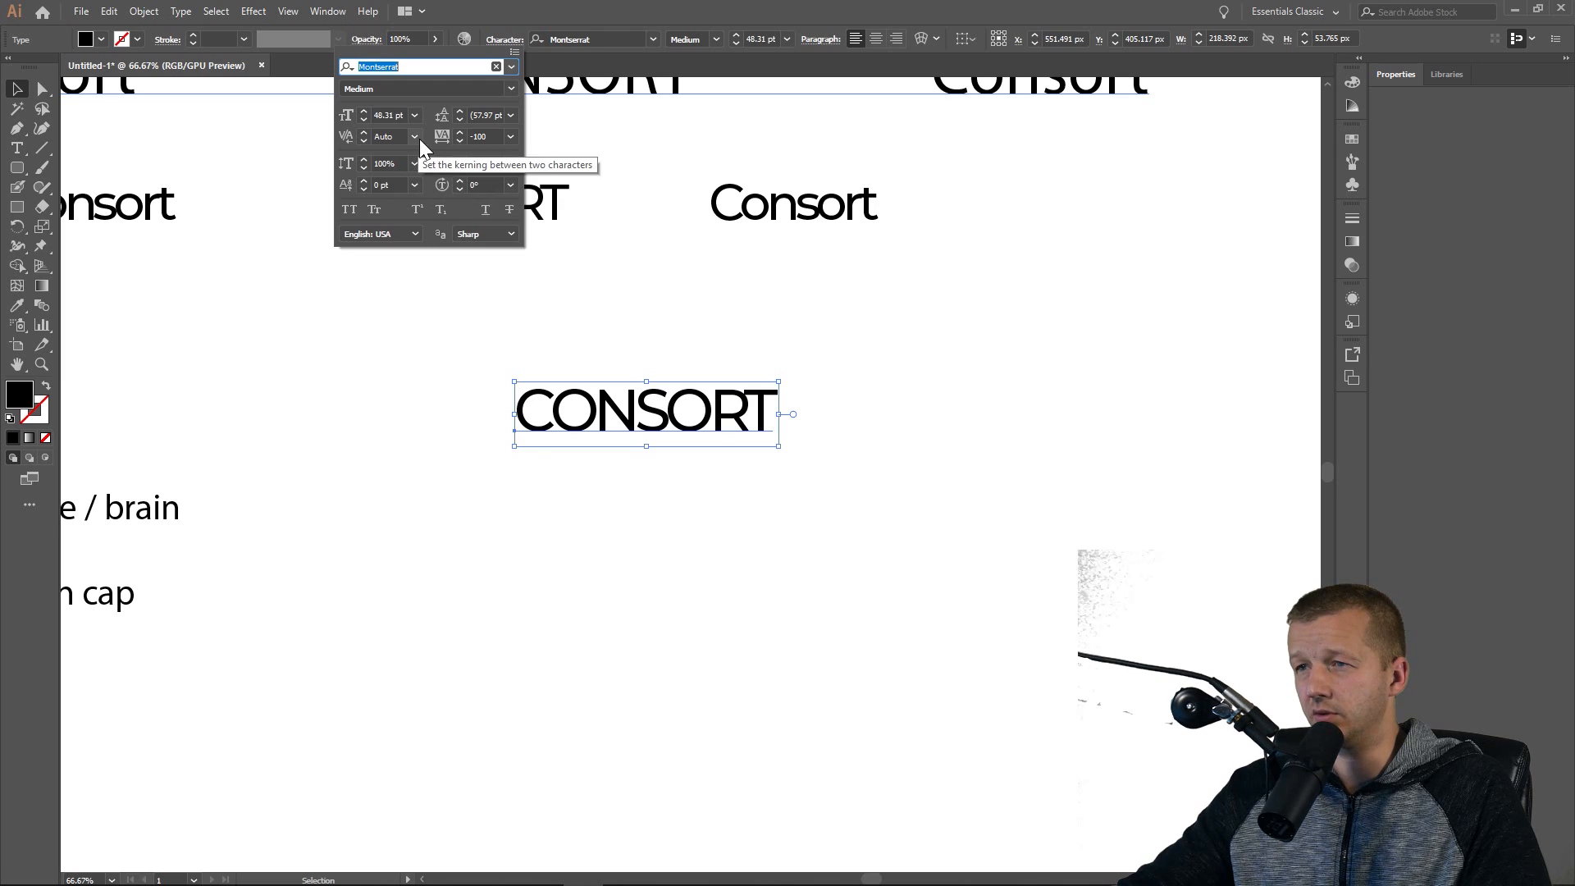
left_click(415, 136)
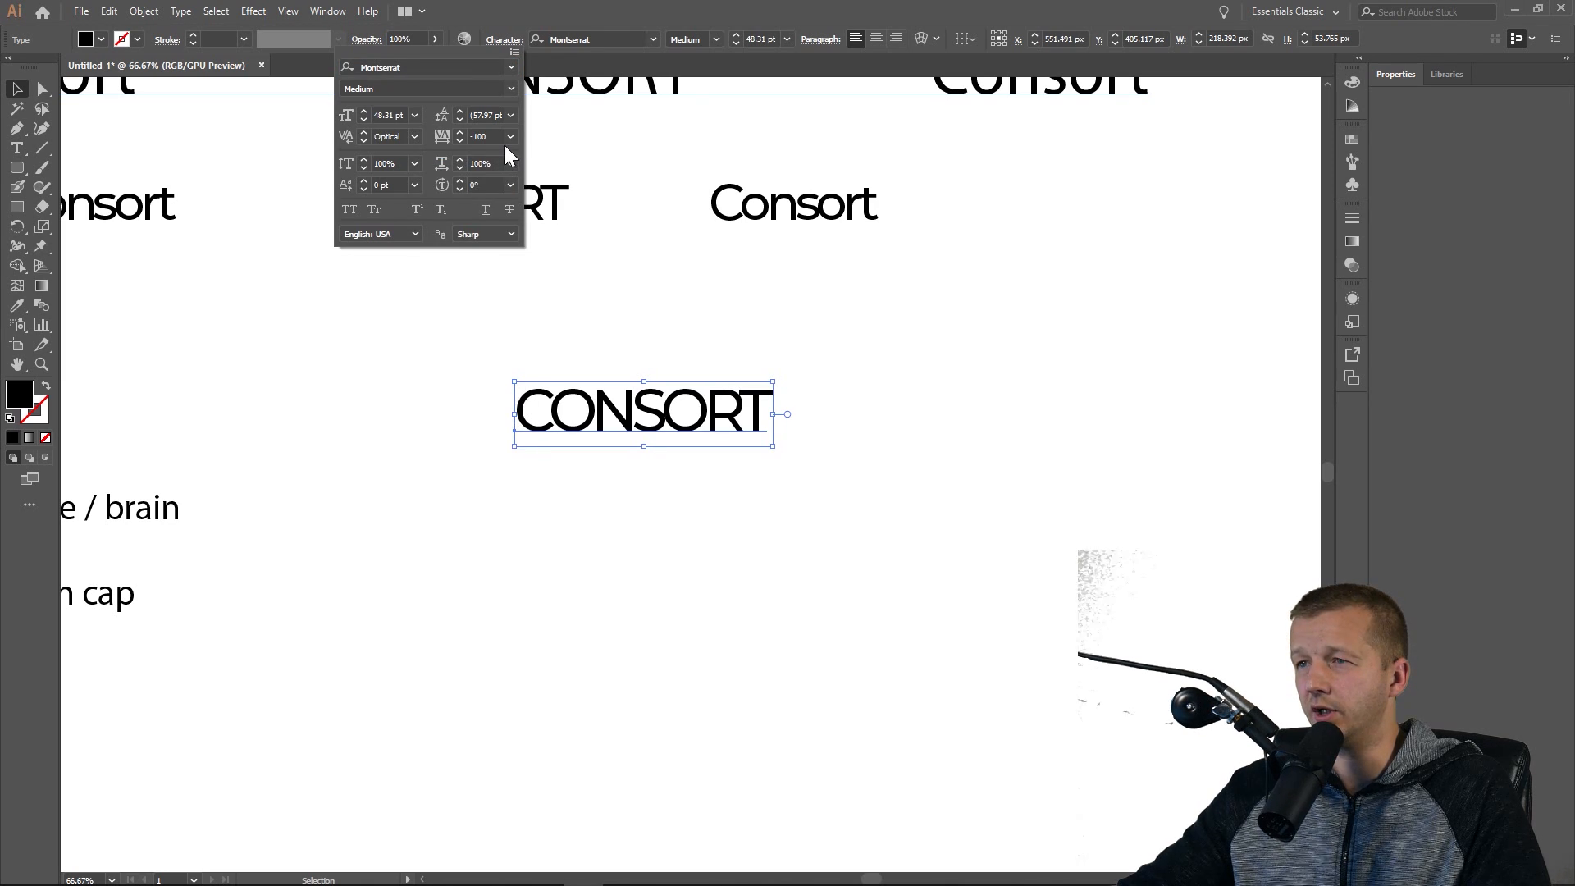
left_click(506, 136)
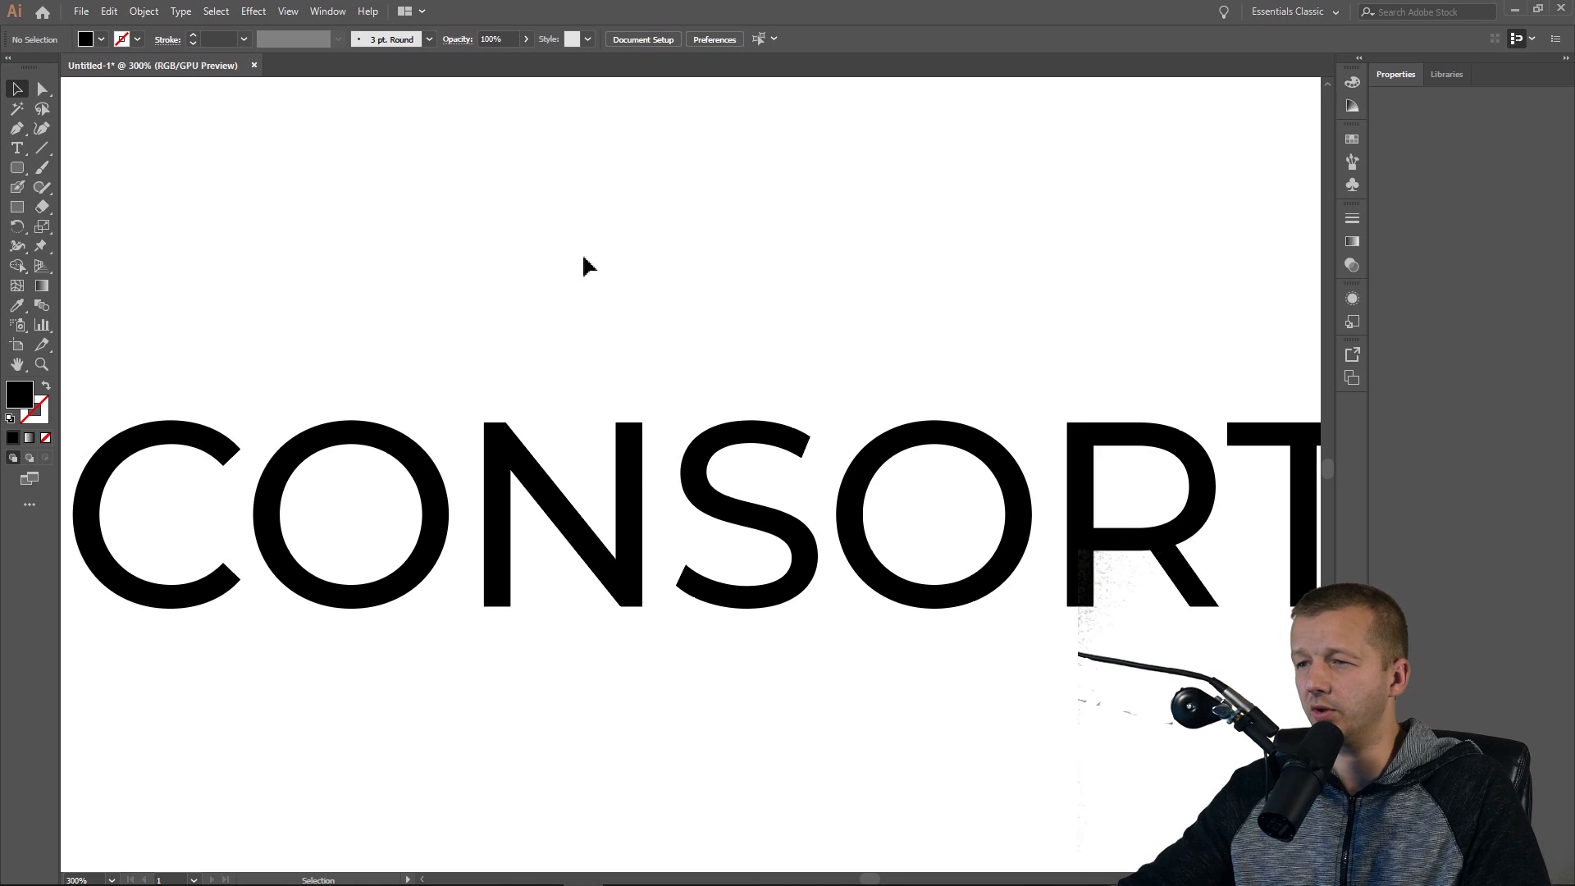
Pick the Pen Tool and zoom toward the N to draw its pencil-tip shape.
left_click(13, 128)
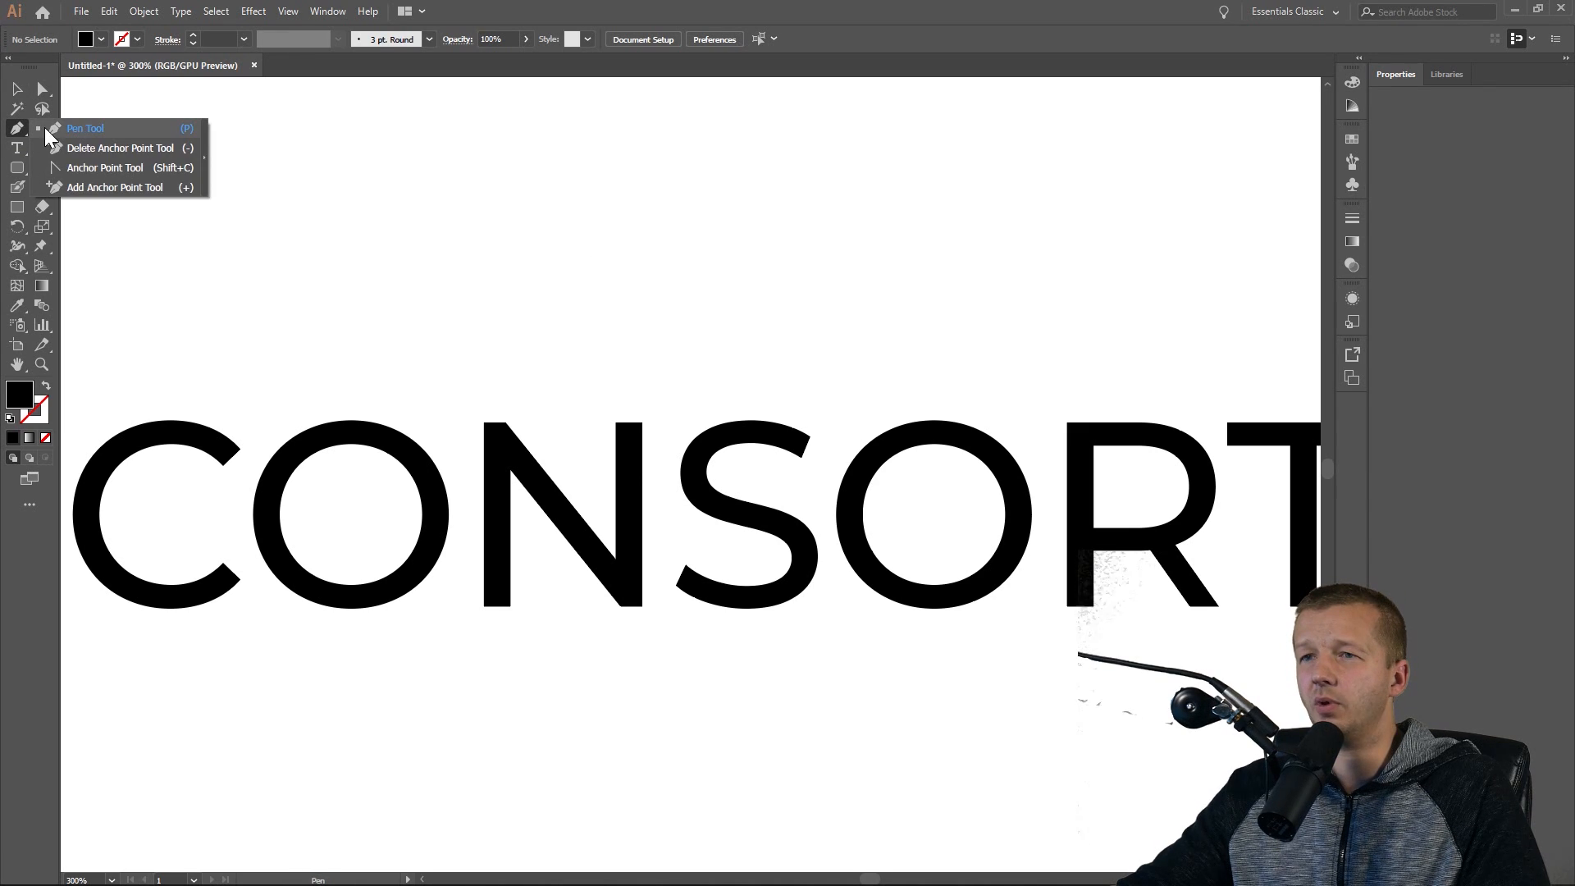
left_click(85, 128)
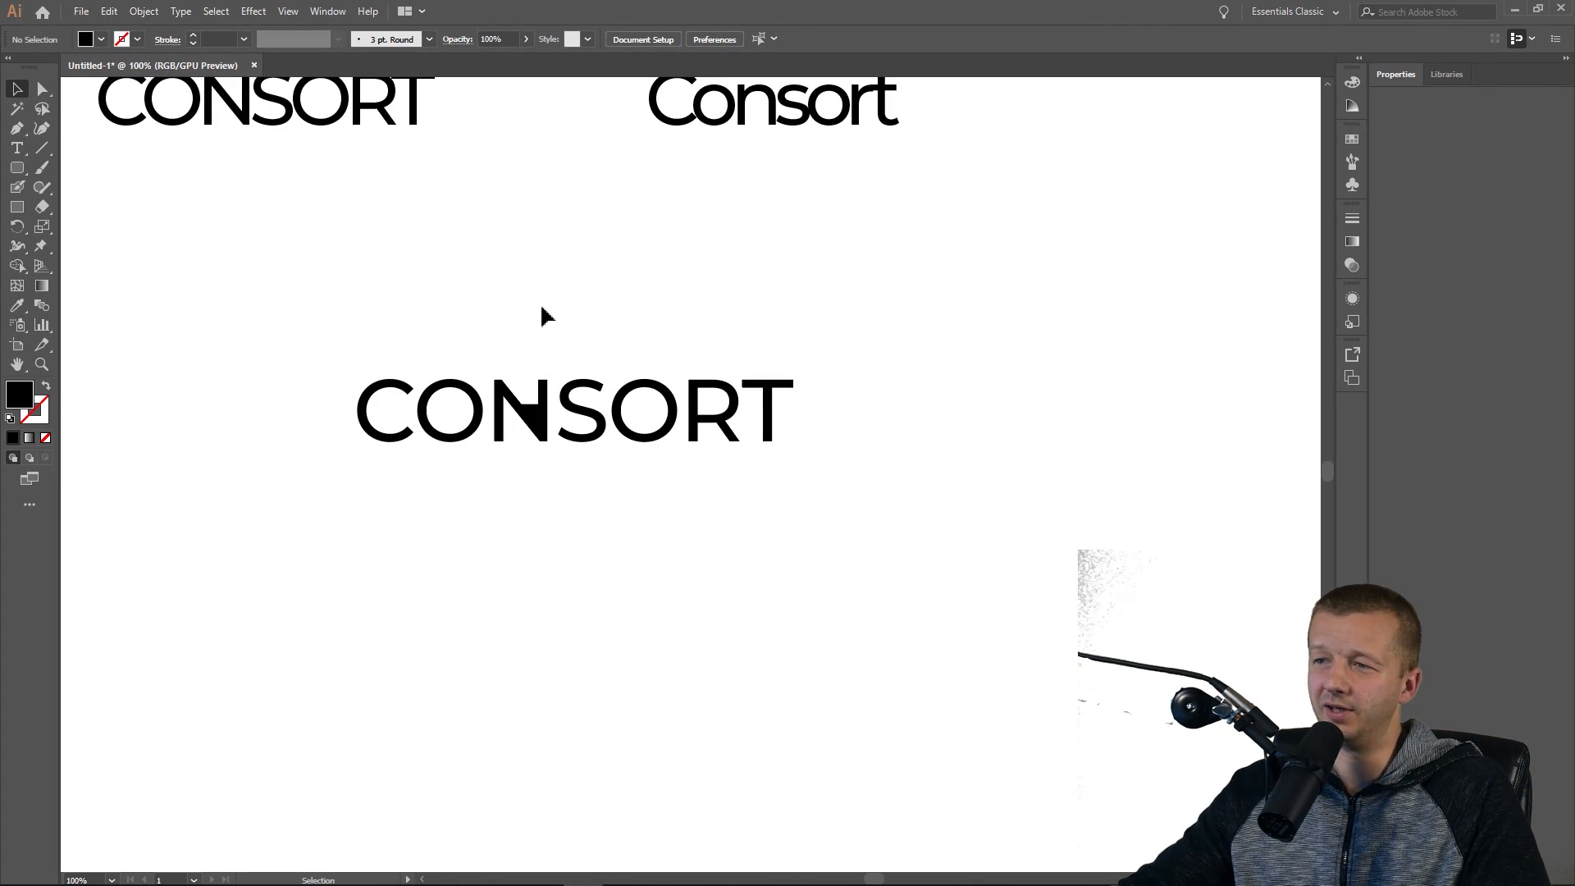
scroll("down", 3)
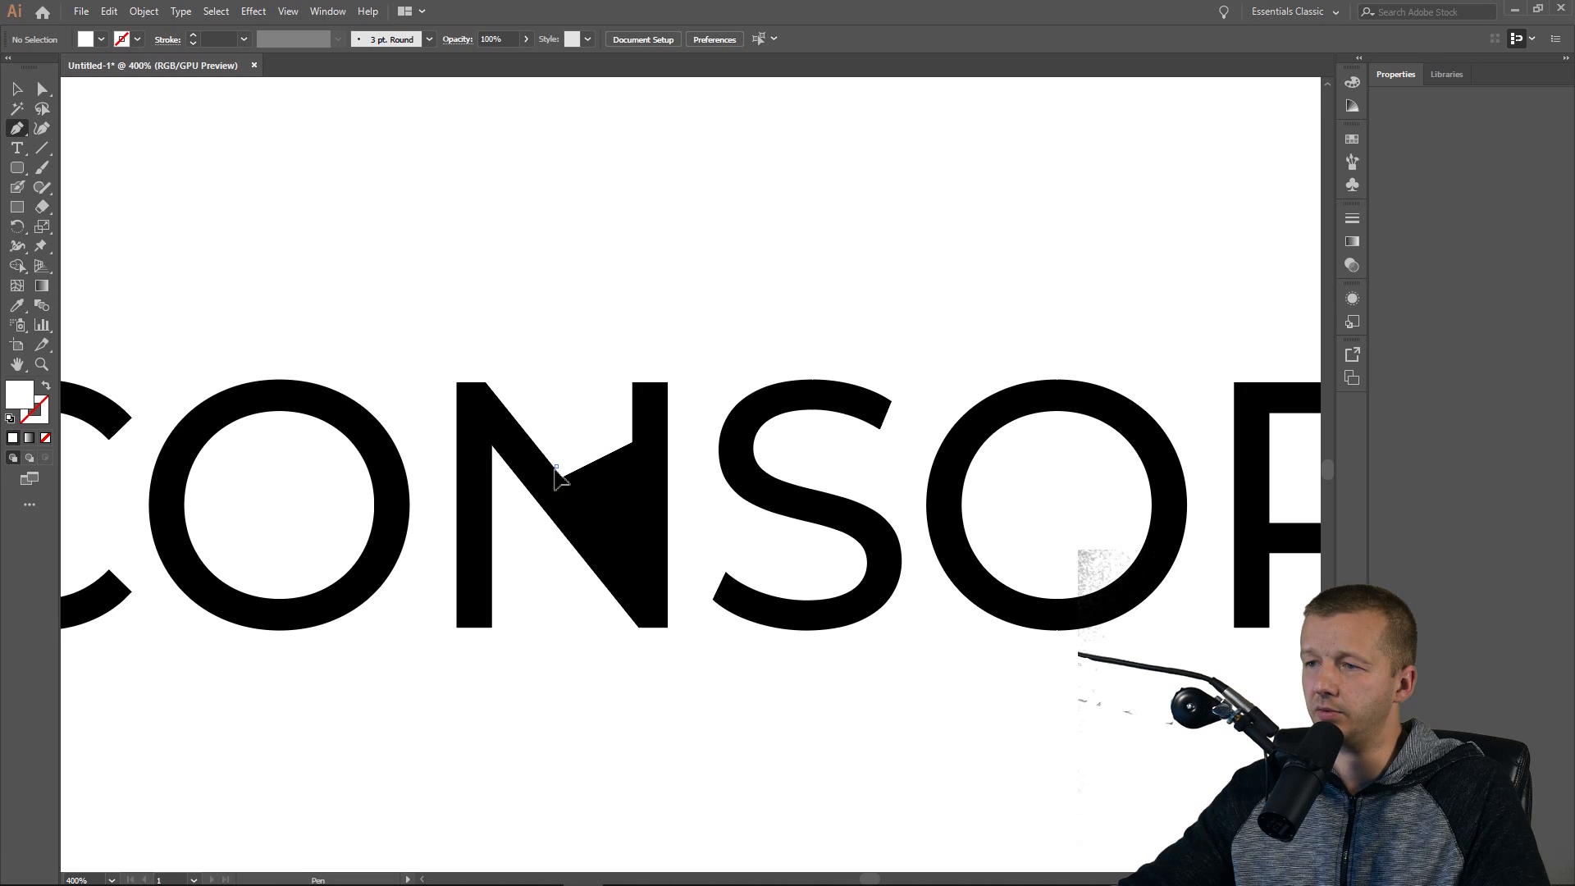
mouse_move(545, 479)
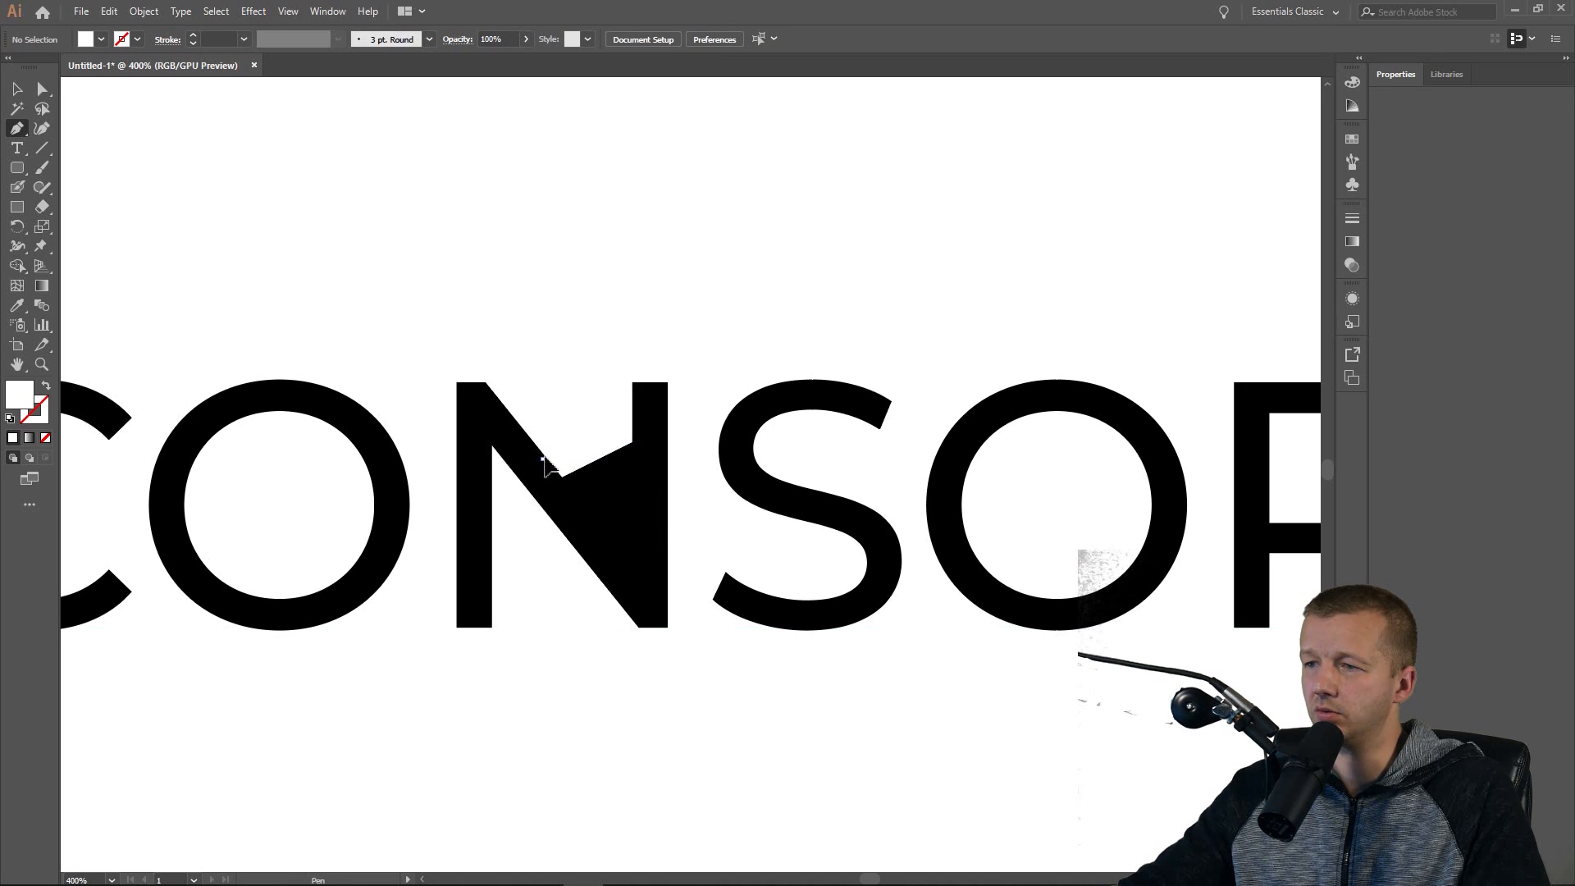
mouse_move(88, 17)
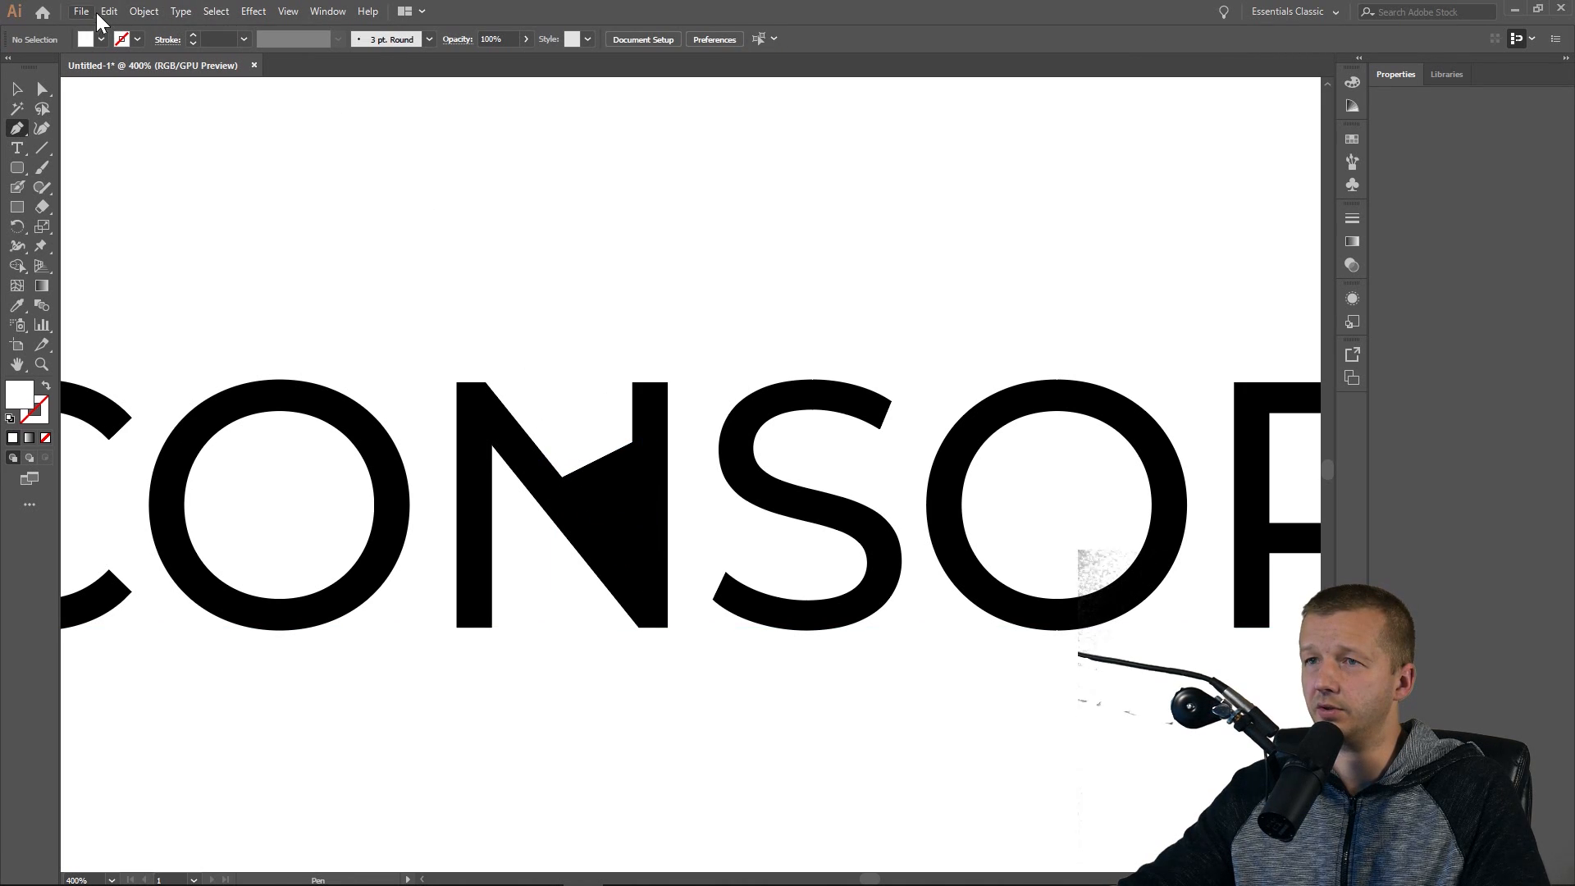
Set the General measurement unit to Points in Edit > Preferences > Units.
left_click(115, 12)
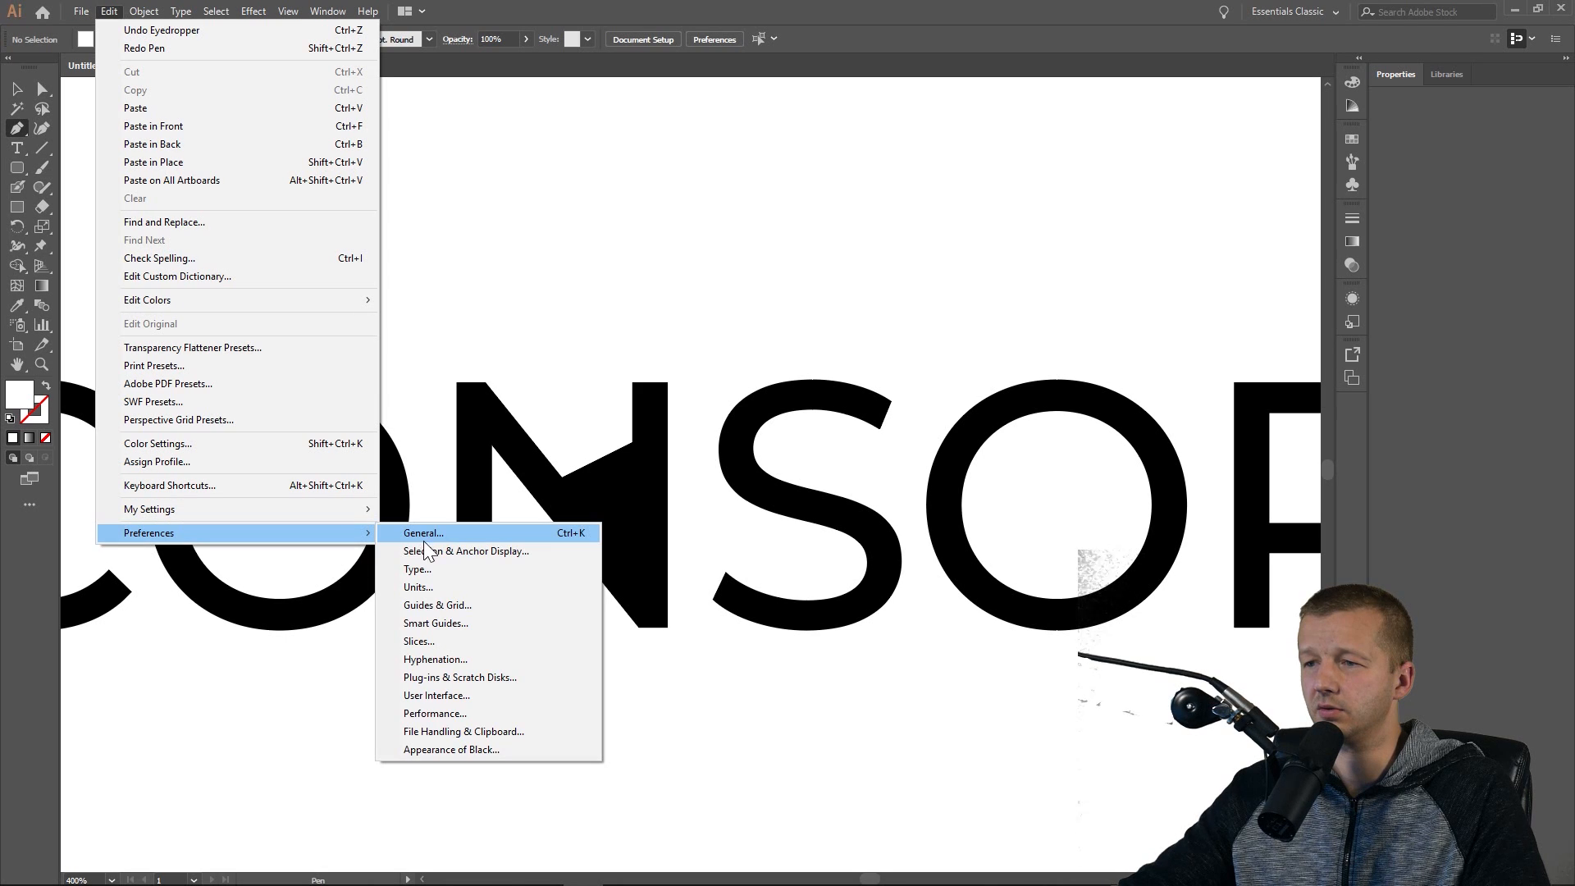
mouse_move(441, 599)
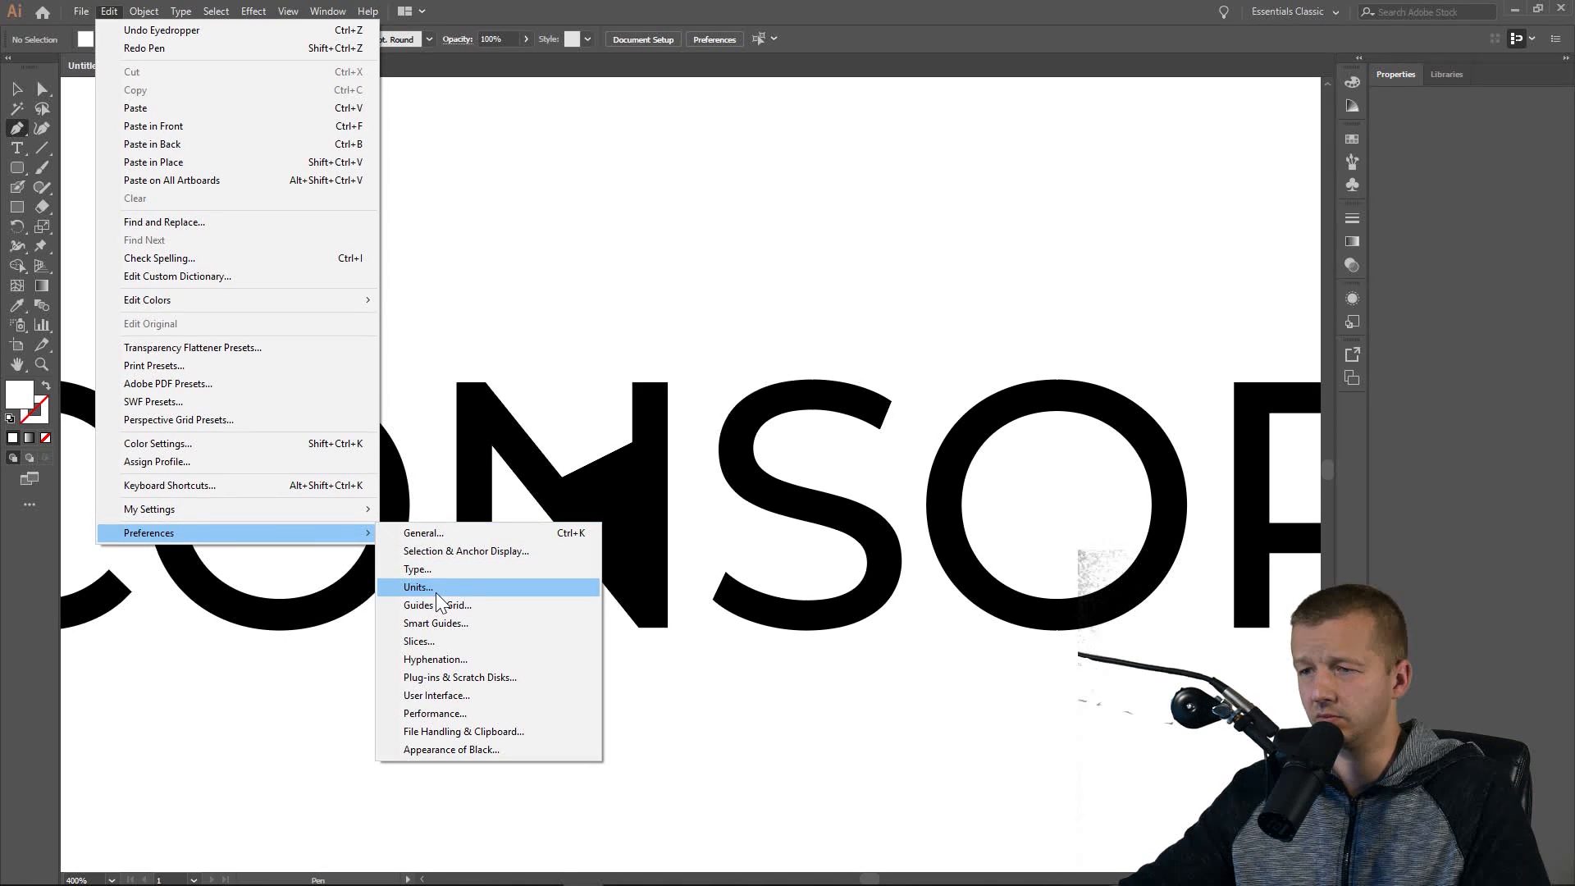
left_click(418, 585)
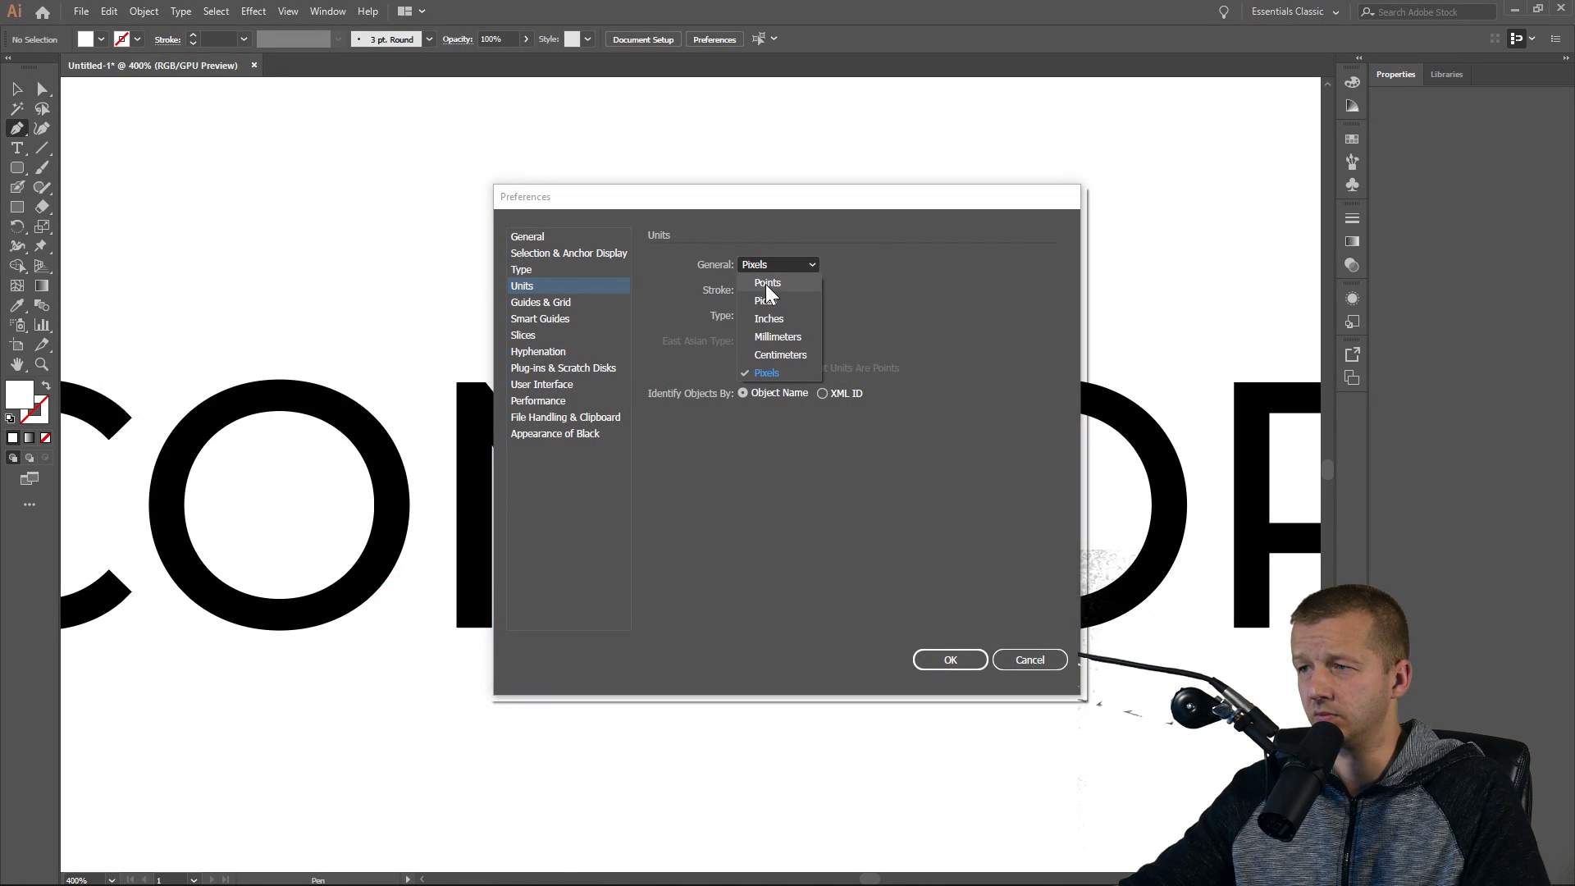
left_click(767, 282)
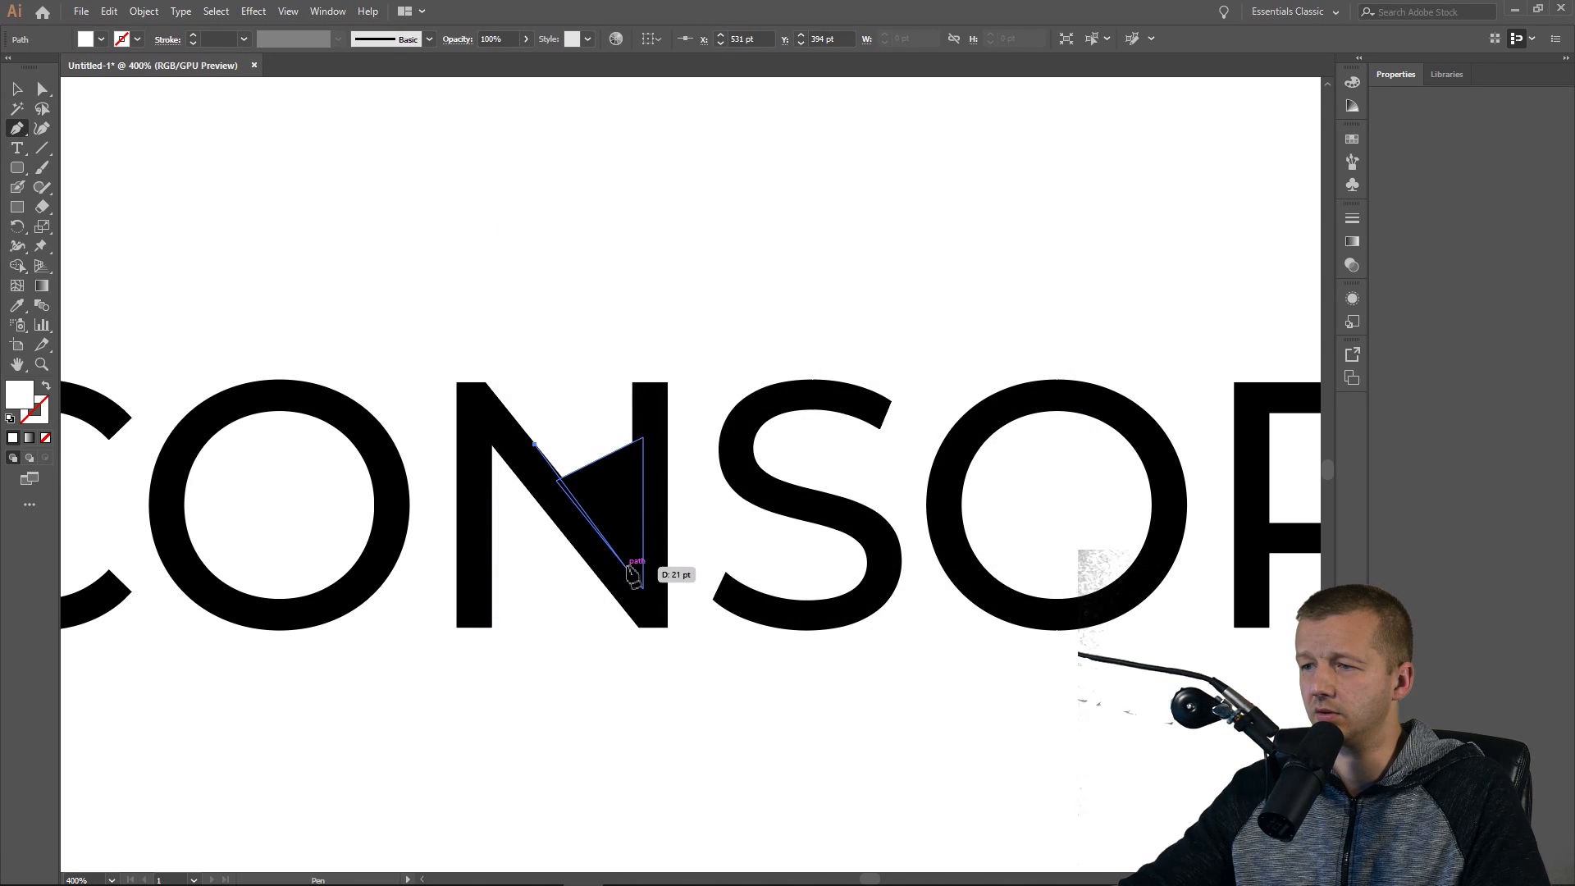
Reshape the N's triangle into a thin white sliver along the diagonal, then return to object selection.
left_click_drag(633, 574, 563, 445)
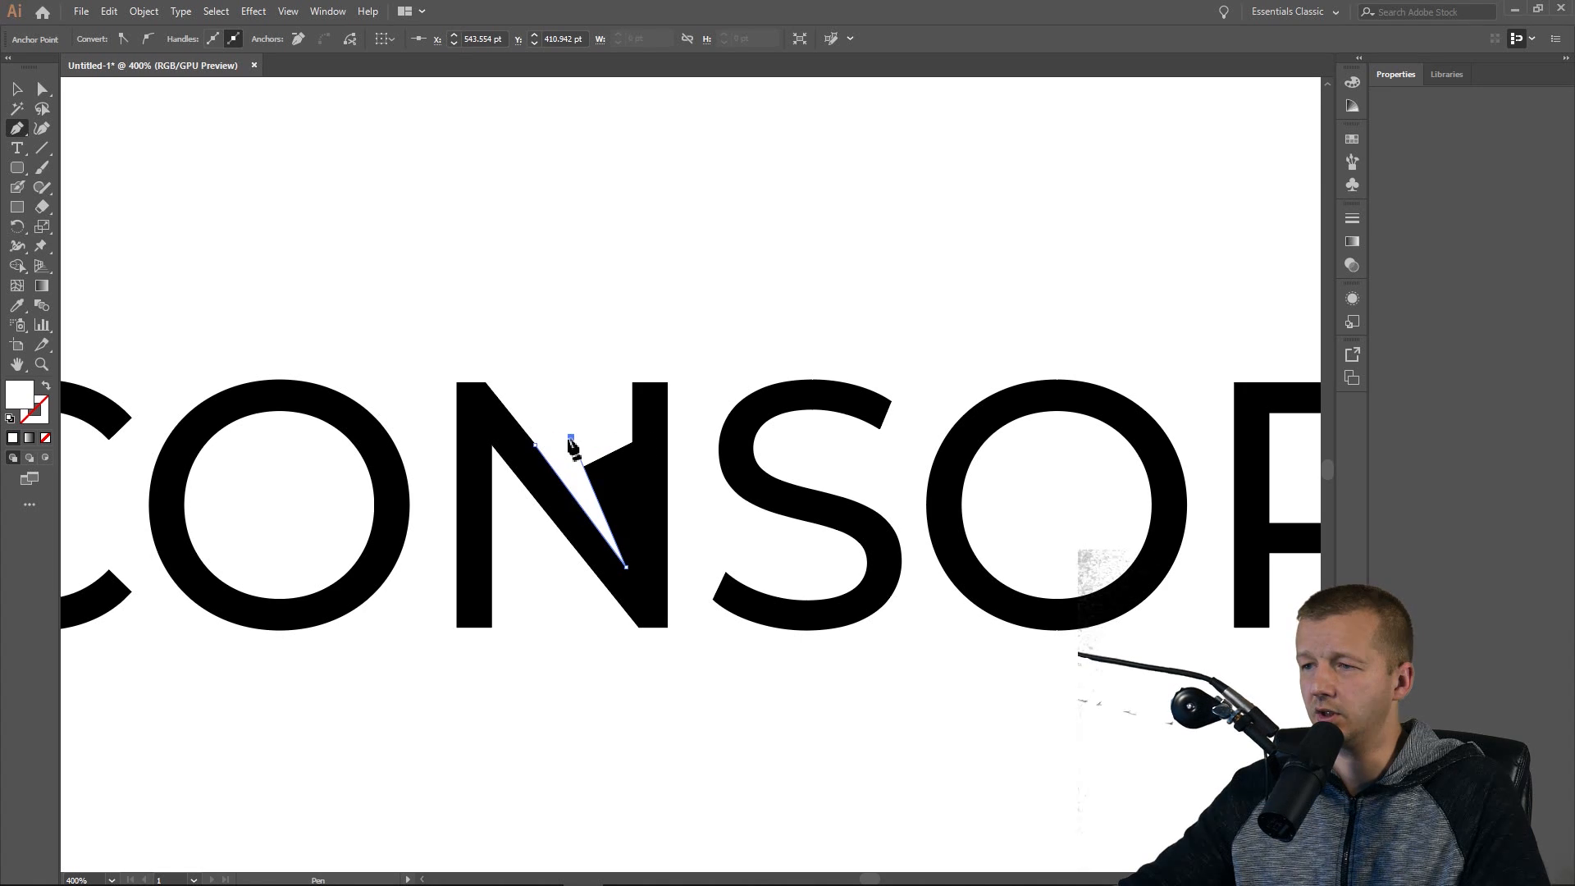
left_click_drag(571, 441, 543, 453)
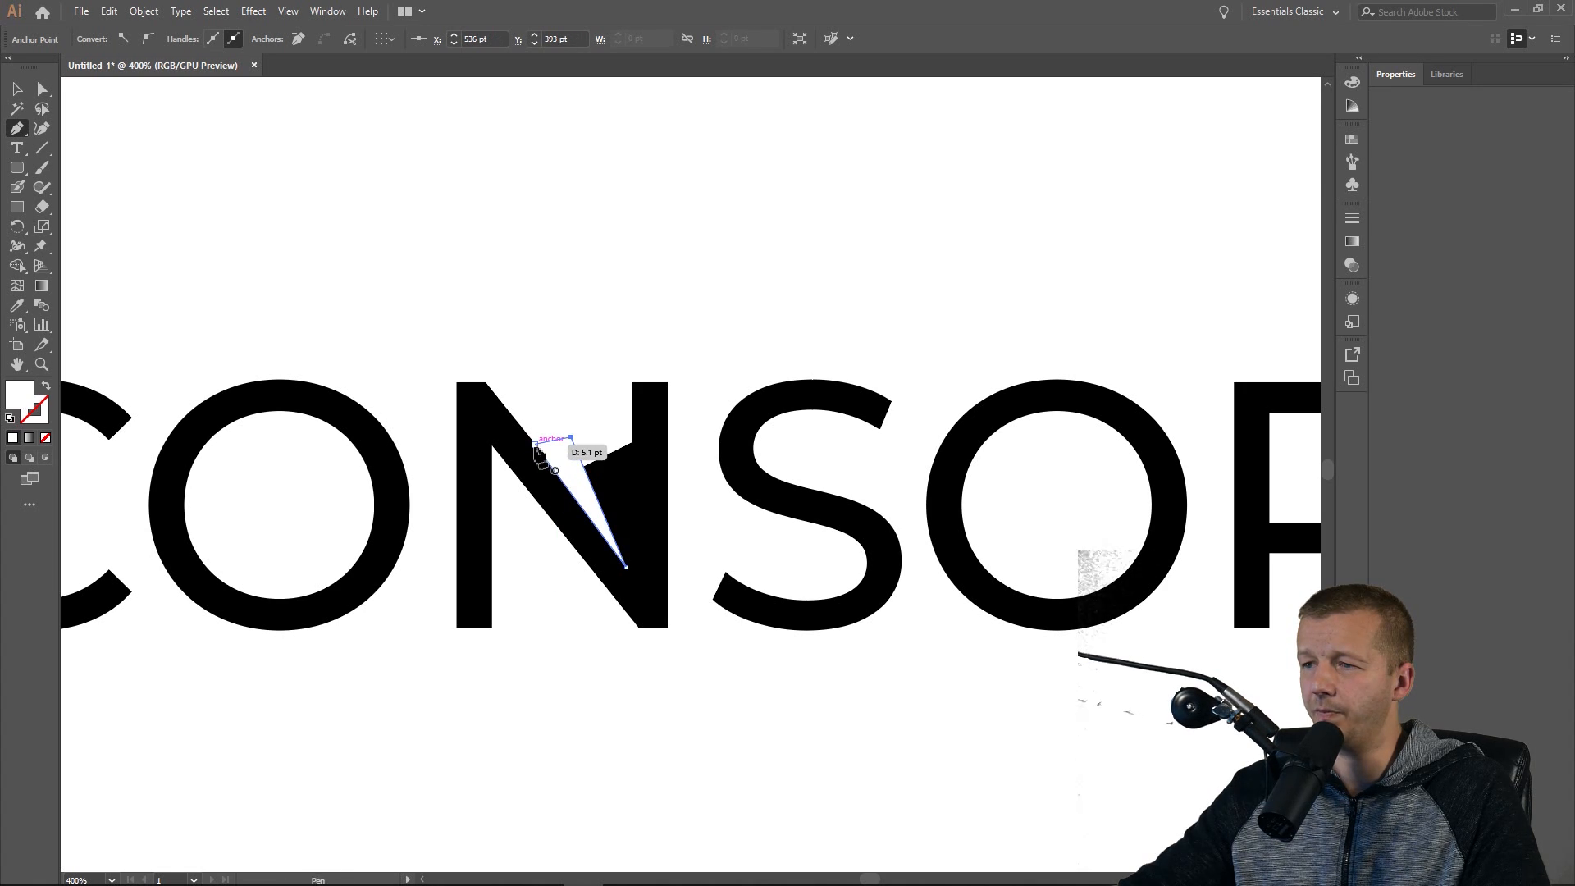
mouse_move(16, 87)
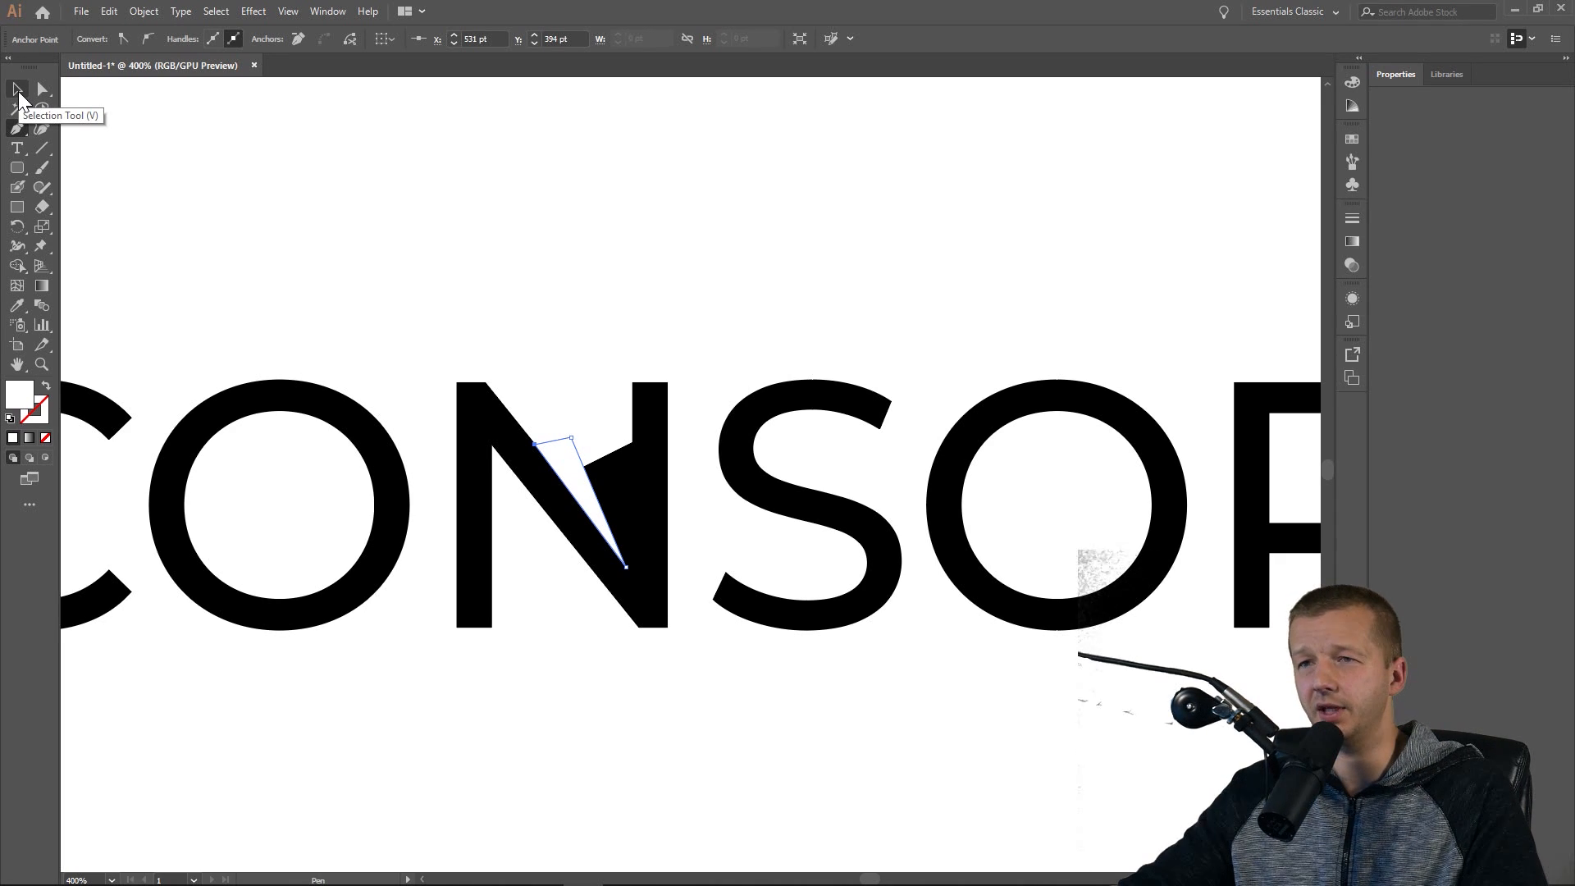
left_click(16, 88)
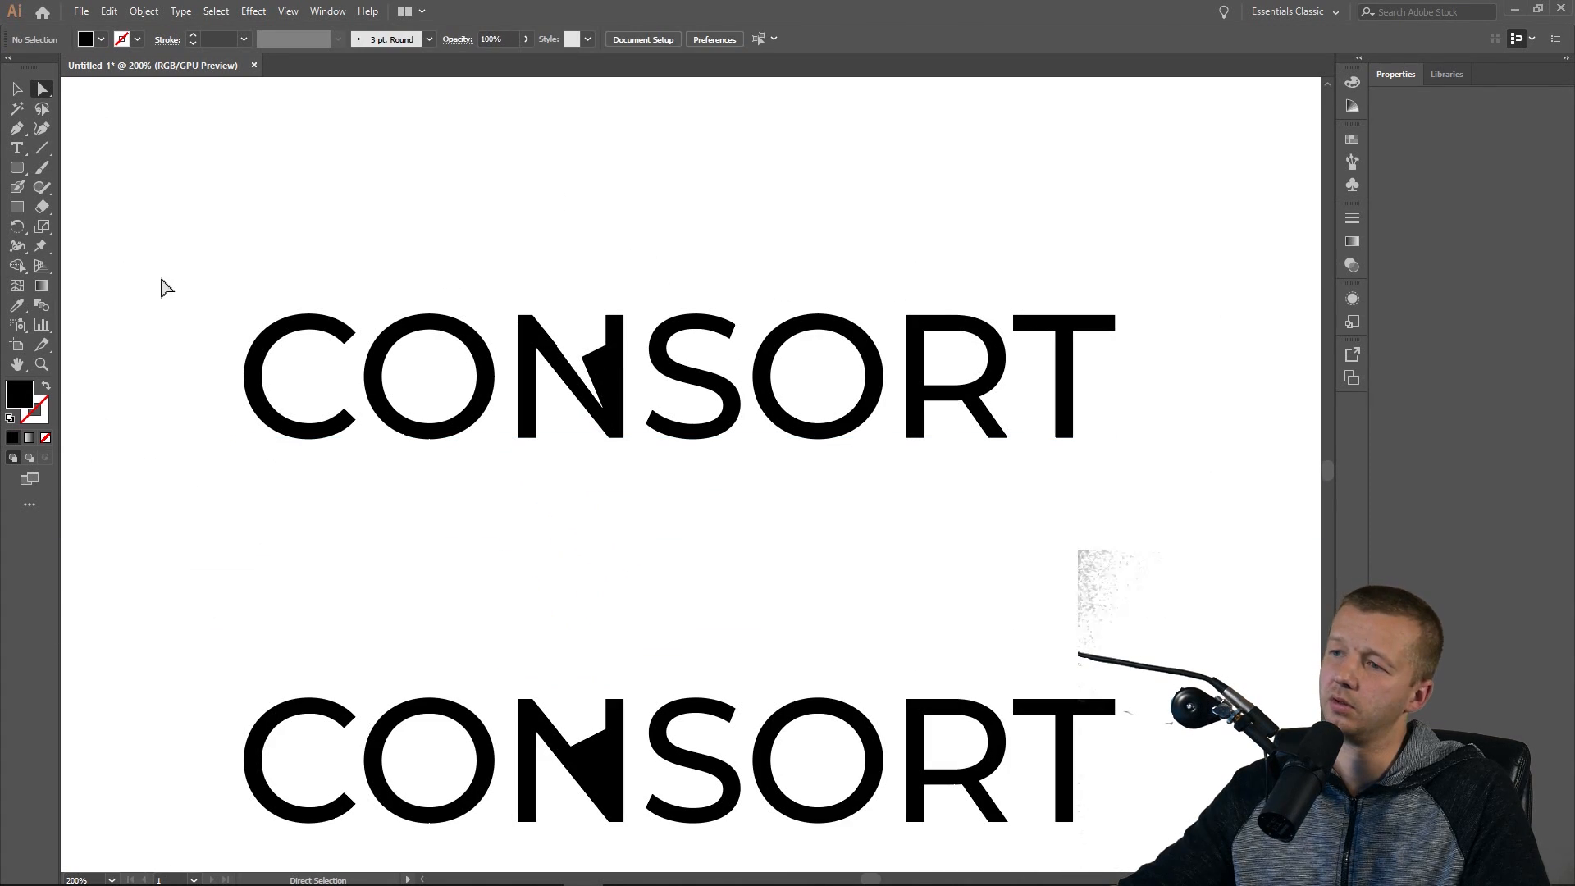
mouse_move(220, 190)
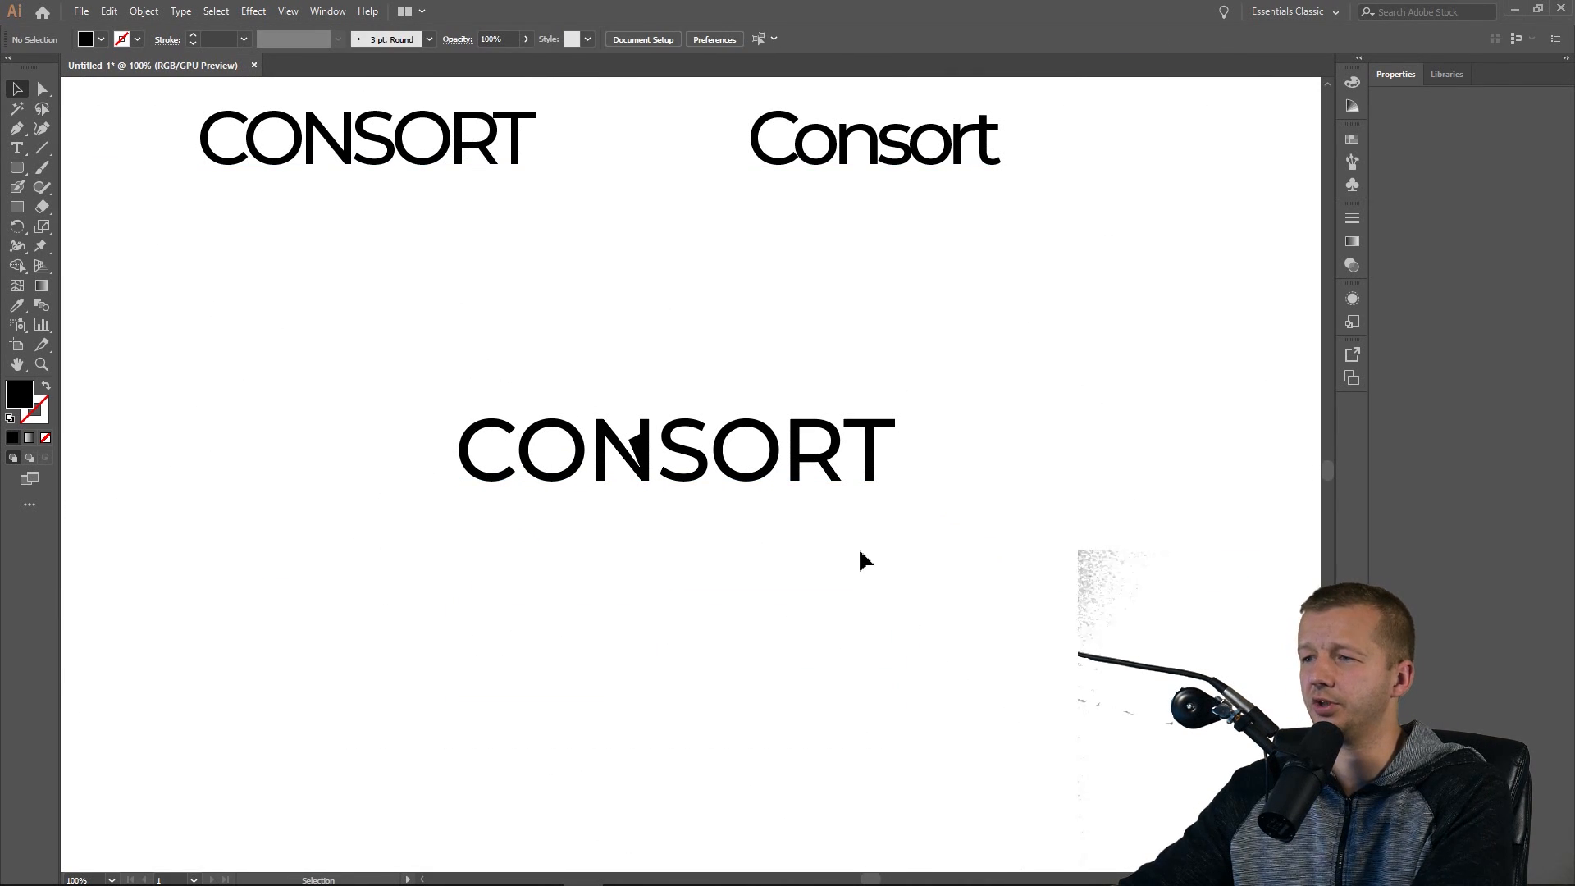
Select the sliver shape on the N and reposition it along the diagonal.
left_click(632, 469)
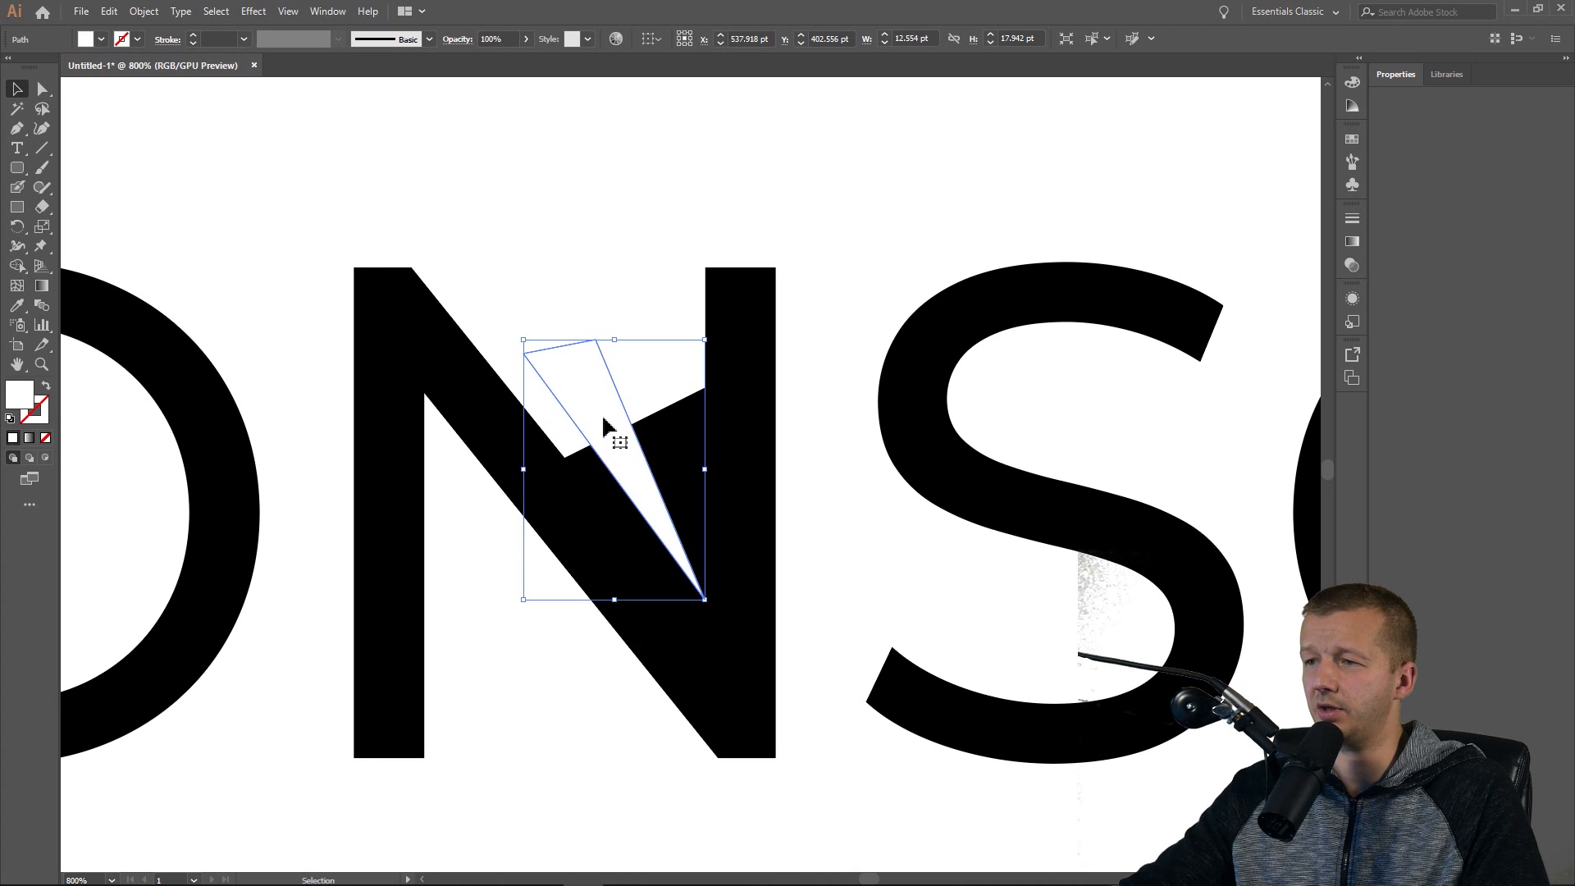
left_click_drag(611, 469, 596, 450)
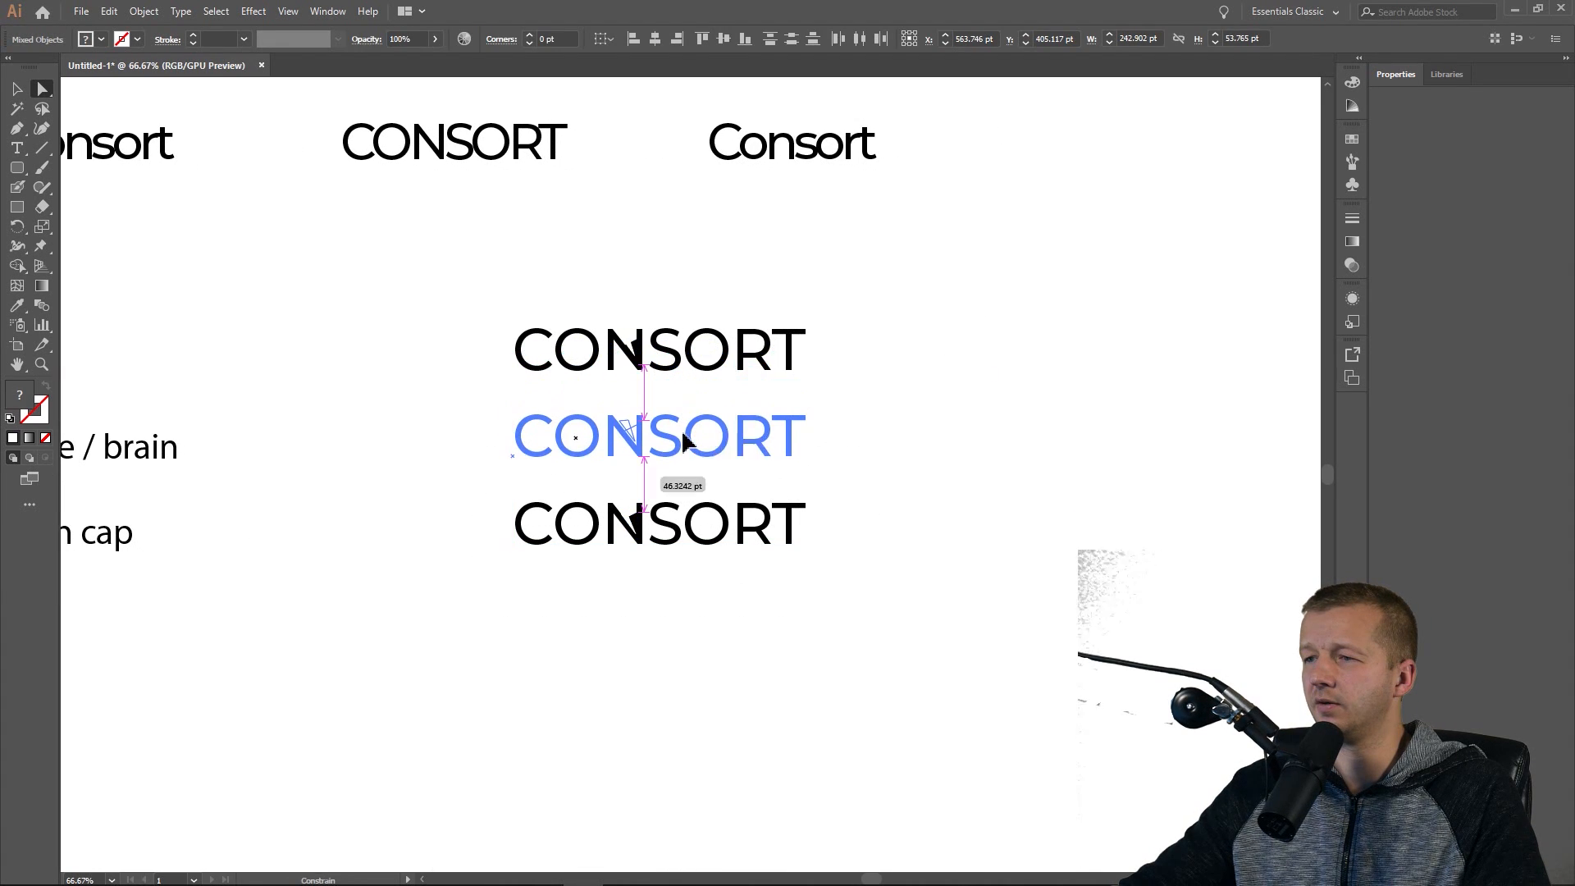
Place a duplicate CONSORT wordmark below the others.
left_click_drag(657, 435, 658, 352)
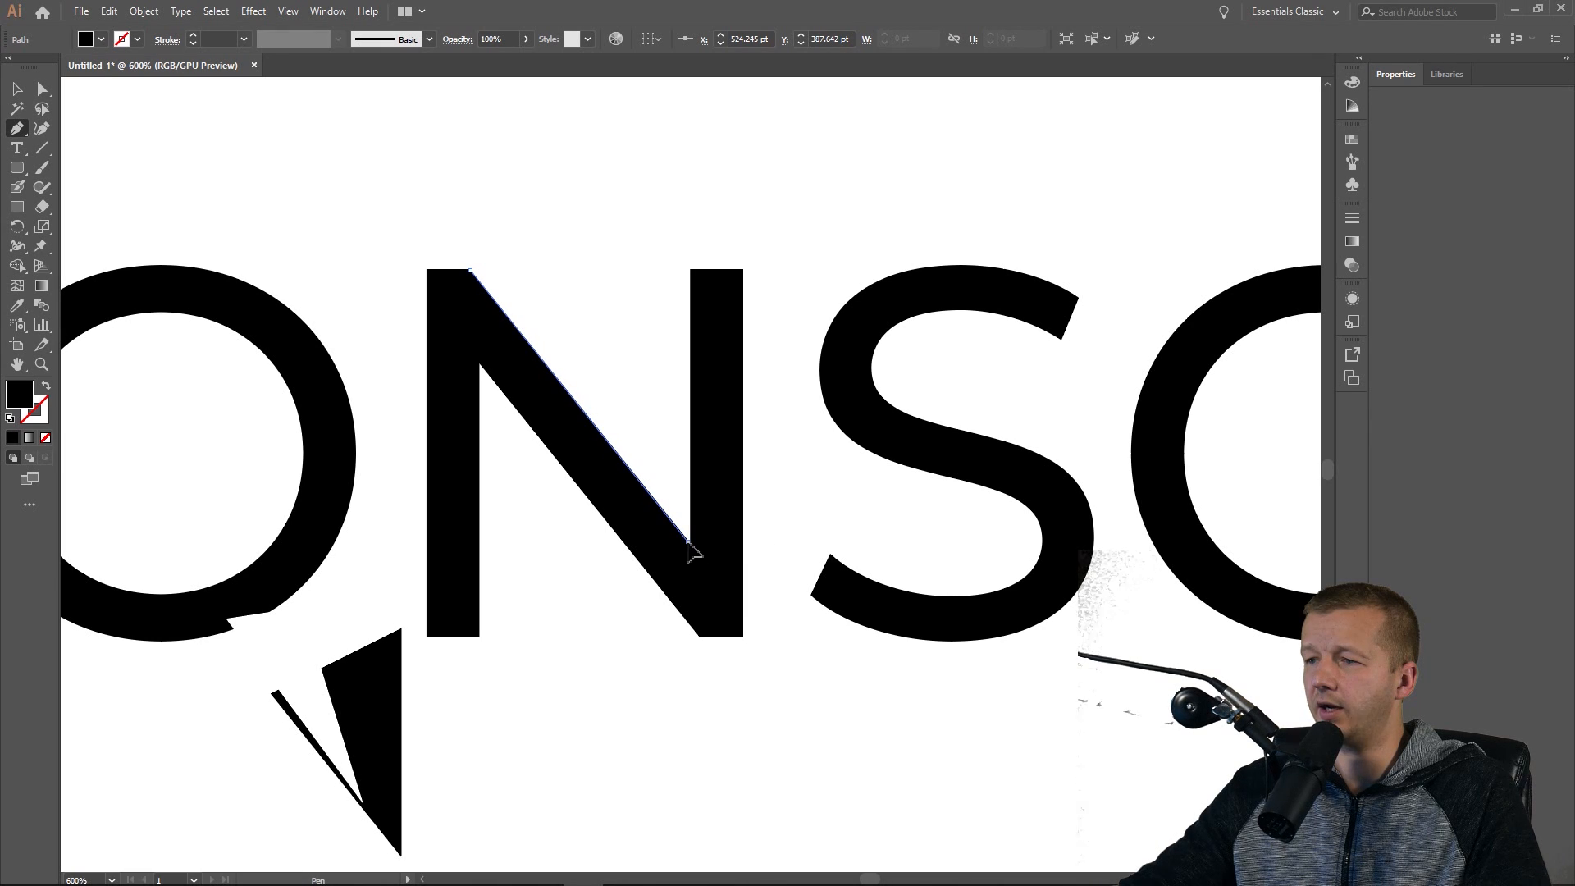
Select the path along the N's diagonal and align the pencil-tip pieces together.
left_click(690, 270)
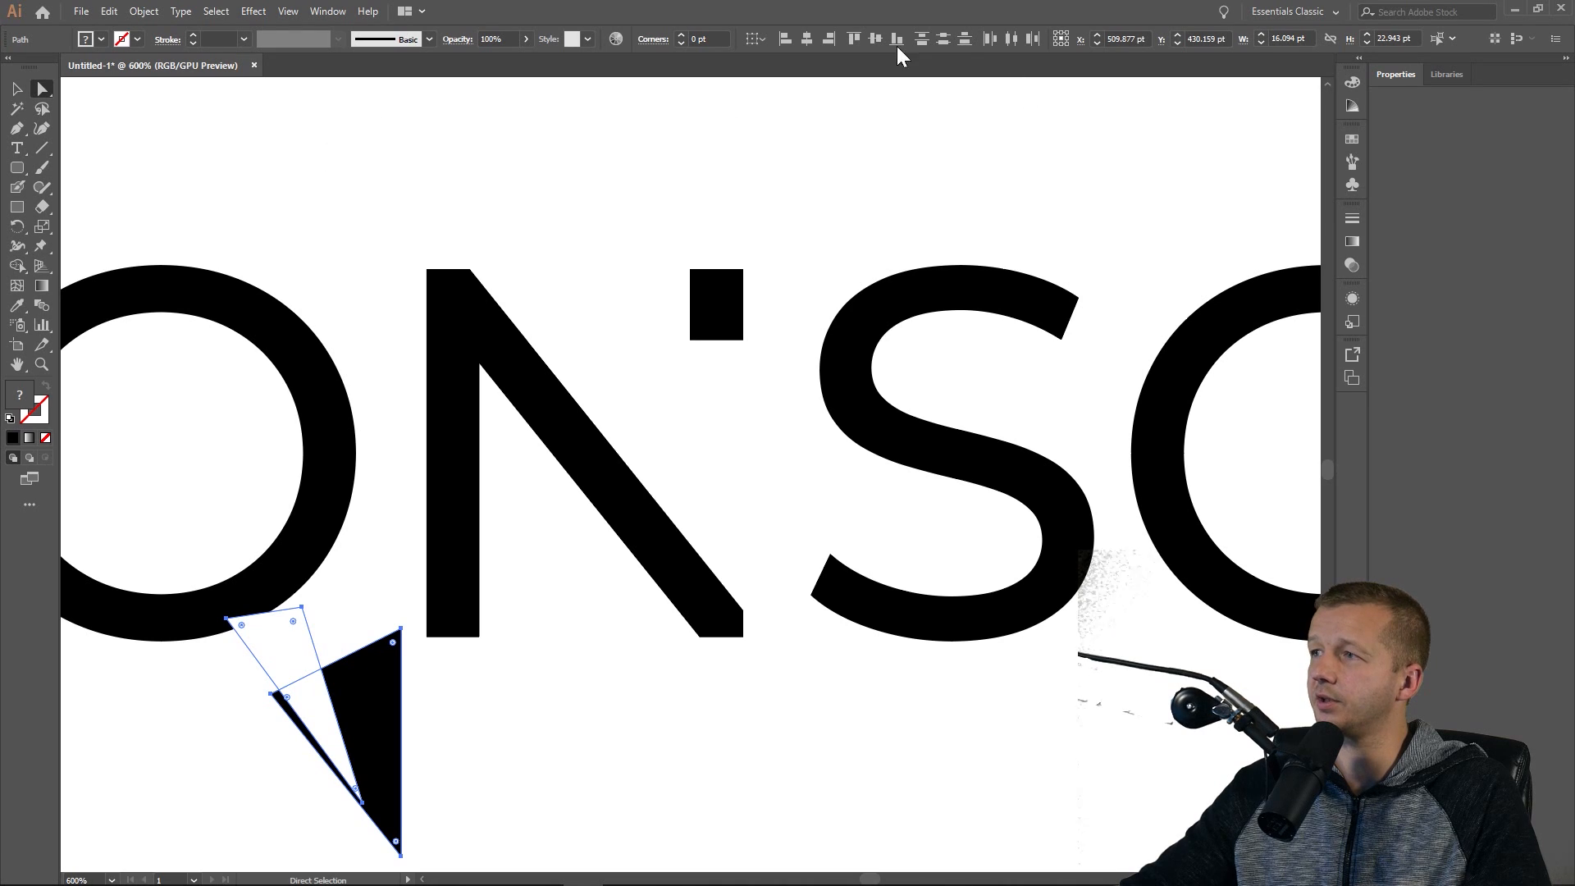
left_click(326, 10)
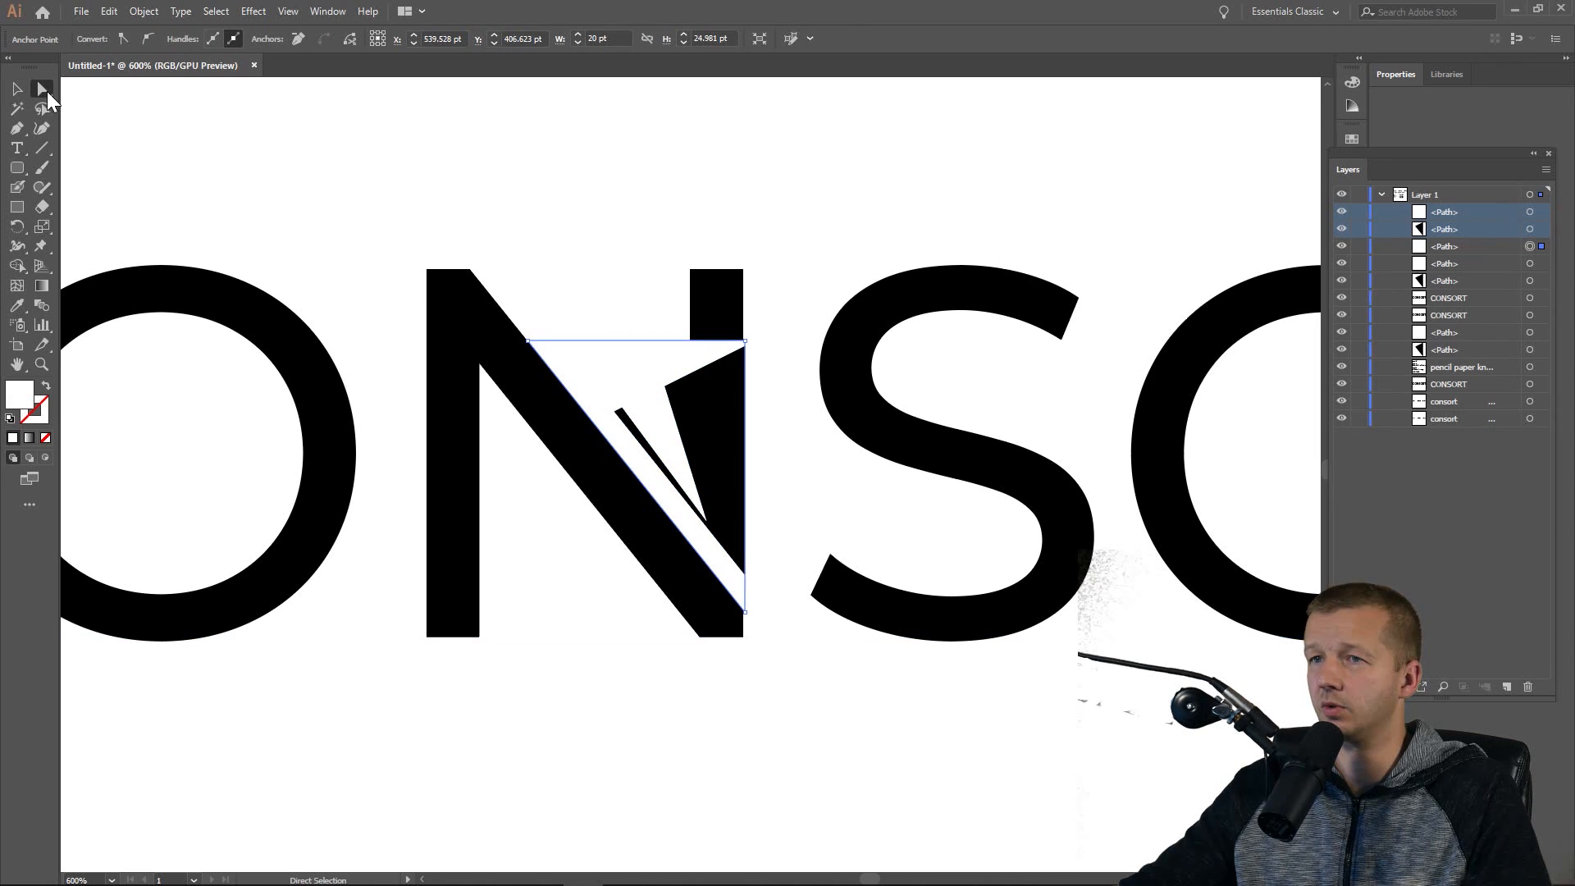
Move the triangle's corner onto the N's edge and raise a tip anchor to sharpen the pencil point.
left_click(14, 128)
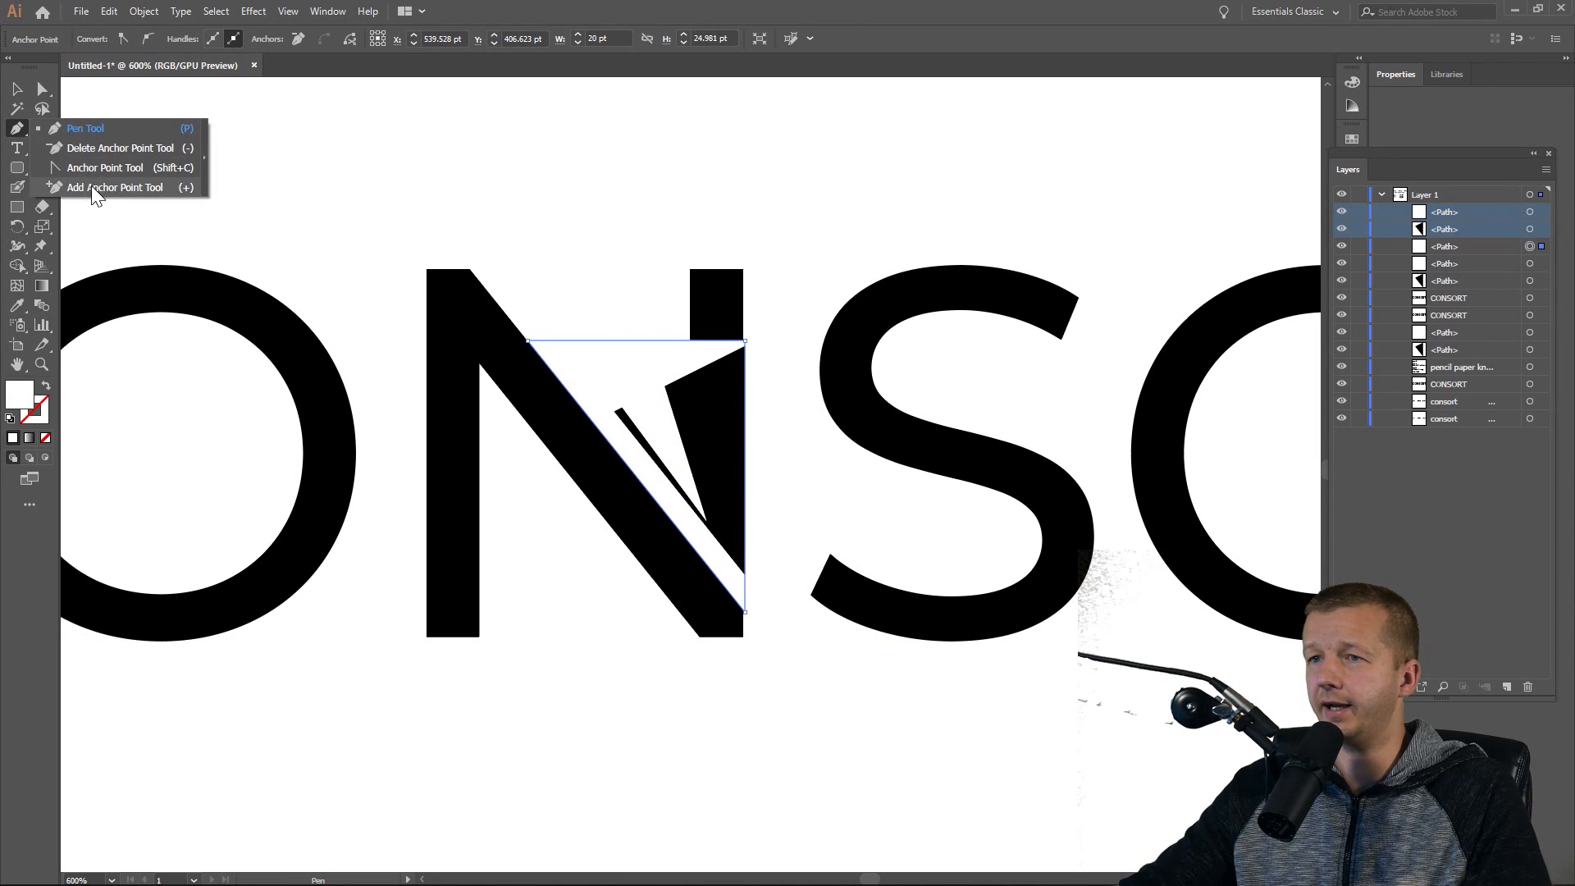
left_click(112, 187)
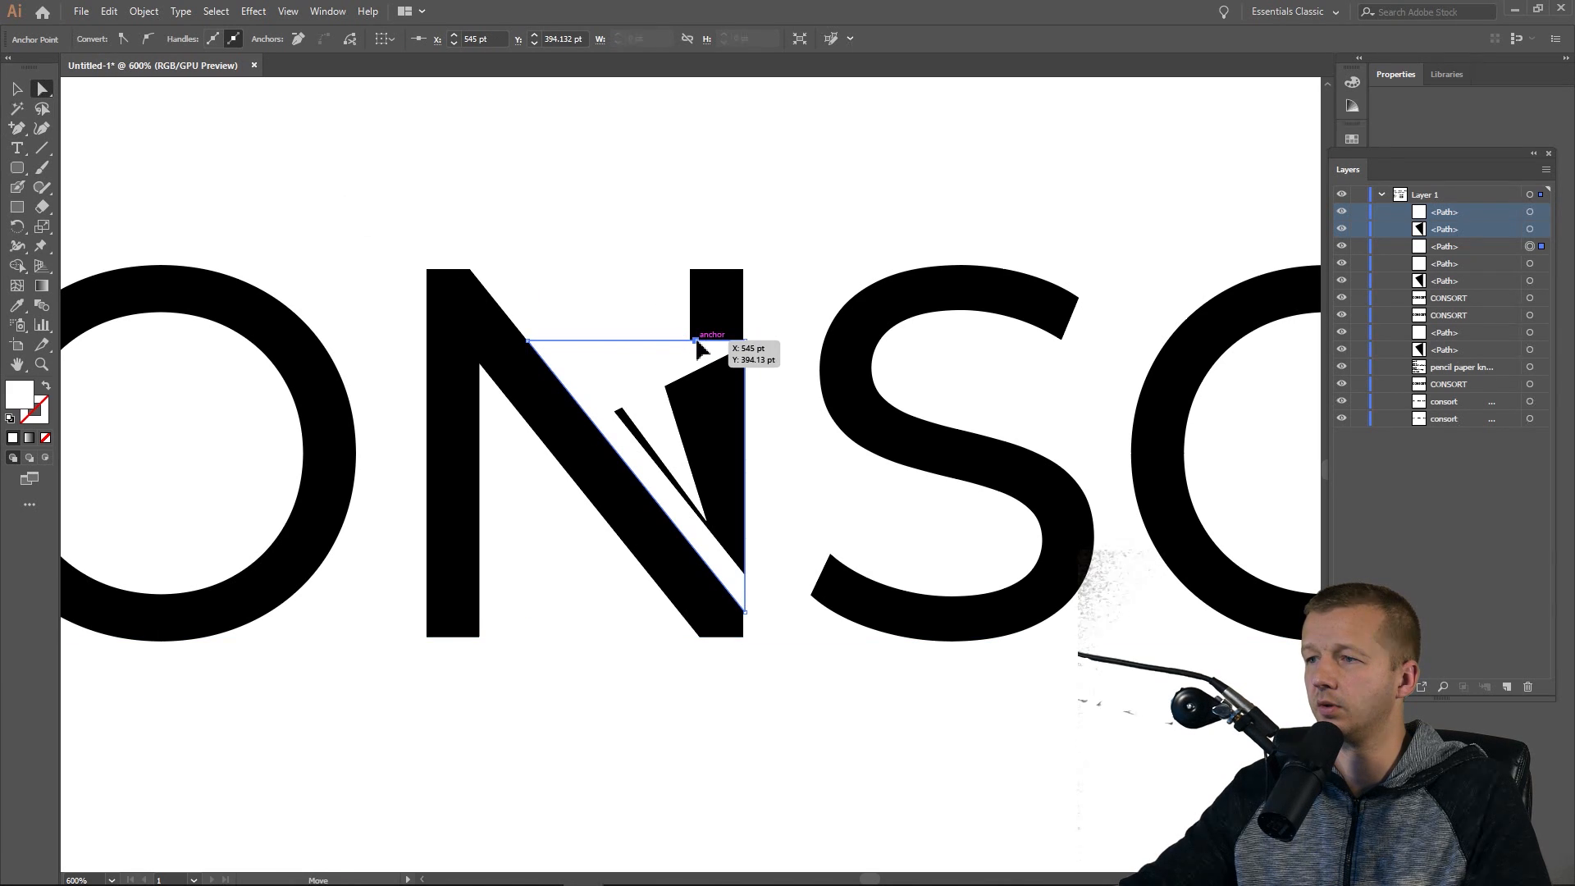
left_click_drag(690, 340, 691, 259)
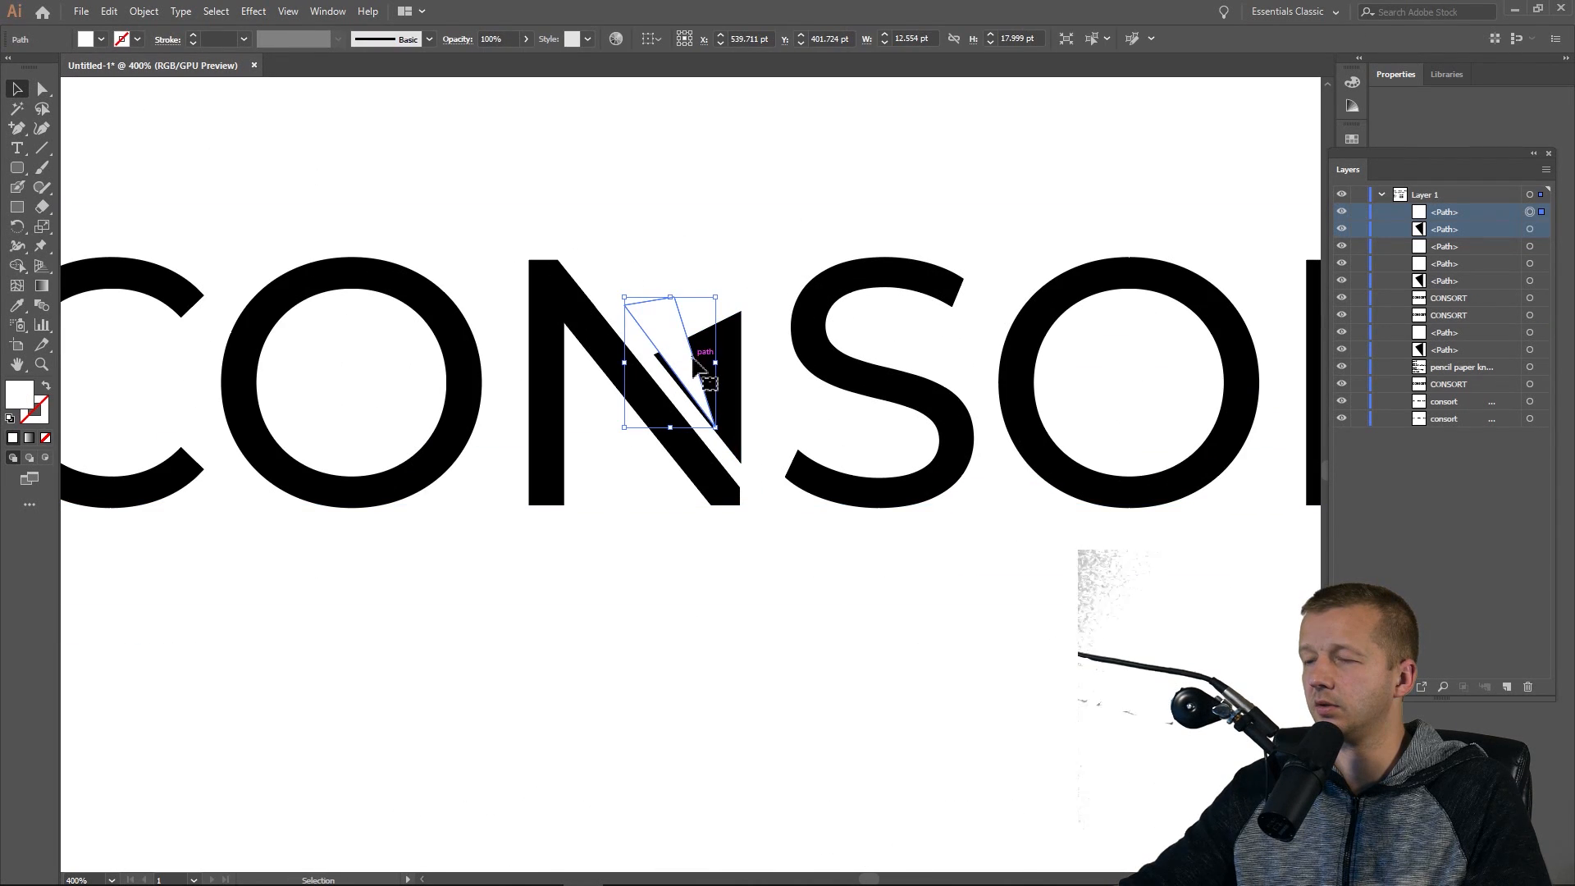
left_click_drag(704, 361, 699, 356)
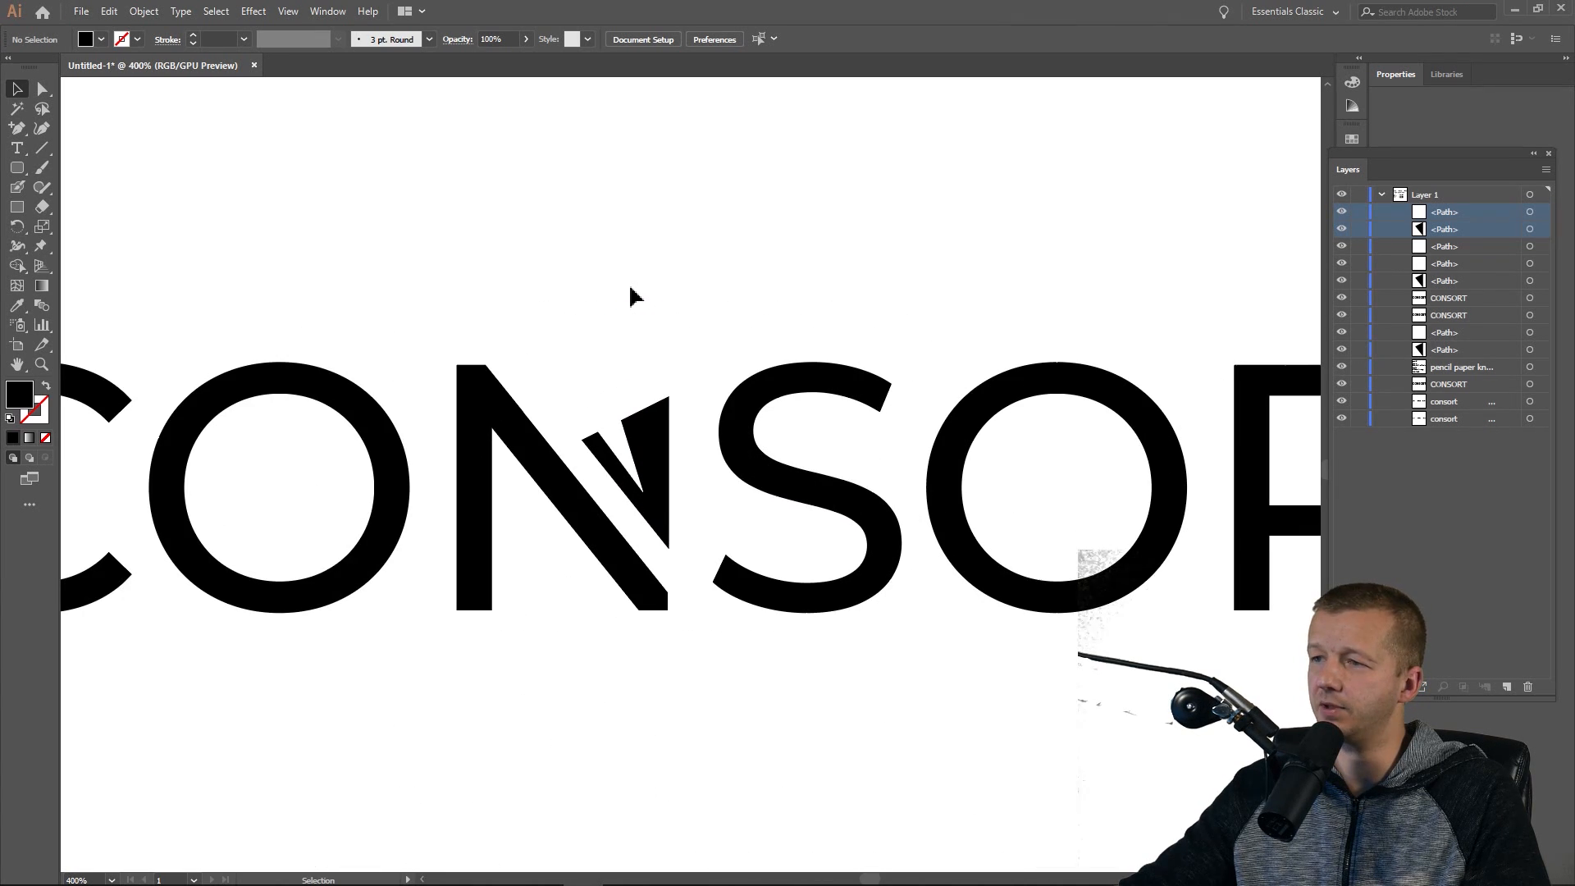
mouse_move(141, 118)
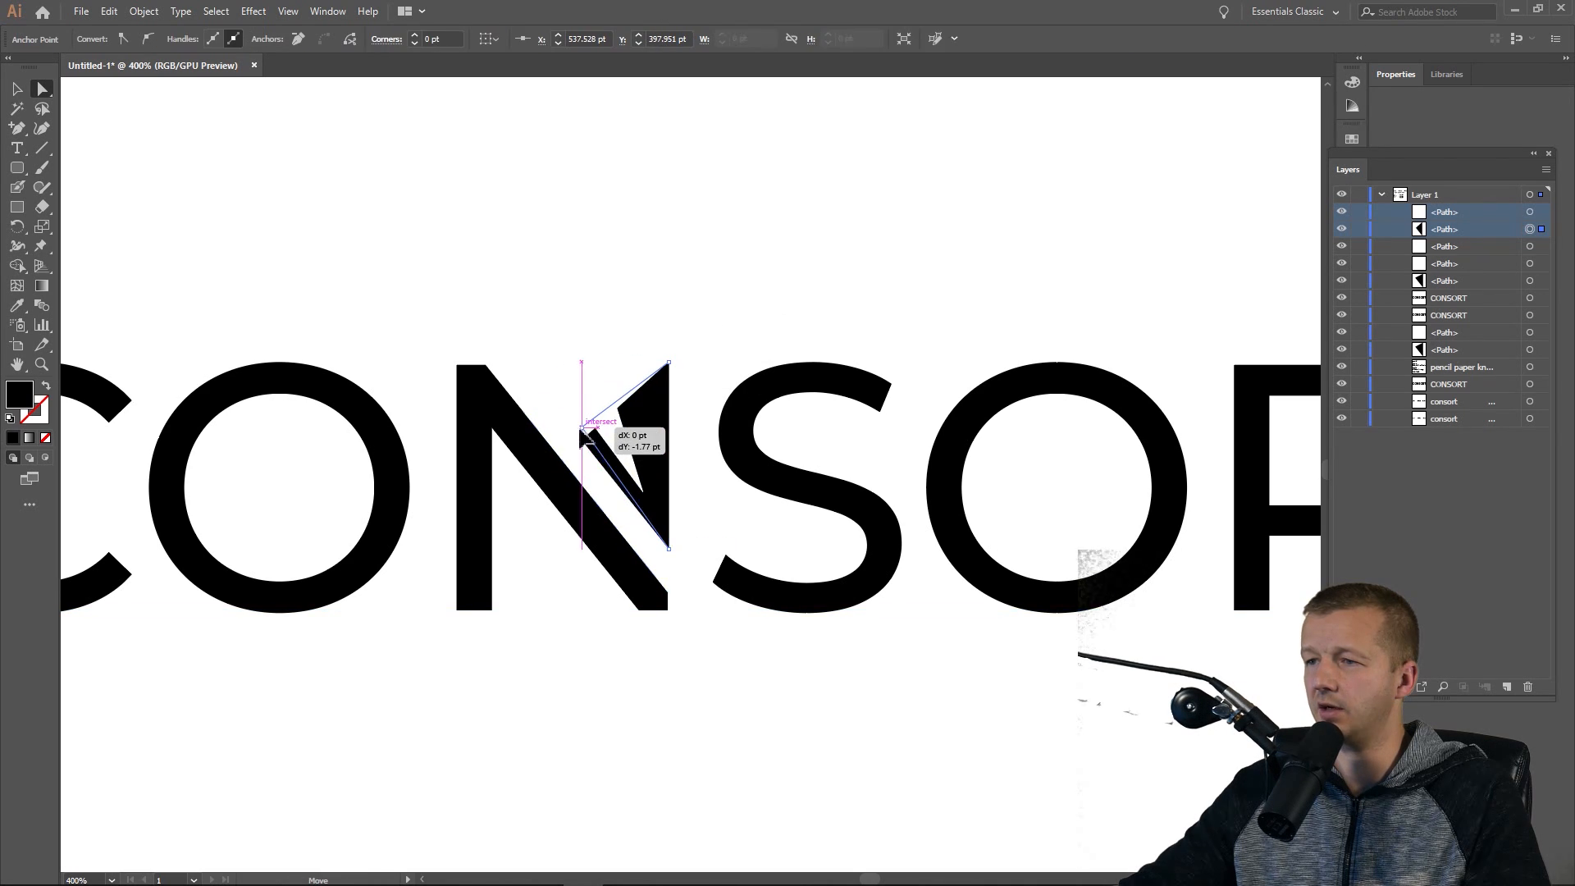
left_click_drag(590, 436, 570, 415)
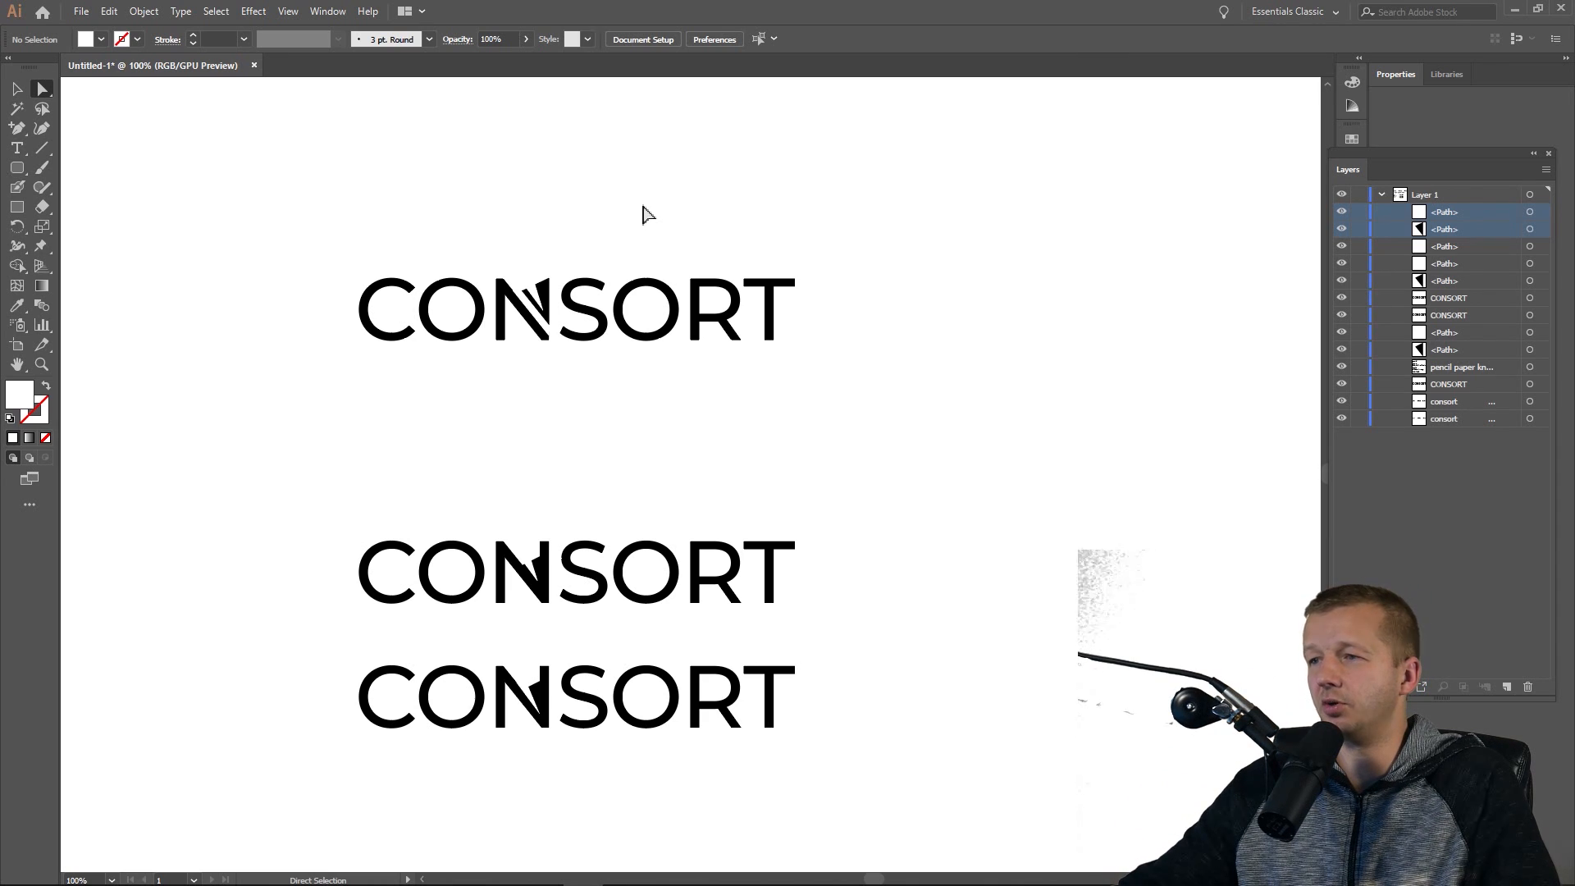
mouse_move(564, 191)
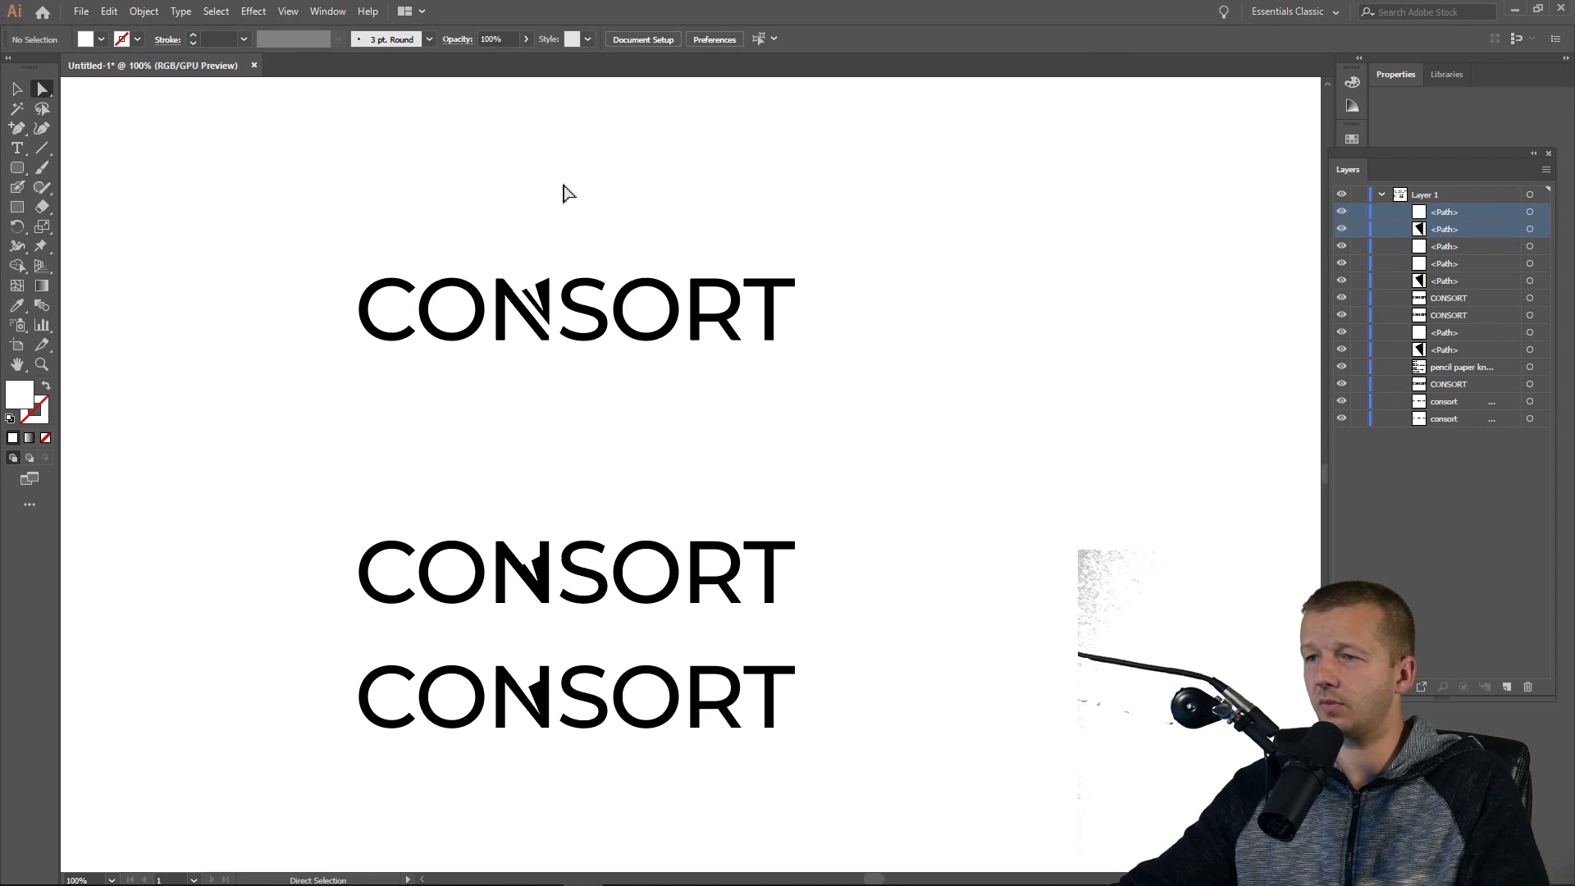
Duplicate the top wordmark downward and reshape the copy's pencil-tip corner.
left_click_drag(572, 307, 572, 356)
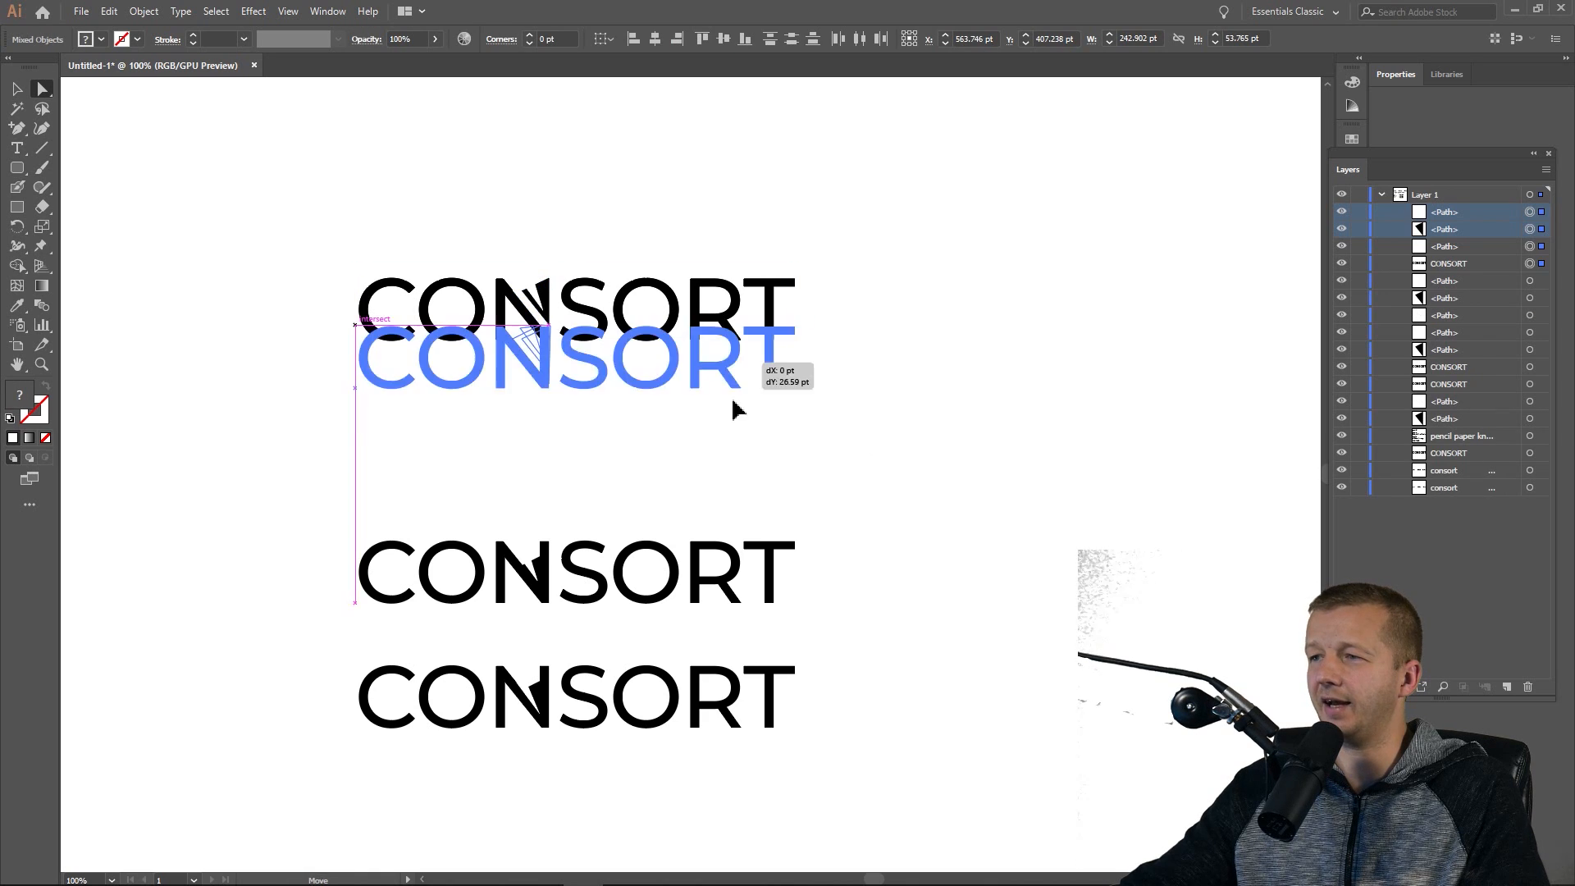
left_click_drag(532, 356, 543, 422)
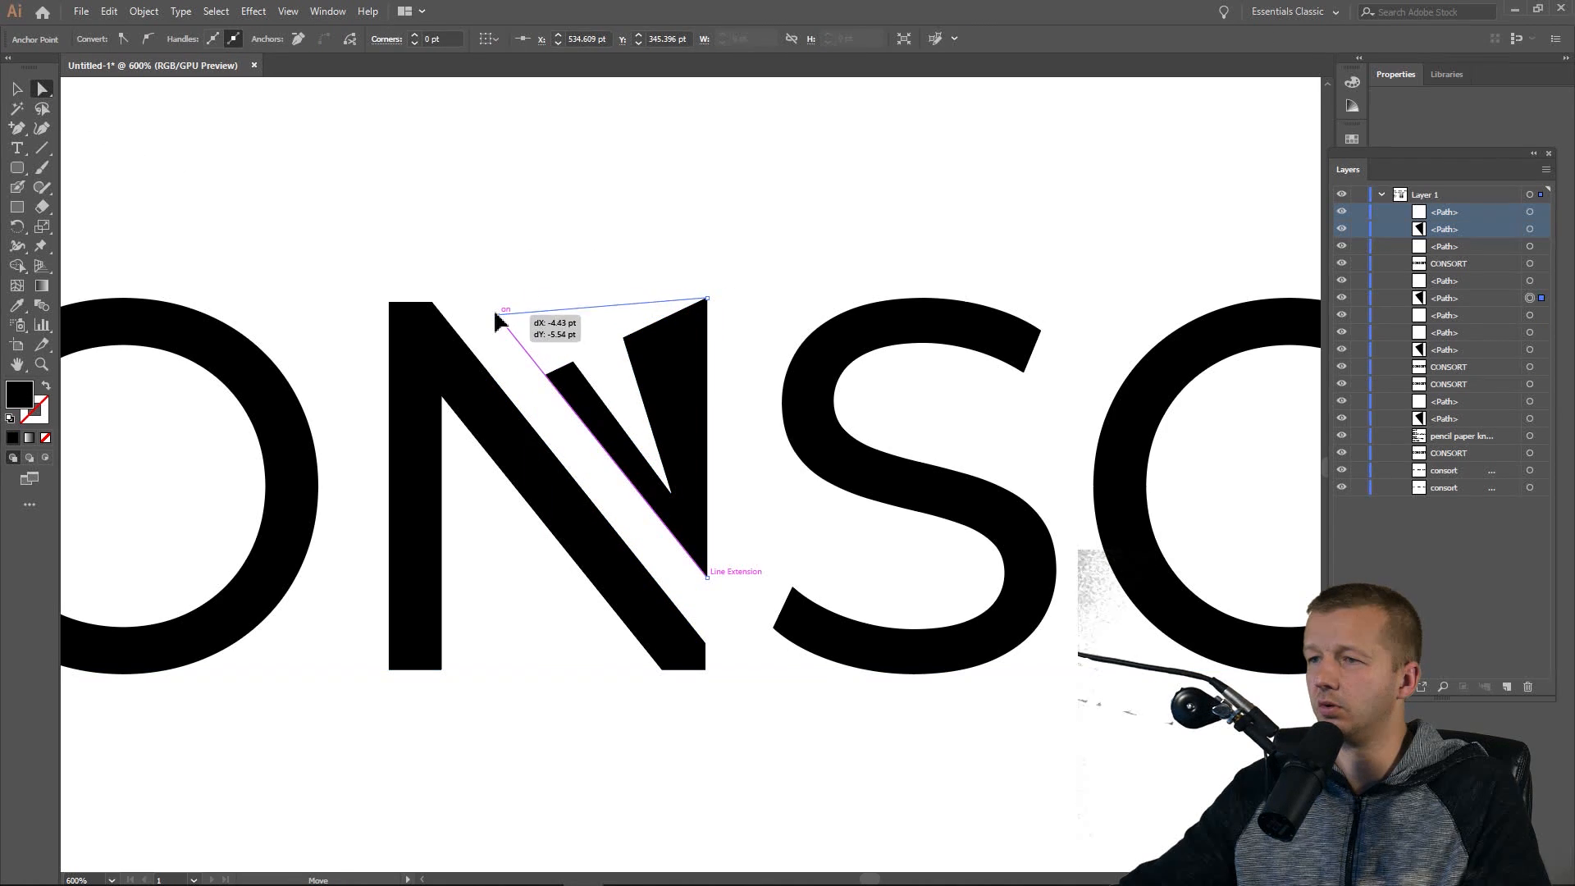
left_click_drag(505, 310, 493, 302)
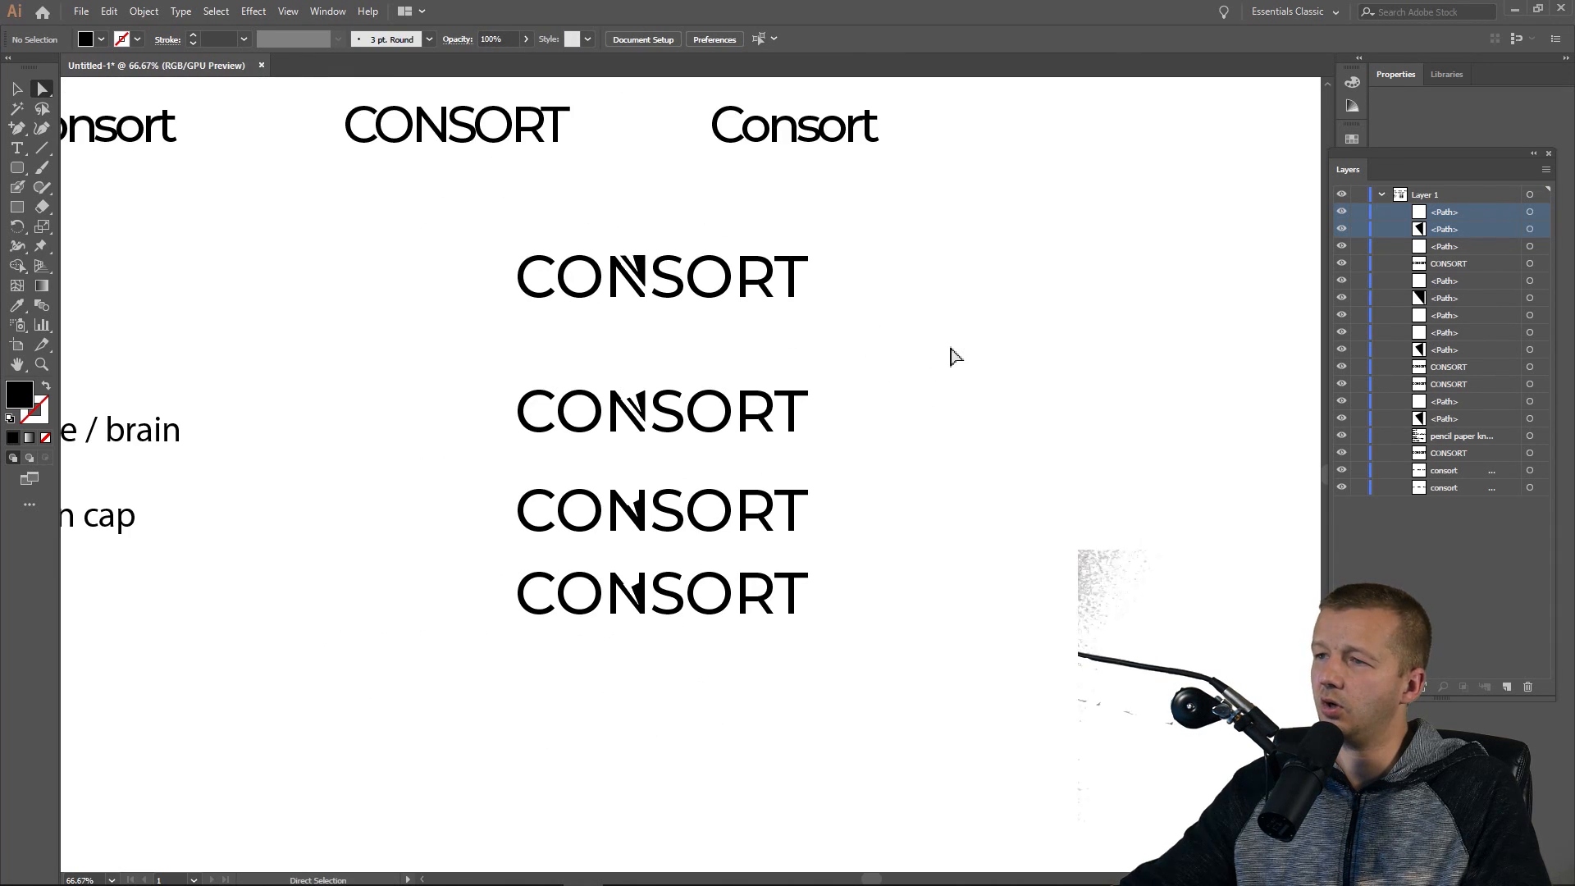
mouse_move(923, 330)
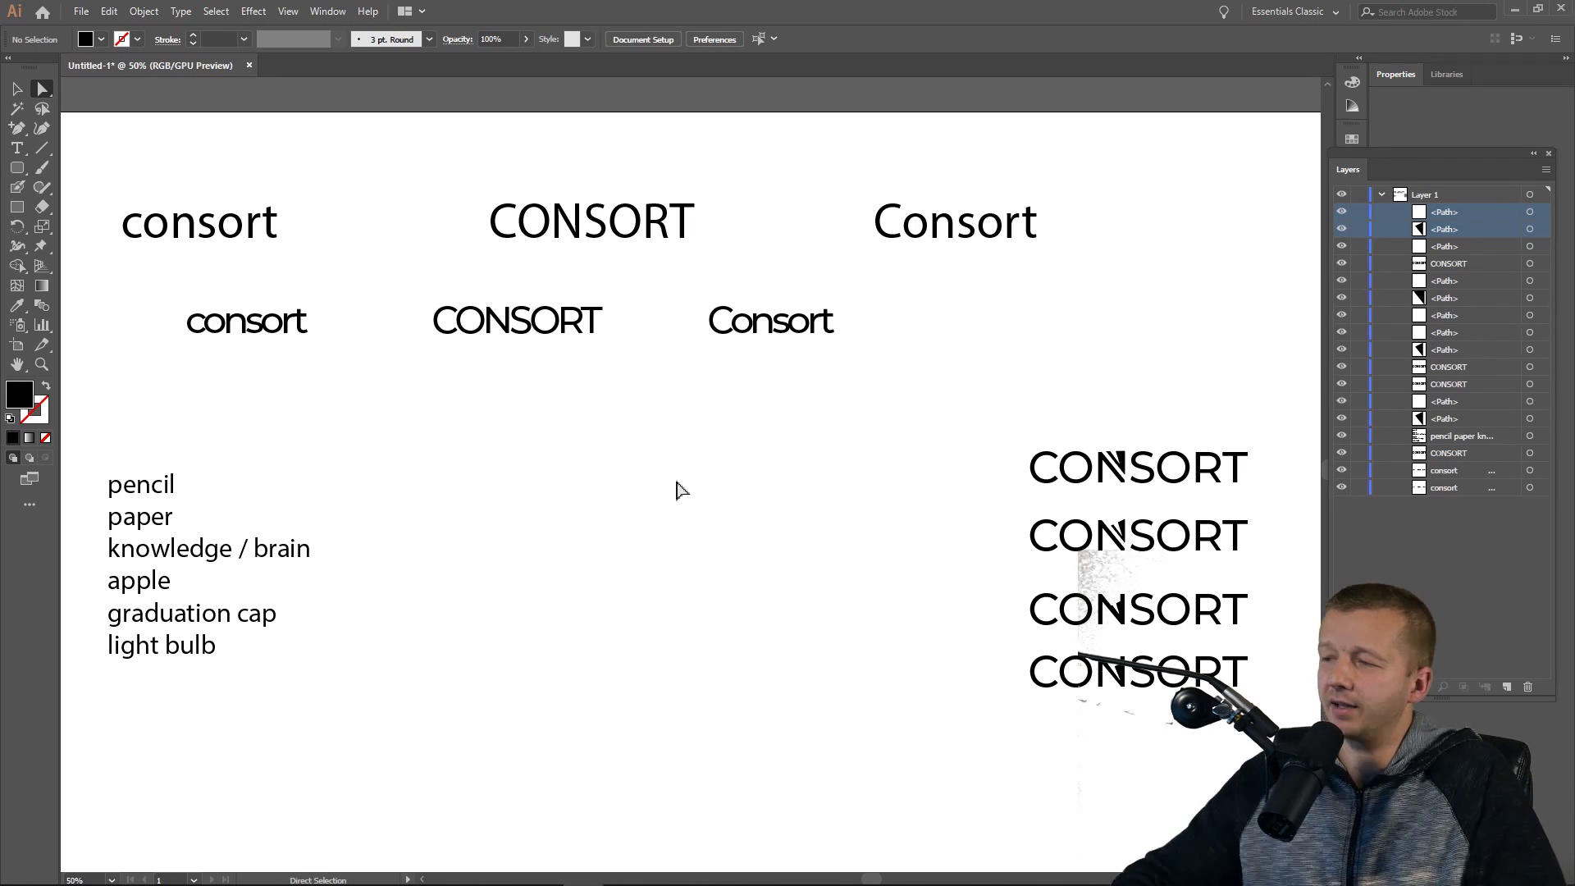
mouse_move(869, 594)
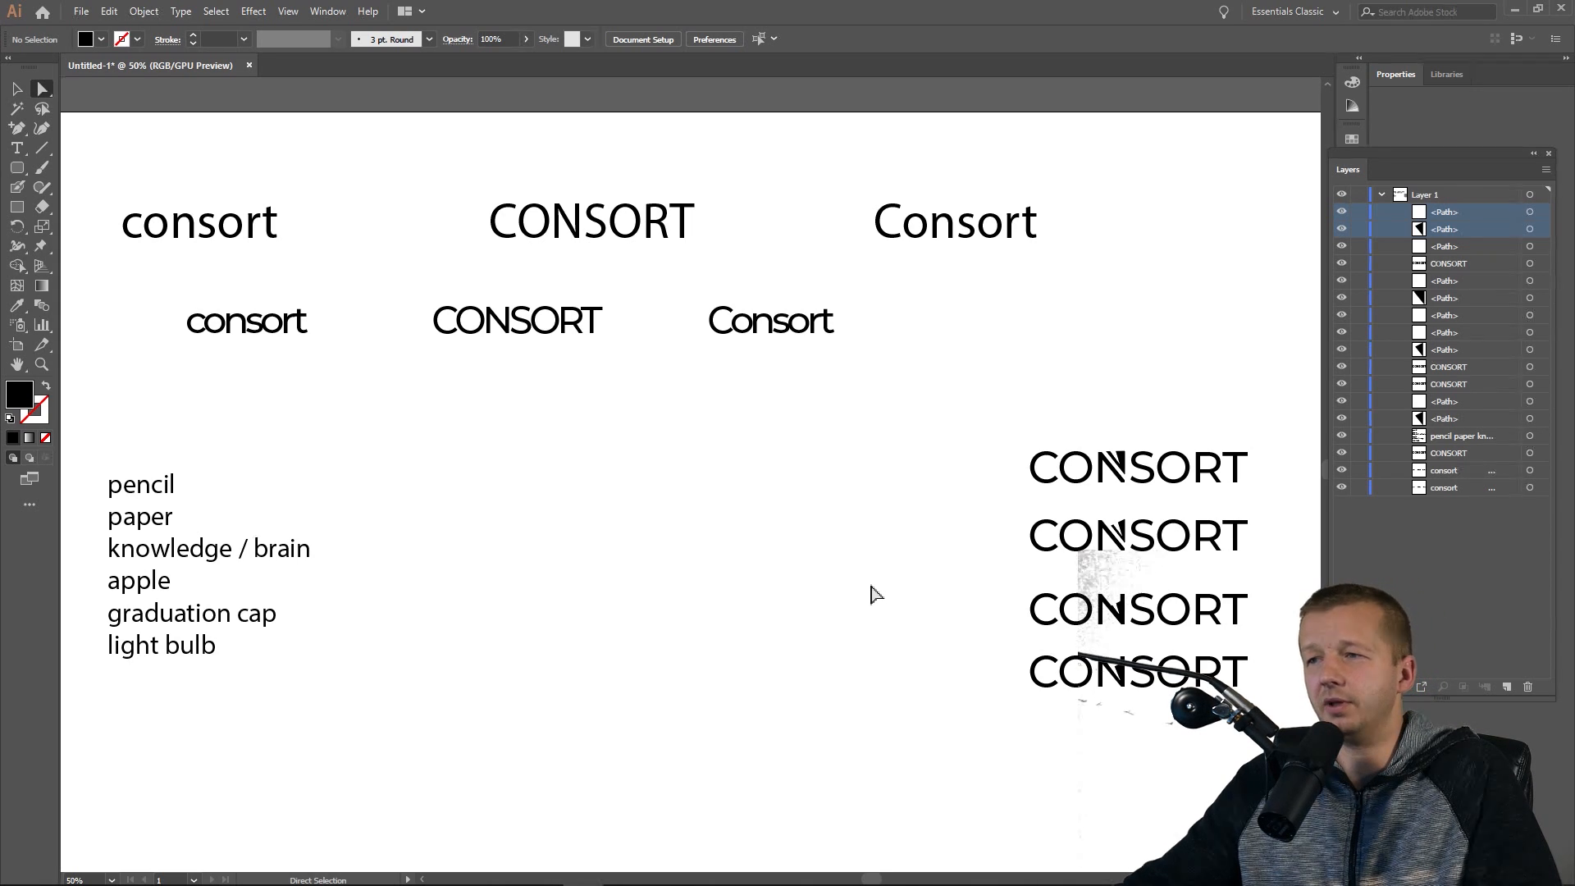
mouse_move(971, 473)
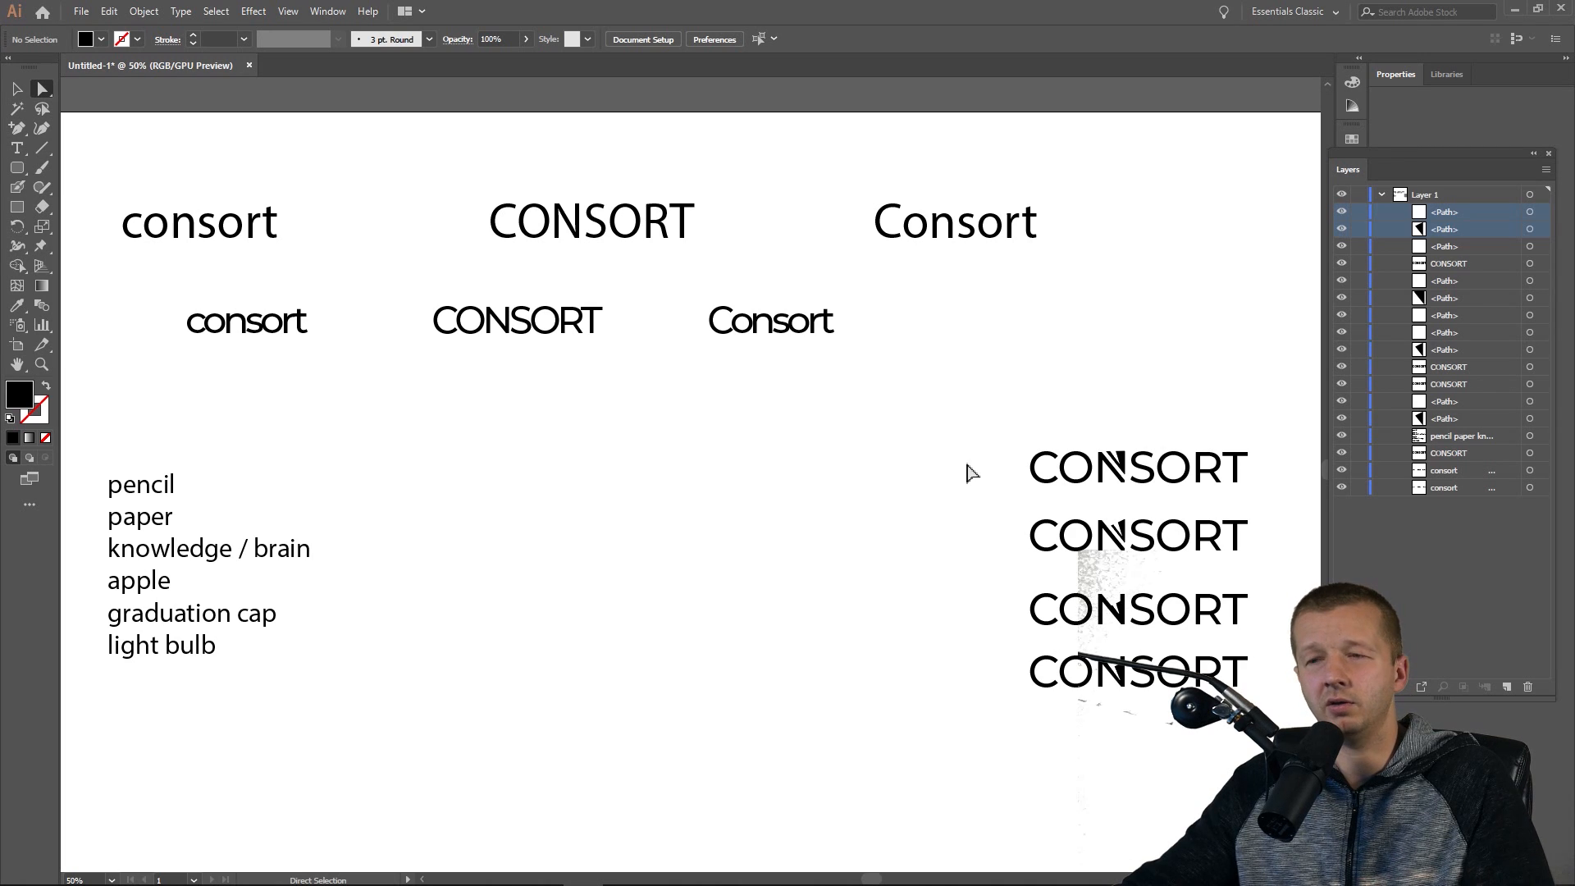
mouse_move(820, 498)
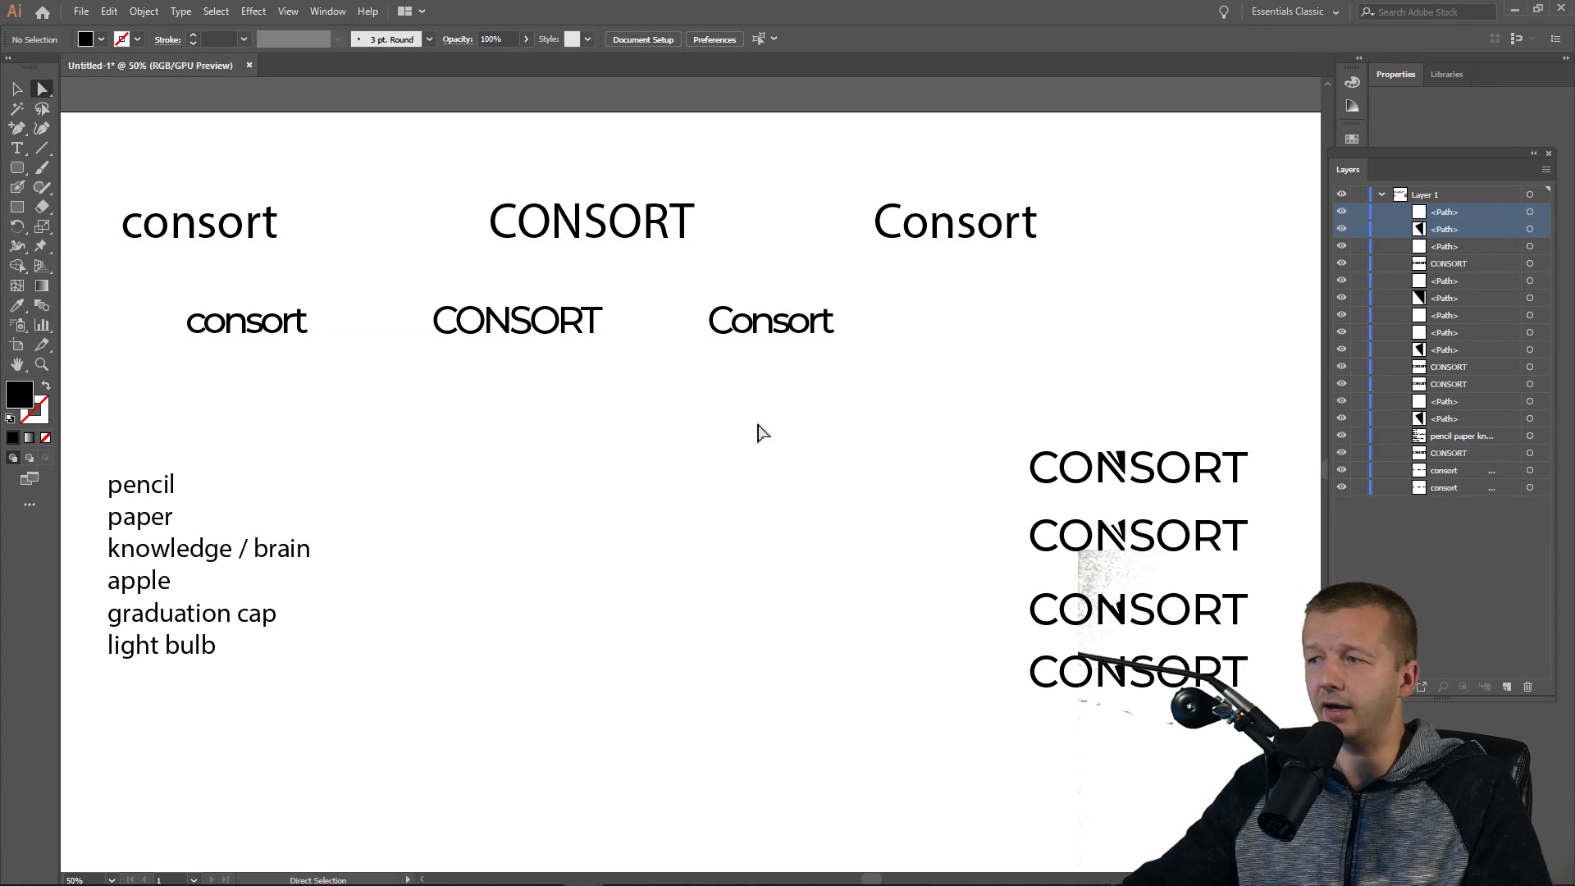
mouse_move(633, 461)
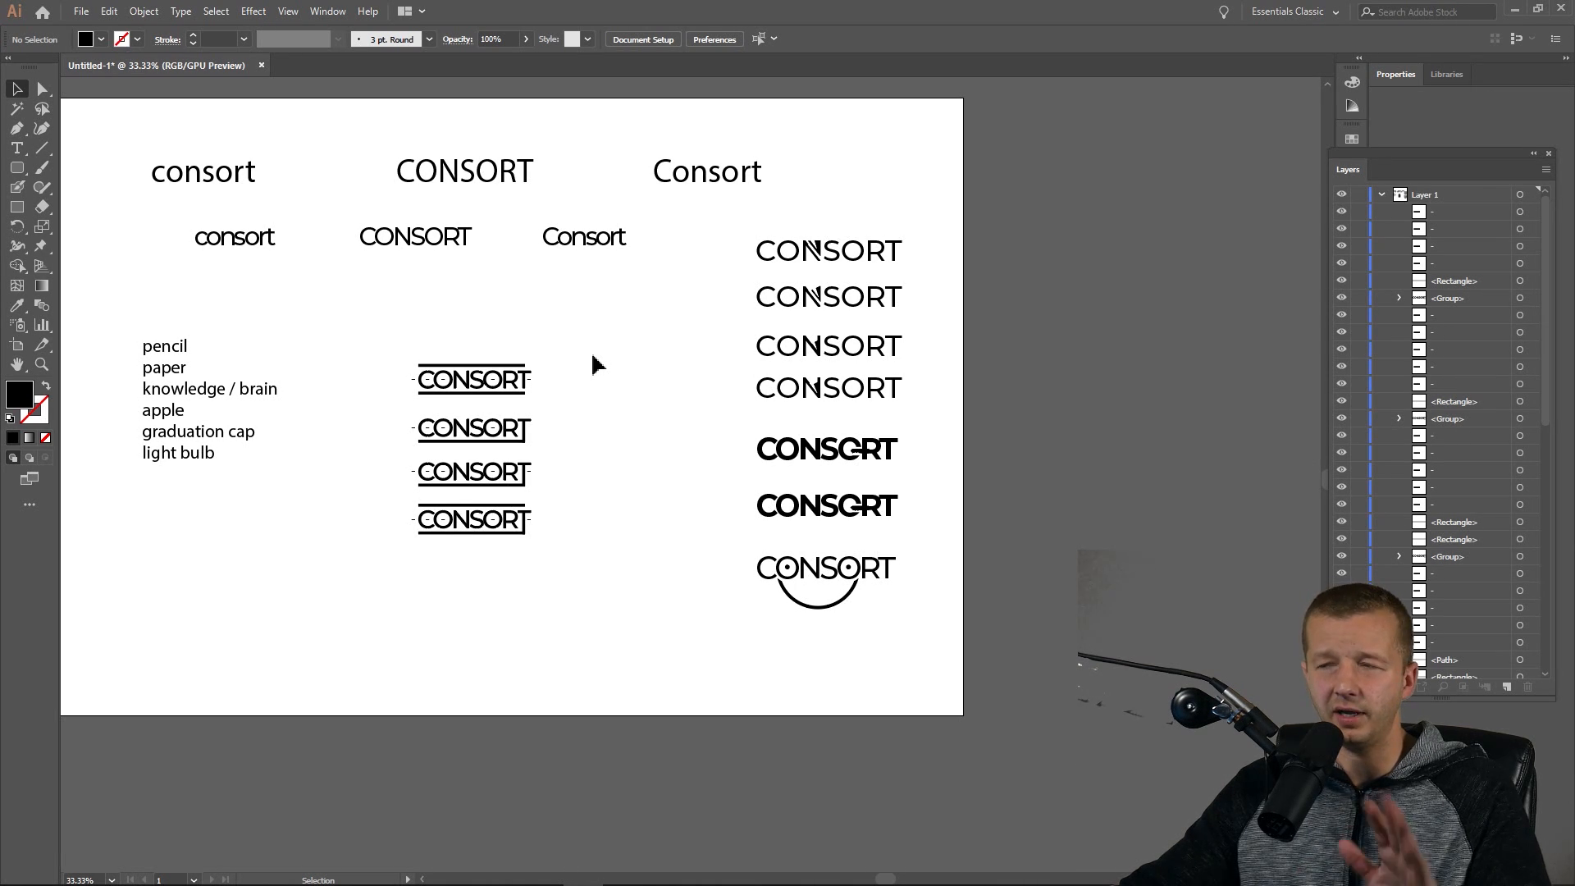
mouse_move(657, 347)
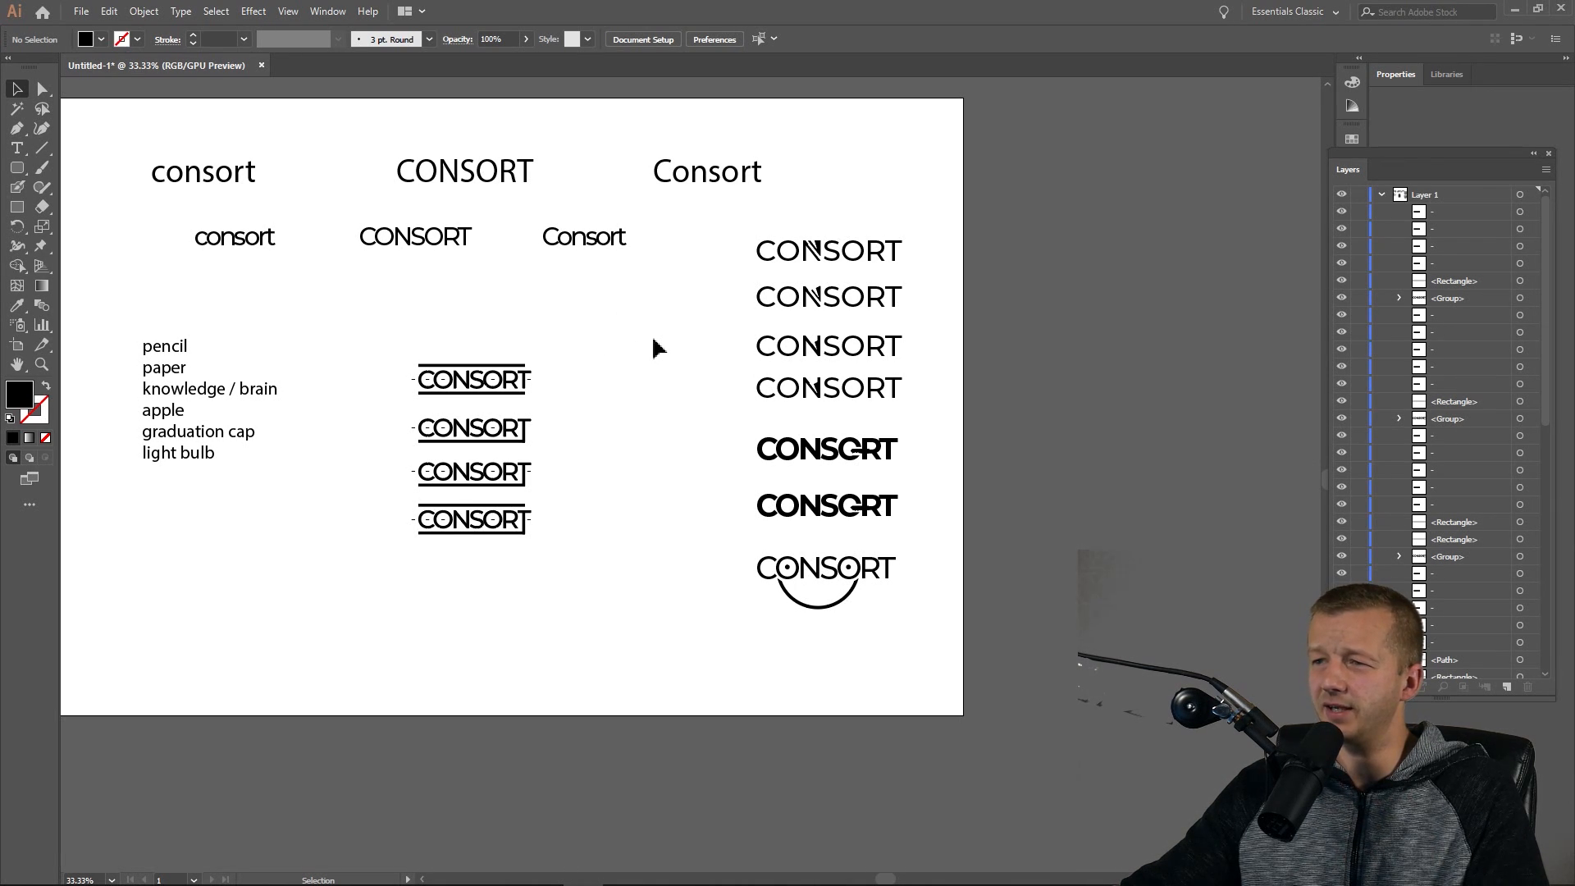
mouse_move(816, 278)
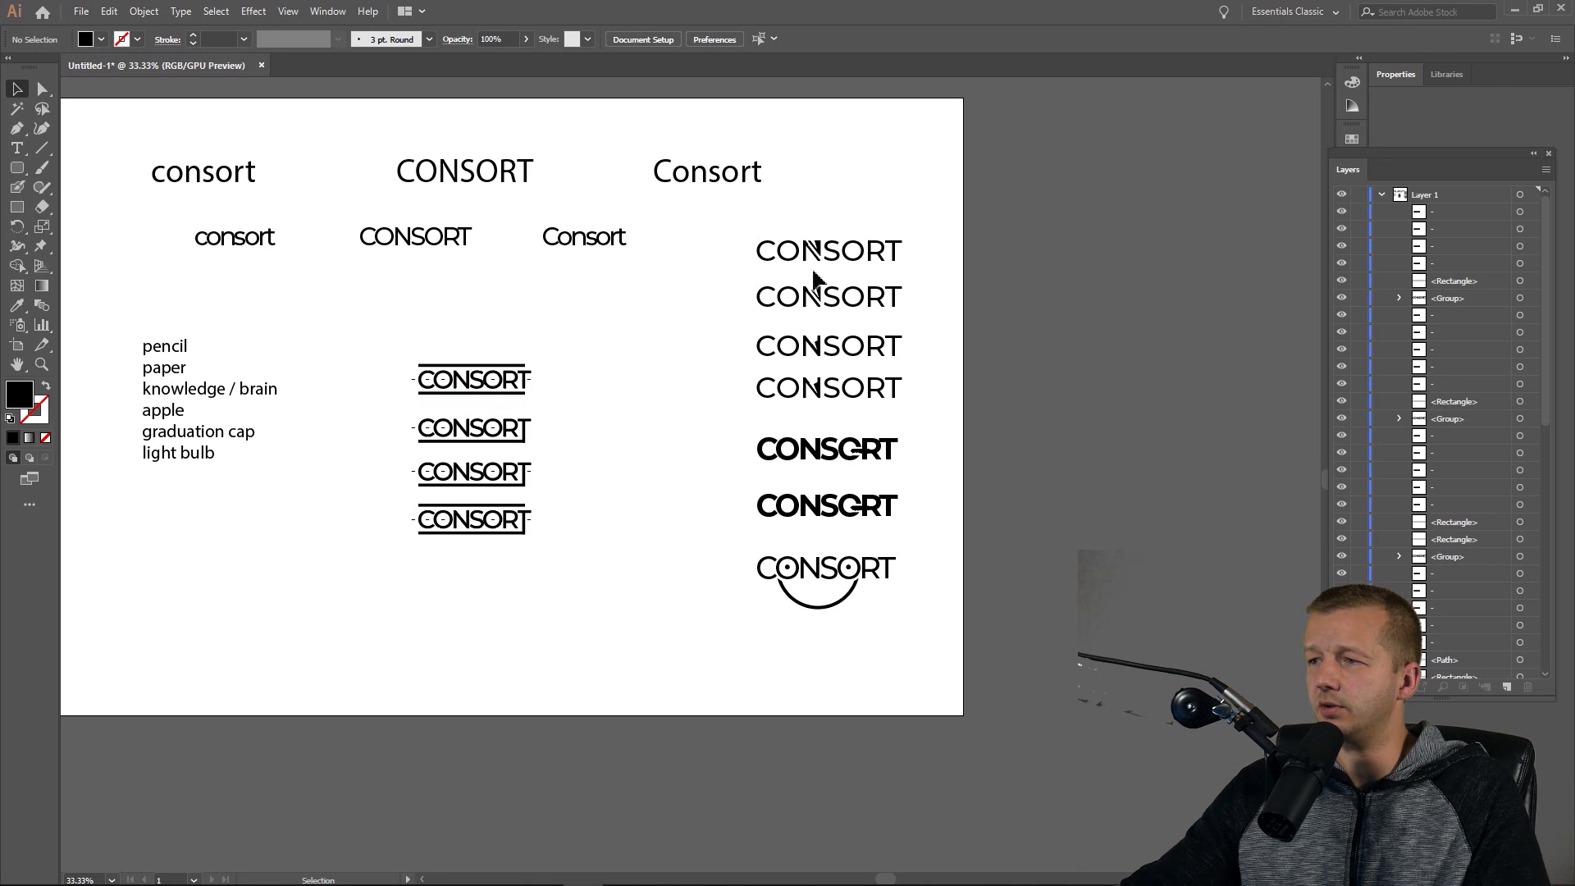
mouse_move(643, 535)
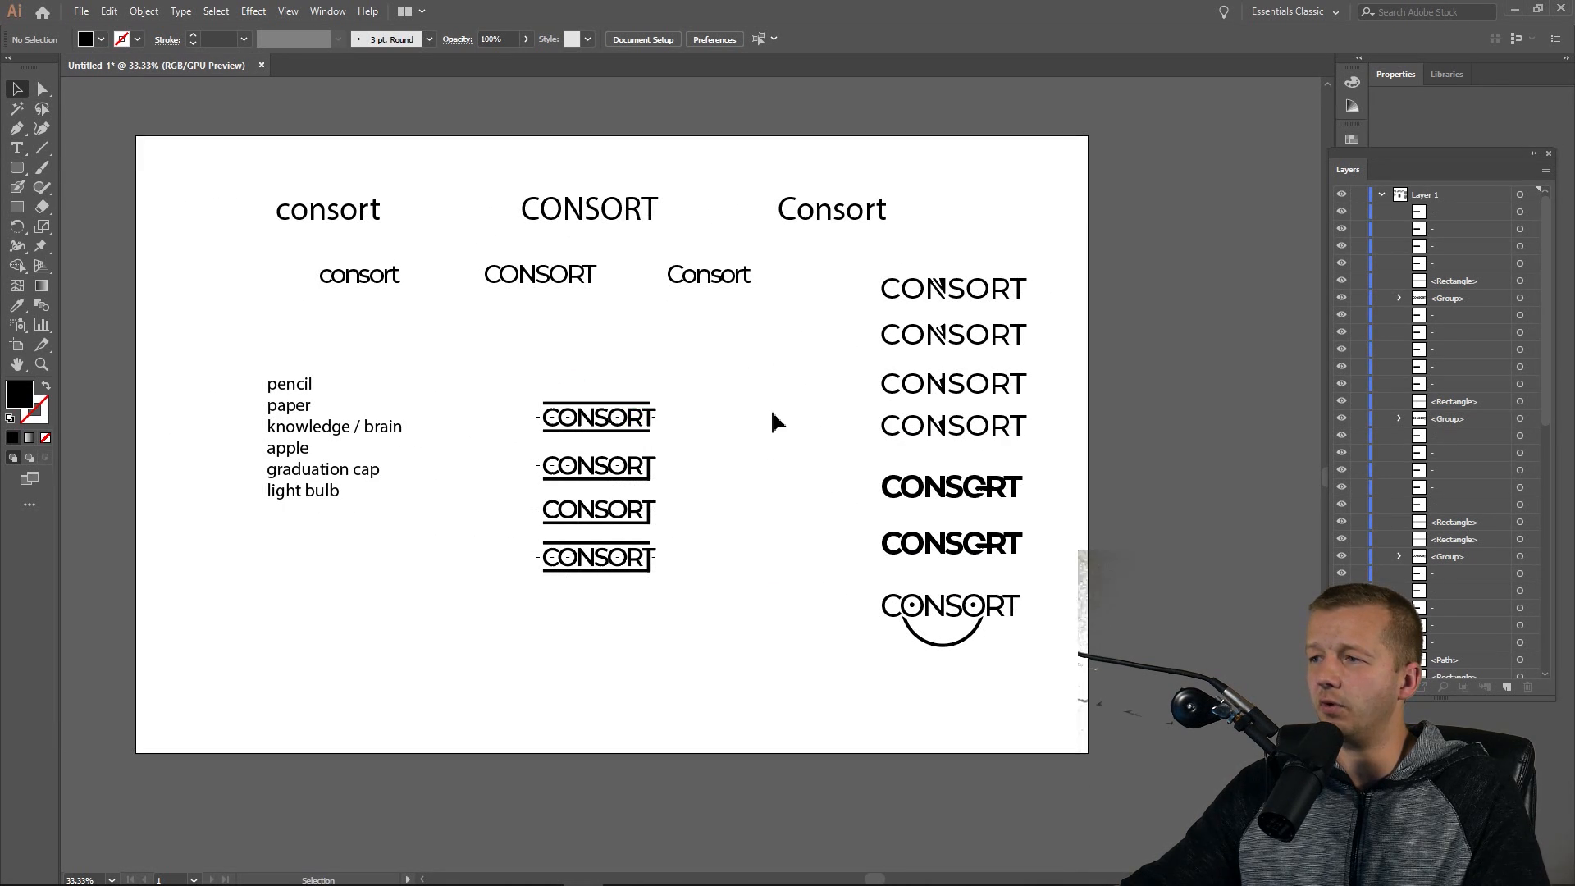
mouse_move(786, 479)
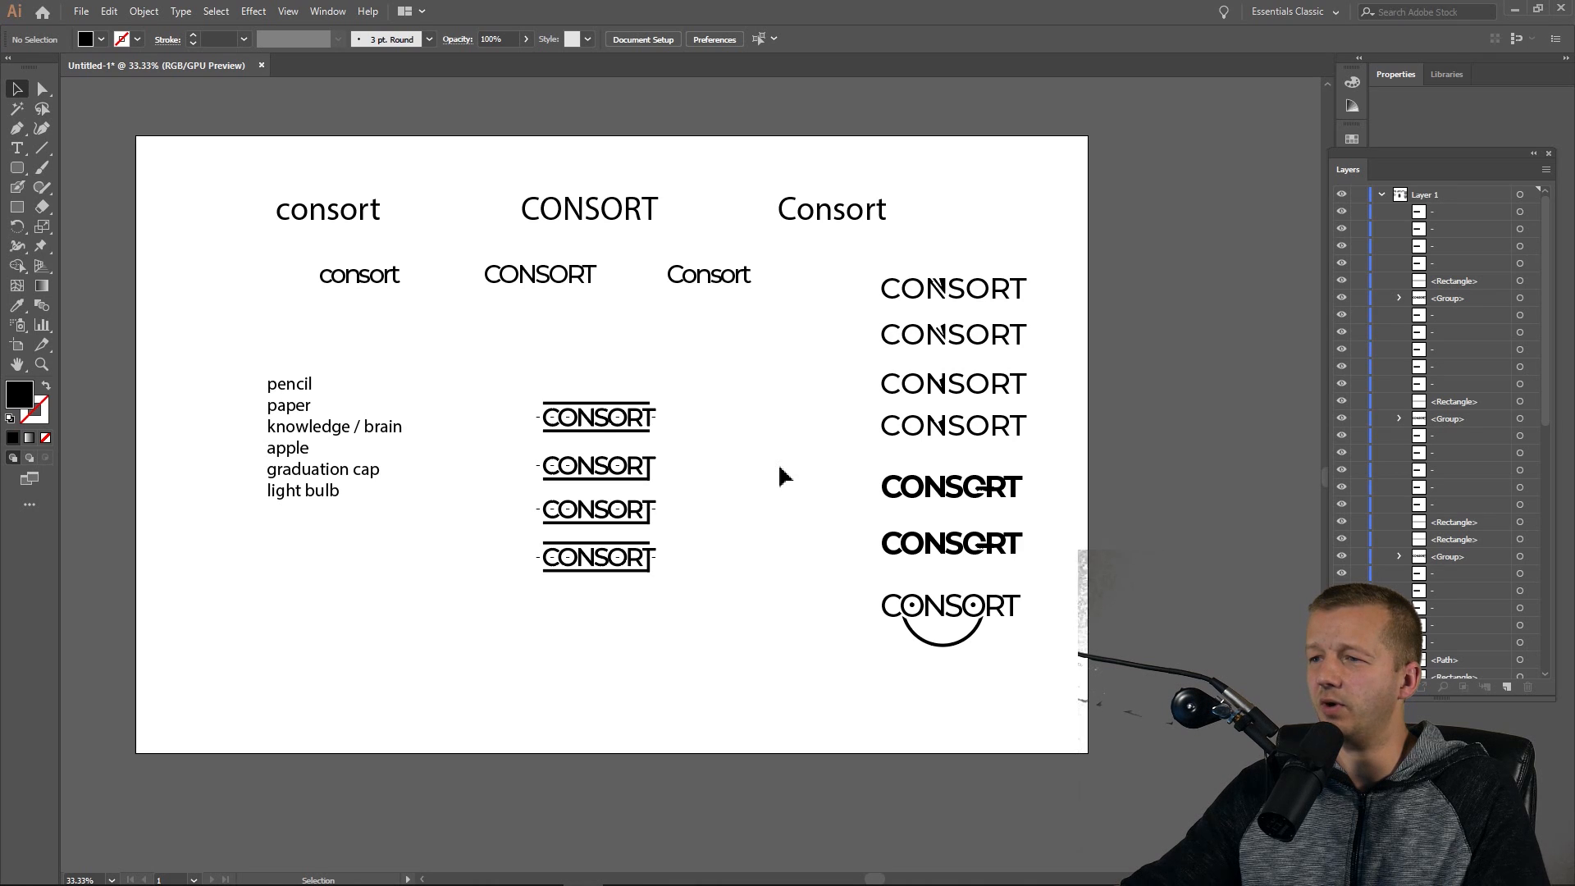
mouse_move(484, 385)
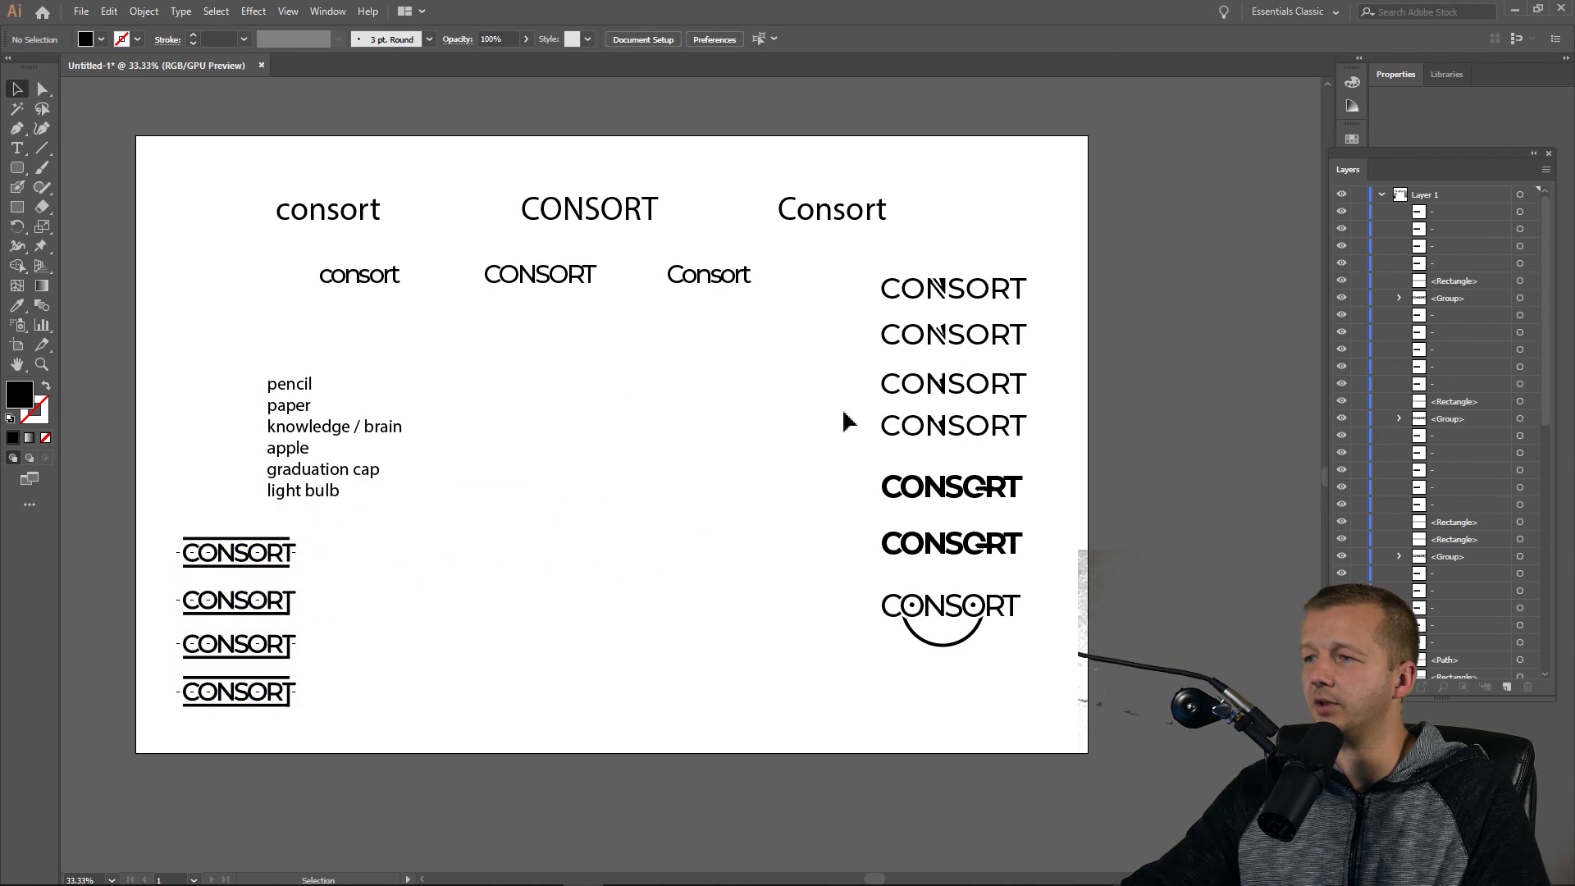
mouse_move(869, 391)
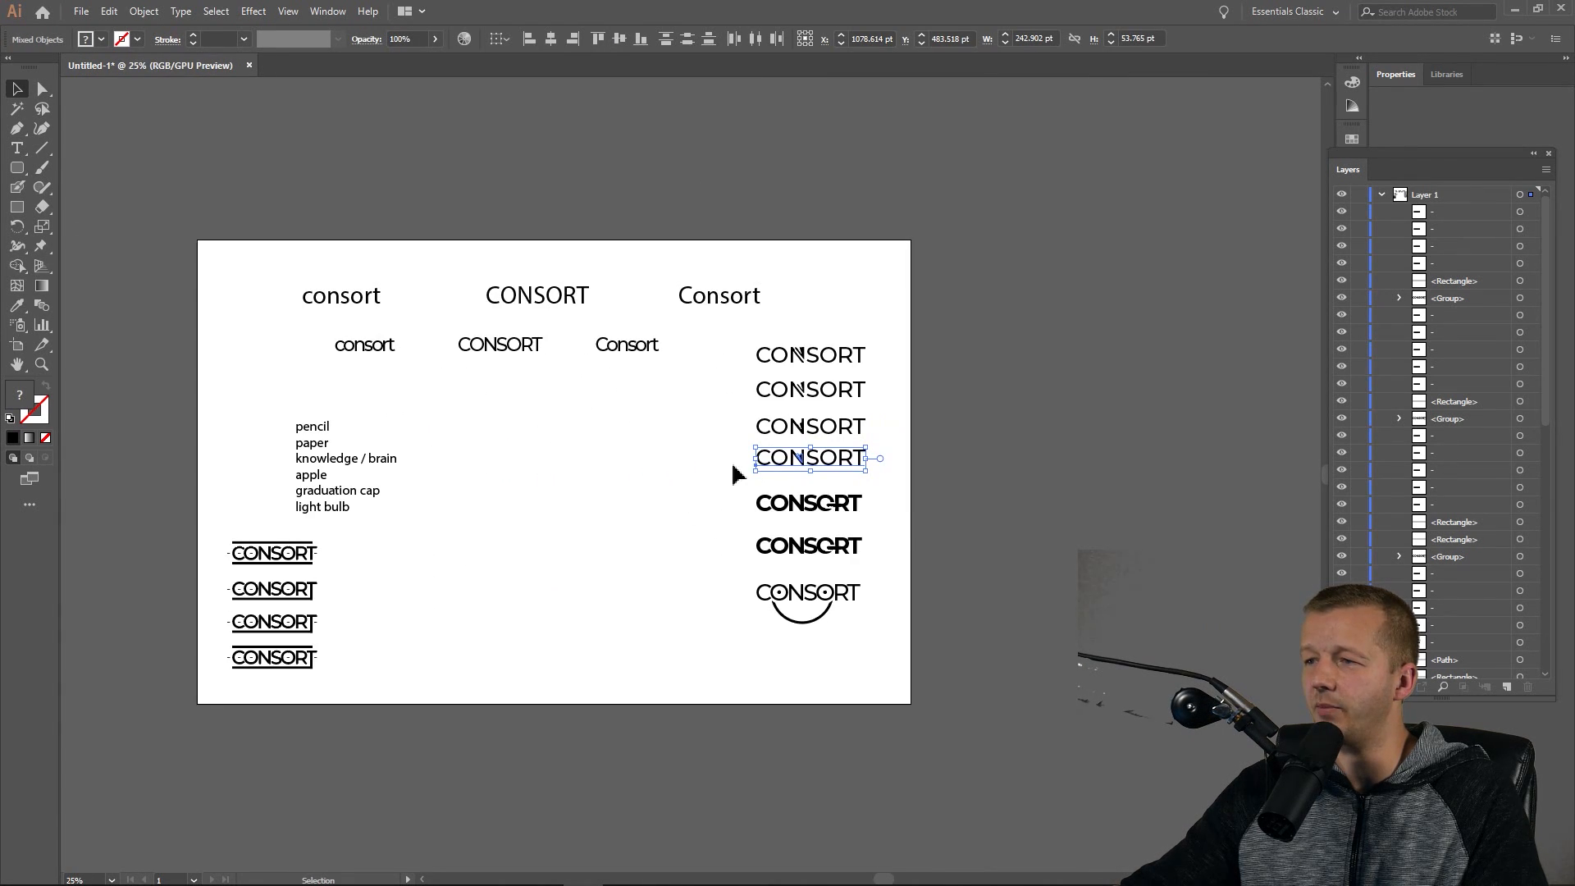
Pull the chosen wordmark out to the artboard centre and select the enlarged version.
left_click_drag(809, 457, 527, 469)
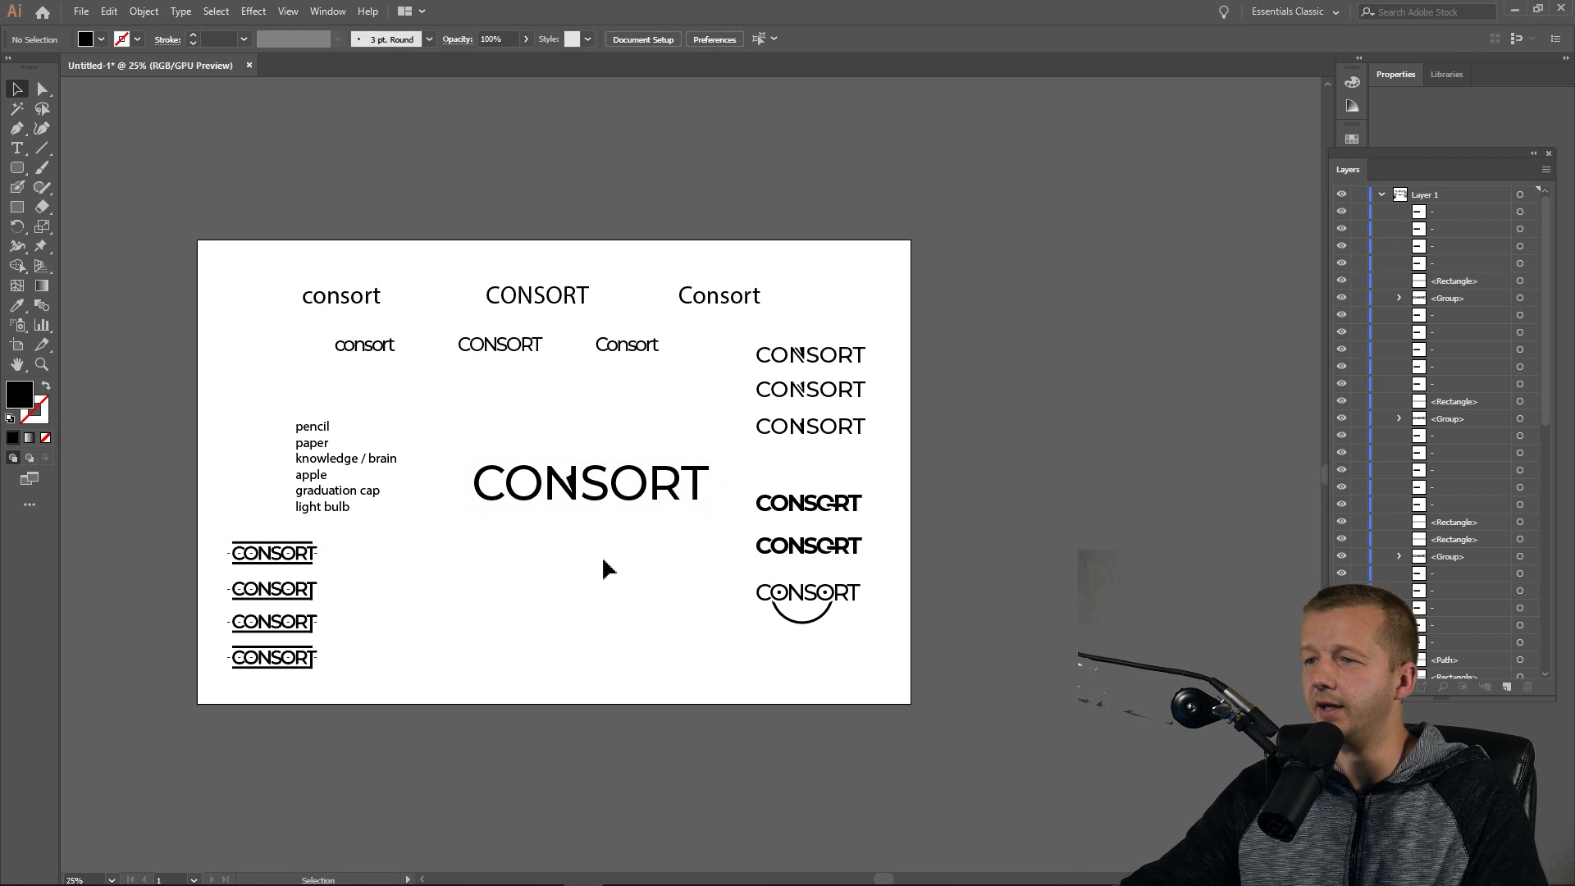
left_click(337, 466)
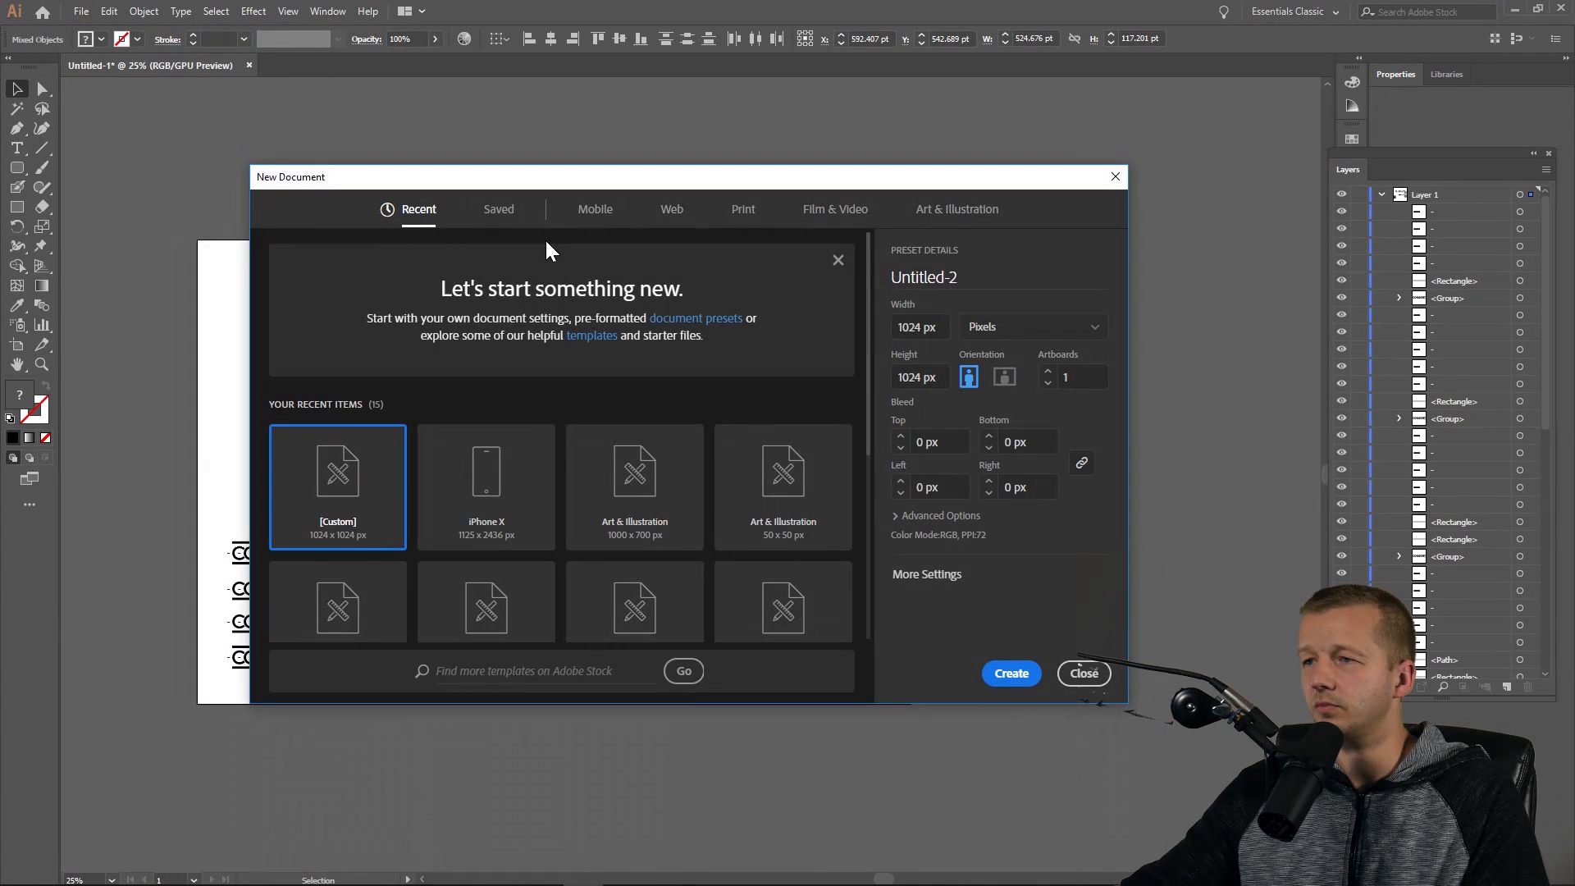
Create the new 1024 × 1024 px document and select the pasted CONSORT wordmark.
left_click(1084, 672)
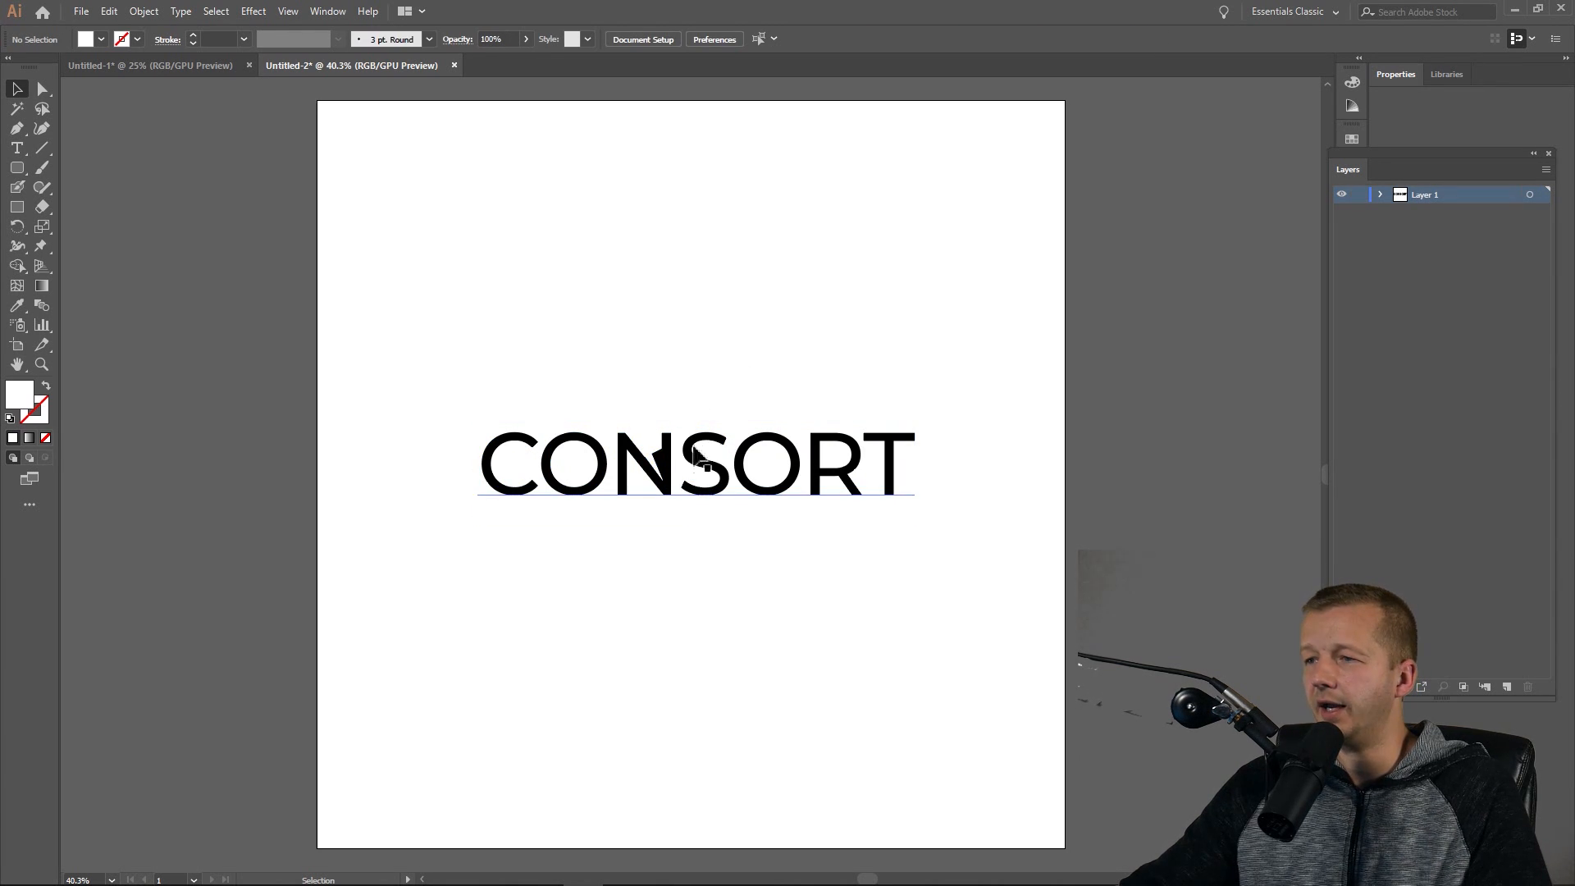
left_click(698, 473)
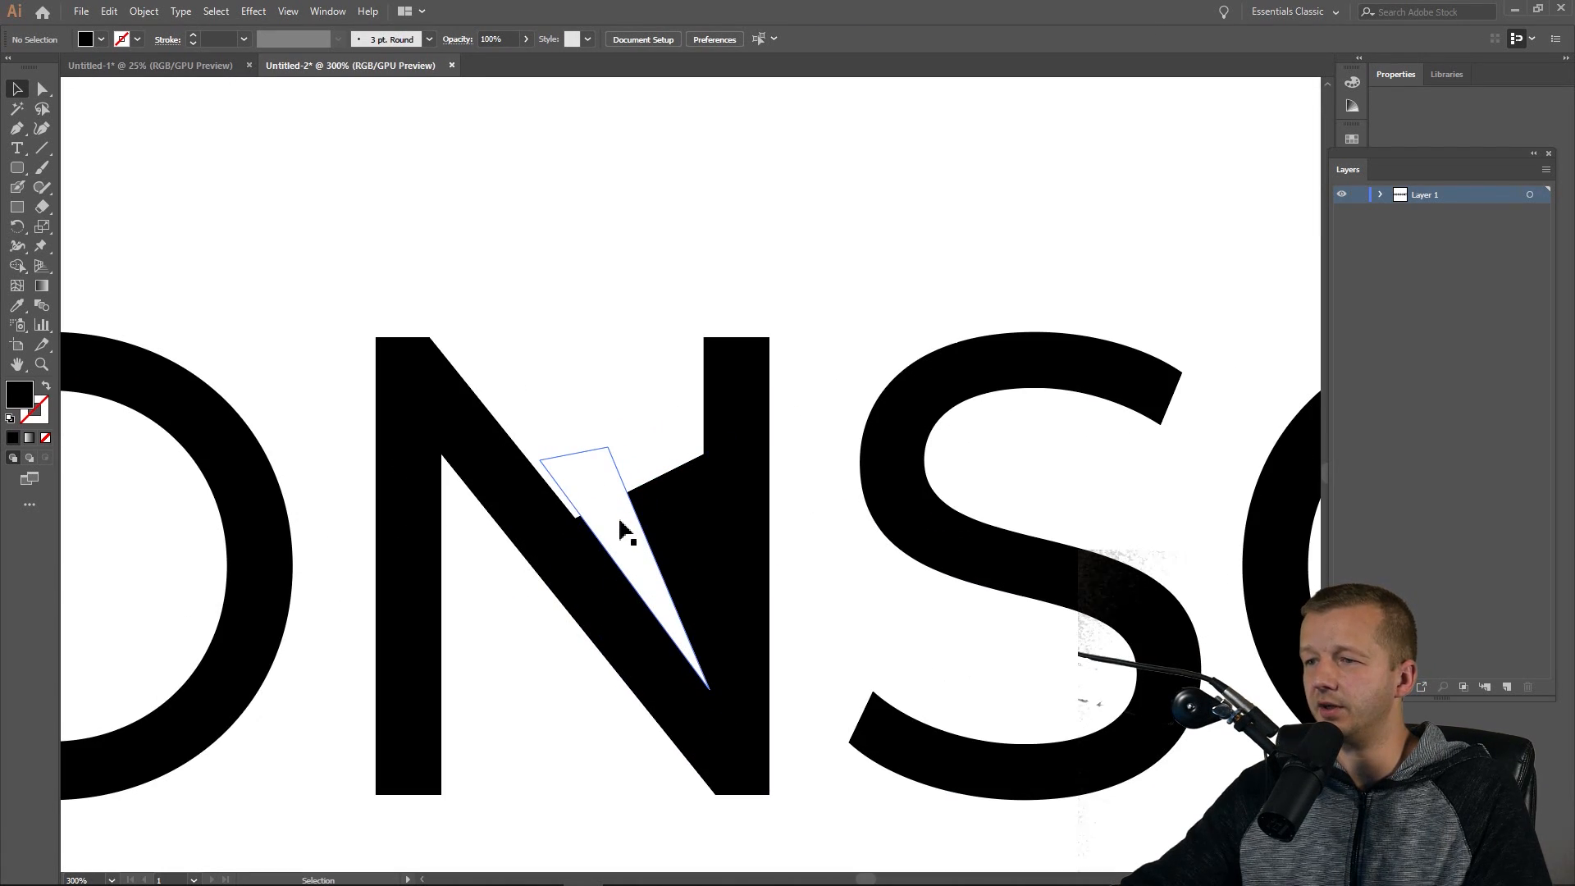
Nudge the white tip cutout up-left, select both pencil-tip shapes and show their Transform settings.
left_click_drag(623, 532, 619, 532)
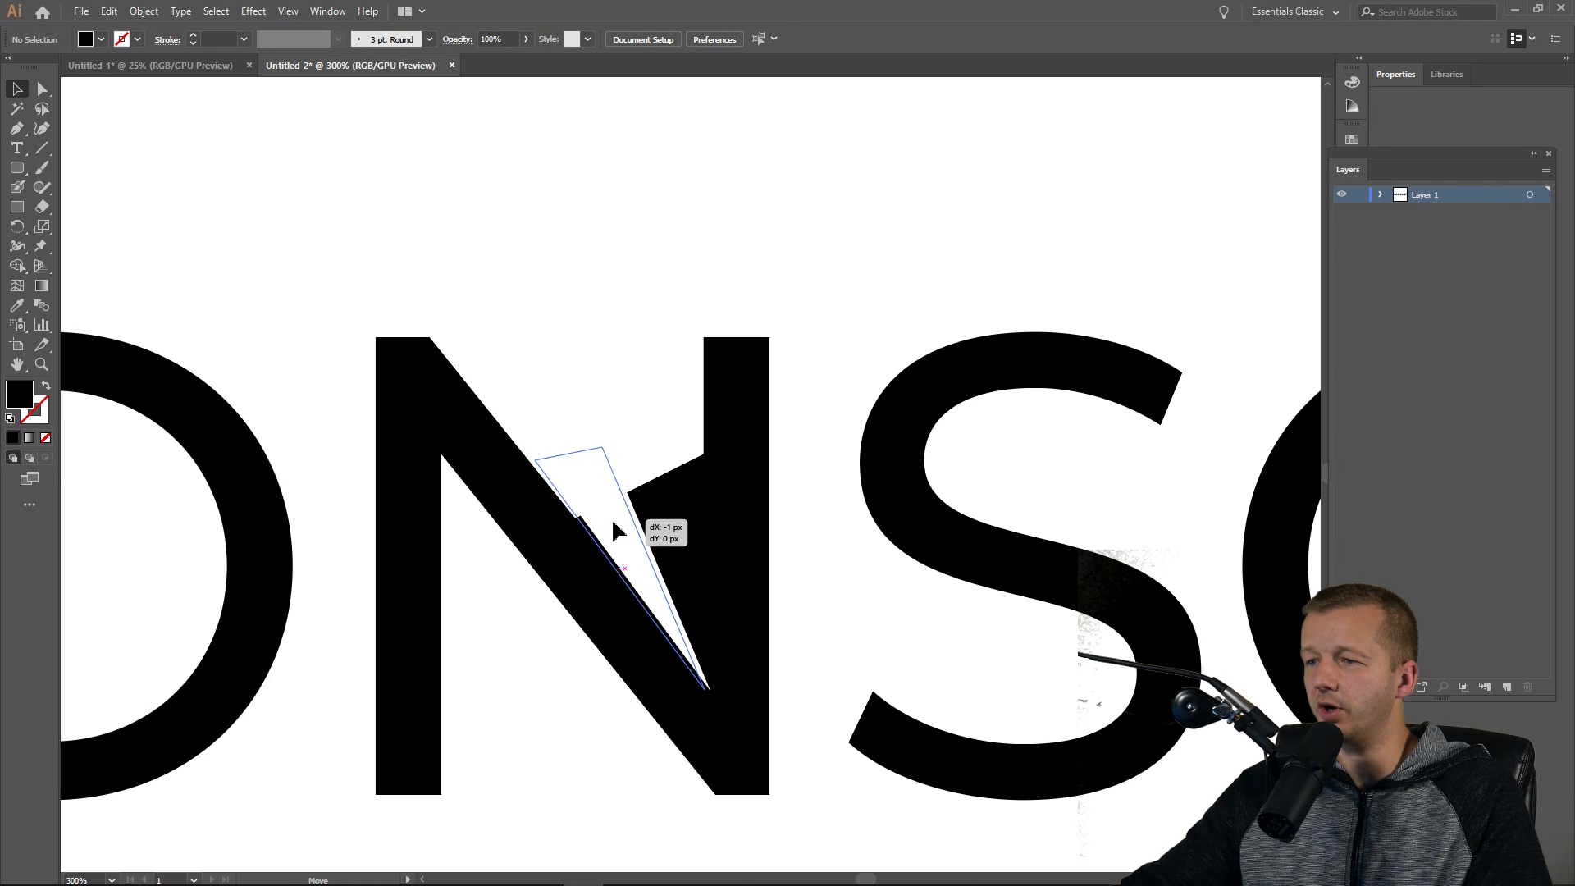
left_click_drag(618, 530, 602, 515)
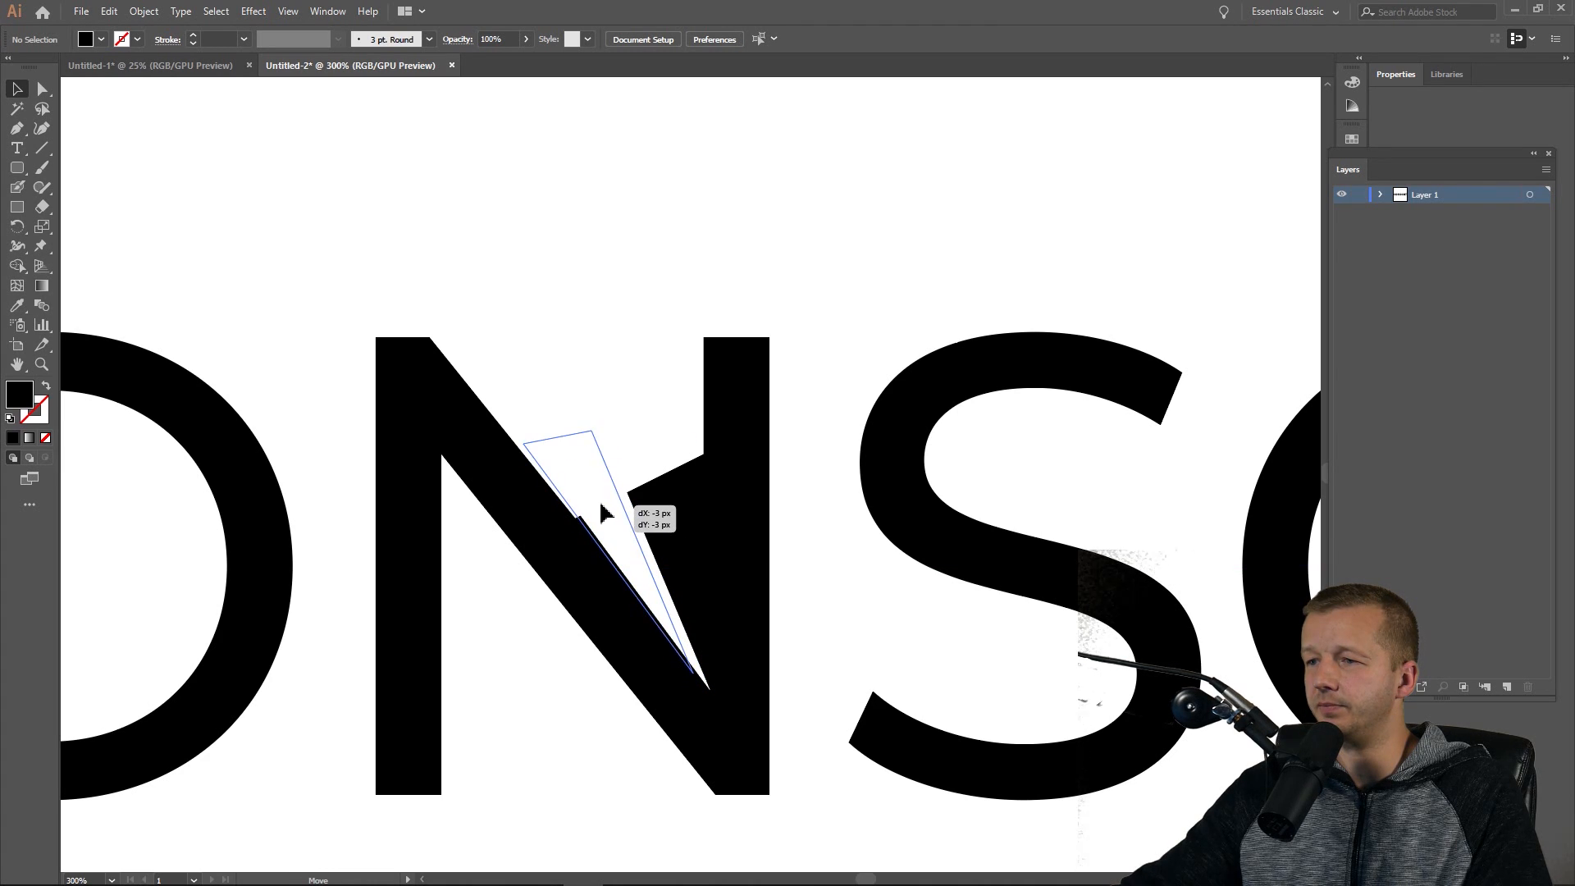
left_click(276, 10)
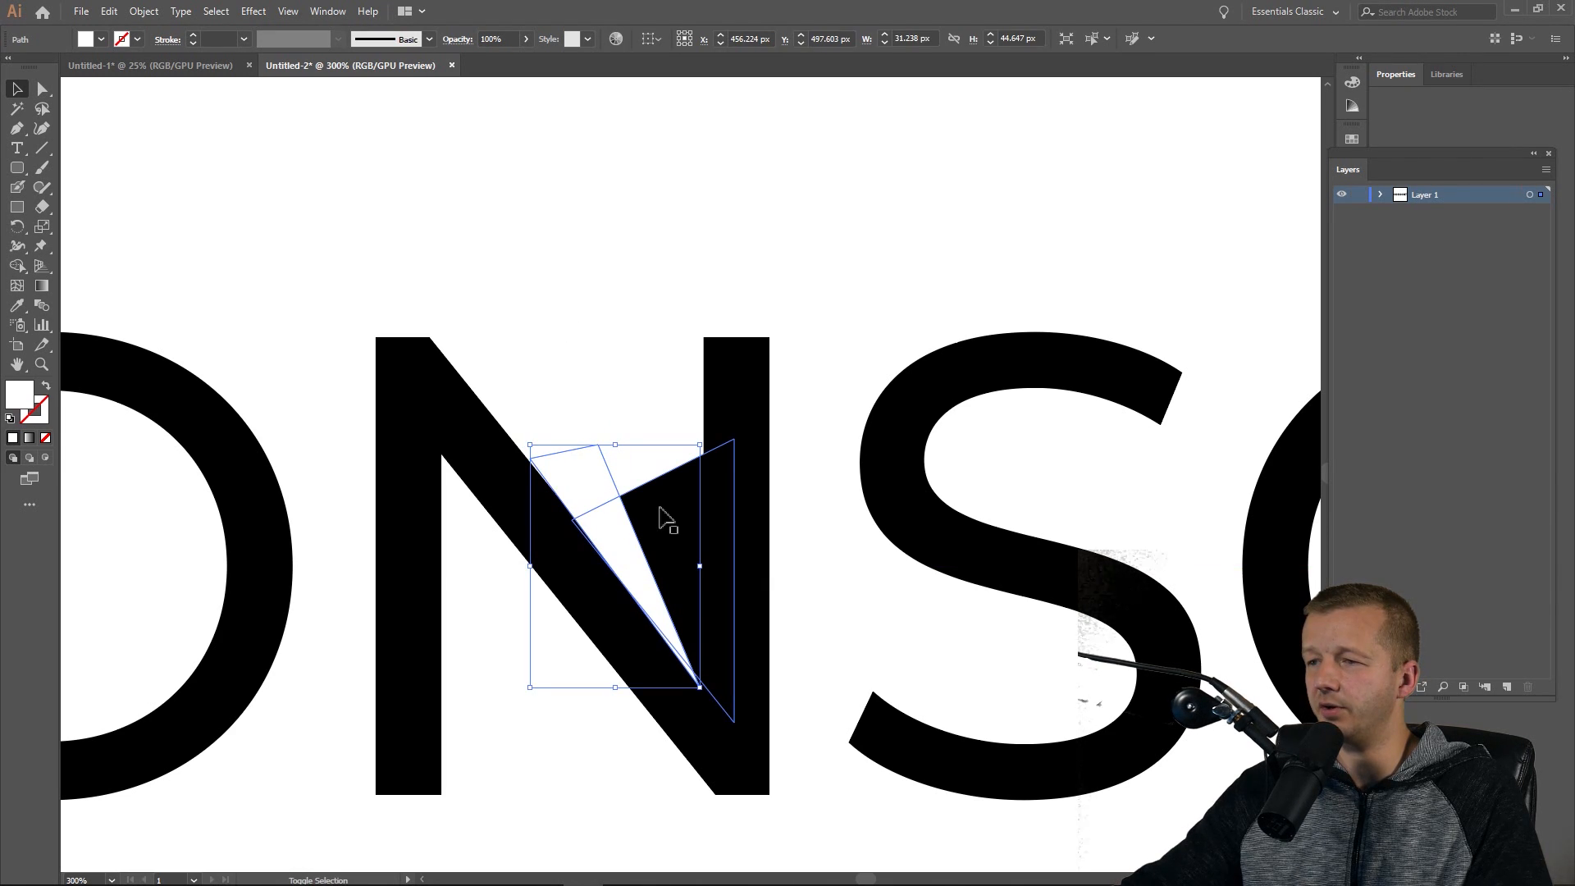
left_click(326, 10)
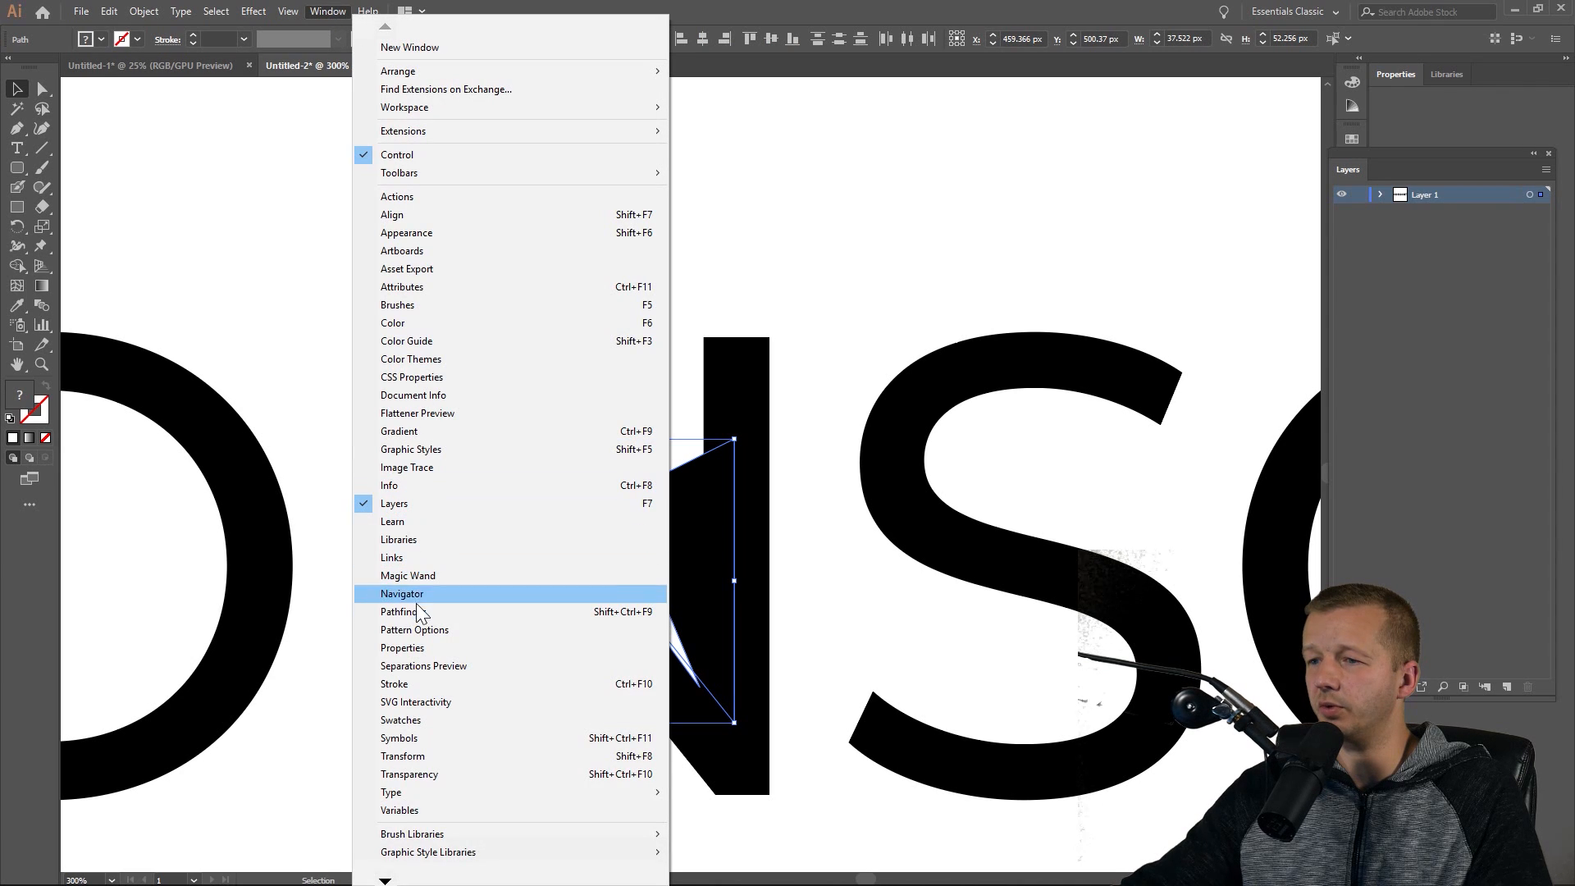
mouse_move(414, 761)
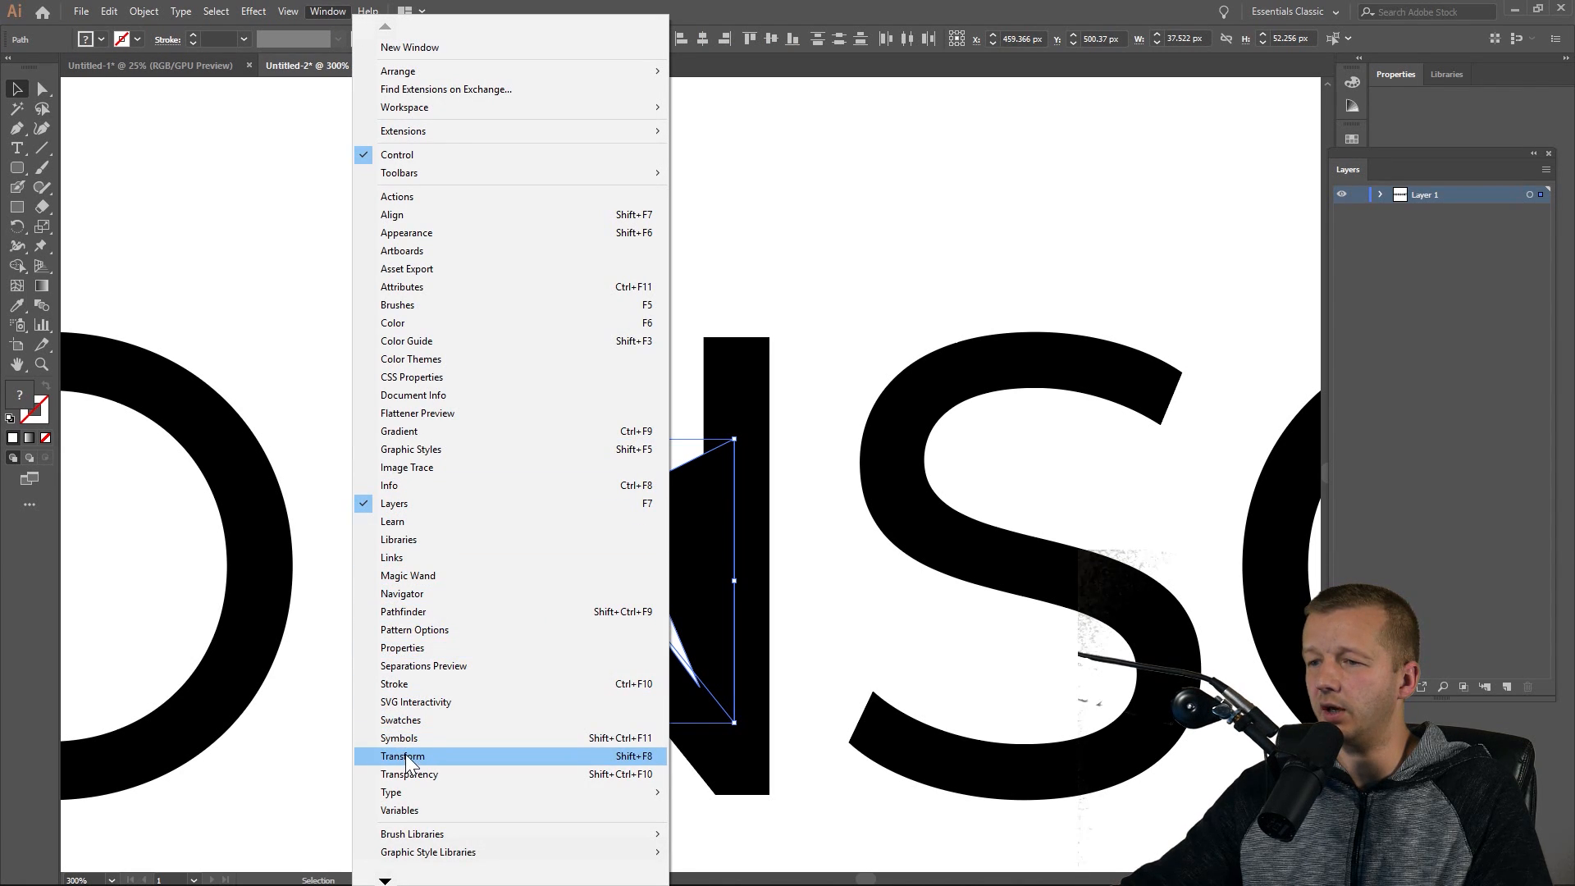
left_click(402, 754)
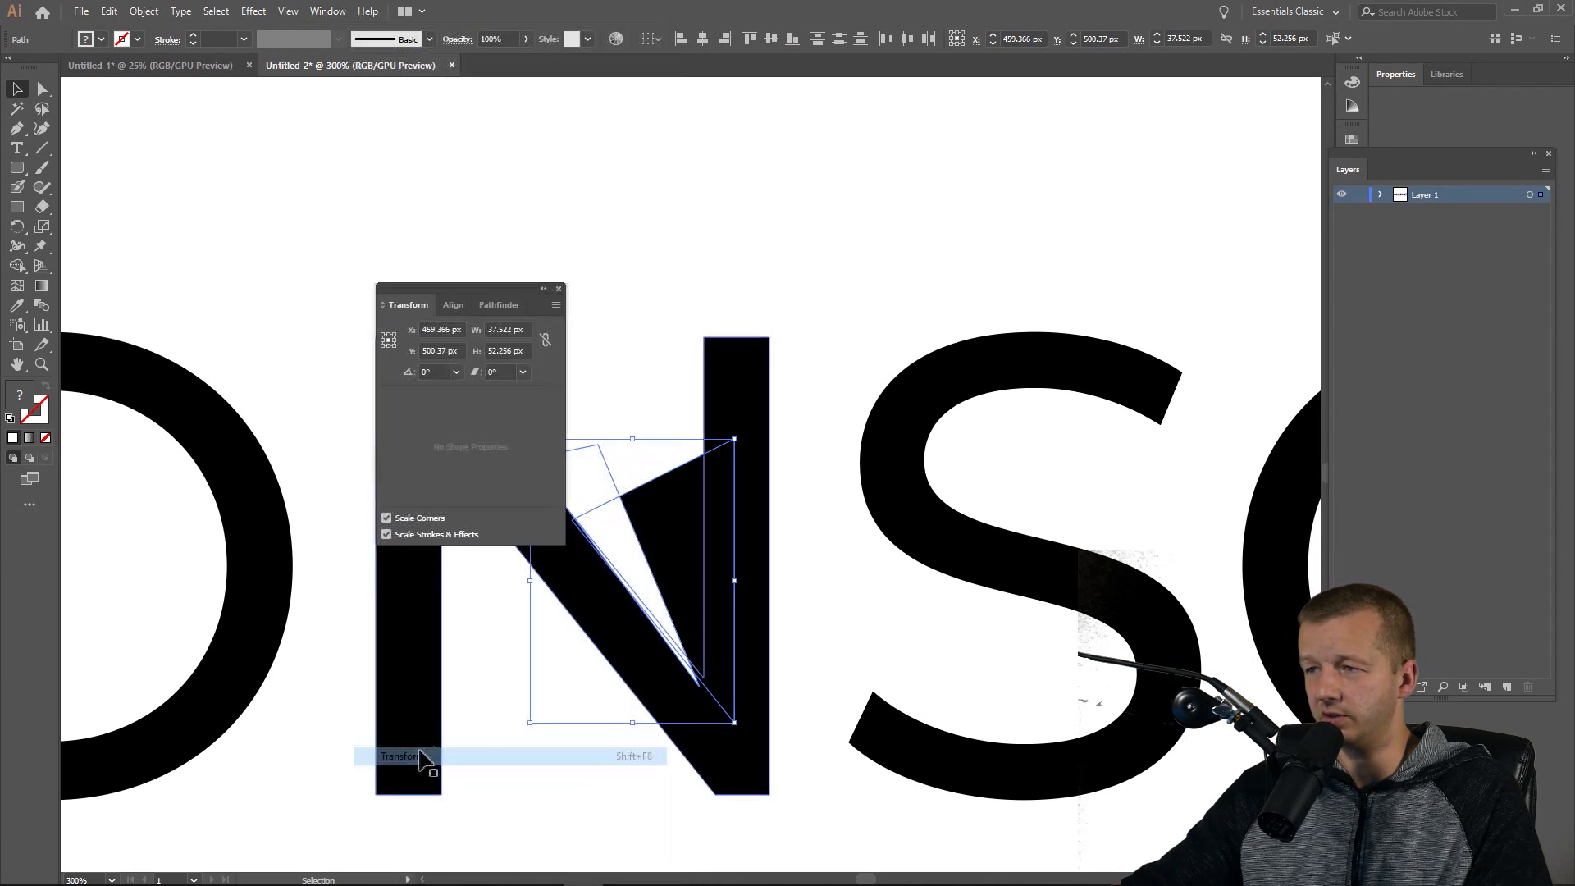